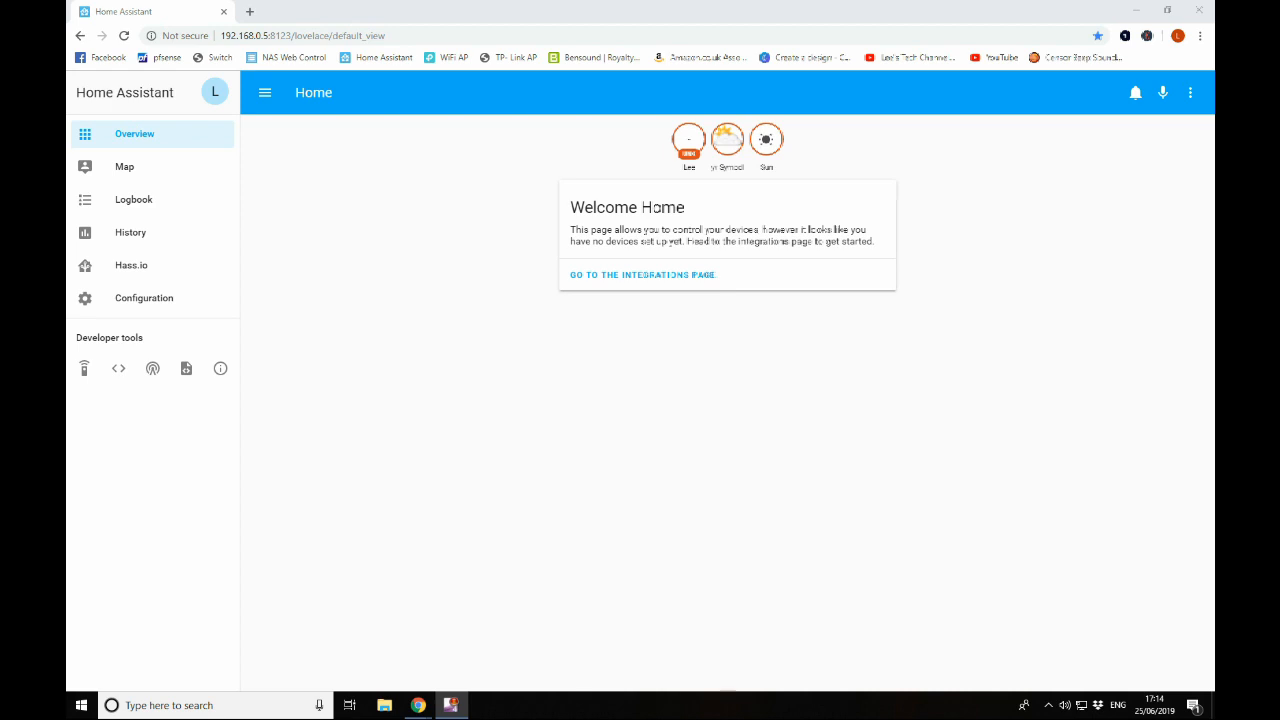
mouse_move(732, 412)
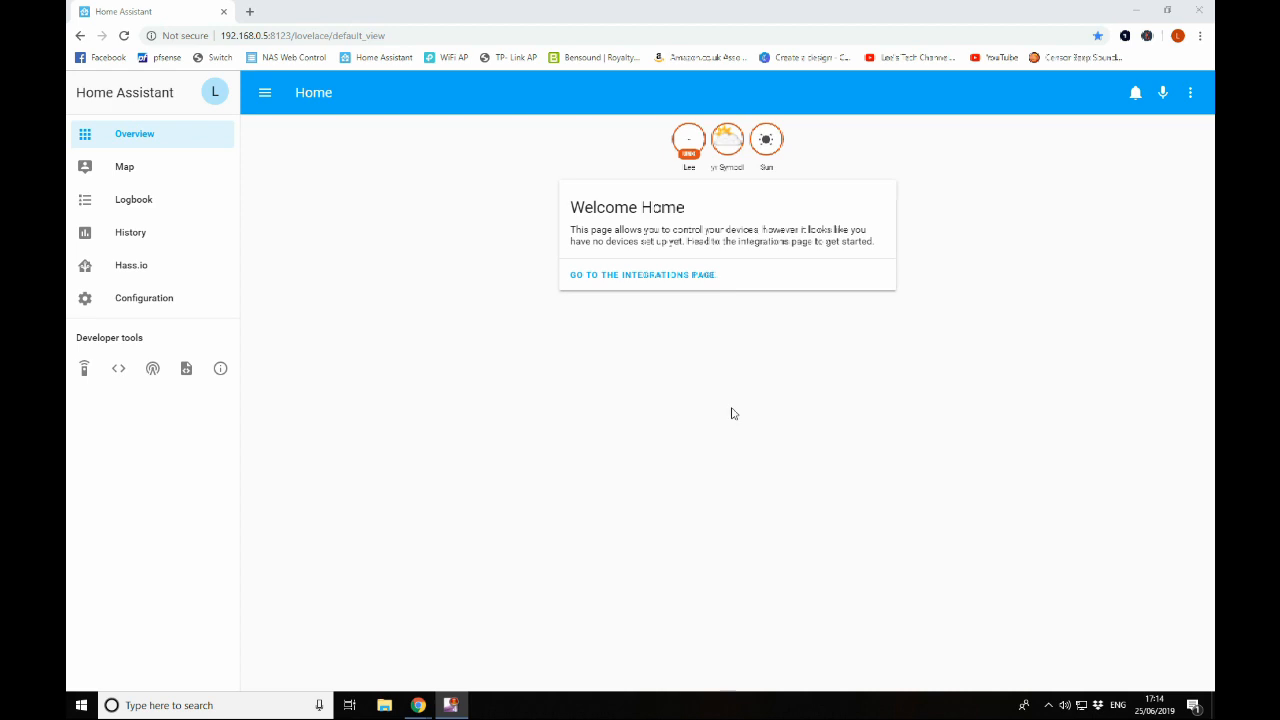
mouse_move(408, 276)
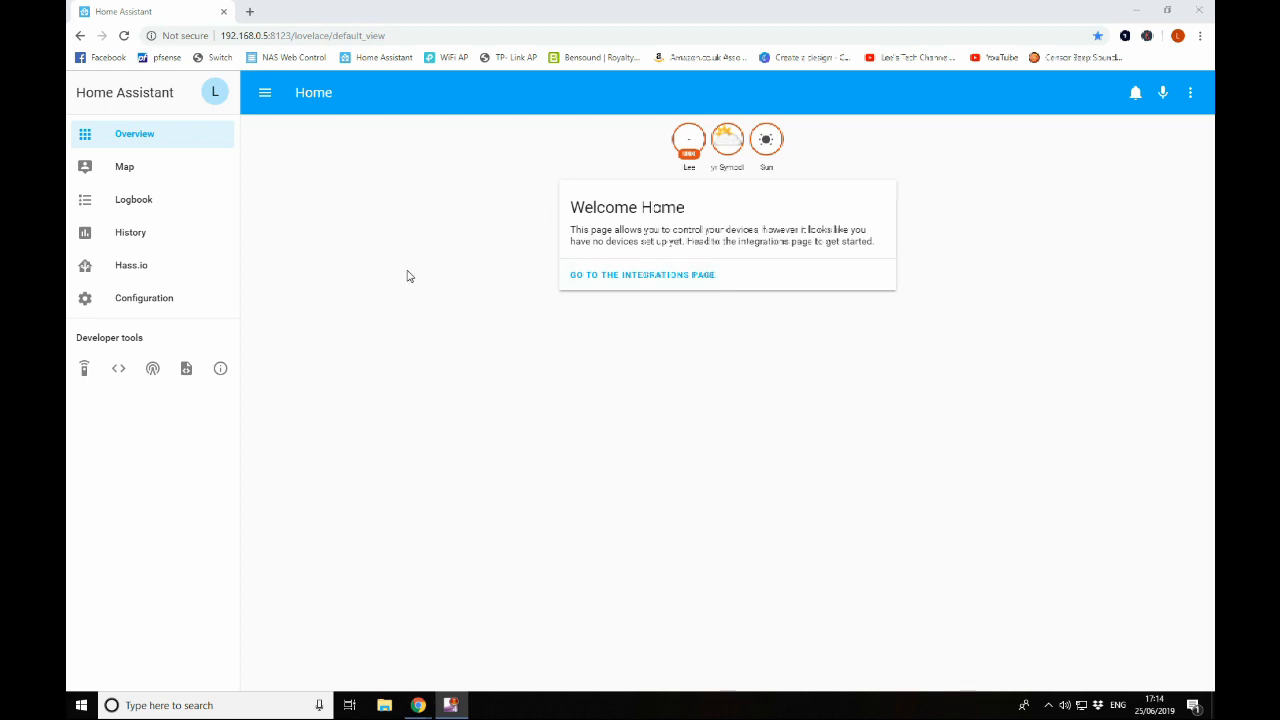
mouse_move(426, 294)
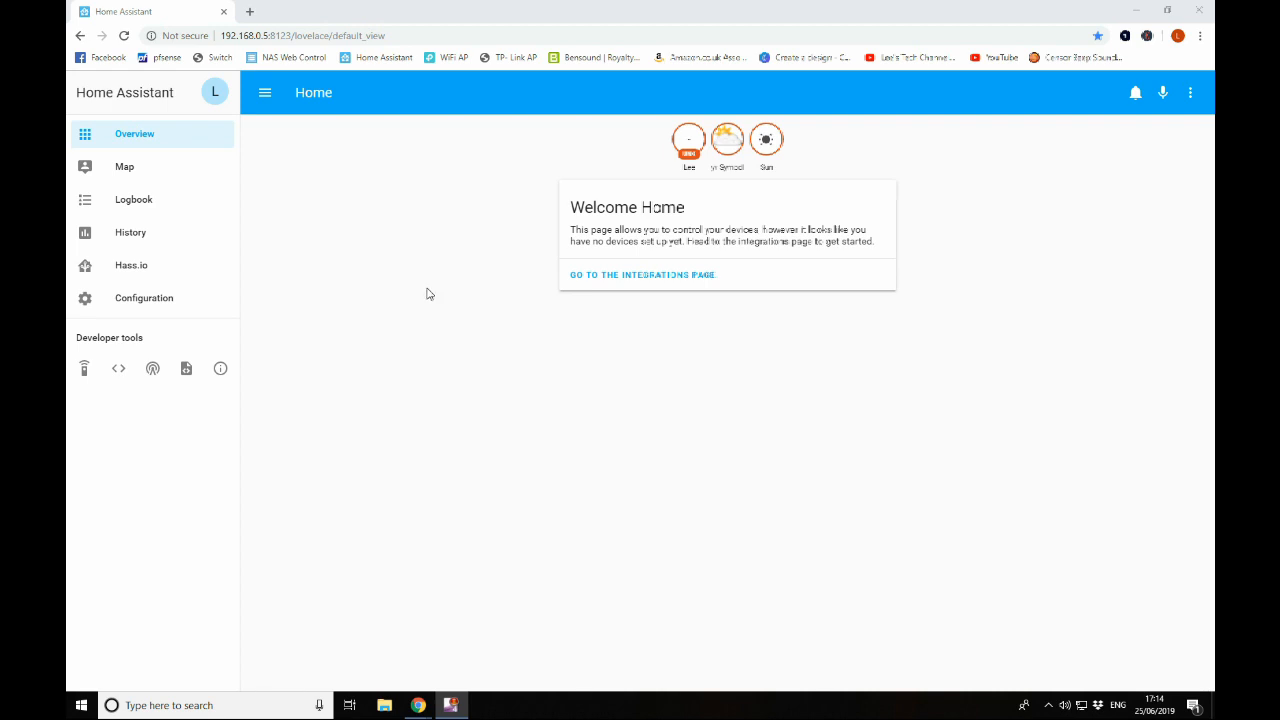
mouse_move(604, 284)
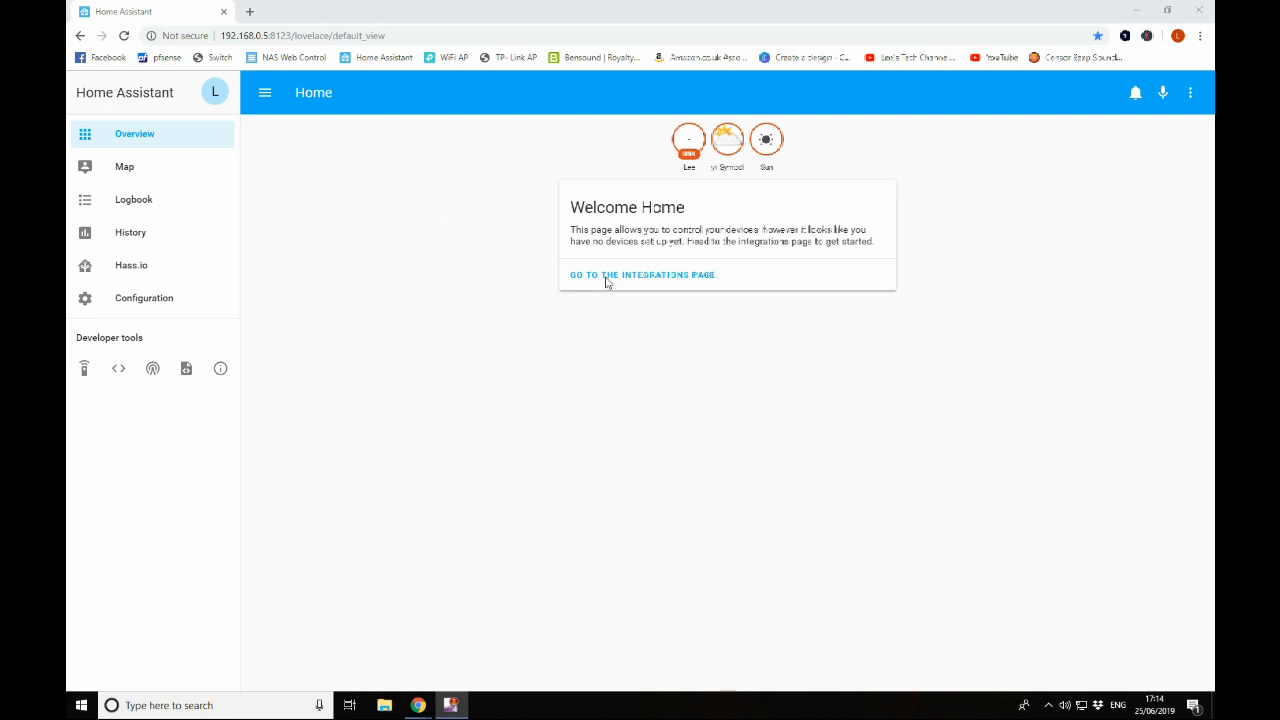
mouse_move(616, 358)
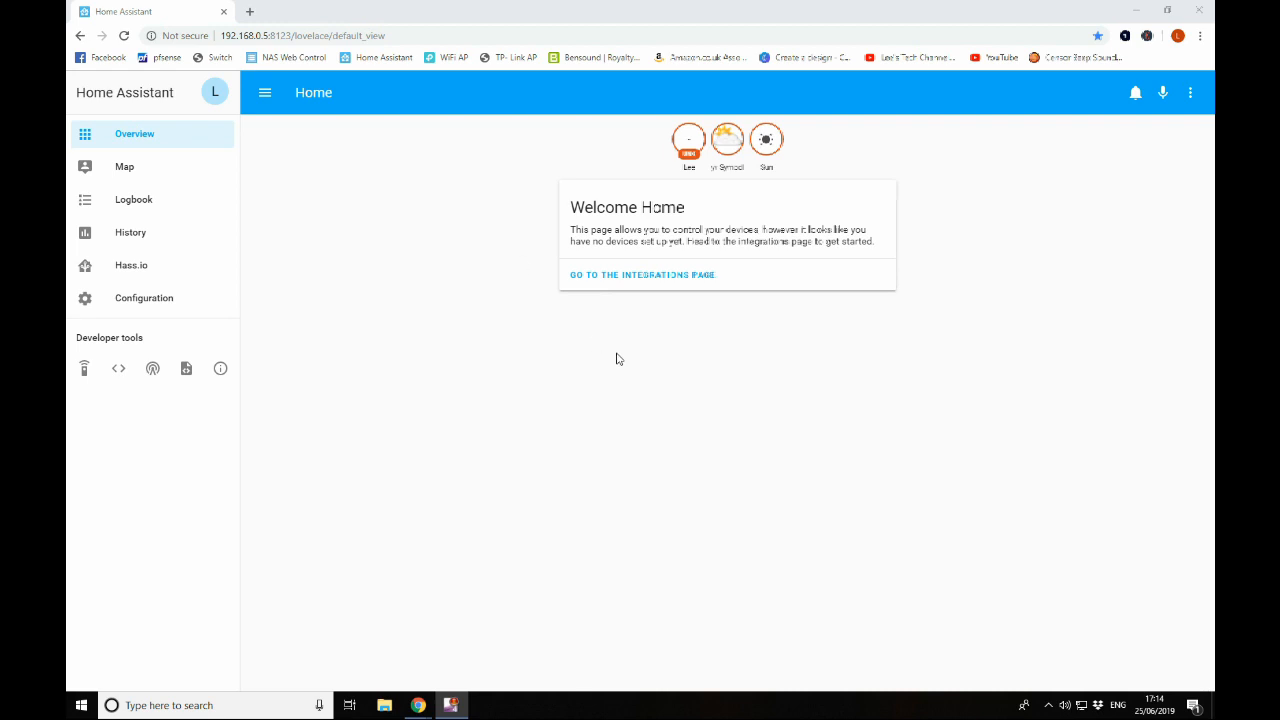
mouse_move(808, 292)
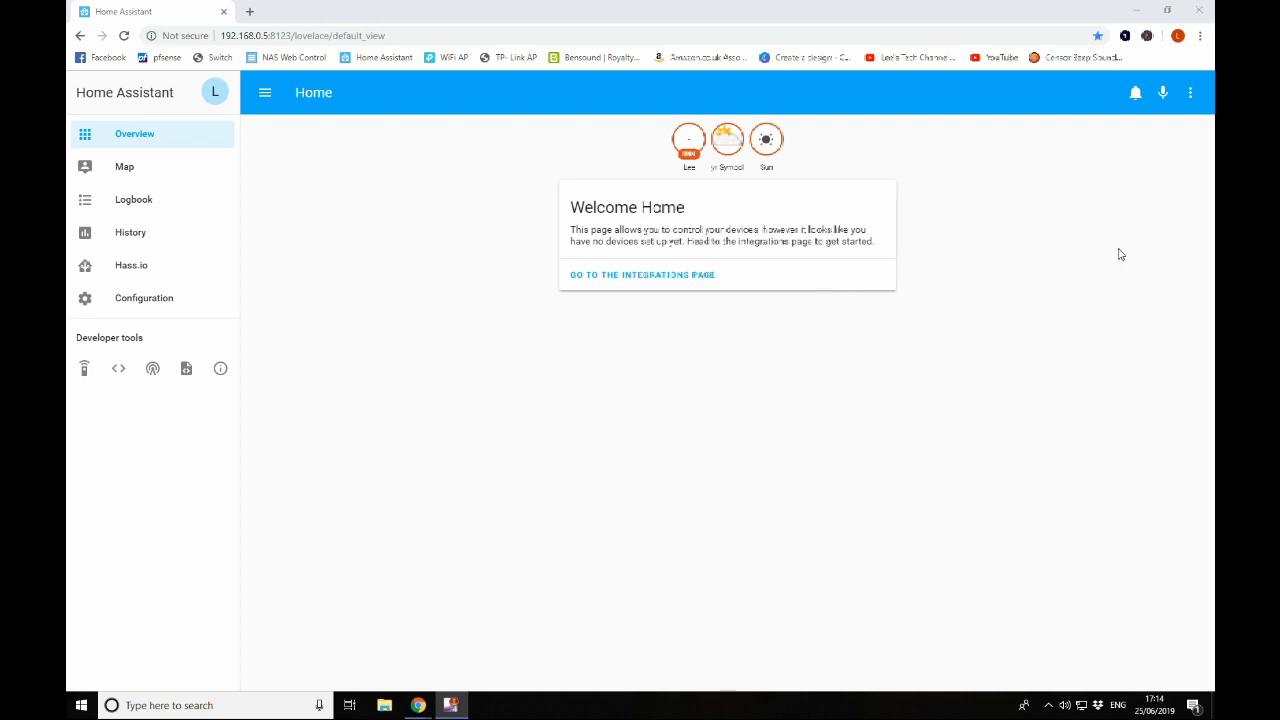
mouse_move(842, 538)
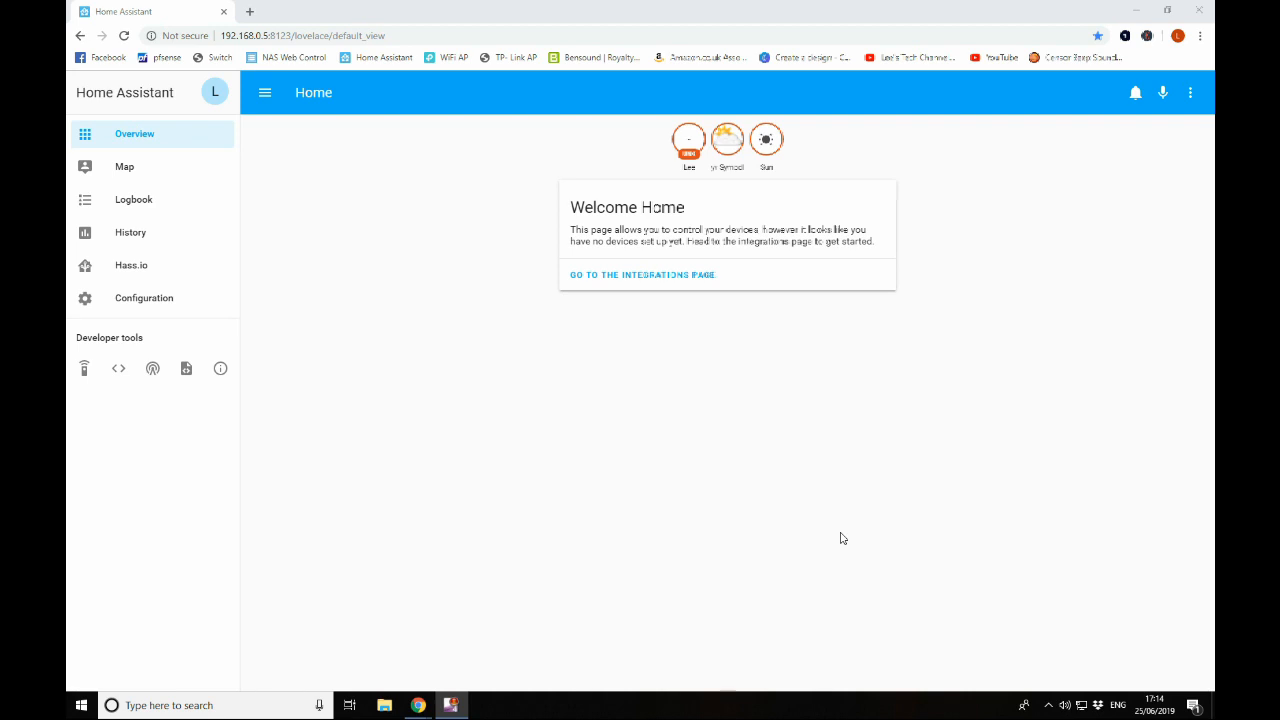
mouse_move(818, 464)
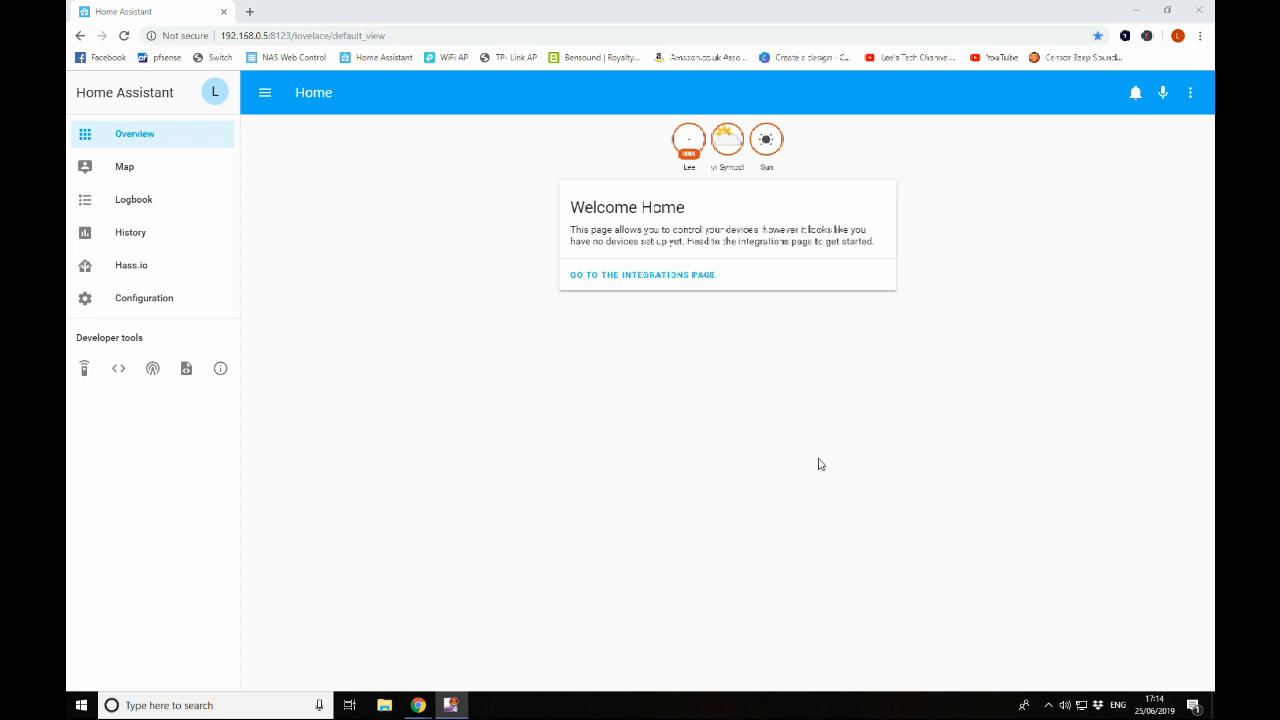
mouse_move(792, 216)
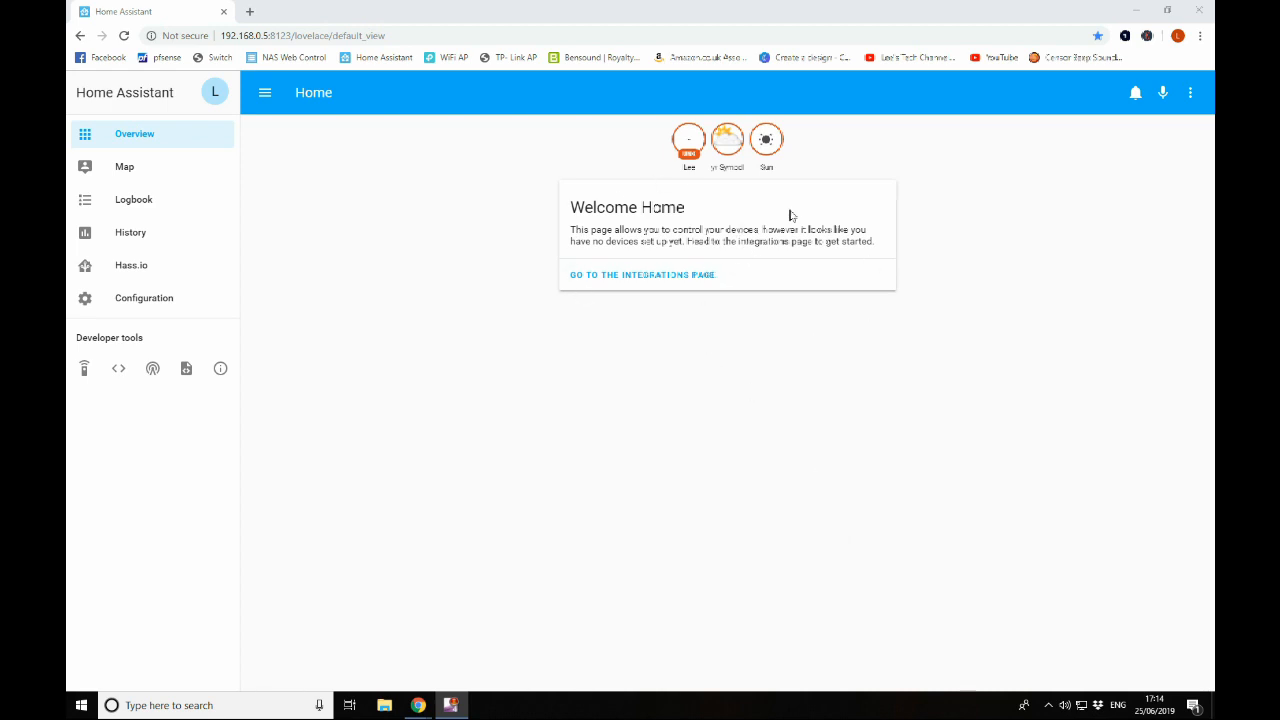
mouse_move(788, 244)
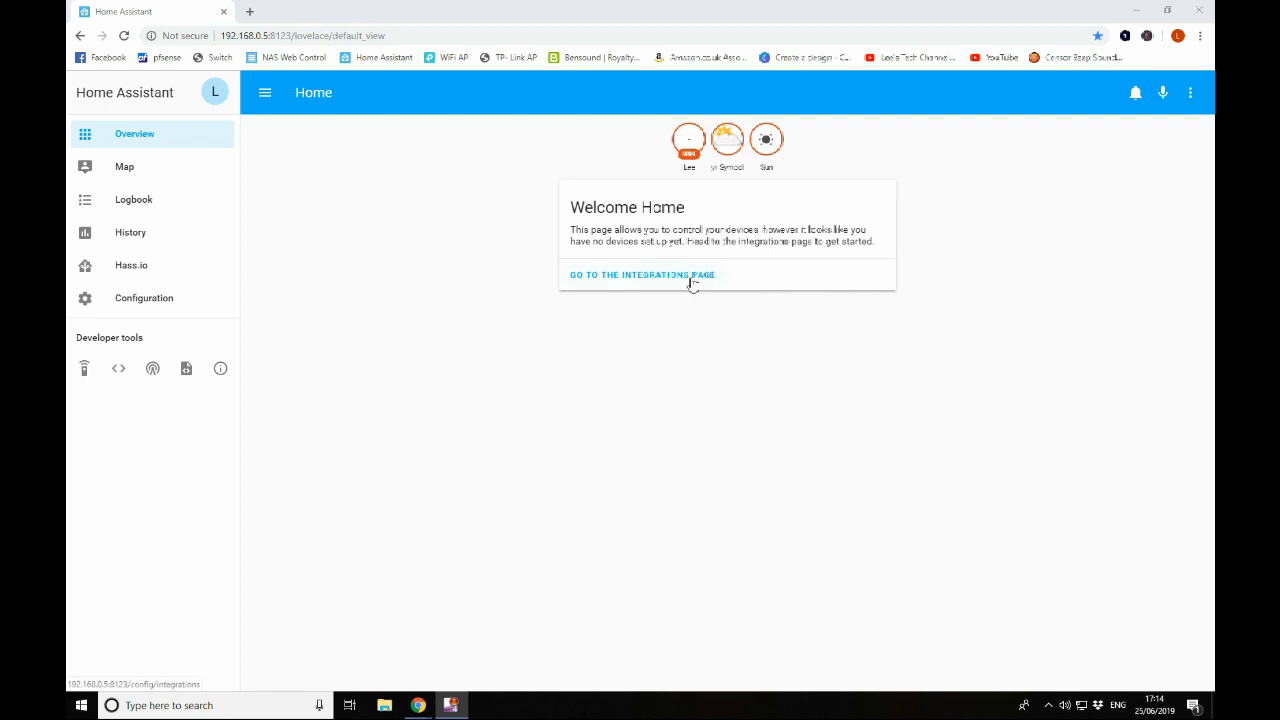
Go to the Integrations page from the Welcome Home card; it reports nothing configured
click(642, 274)
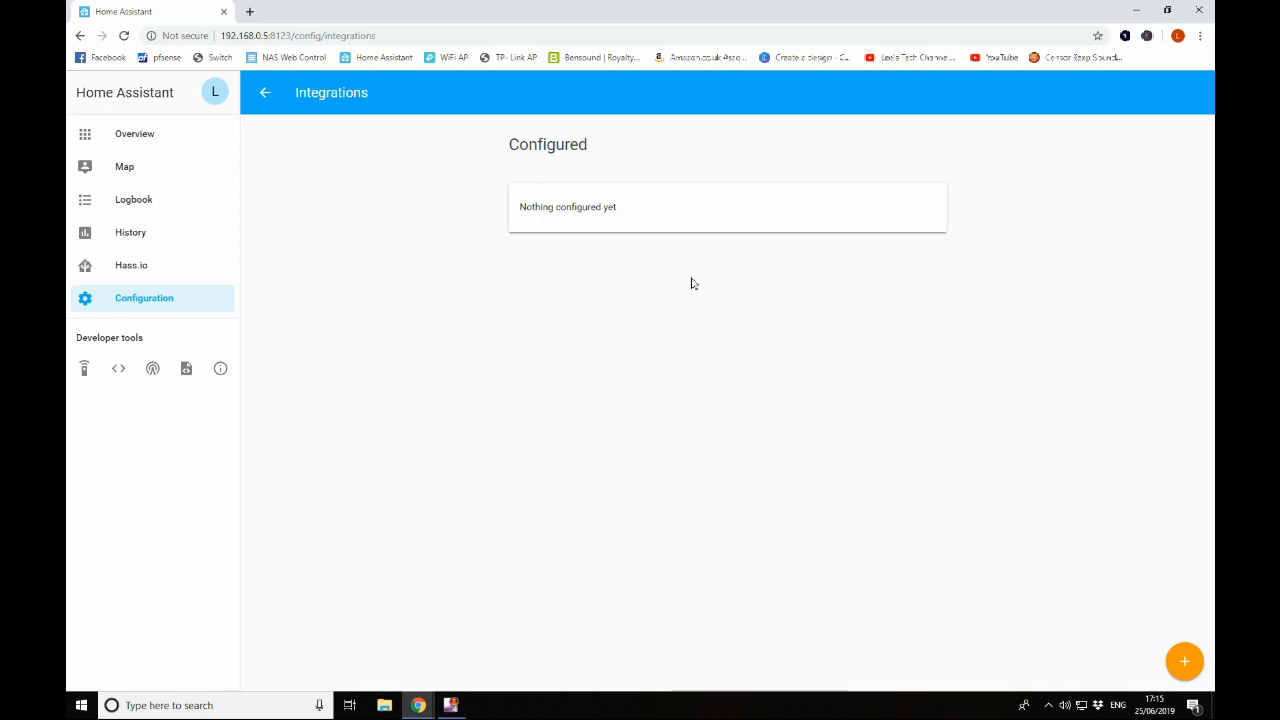
mouse_move(694, 272)
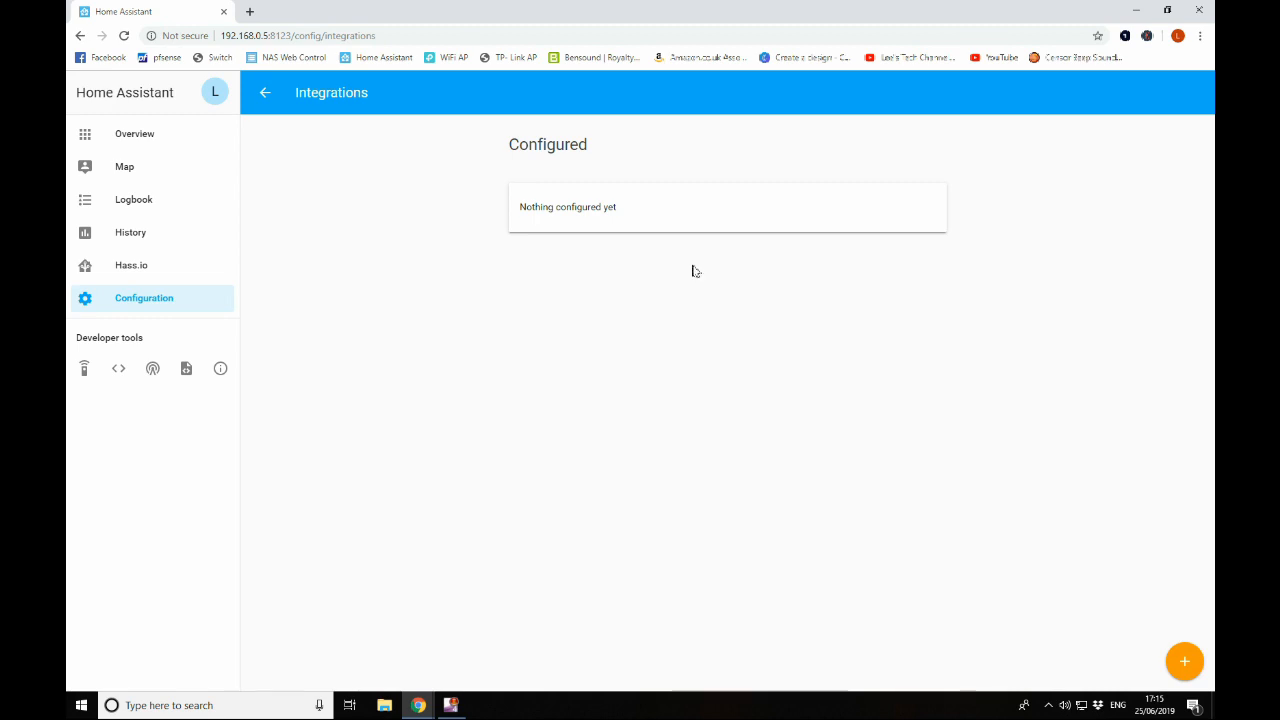
mouse_move(582, 138)
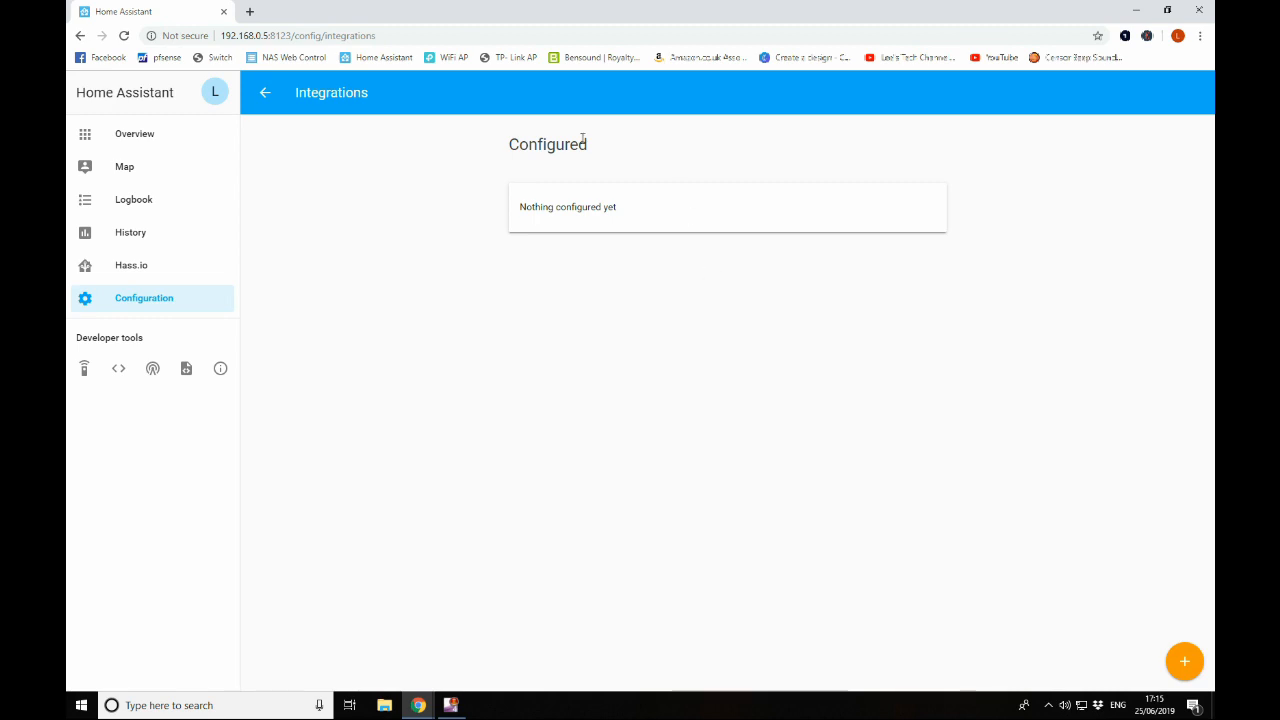
Go back to the overview, peek at the options menu and notifications (none), then show the sidebar
click(134, 132)
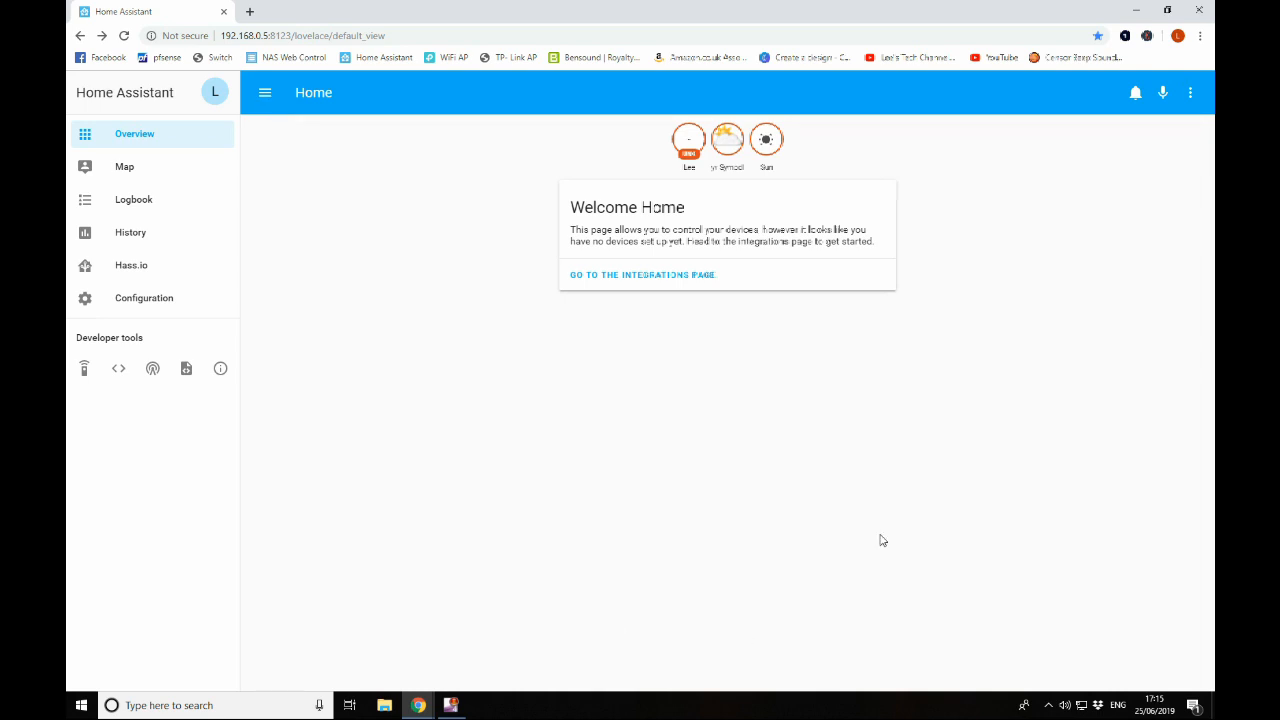
click(1190, 92)
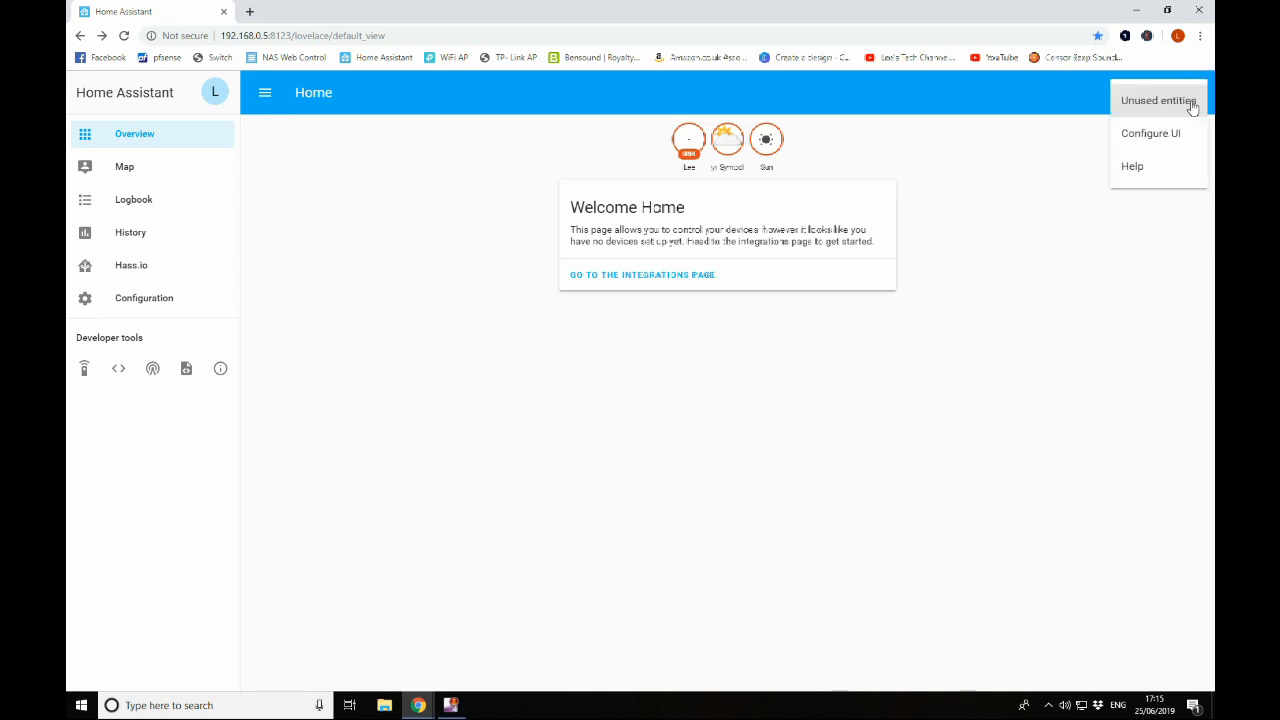
click(1158, 100)
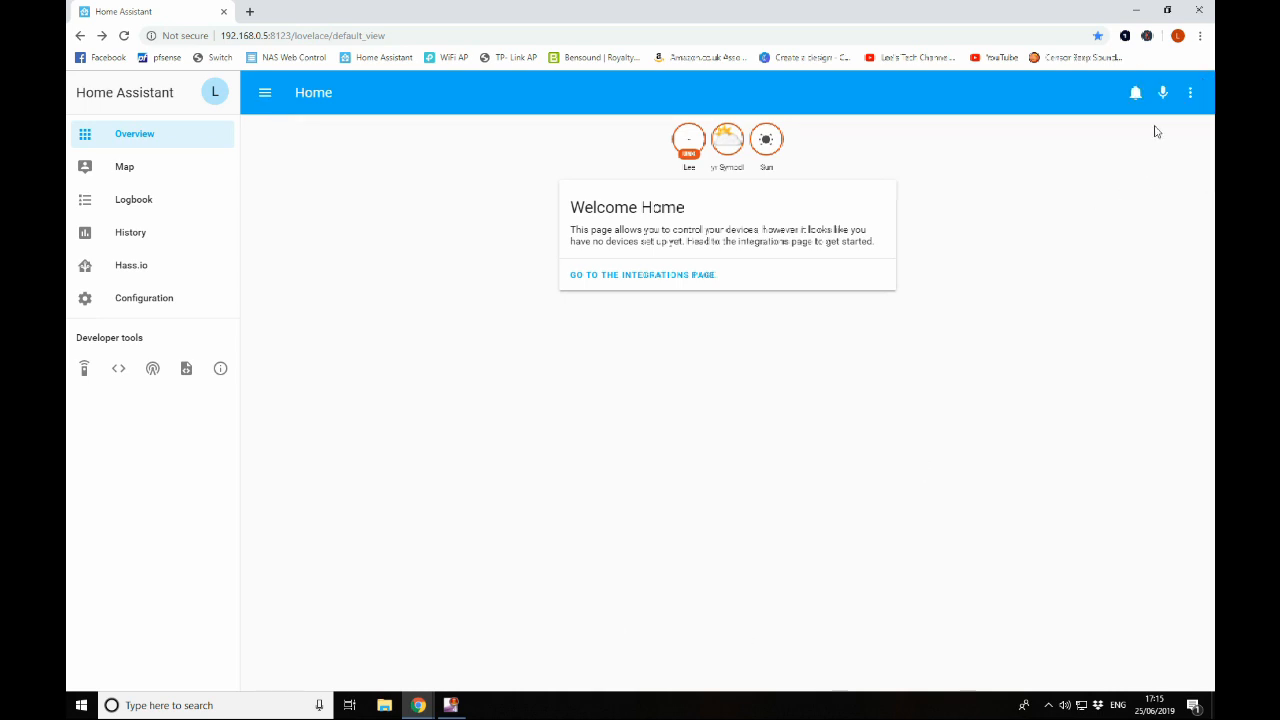
click(1136, 92)
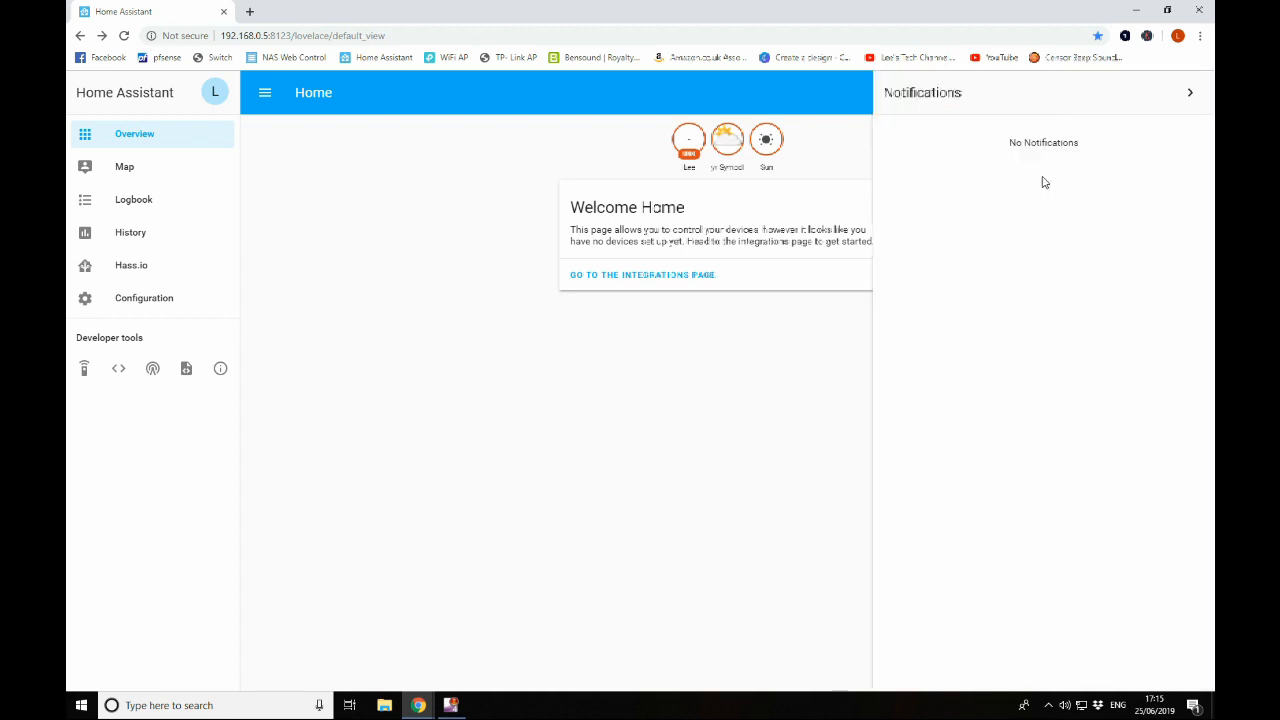
mouse_move(1076, 132)
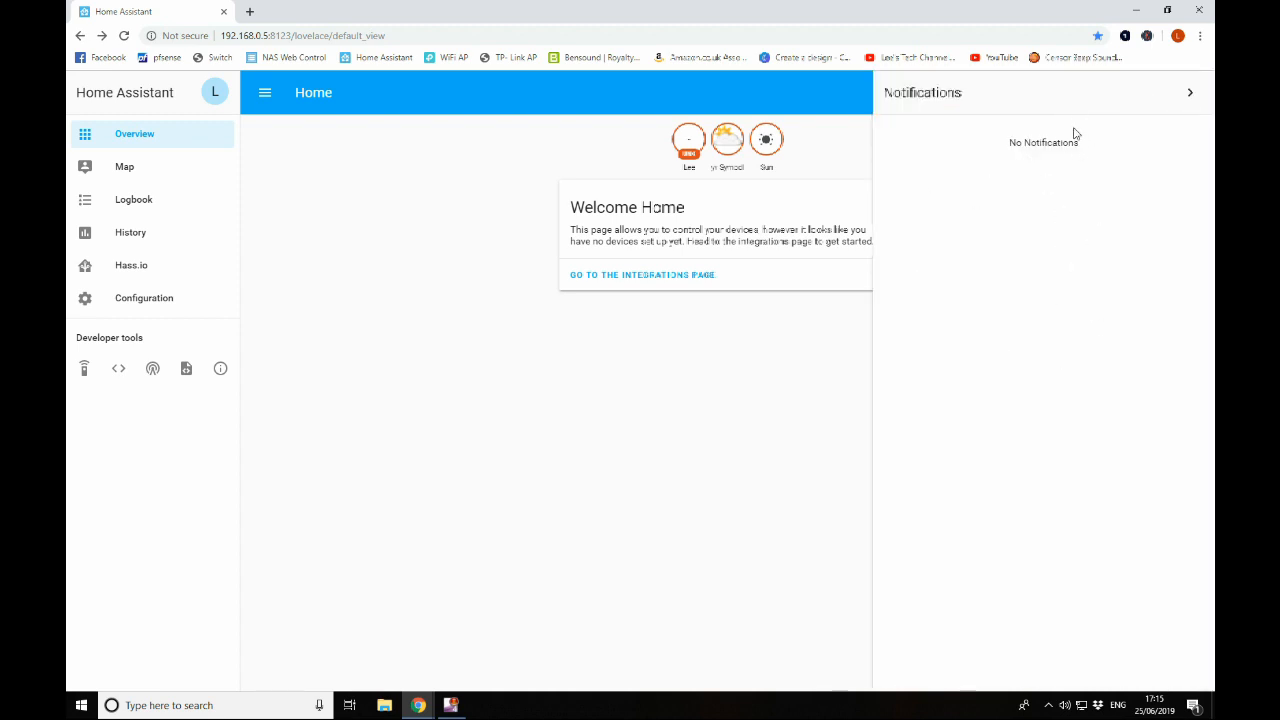
mouse_move(962, 164)
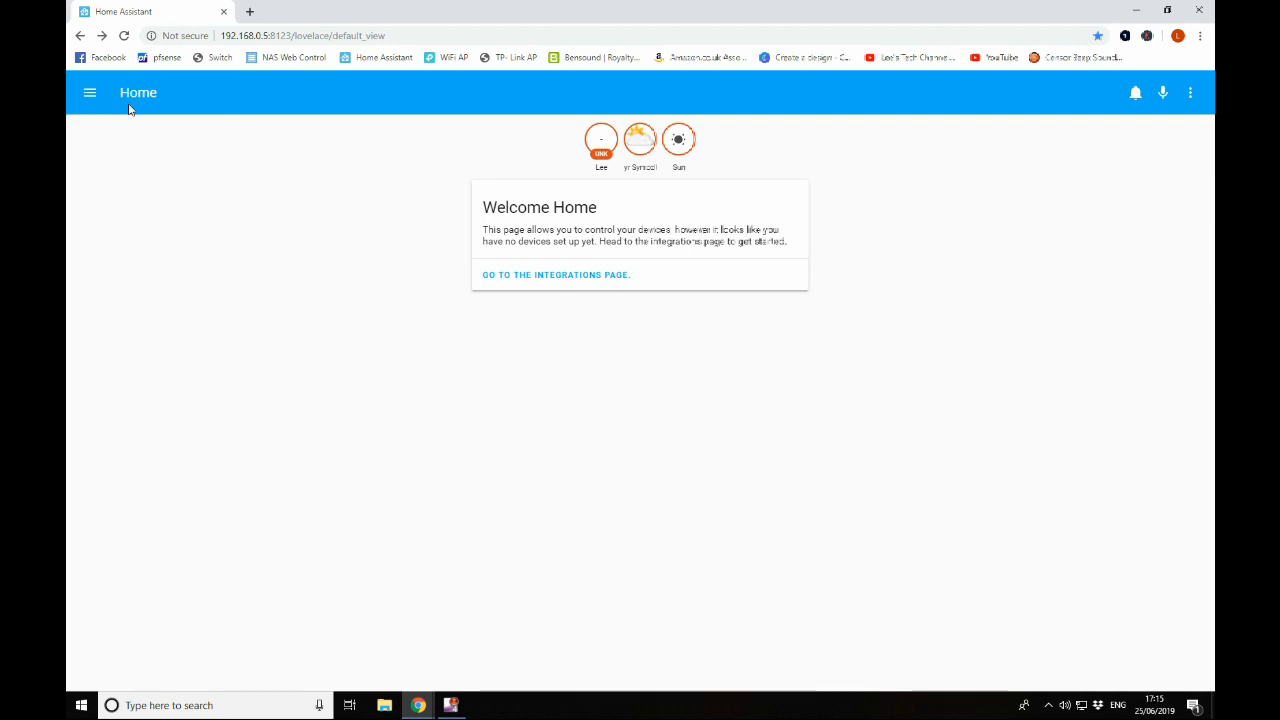
click(90, 92)
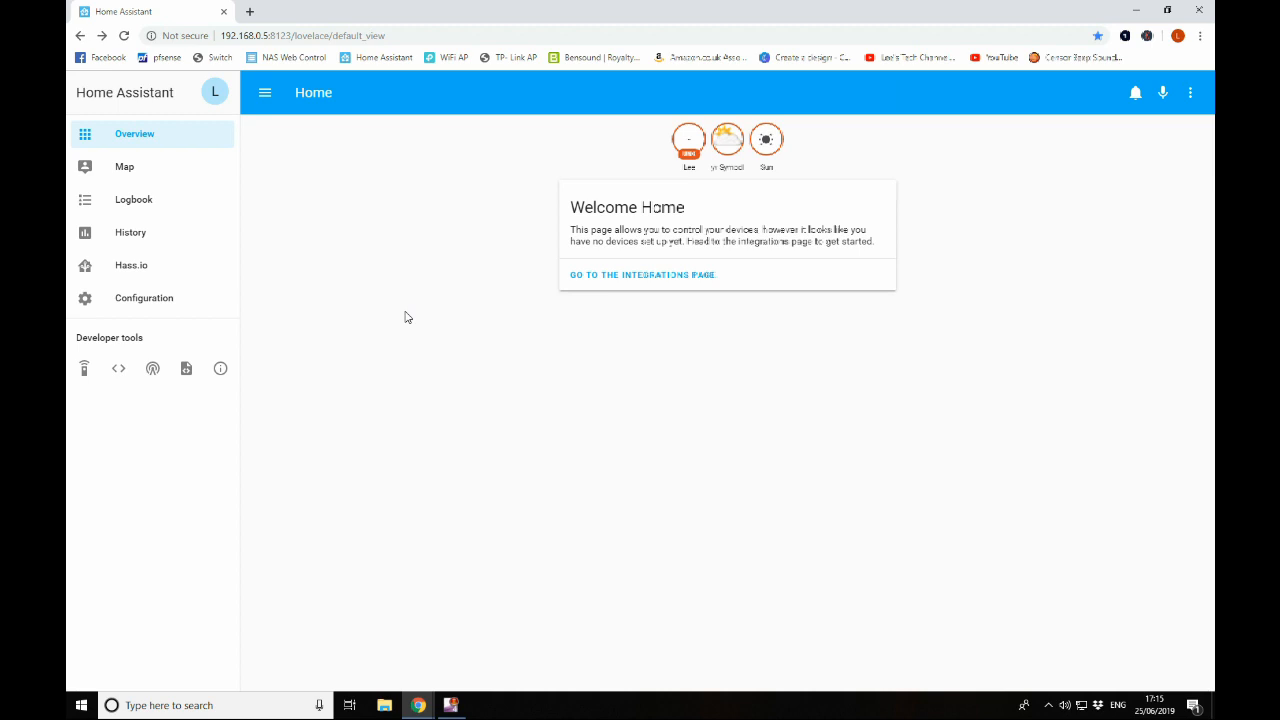
mouse_move(124, 166)
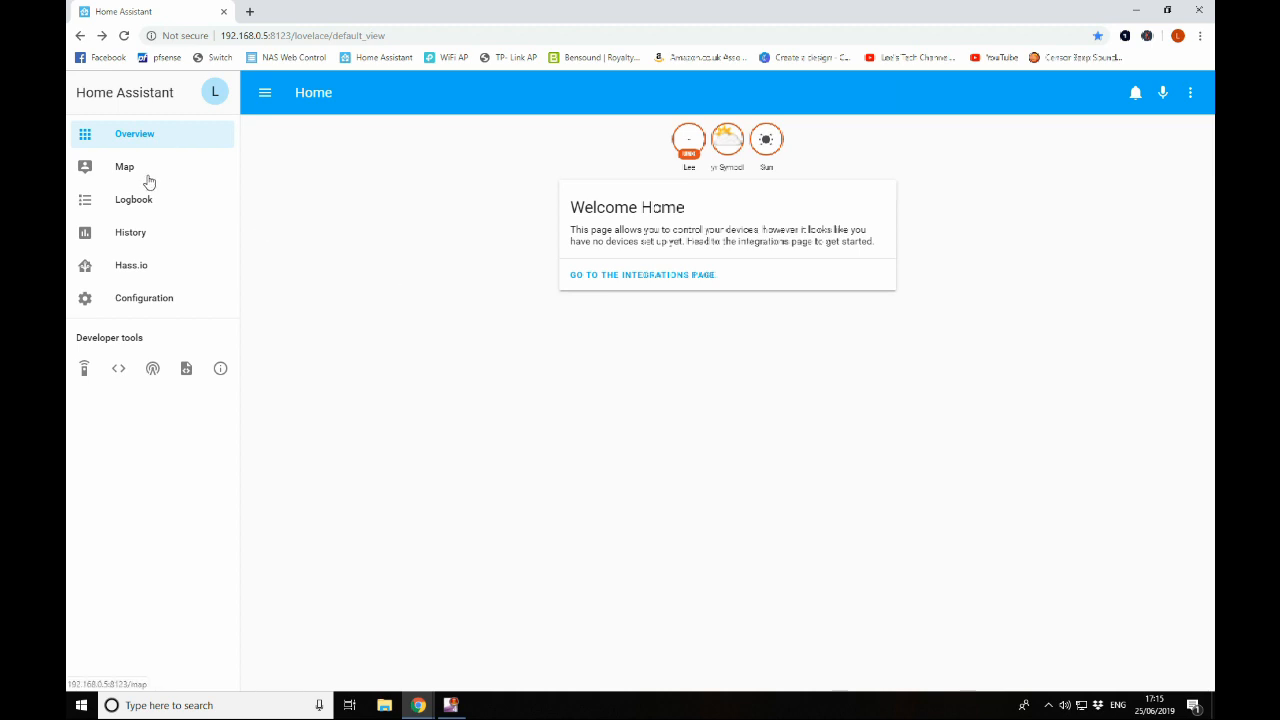
Show the Map page with the street map around Falkirk
click(124, 166)
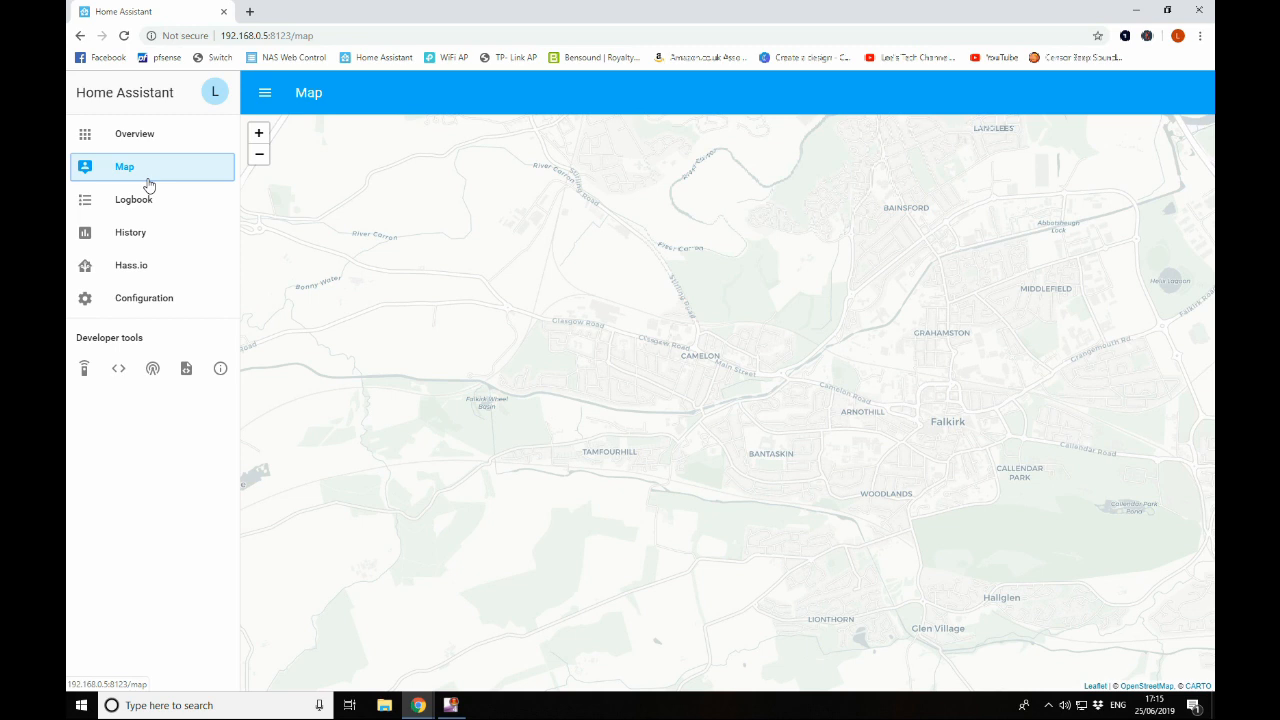
mouse_move(152, 216)
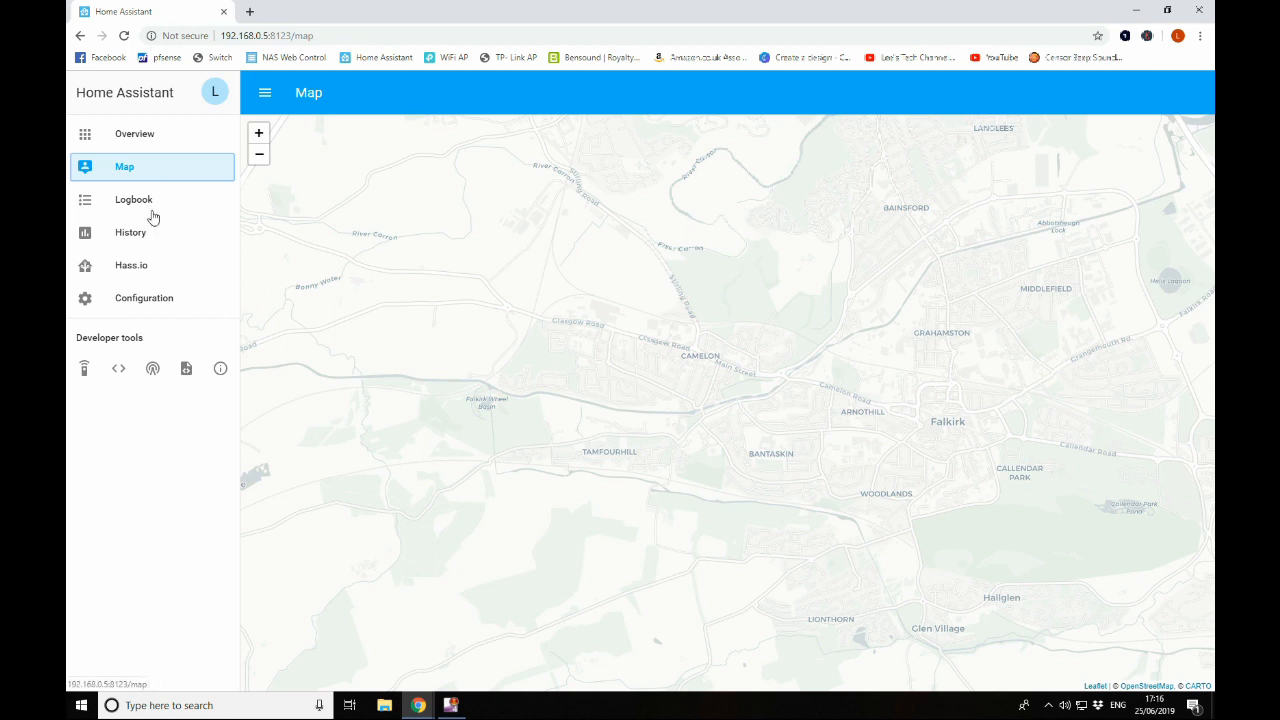
View the Logbook startup events, then the History timelines for June 25, 2019
click(132, 200)
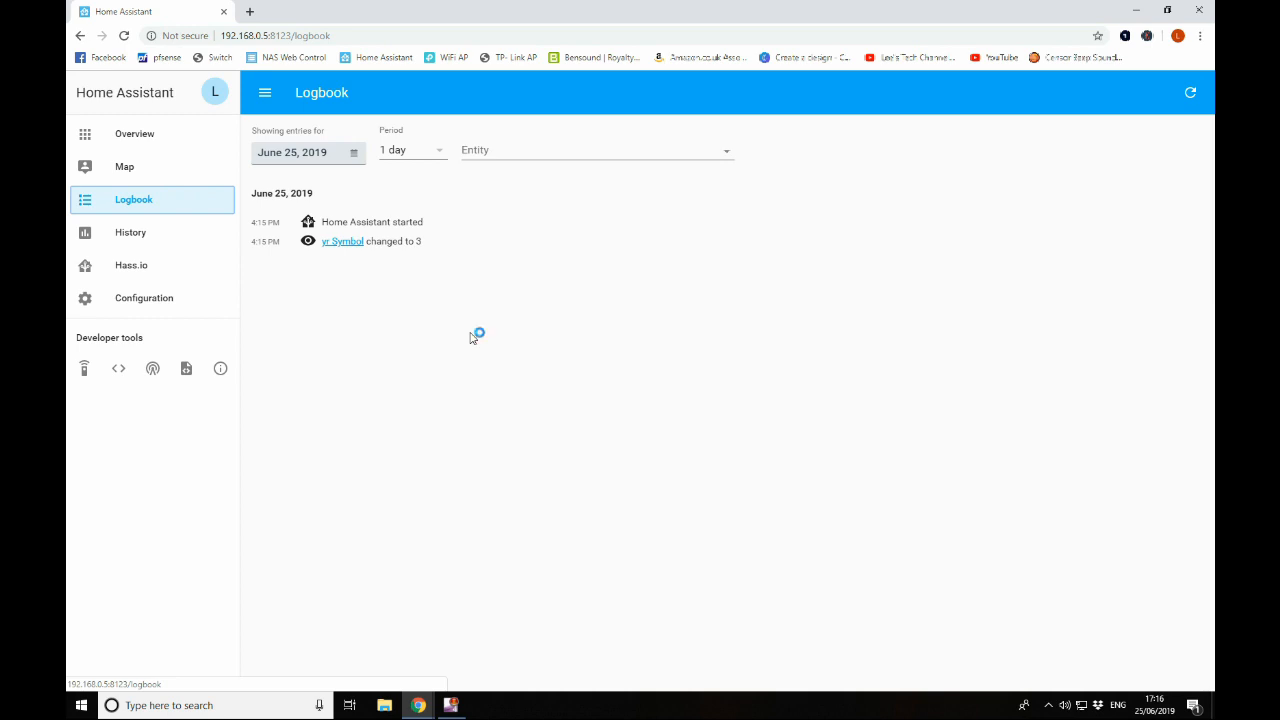
mouse_move(472, 338)
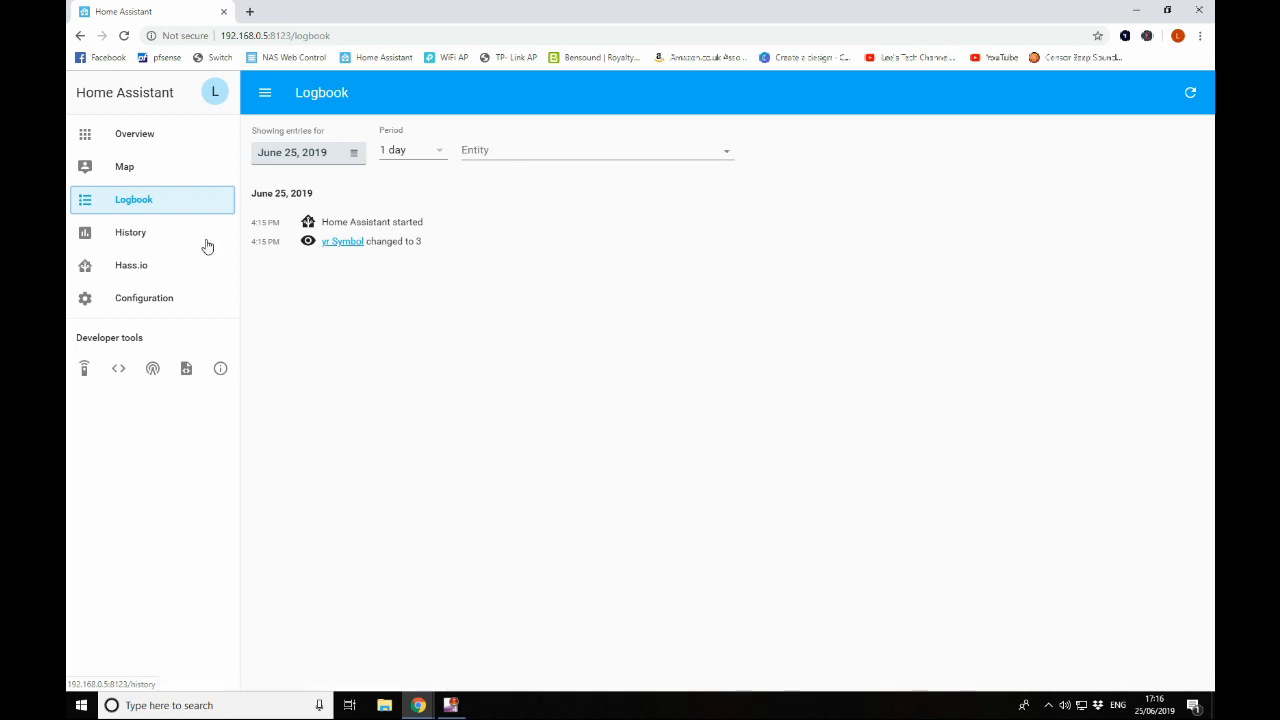
click(130, 232)
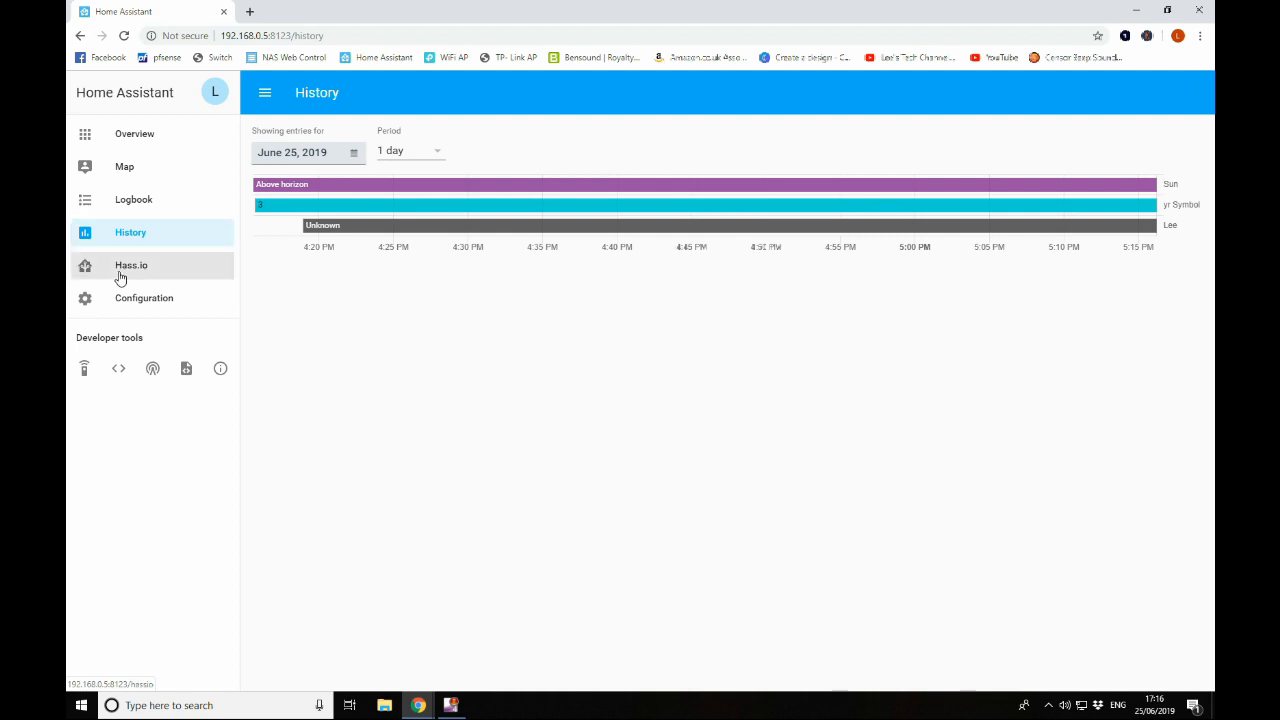
Show the Hass.io Dashboard from the sidebar, reporting no add-ons installed
click(132, 264)
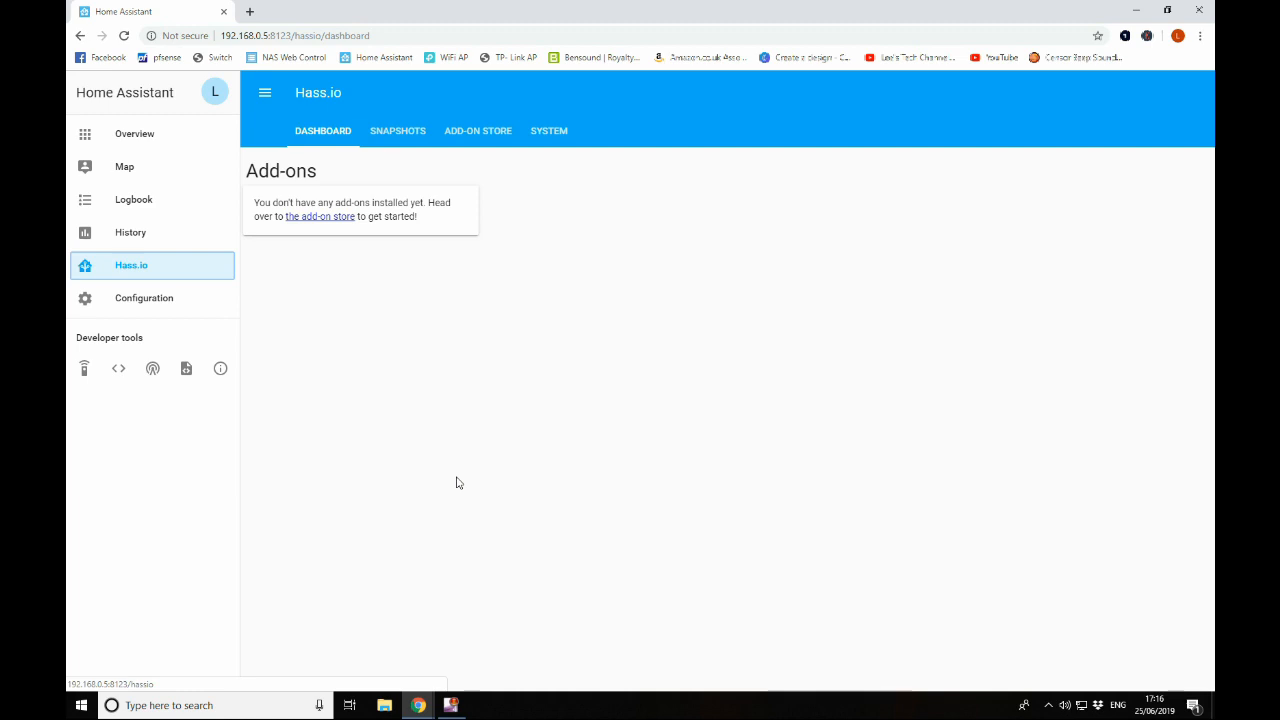
mouse_move(372, 394)
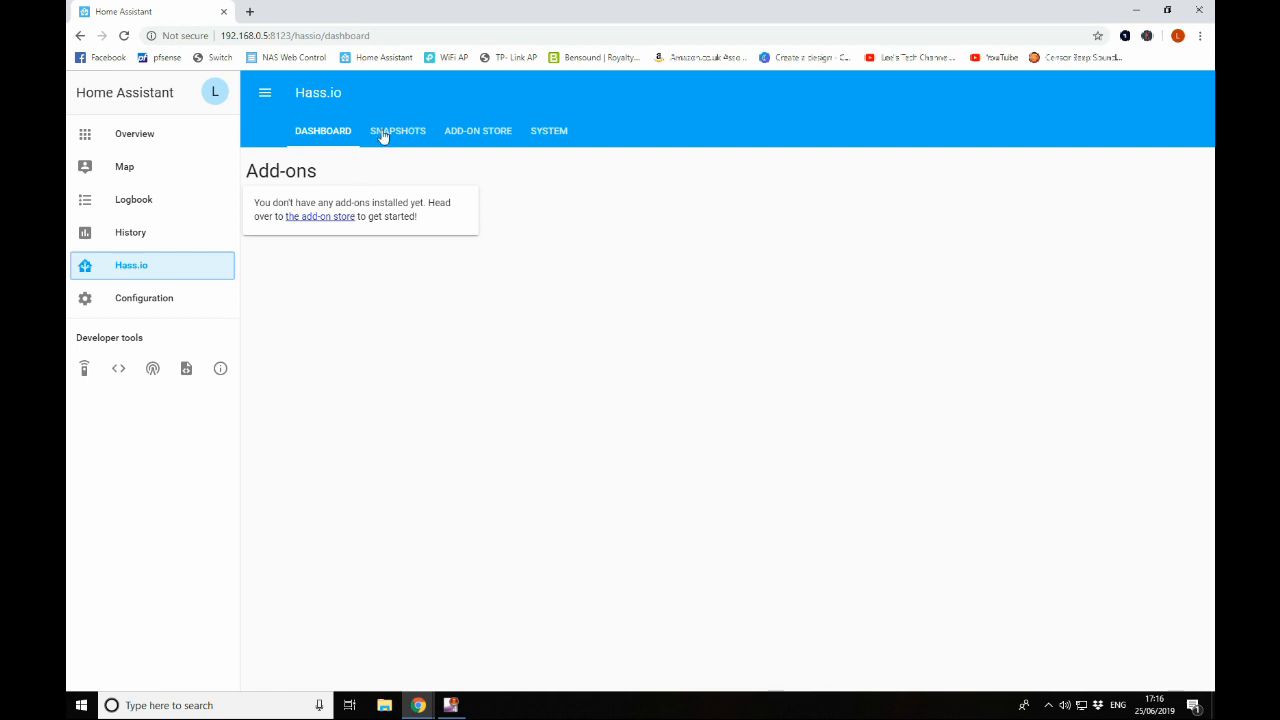
Switch to the Hass.io Snapshots tab, where no snapshots exist yet
click(396, 132)
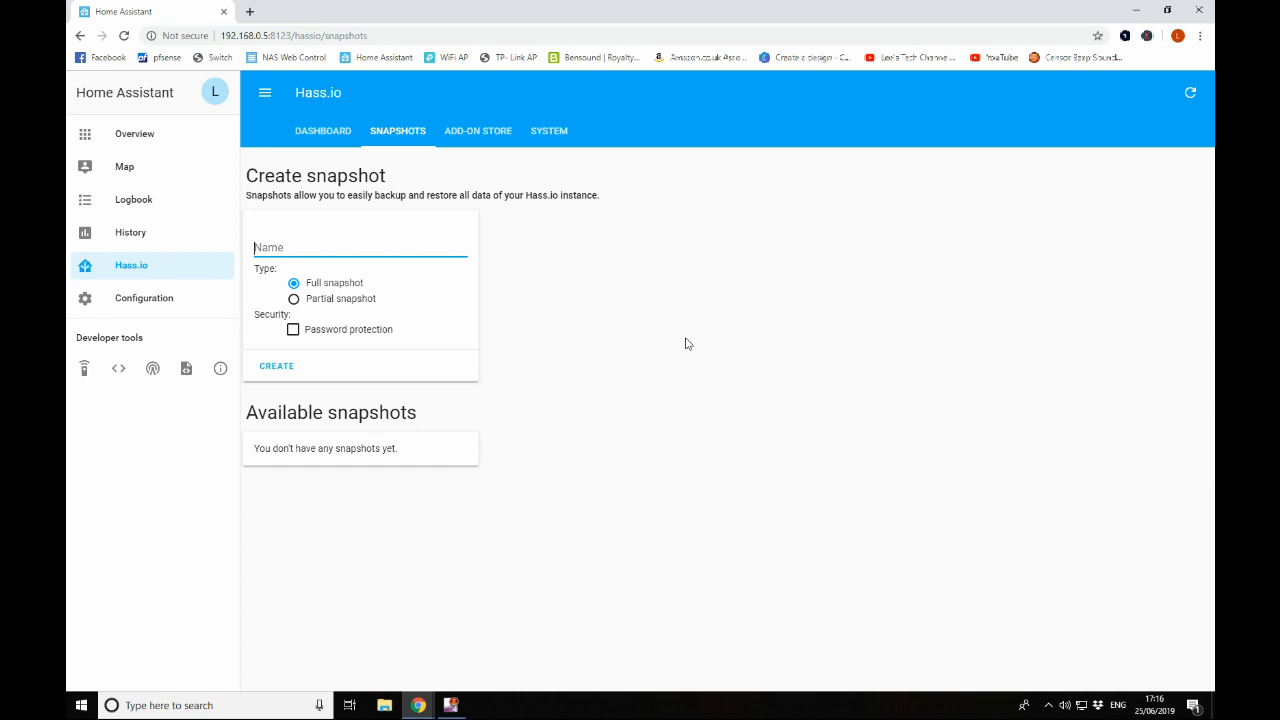
click(360, 248)
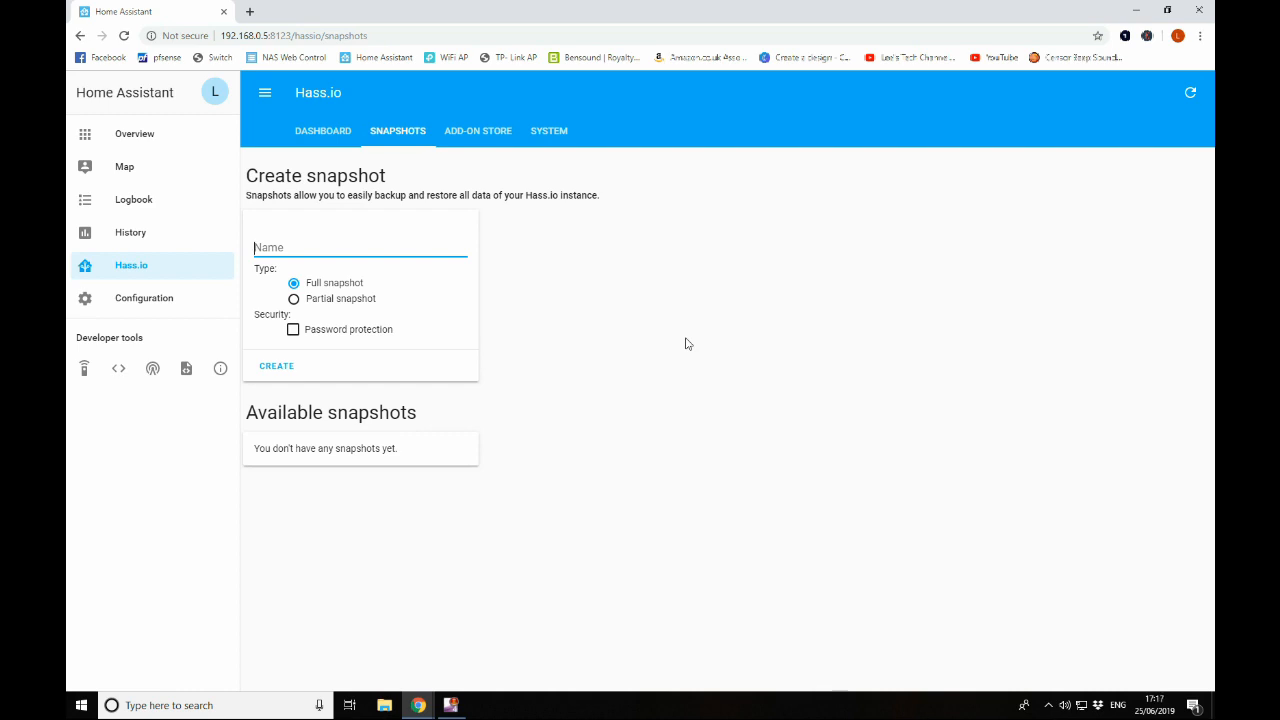
mouse_move(630, 272)
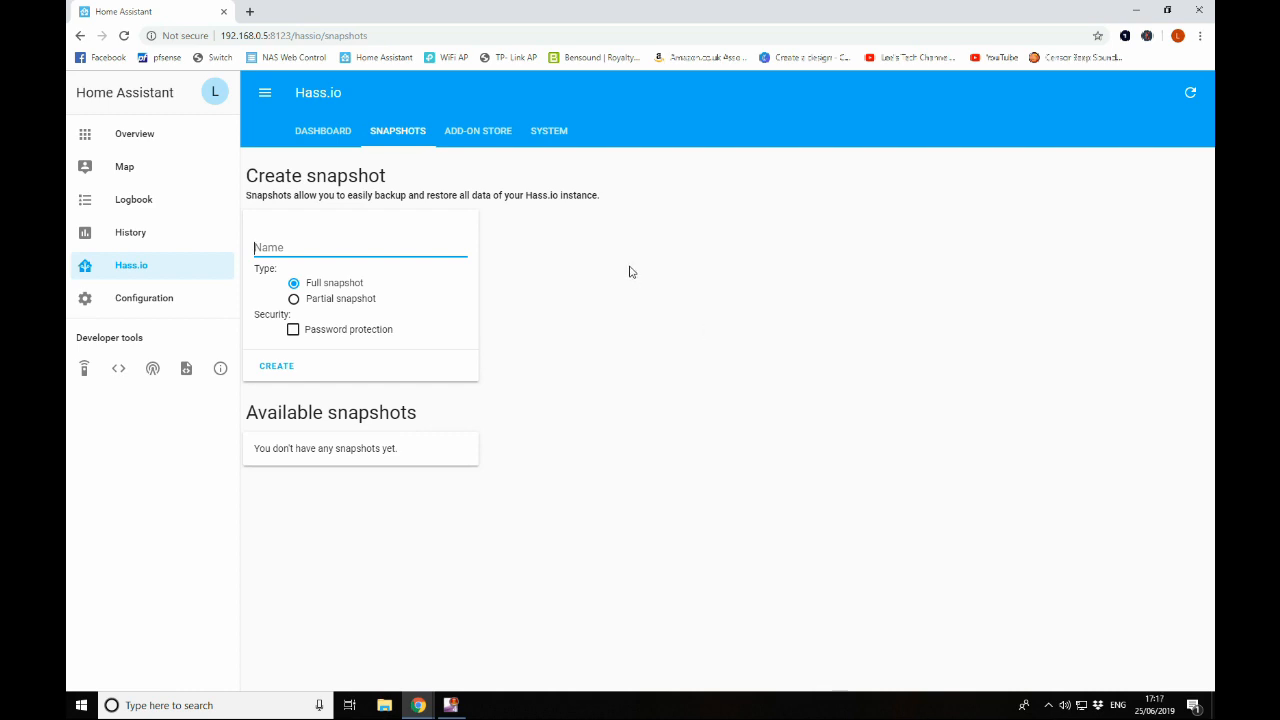
Switch to the Add-on Store and browse the official add-ons, including Samba share
click(478, 132)
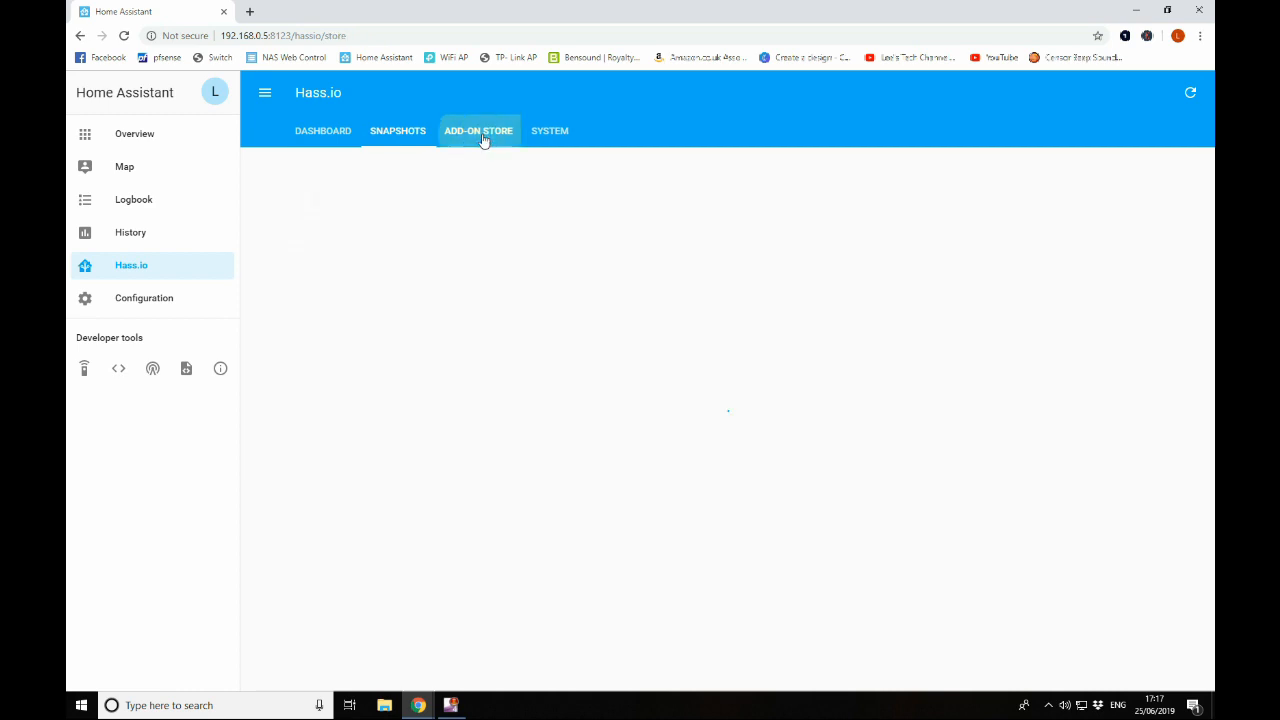
click(478, 130)
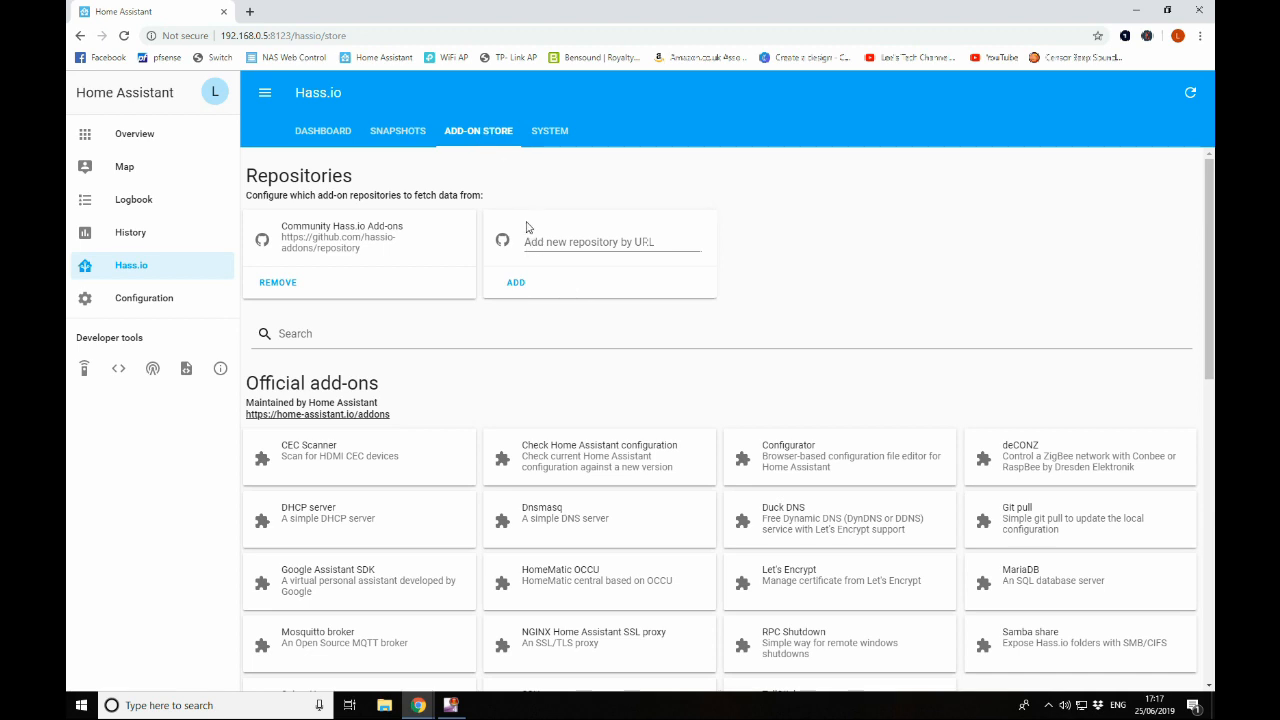
mouse_move(780, 276)
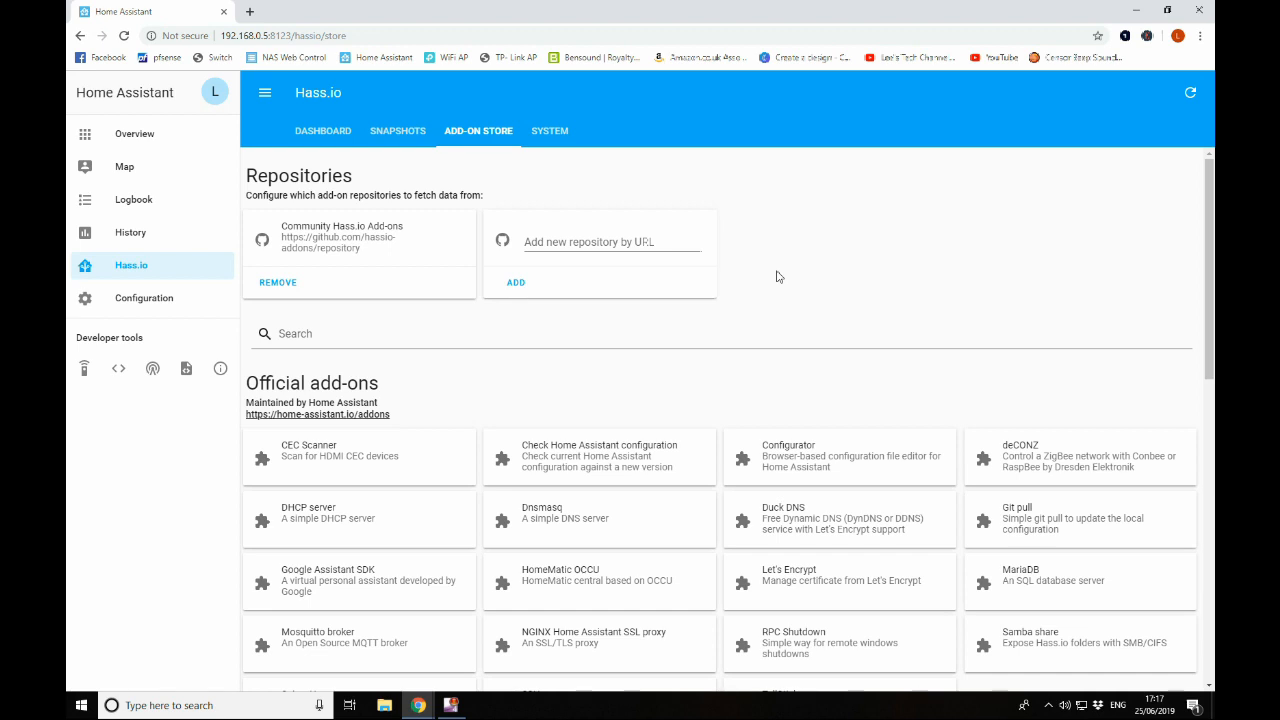
scroll(down, 3)
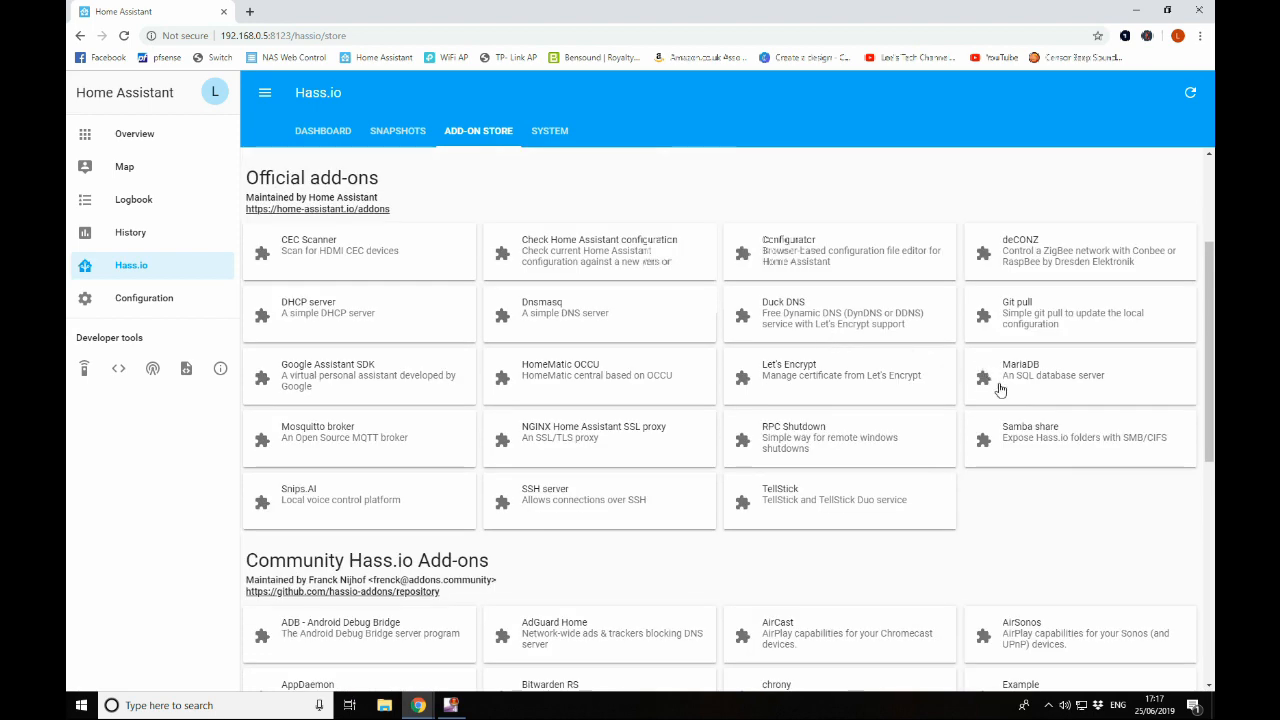
scroll(down, 3)
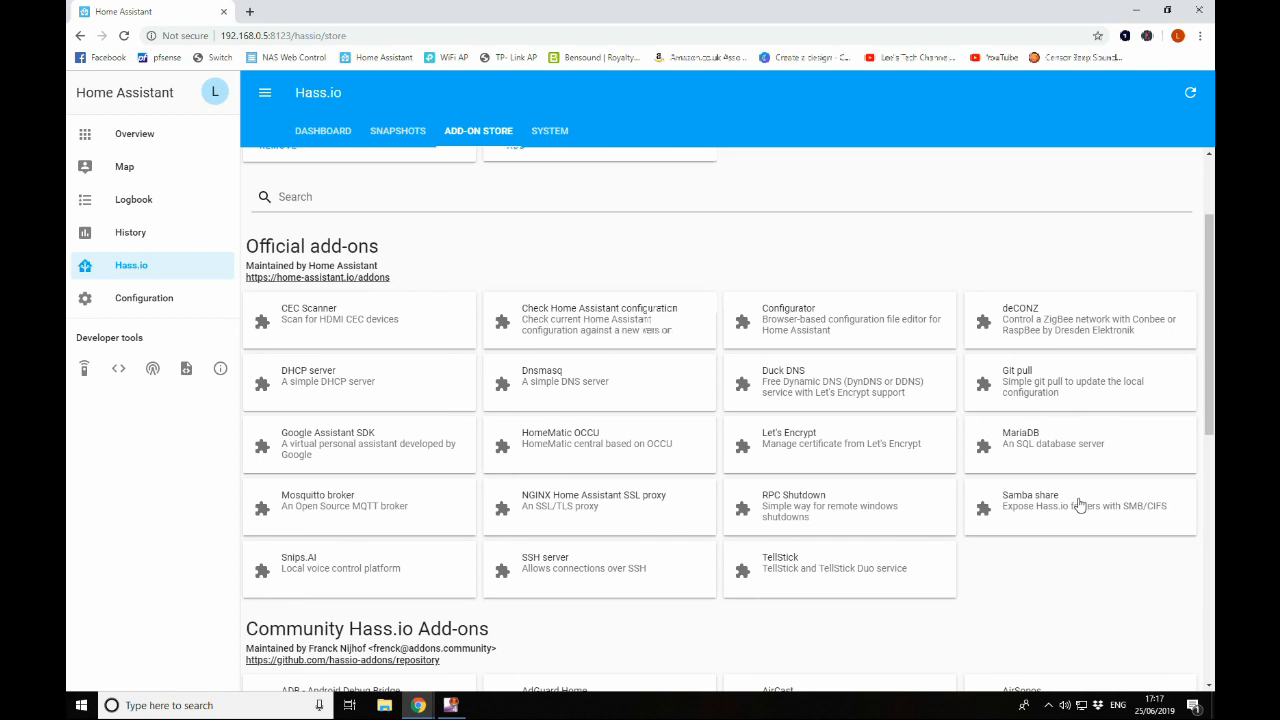
mouse_move(572, 220)
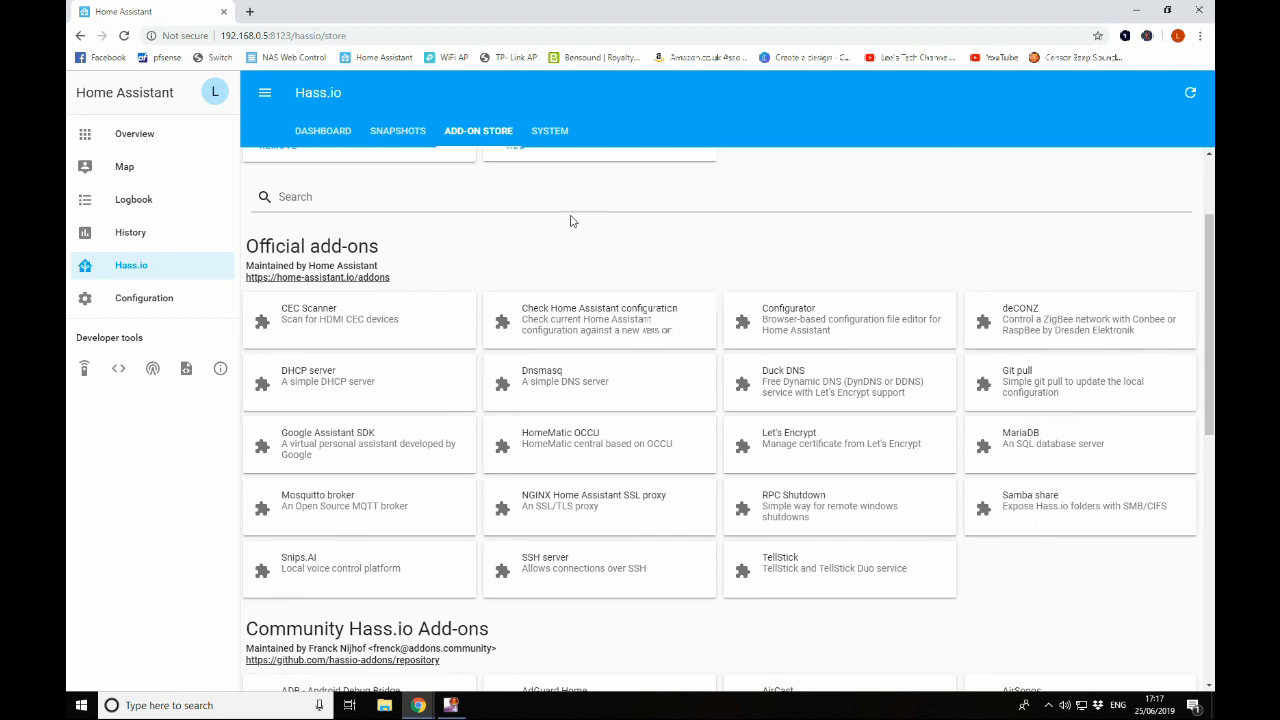
Switch to the Hass.io System tab showing supervisor, host details and system log
click(548, 132)
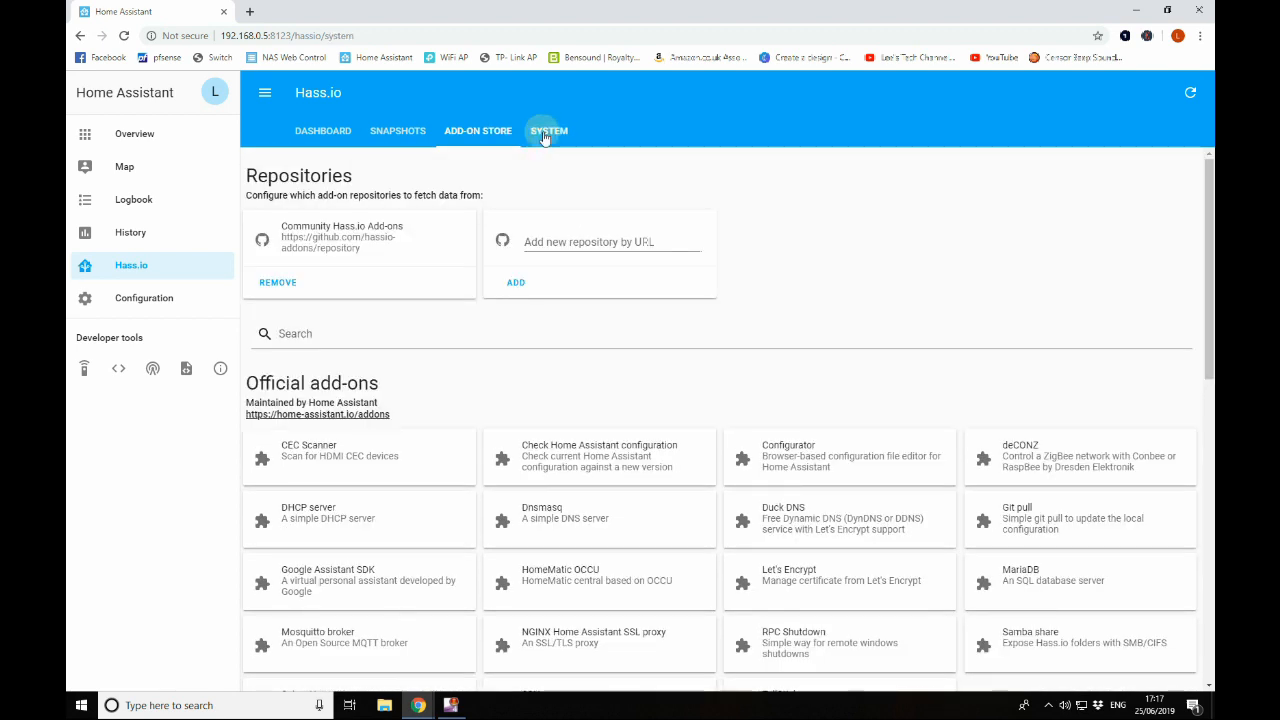
click(548, 130)
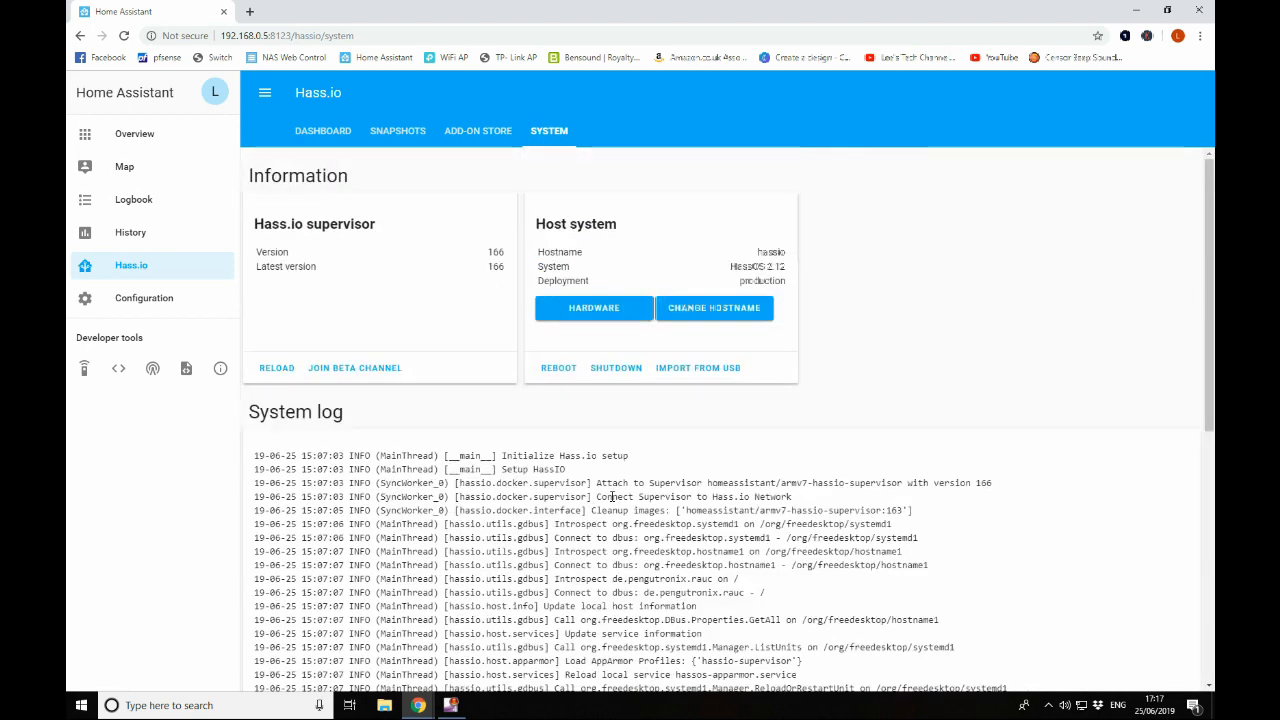
mouse_move(558, 368)
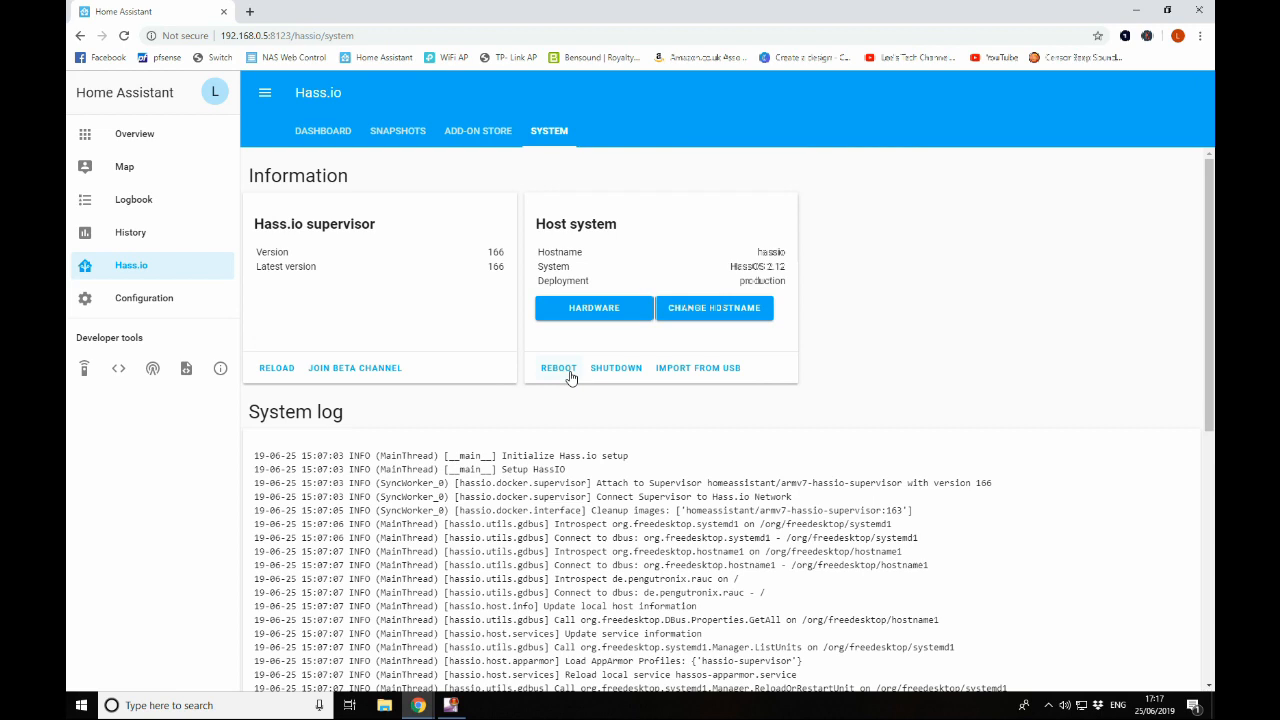
mouse_move(520, 390)
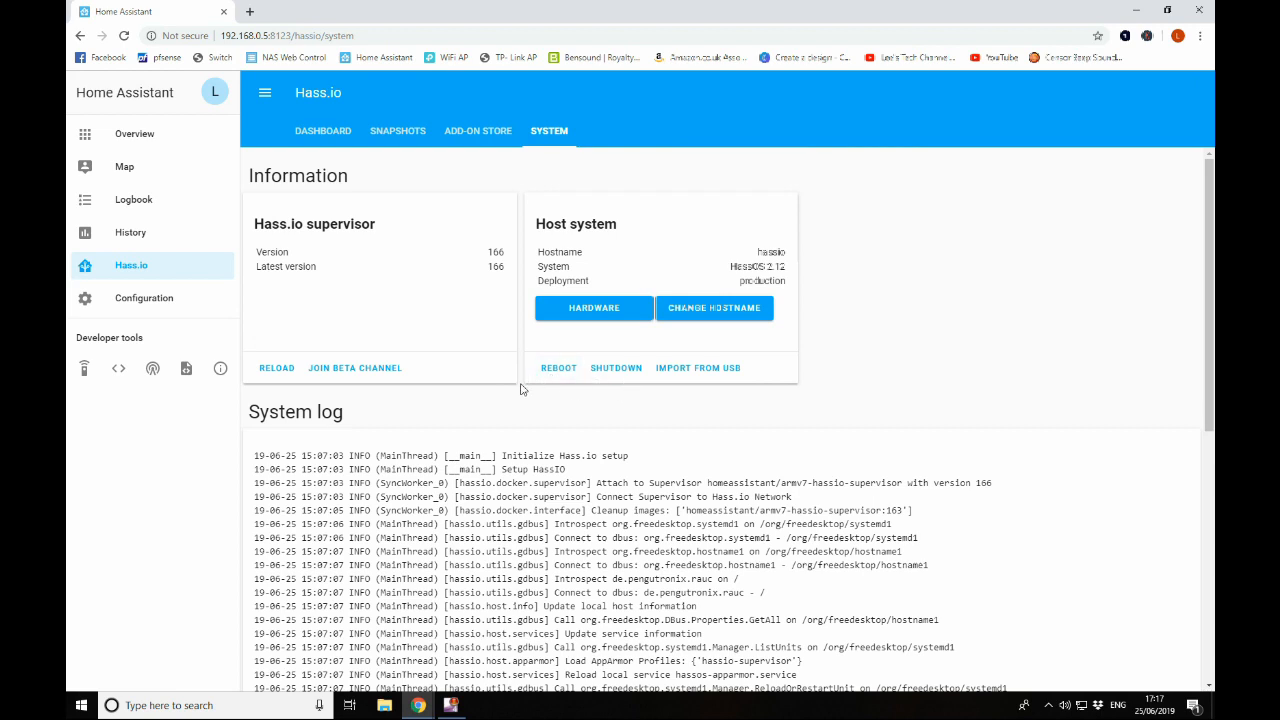
mouse_move(216, 300)
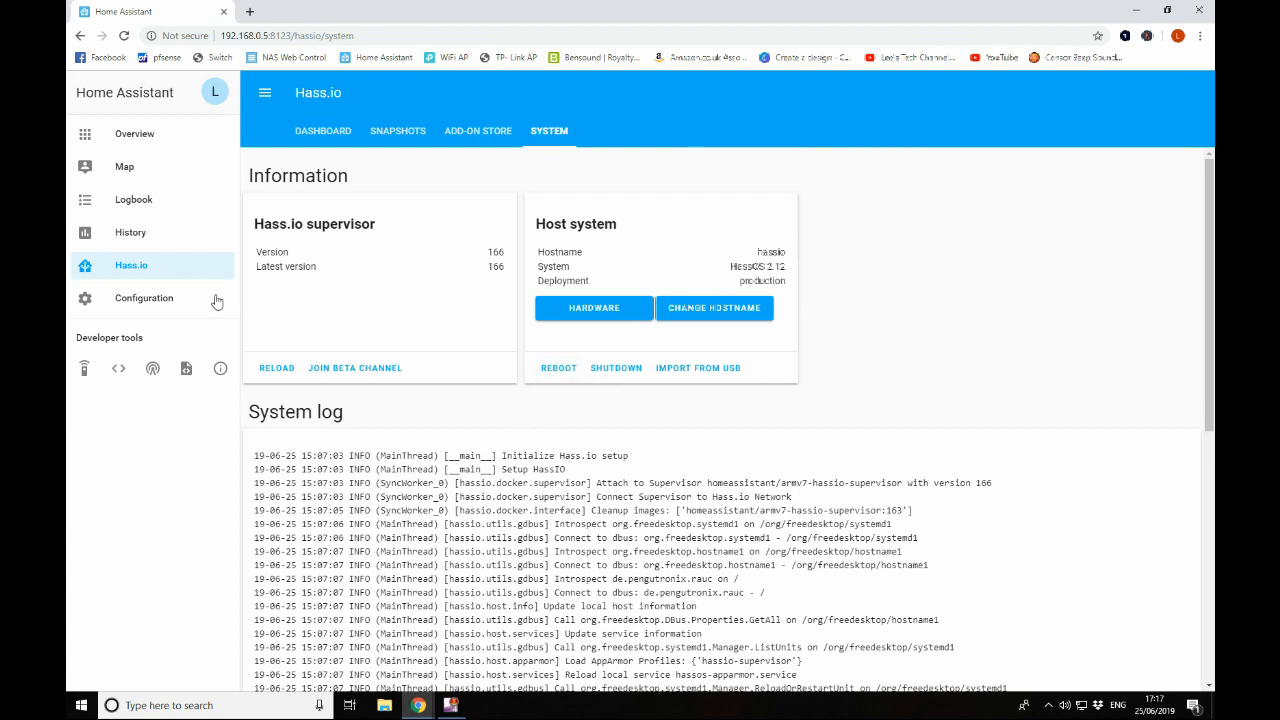
Browse Configuration, checking the empty Integrations list and the three-admin Users list, then return
click(144, 298)
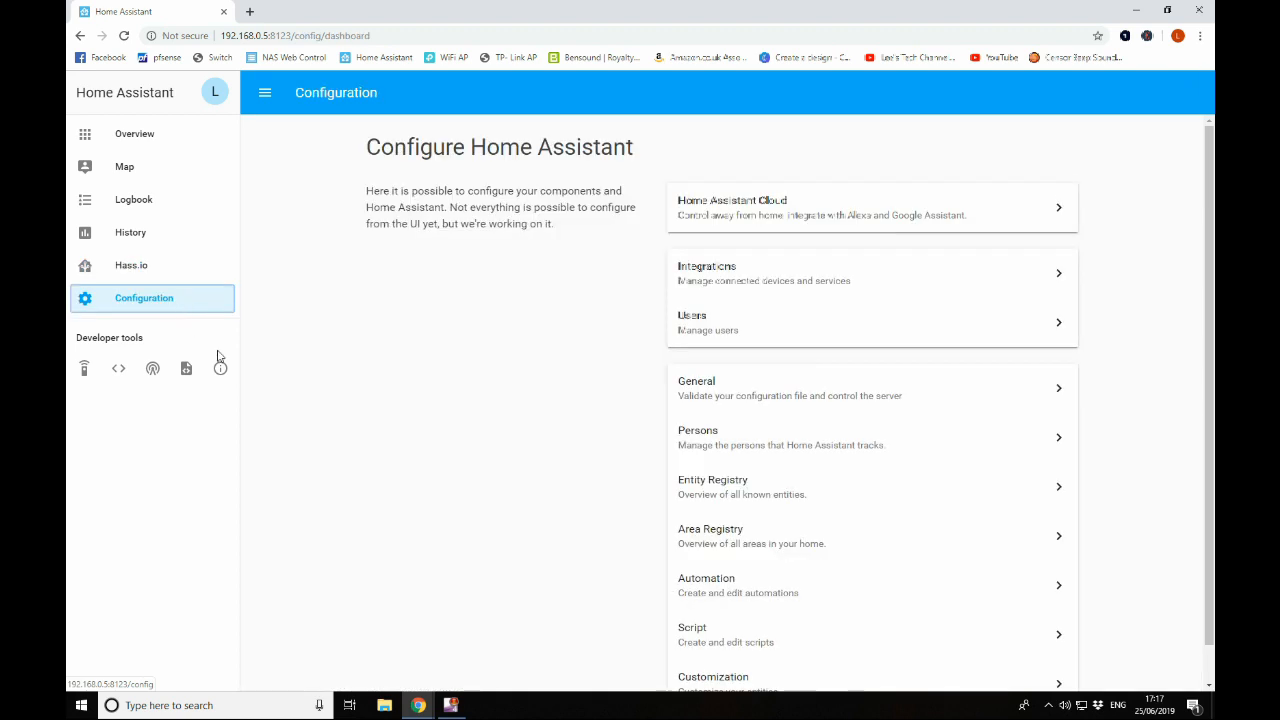
mouse_move(870, 192)
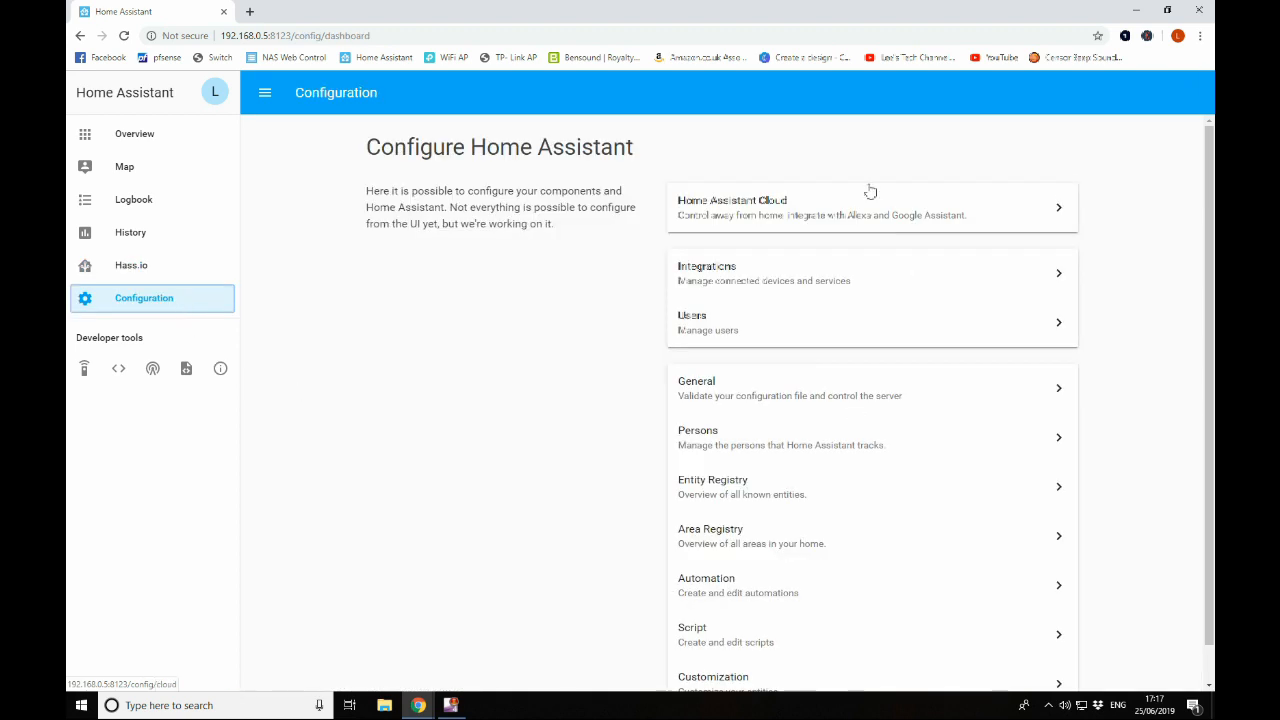
mouse_move(760, 218)
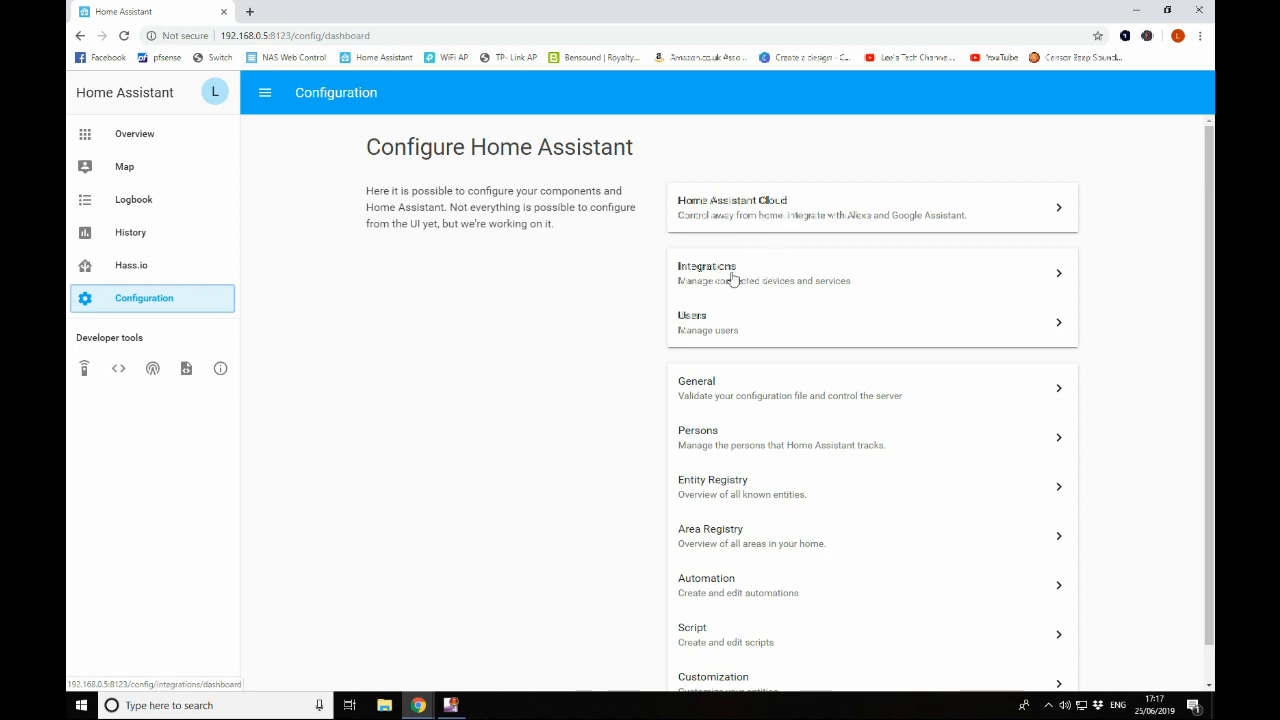
click(708, 272)
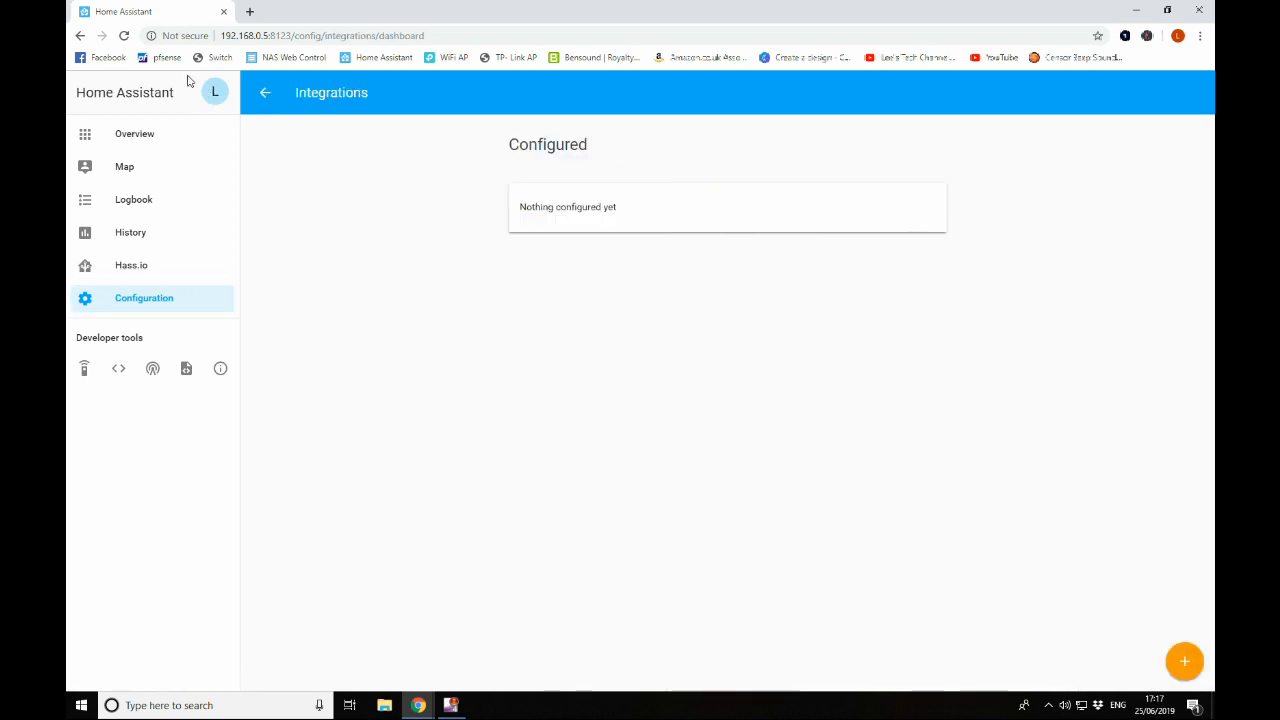
click(264, 92)
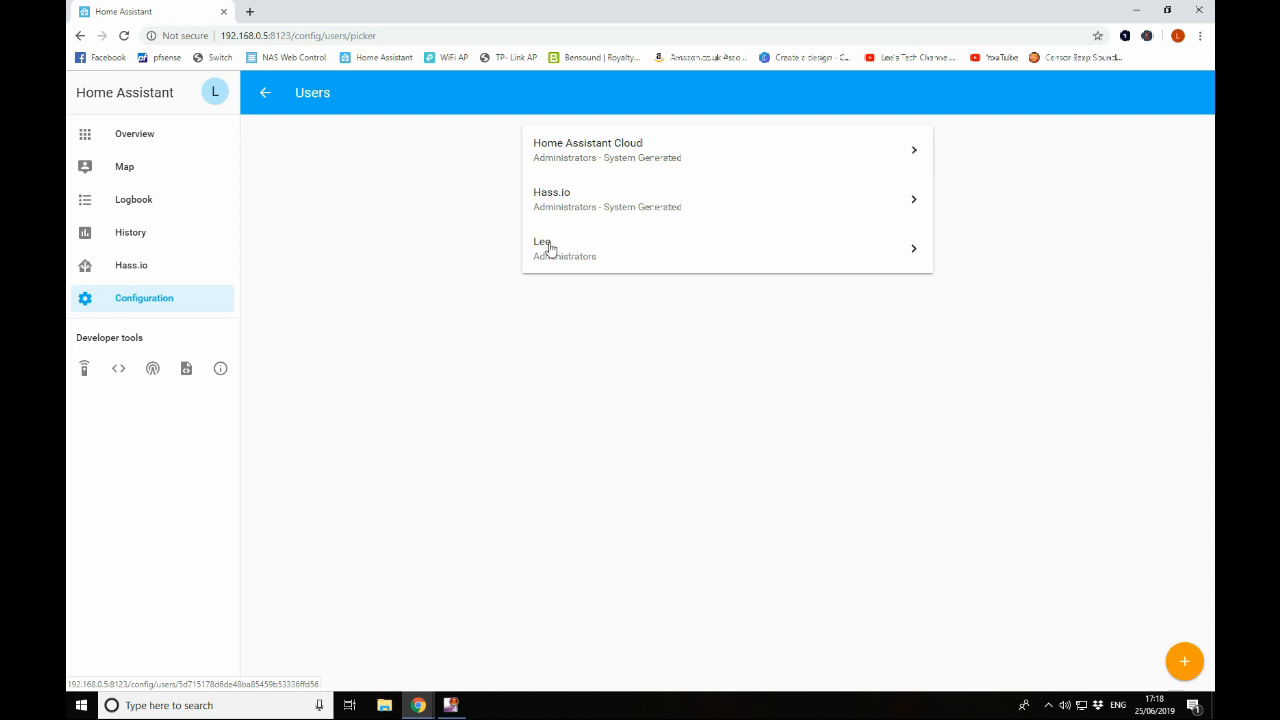
mouse_move(494, 230)
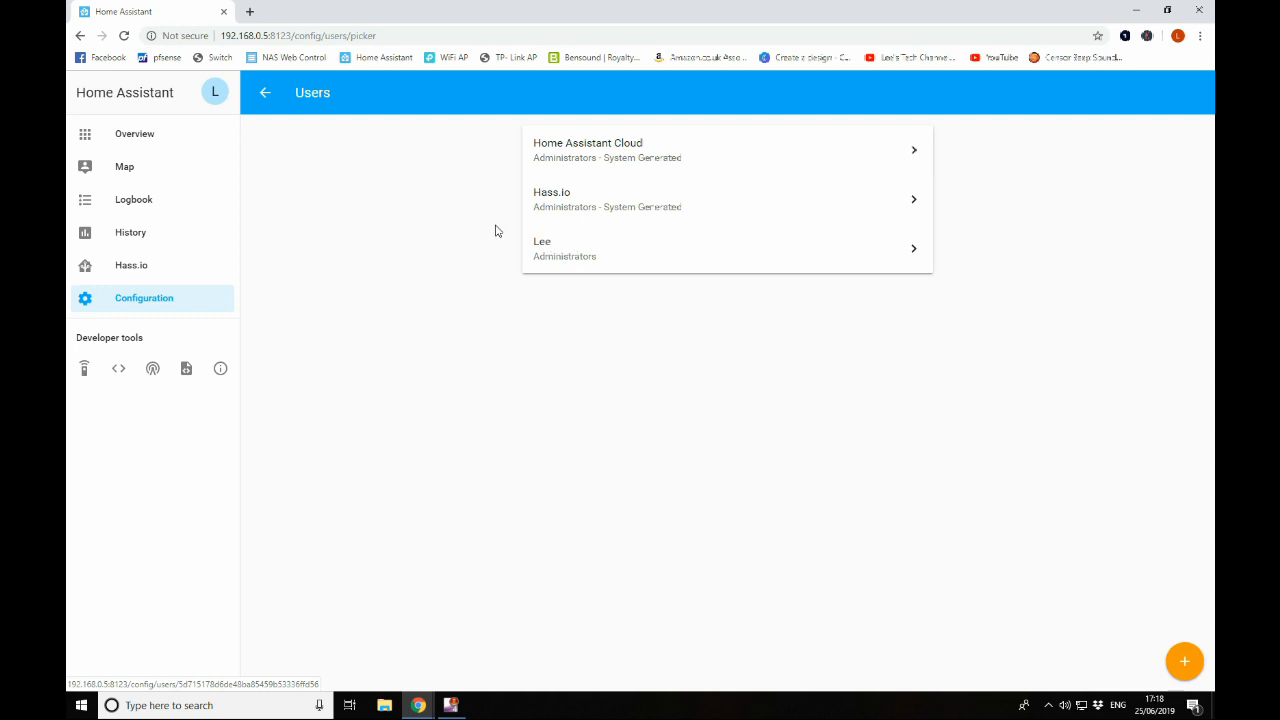
click(264, 92)
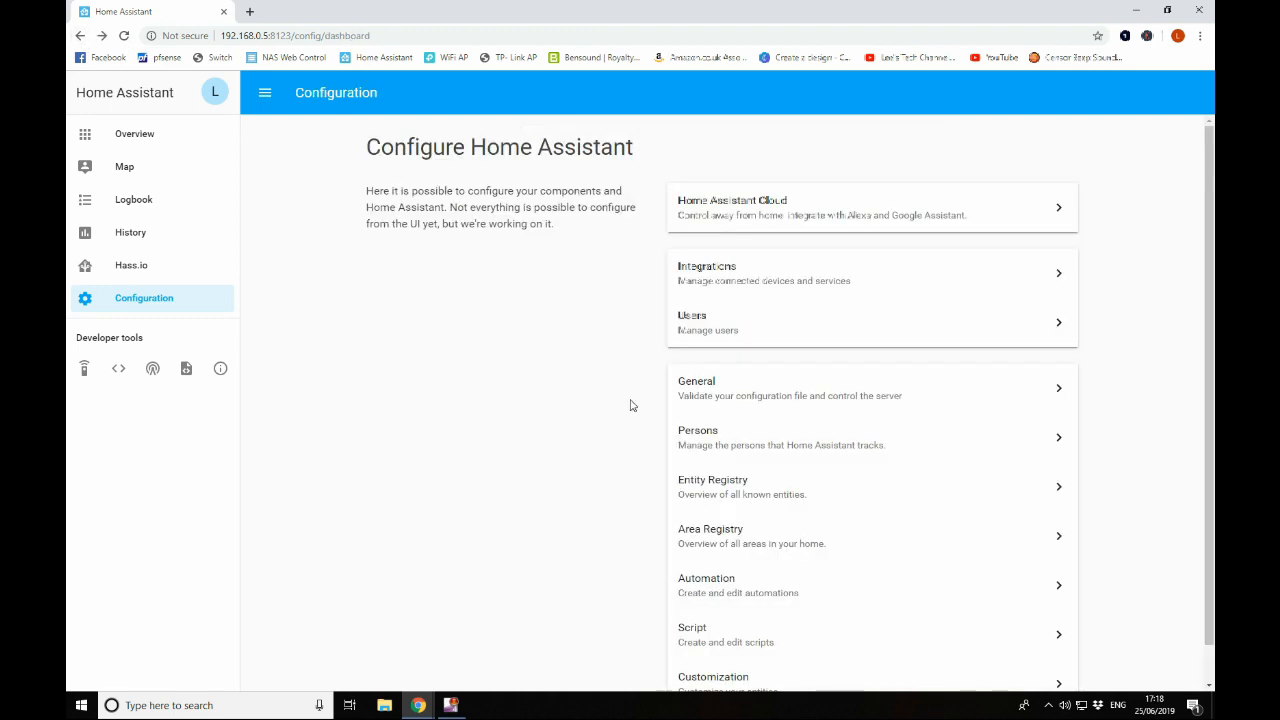
mouse_move(808, 400)
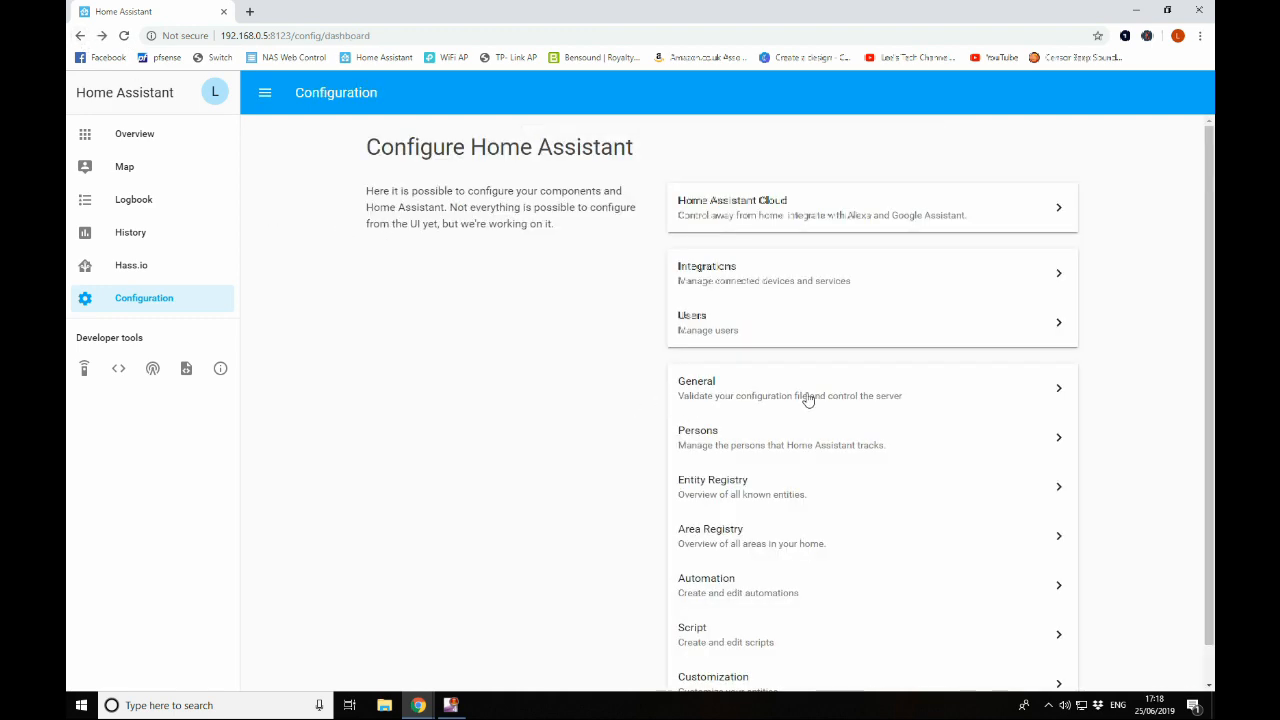
In General settings, run Check Config and get 'Configuration valid'
click(696, 388)
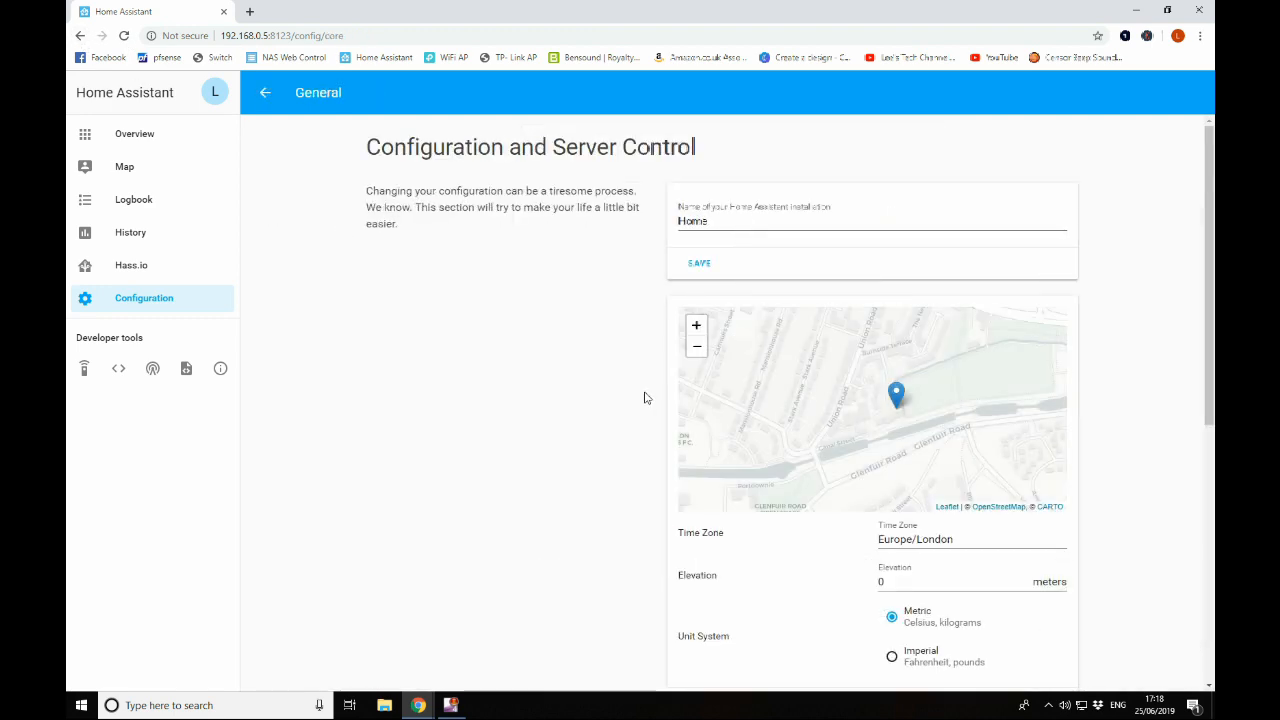
scroll(down, 3)
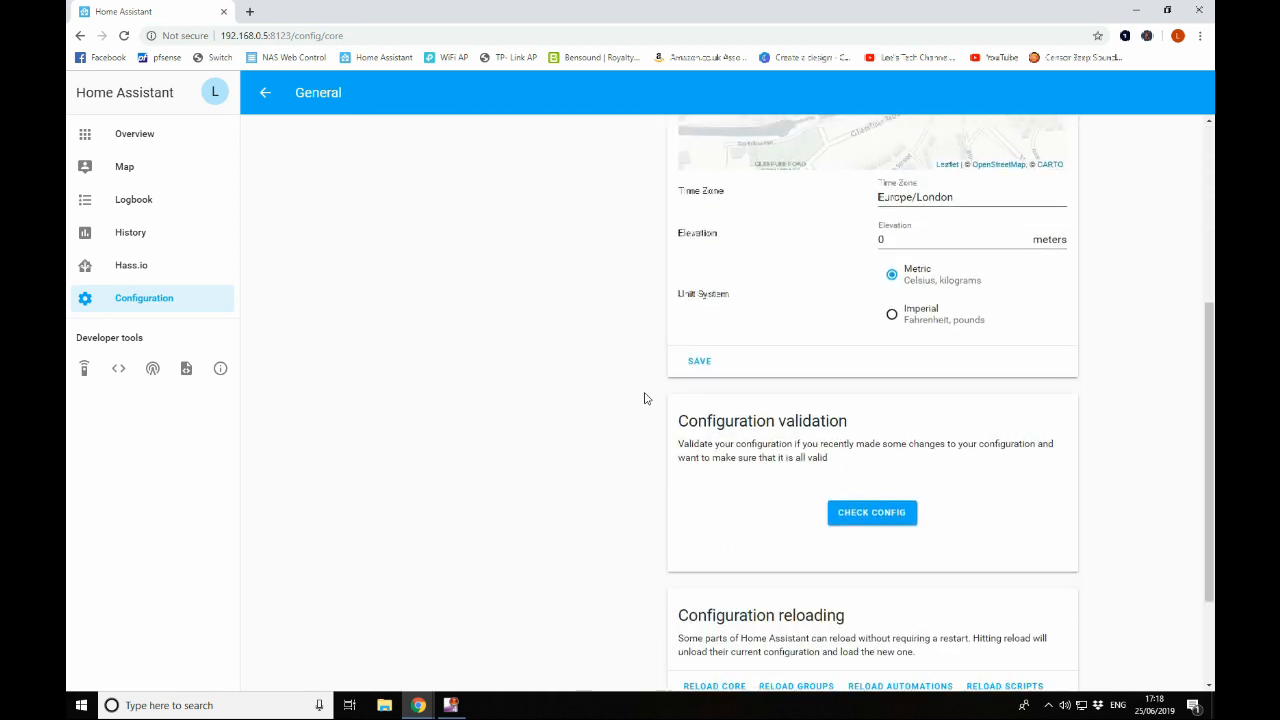
scroll(down, 3)
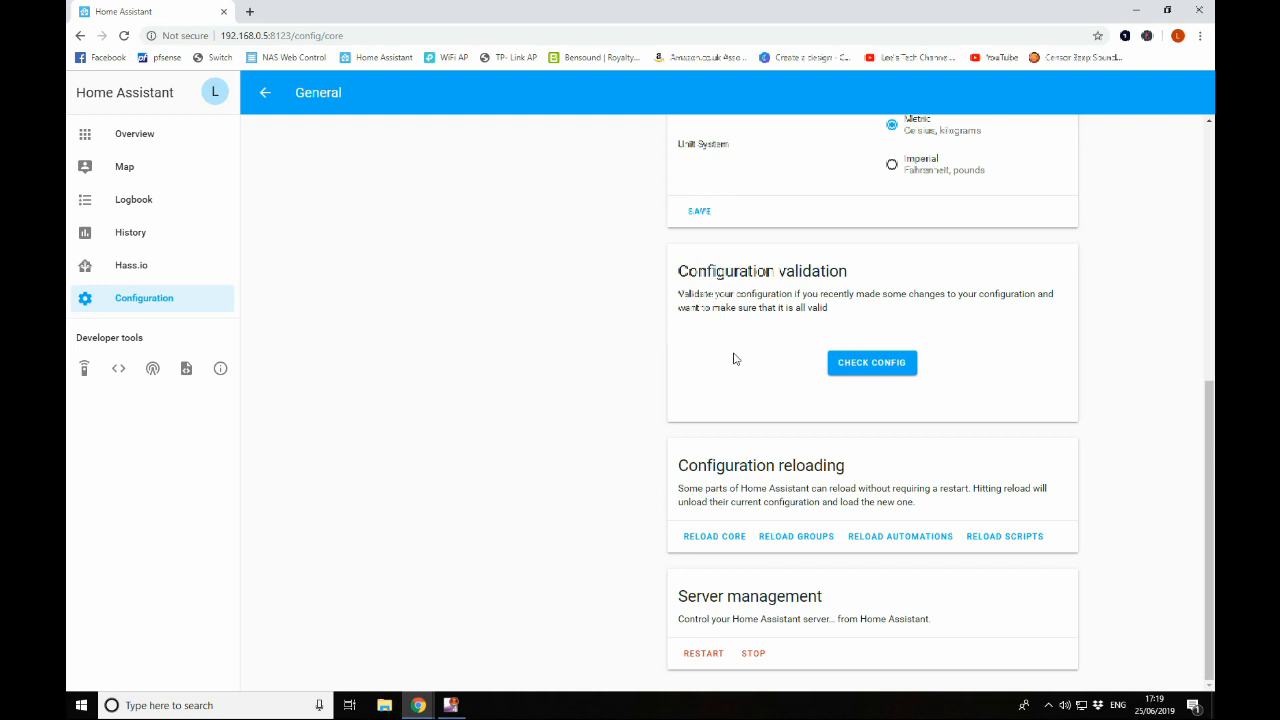
click(872, 362)
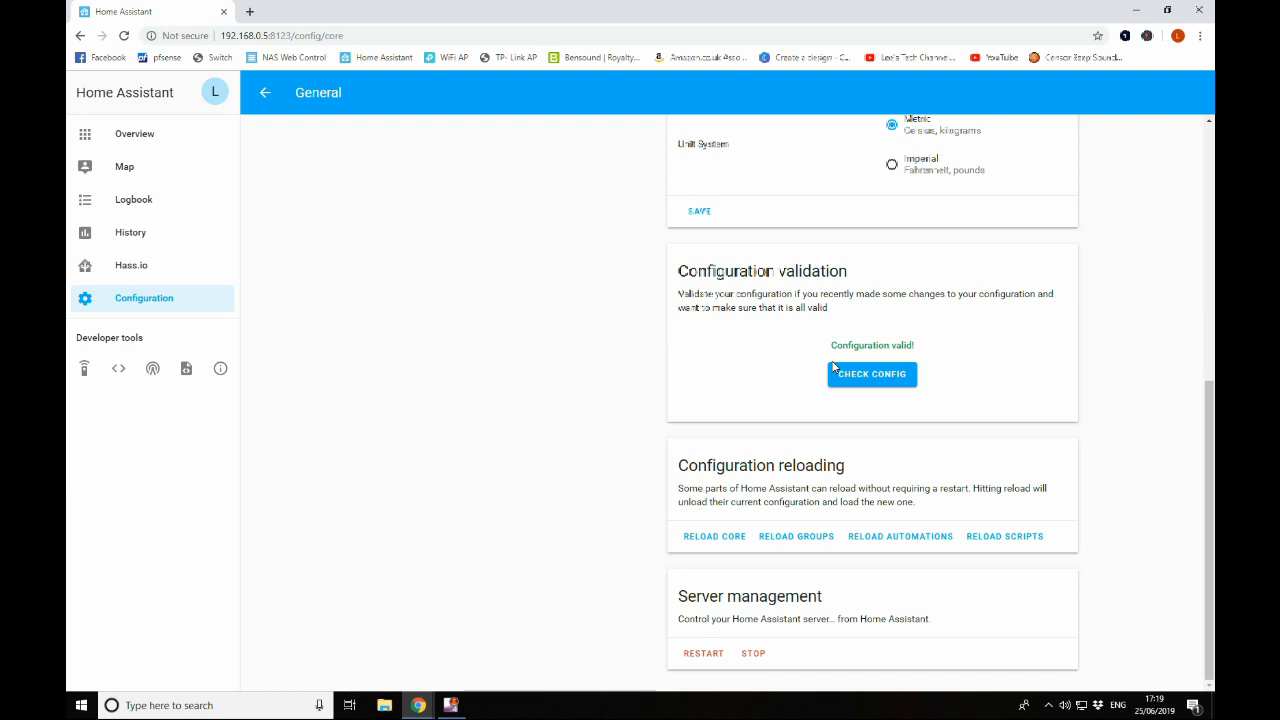
mouse_move(786, 430)
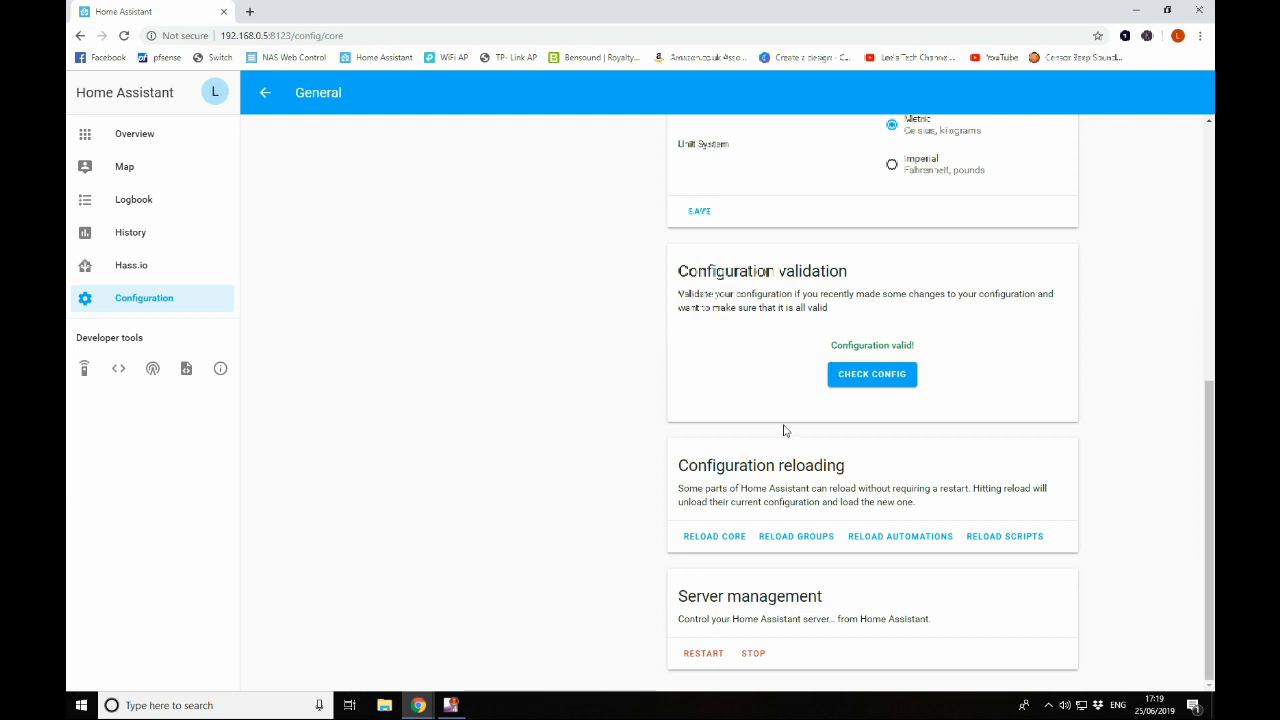
mouse_move(620, 452)
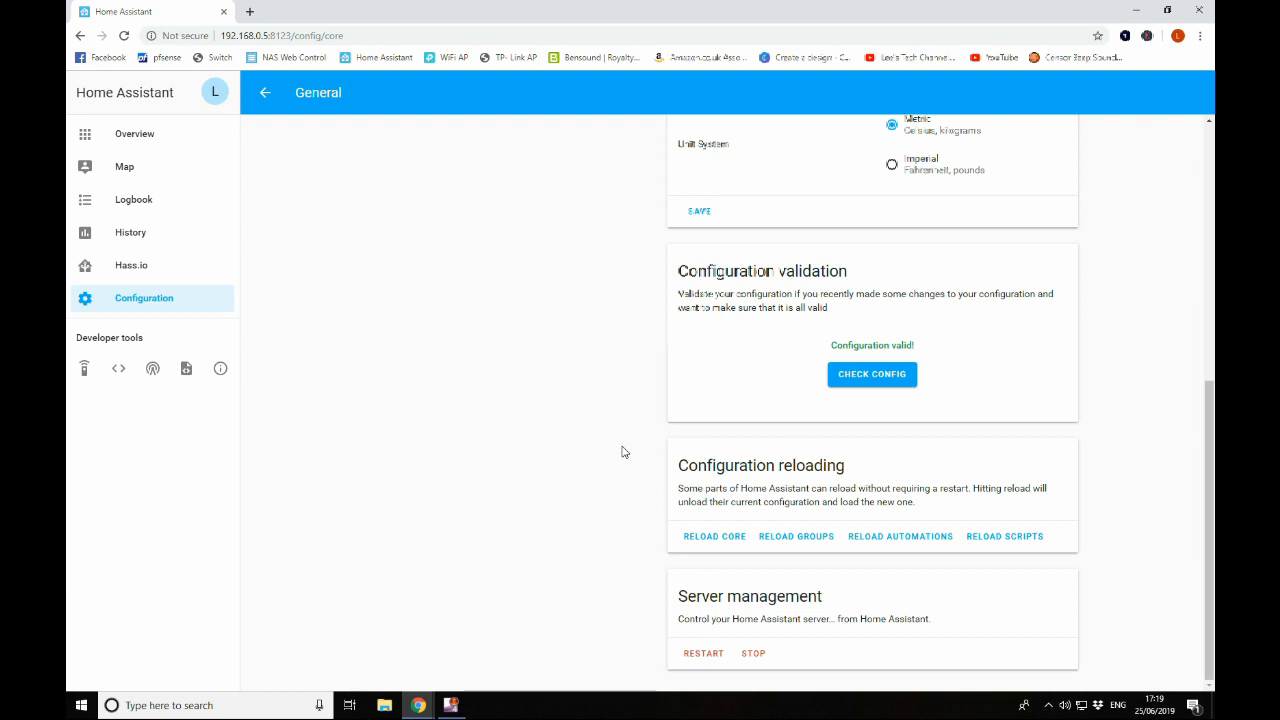
Open the Entity Registry from the Configuration dashboard, listing the single person entity
scroll(up, 3)
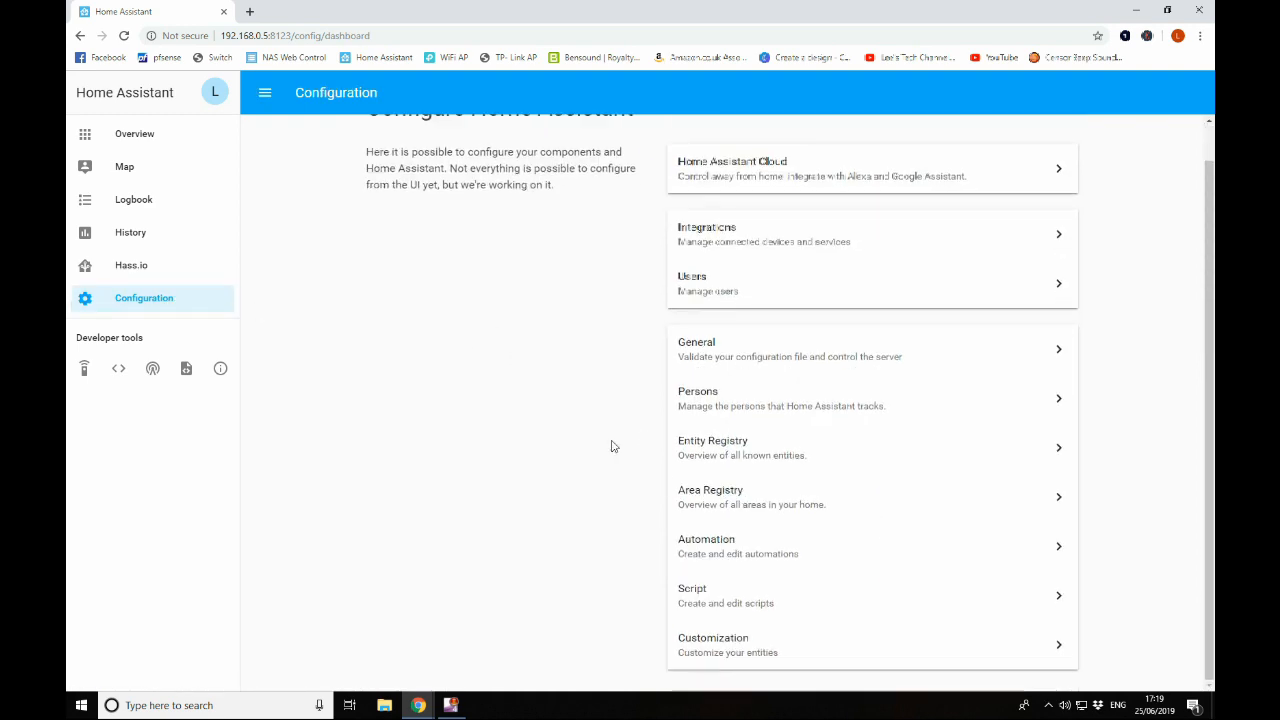
mouse_move(912, 450)
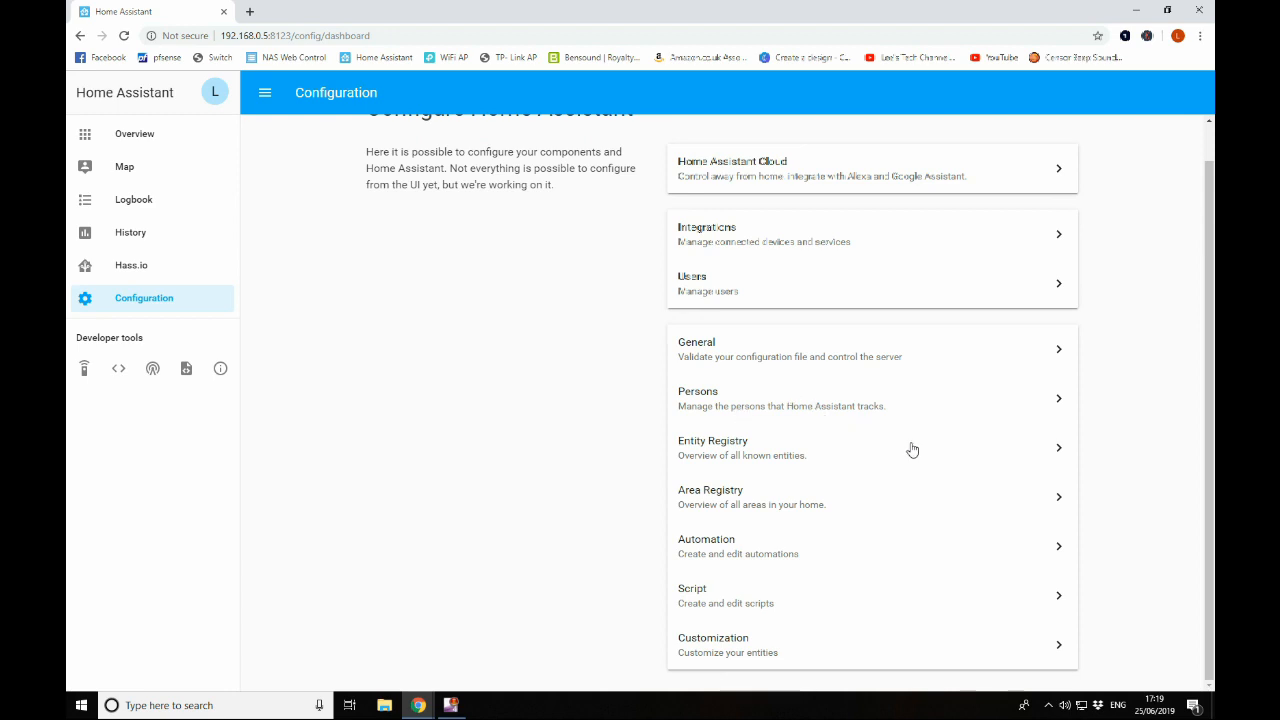
mouse_move(816, 432)
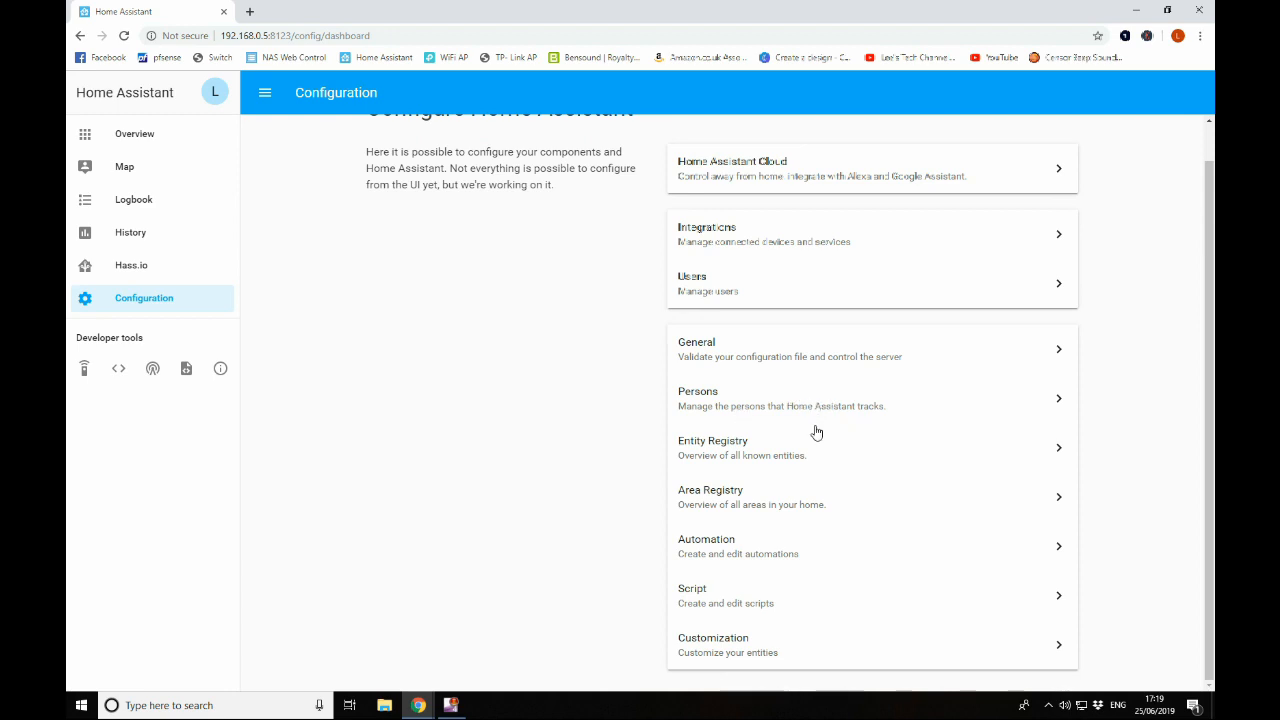
mouse_move(756, 466)
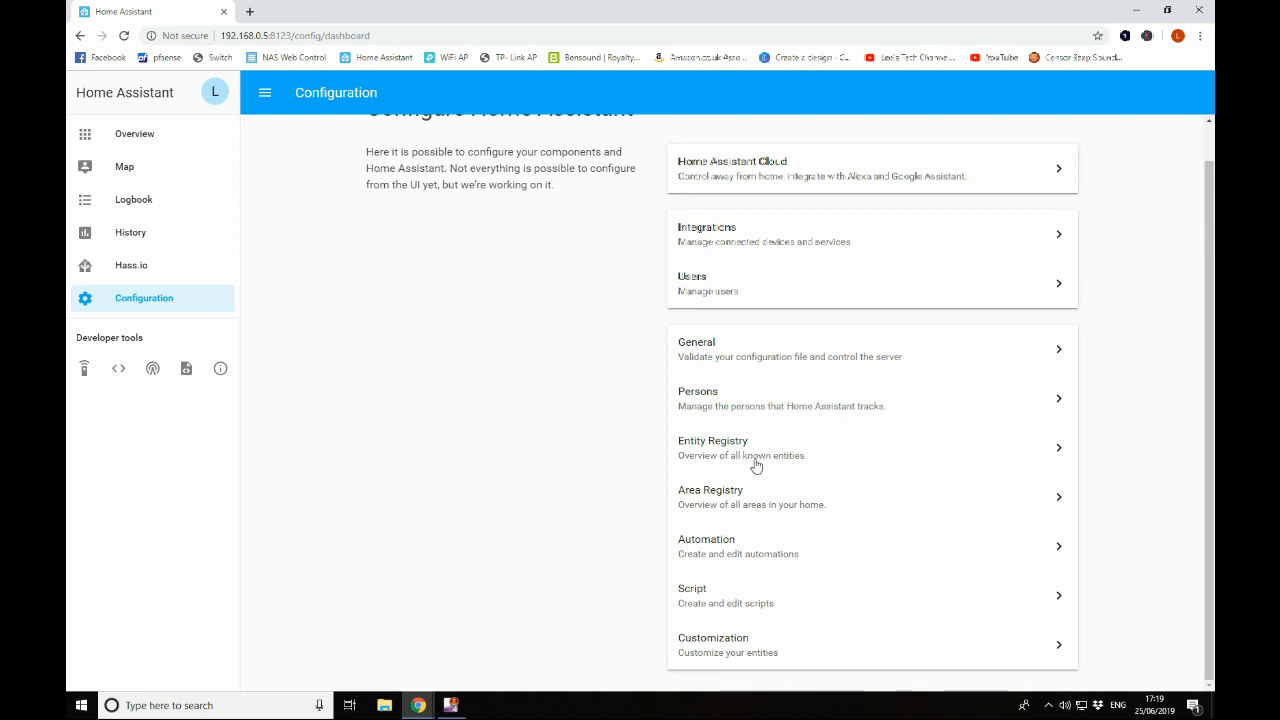
click(740, 448)
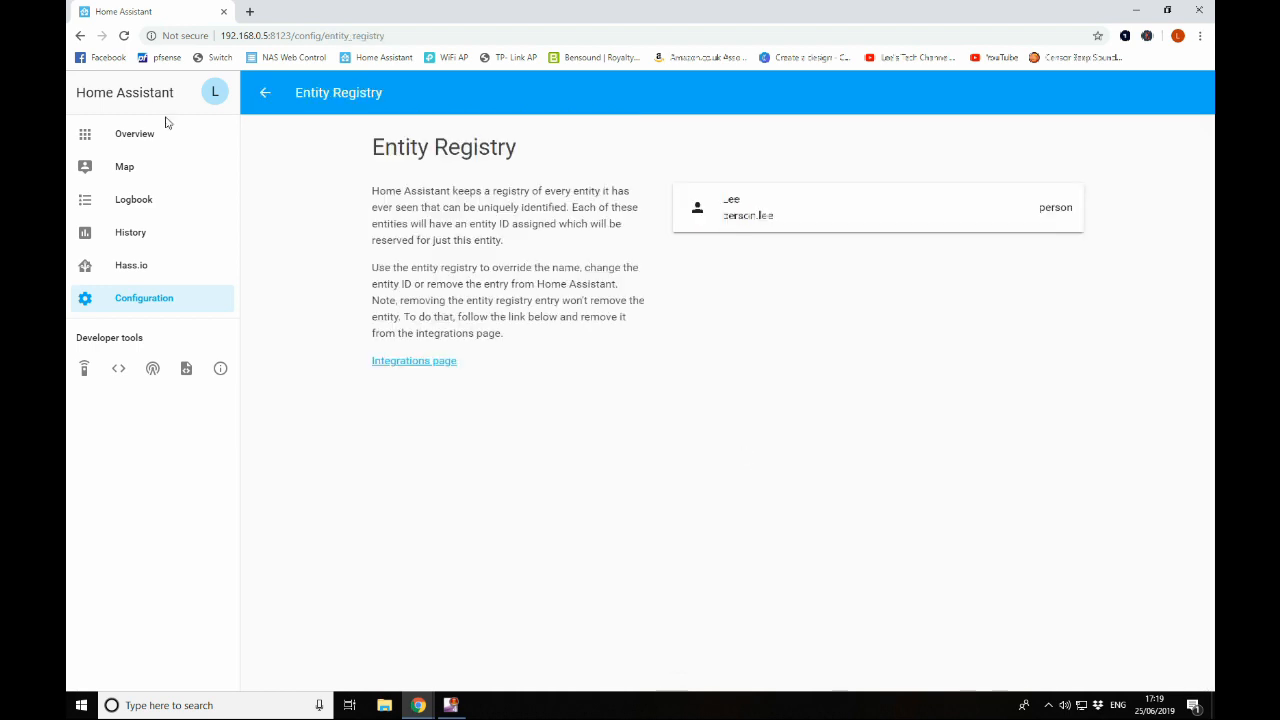
mouse_move(80, 36)
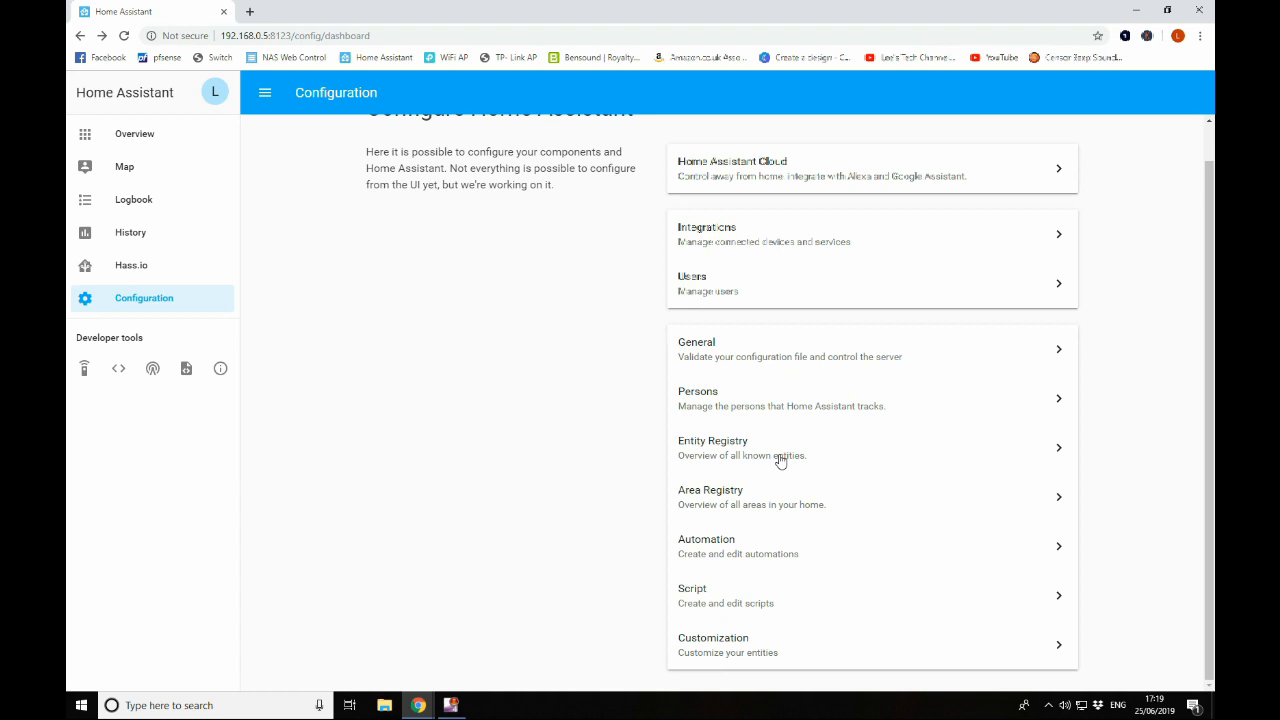
mouse_move(784, 512)
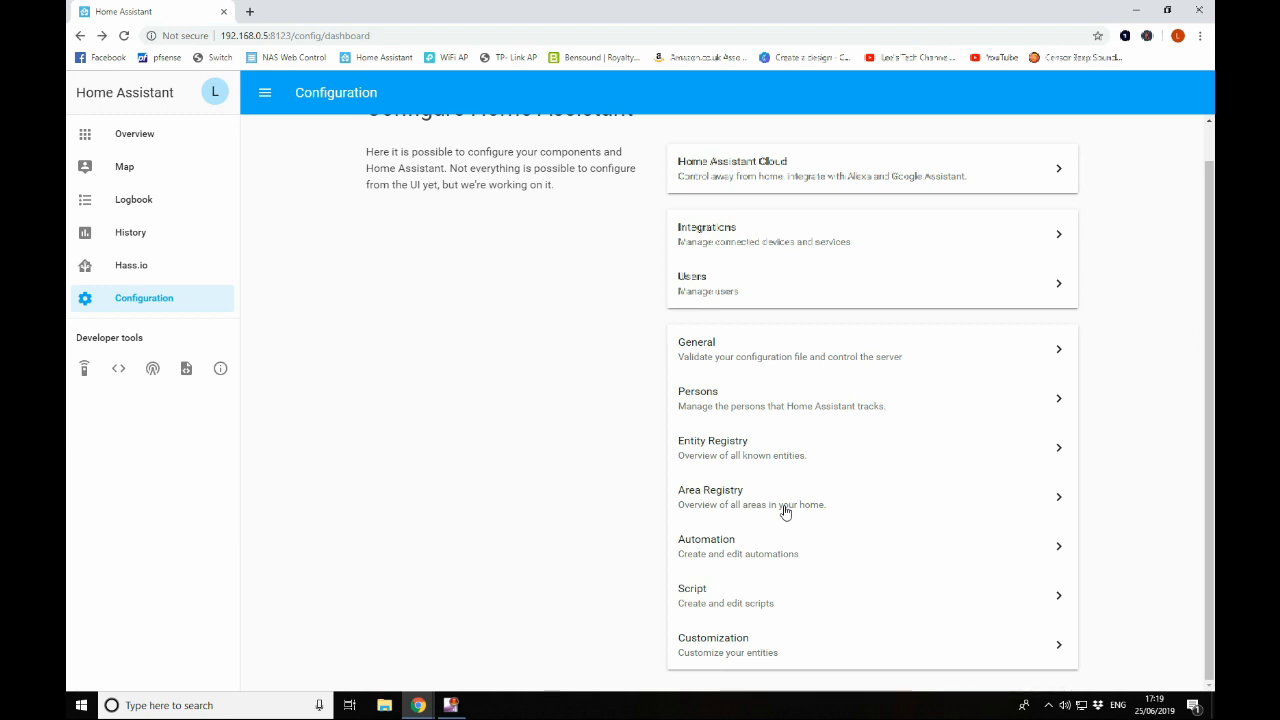
mouse_move(796, 564)
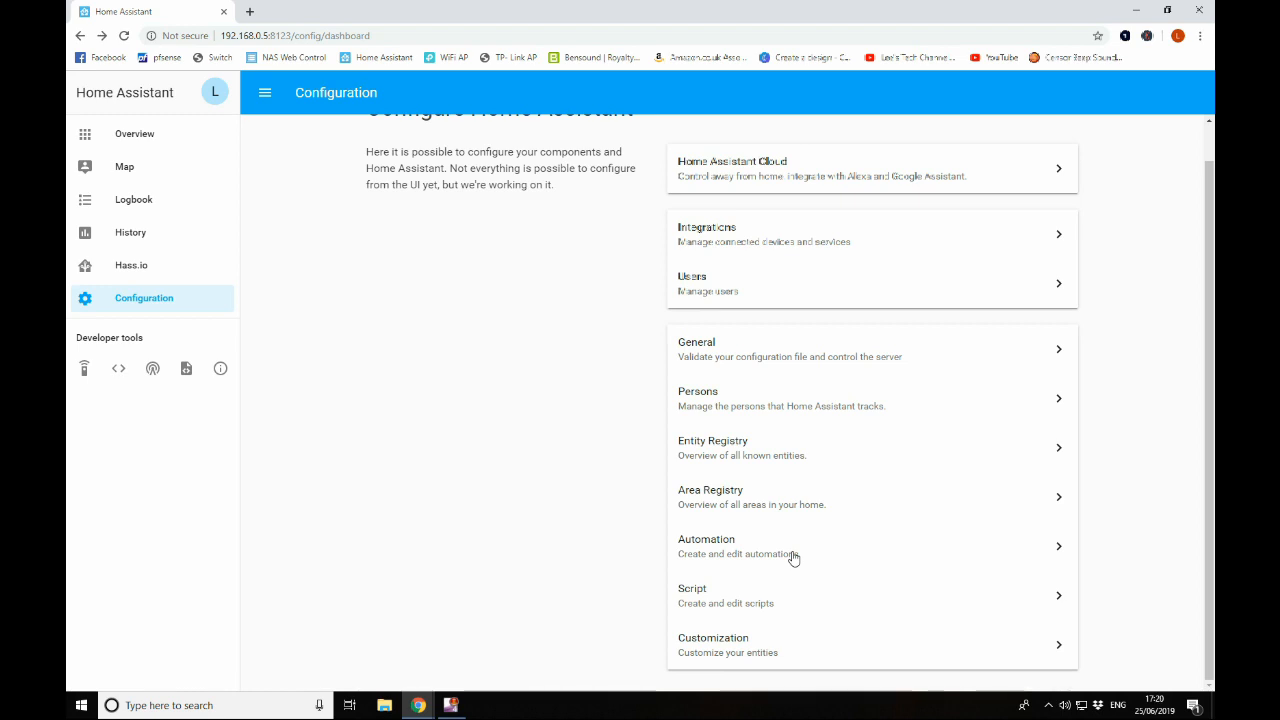
mouse_move(788, 654)
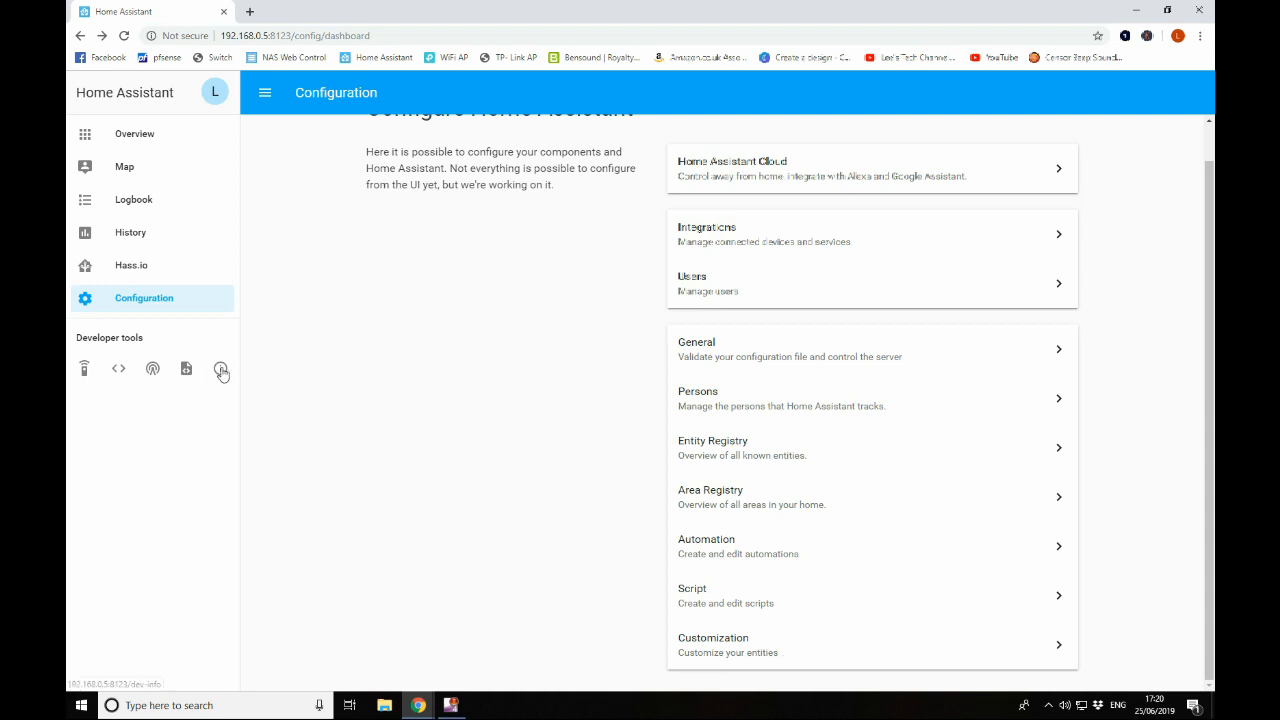
mouse_move(264, 368)
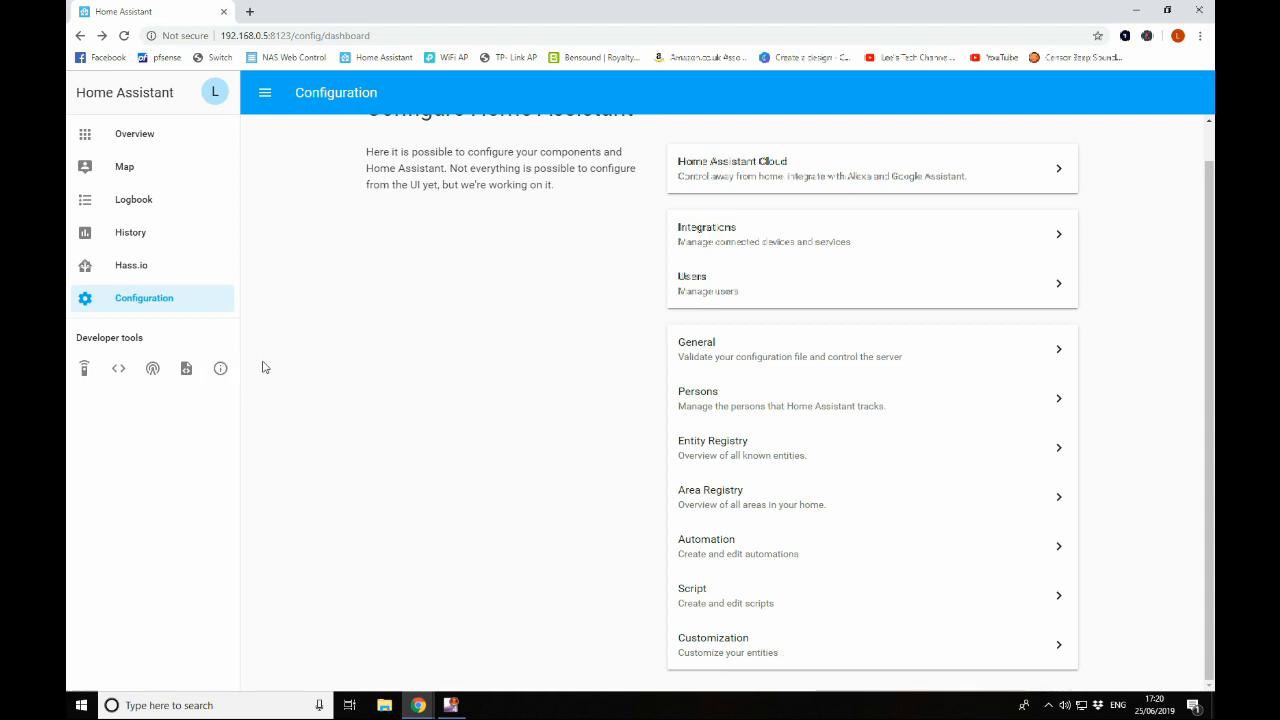
mouse_move(272, 402)
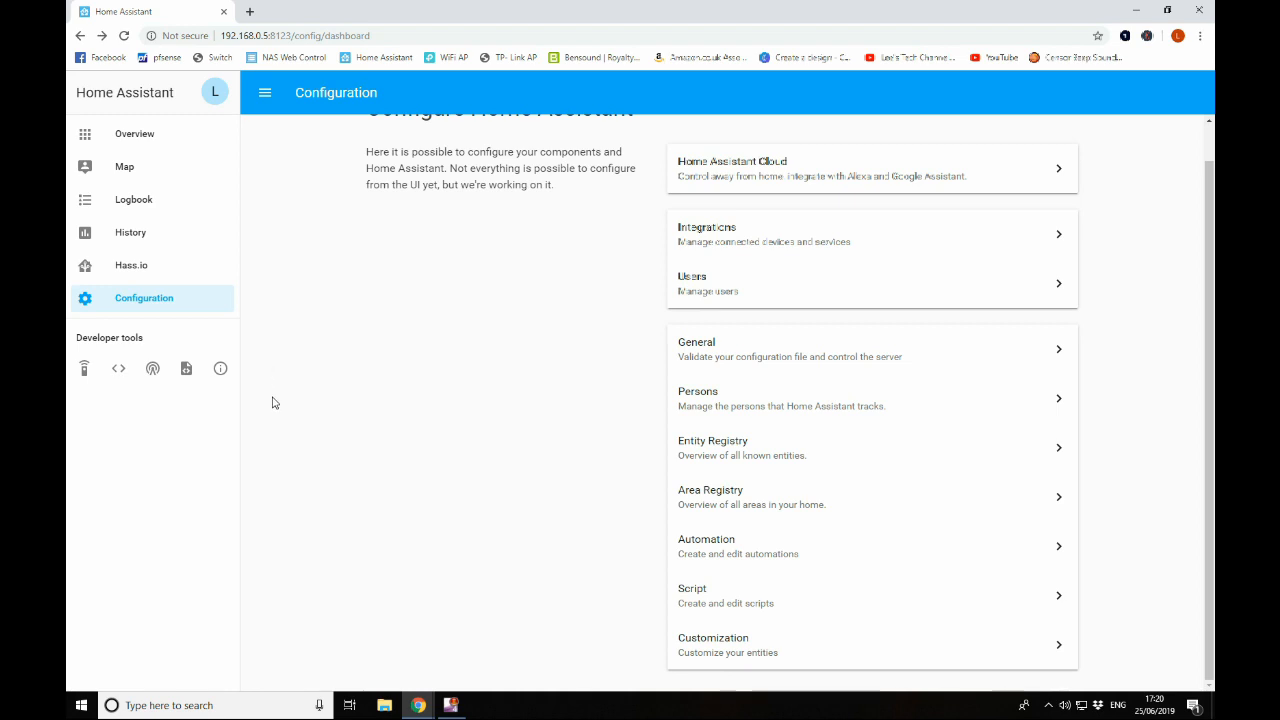
mouse_move(84, 368)
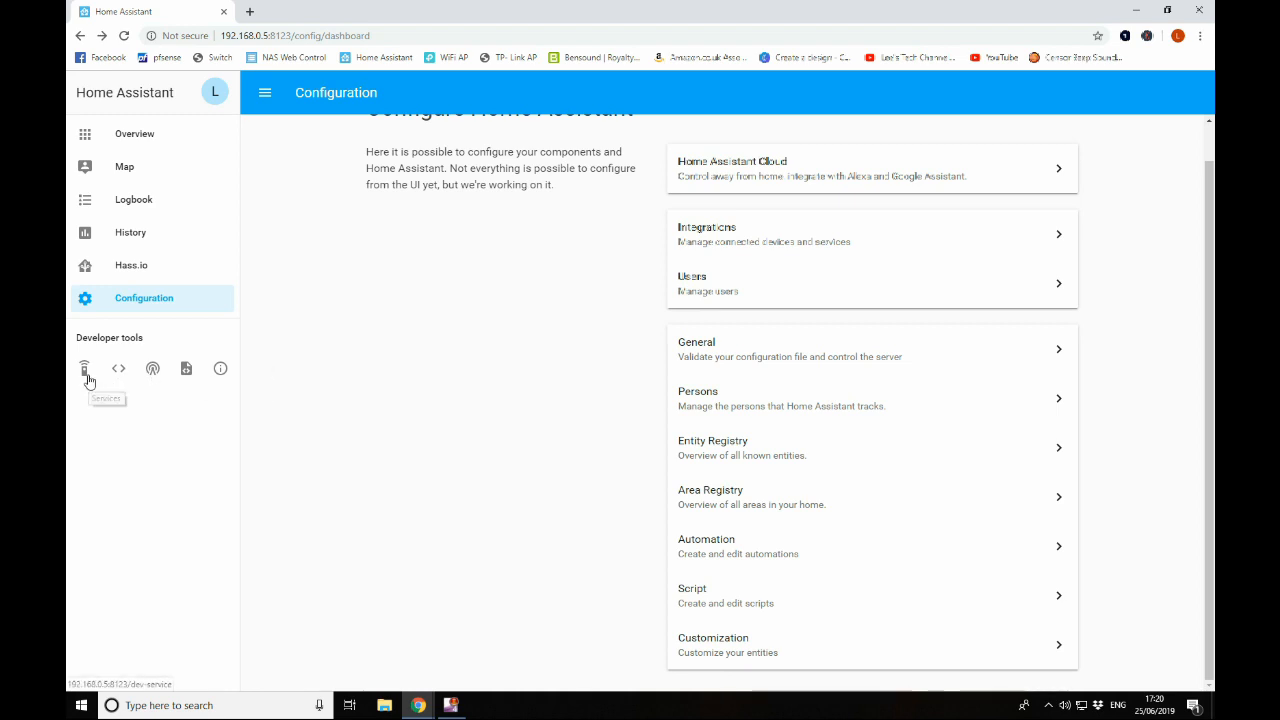
mouse_move(84, 368)
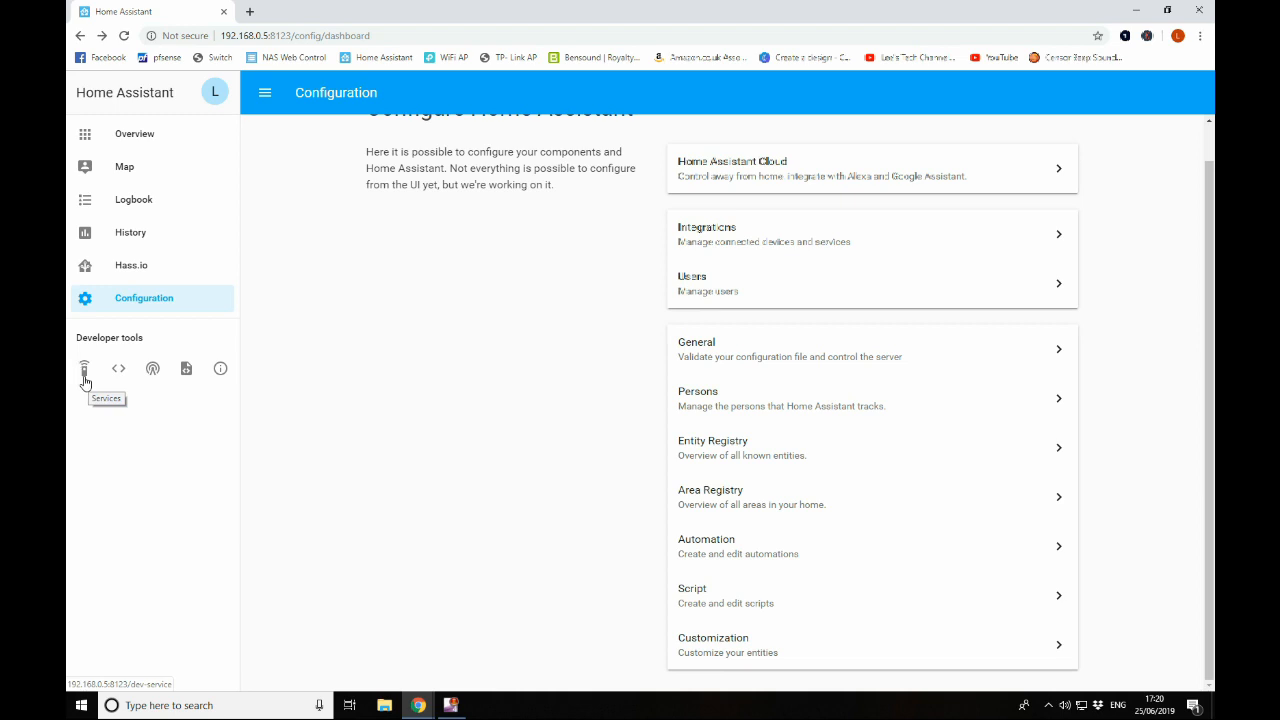
View the Services developer tool and peek at the service dropdown without changing it
click(84, 368)
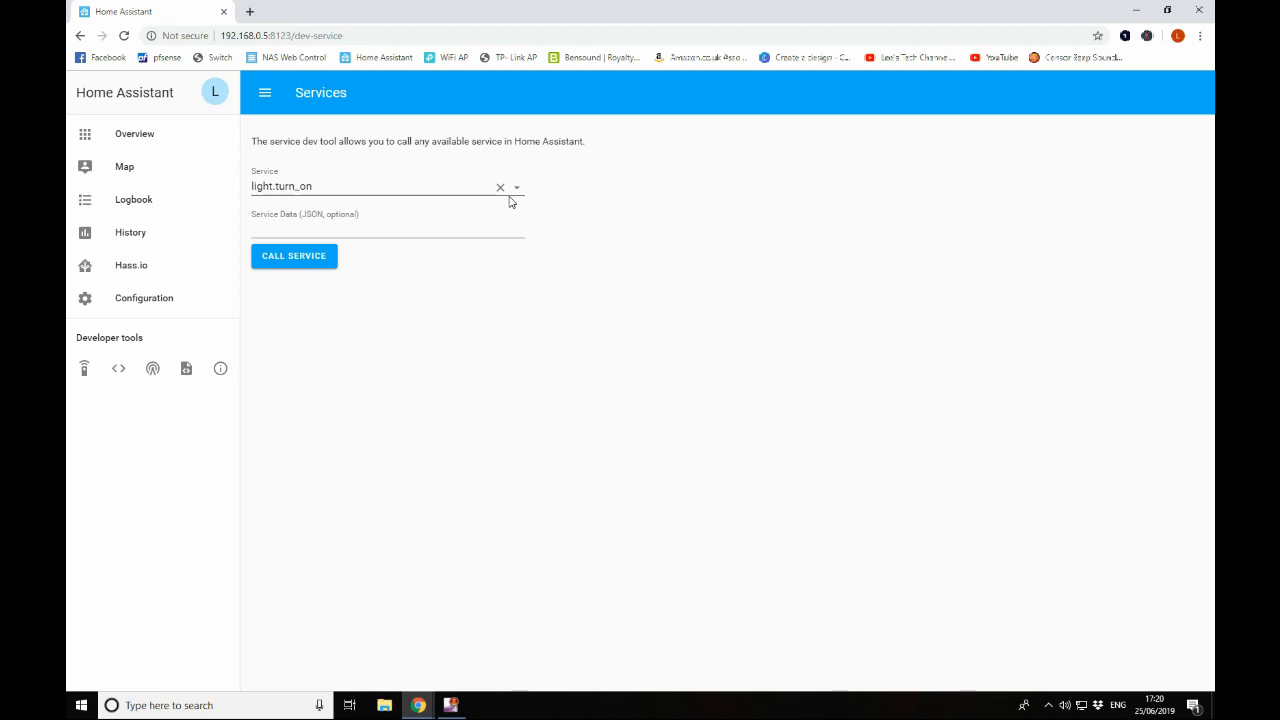
click(516, 188)
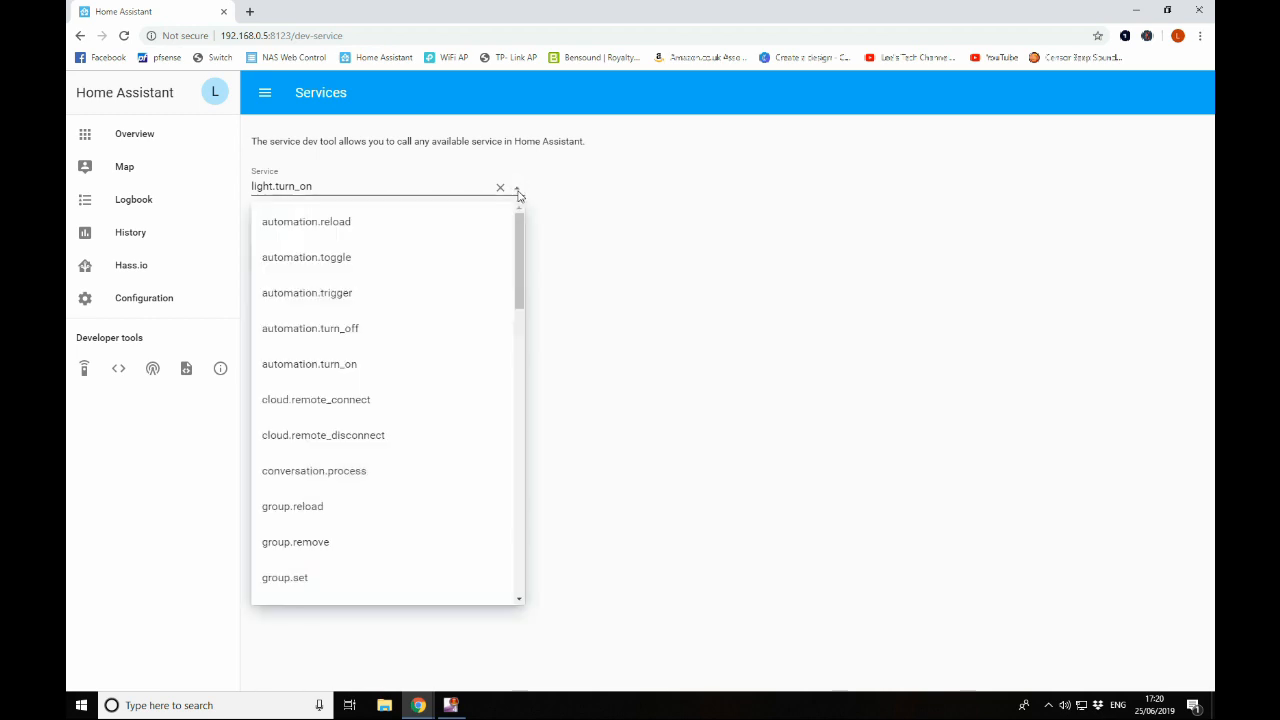
click(516, 188)
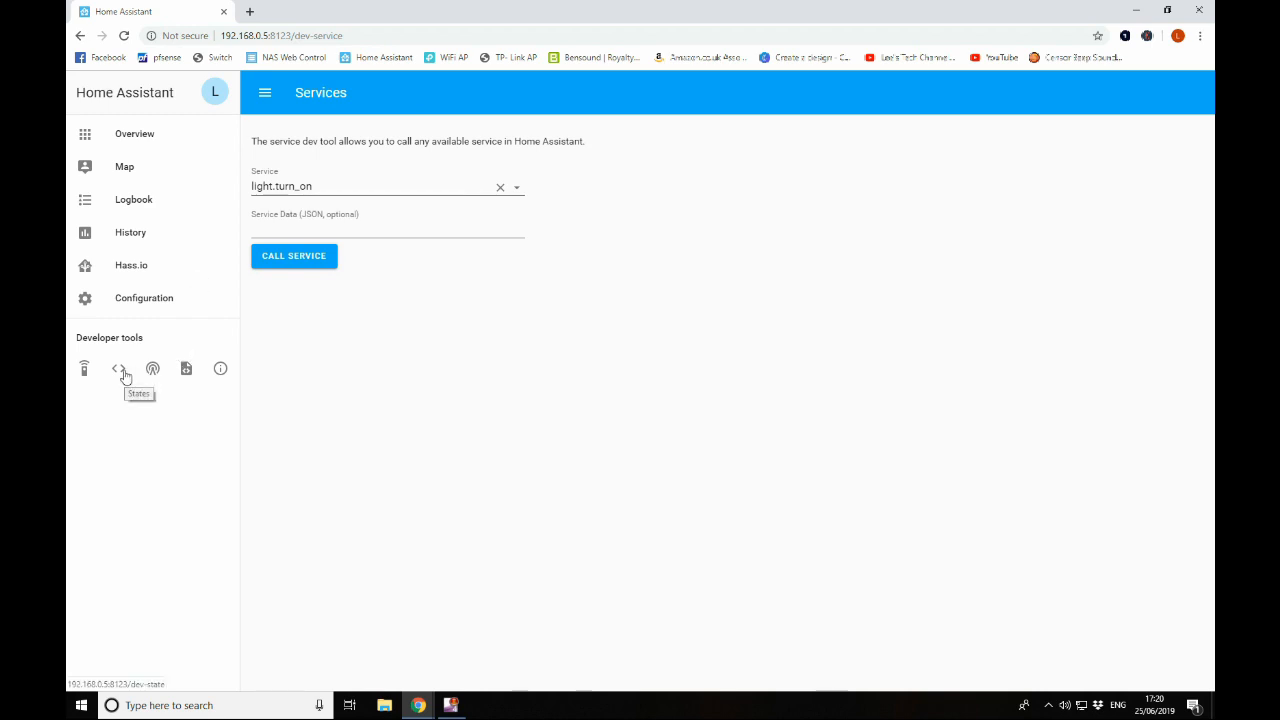
Switch to the States developer tool and choose the person.lee entity
click(118, 368)
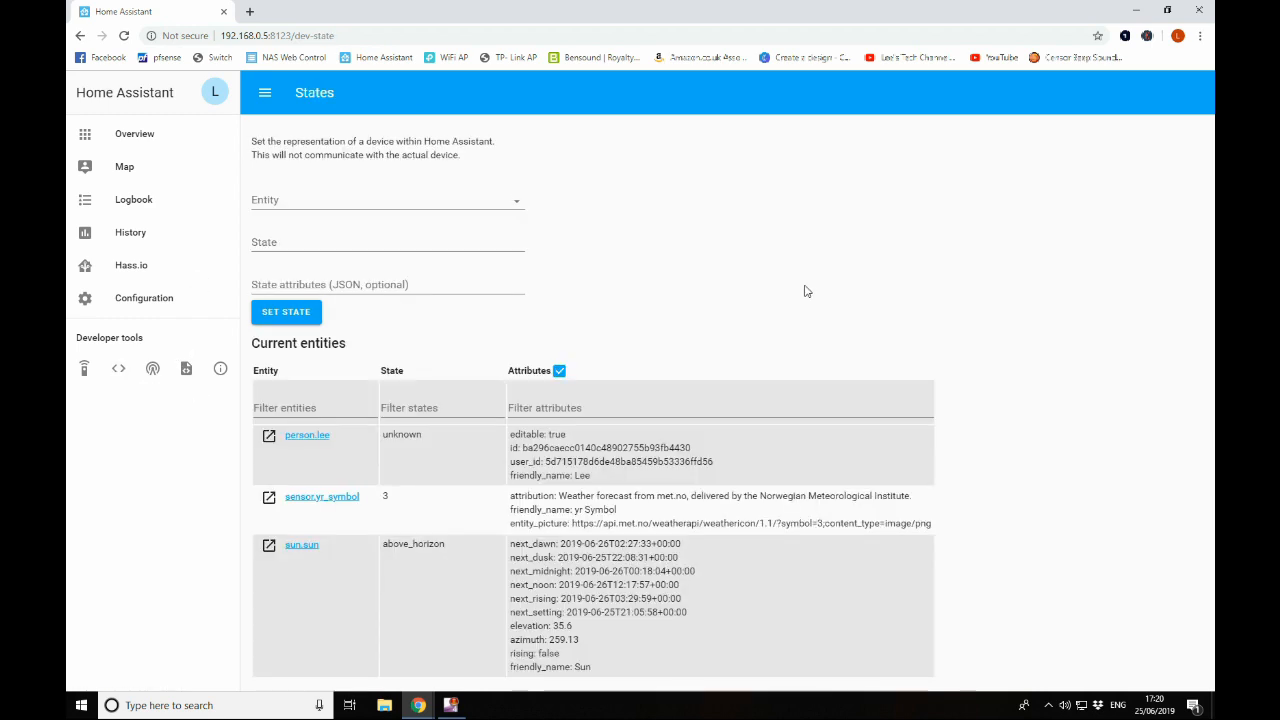
click(388, 200)
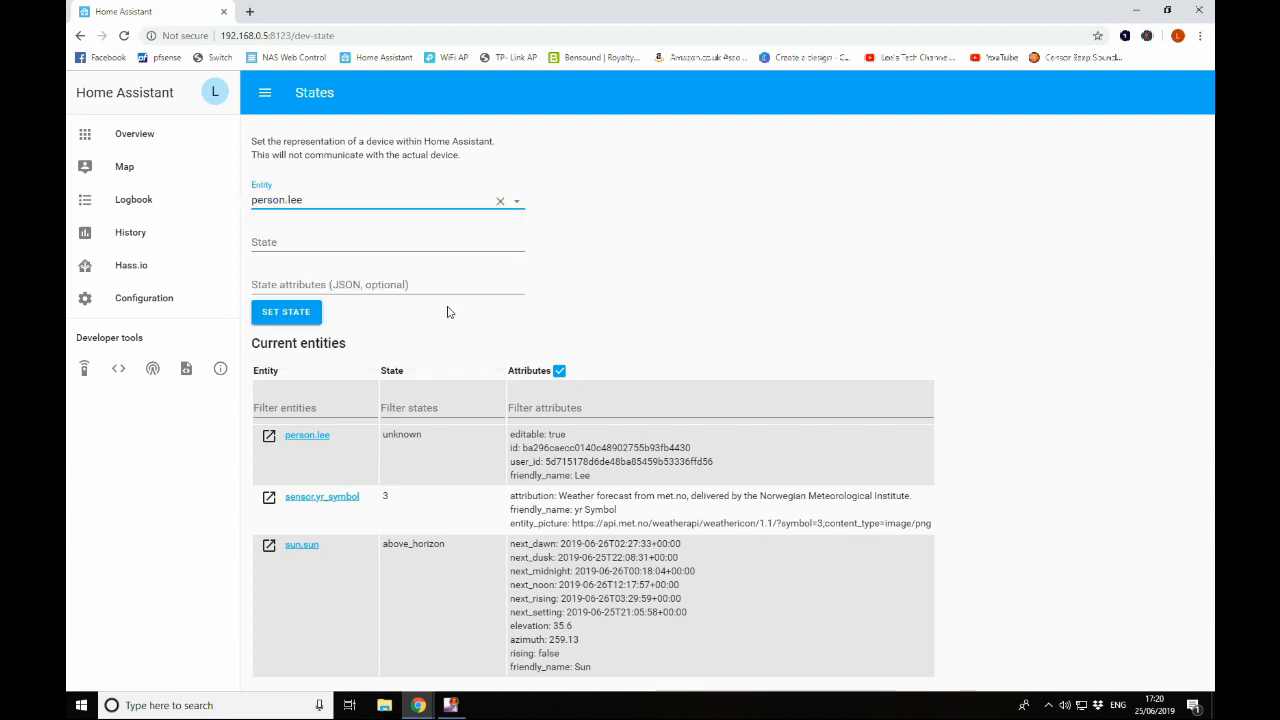
click(390, 200)
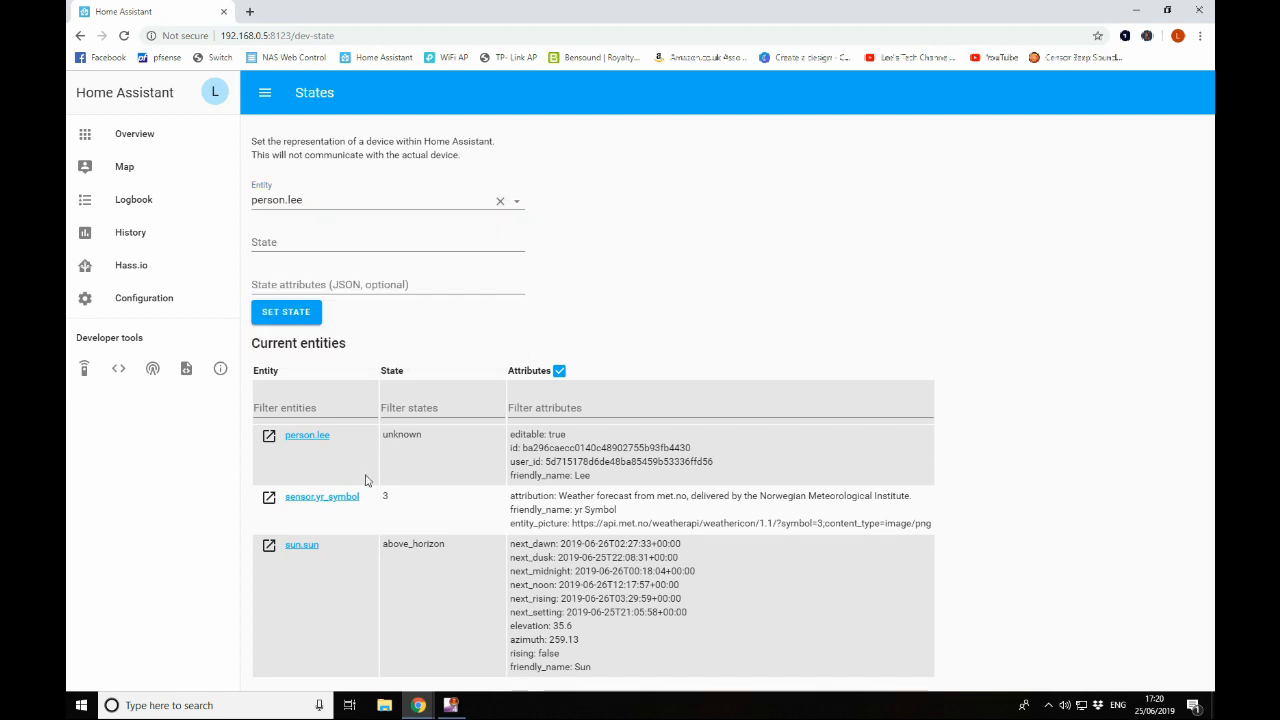
mouse_move(736, 428)
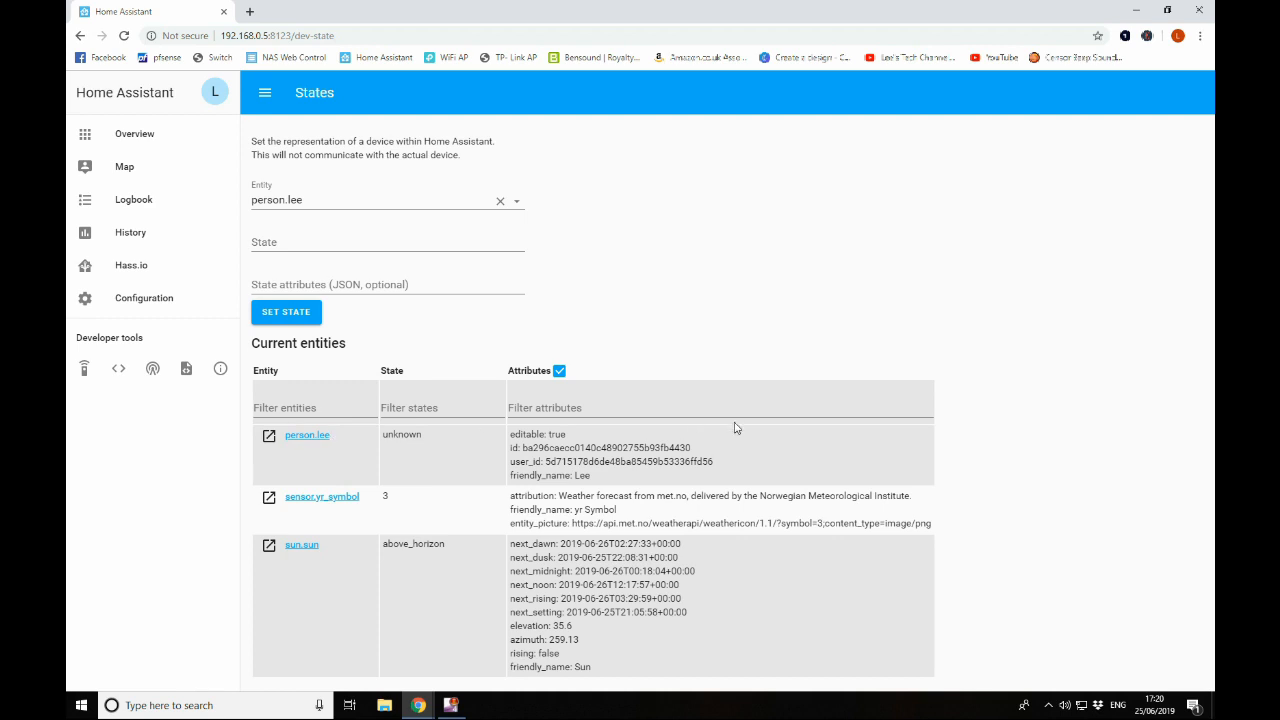
mouse_move(566, 552)
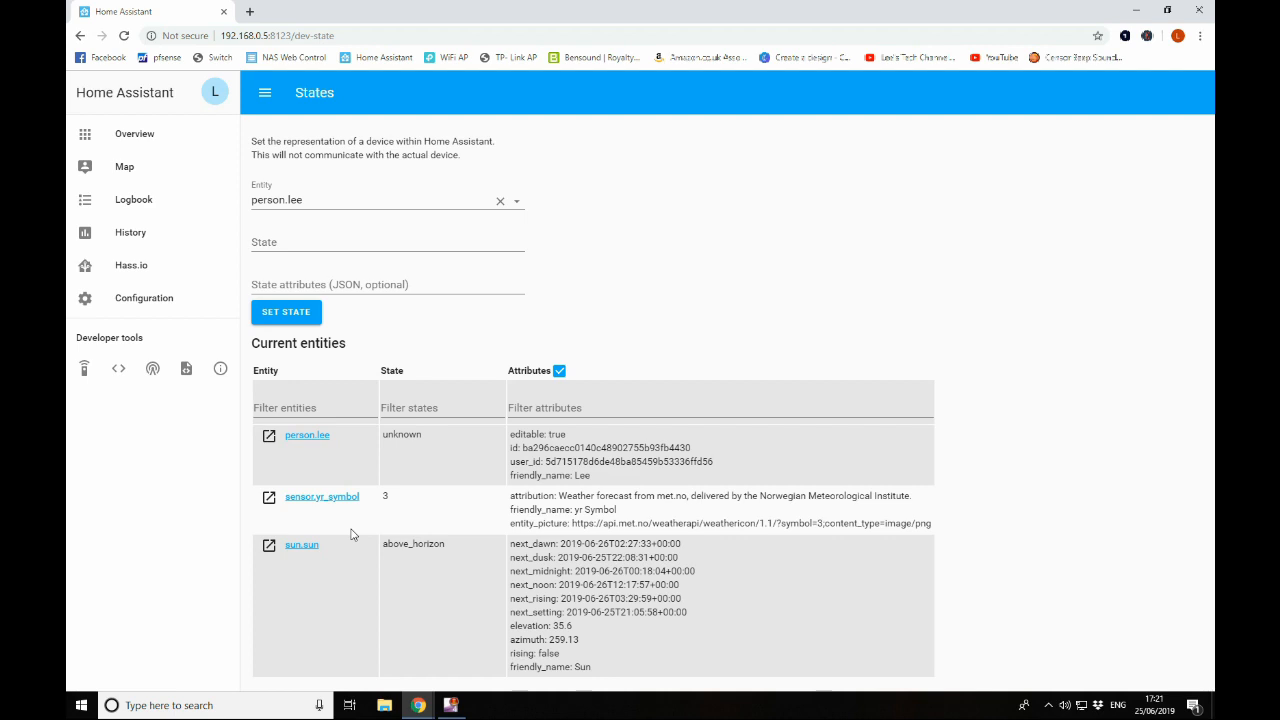
mouse_move(740, 380)
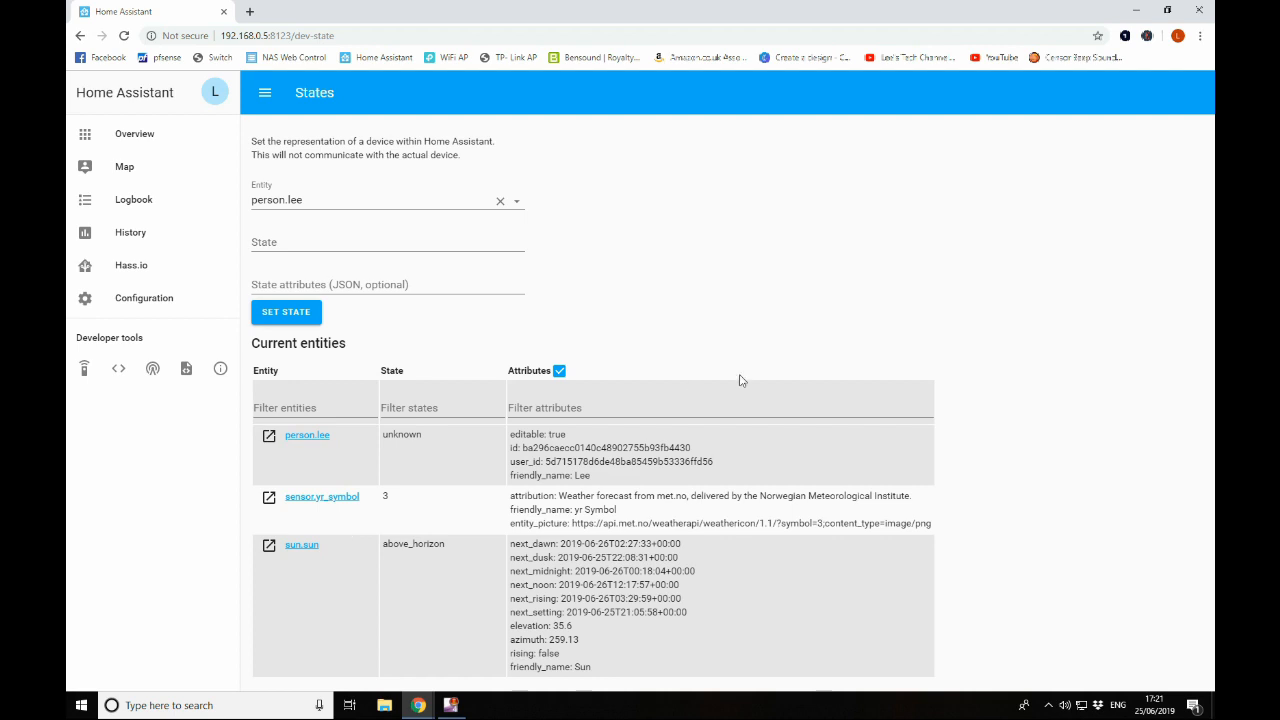
mouse_move(194, 448)
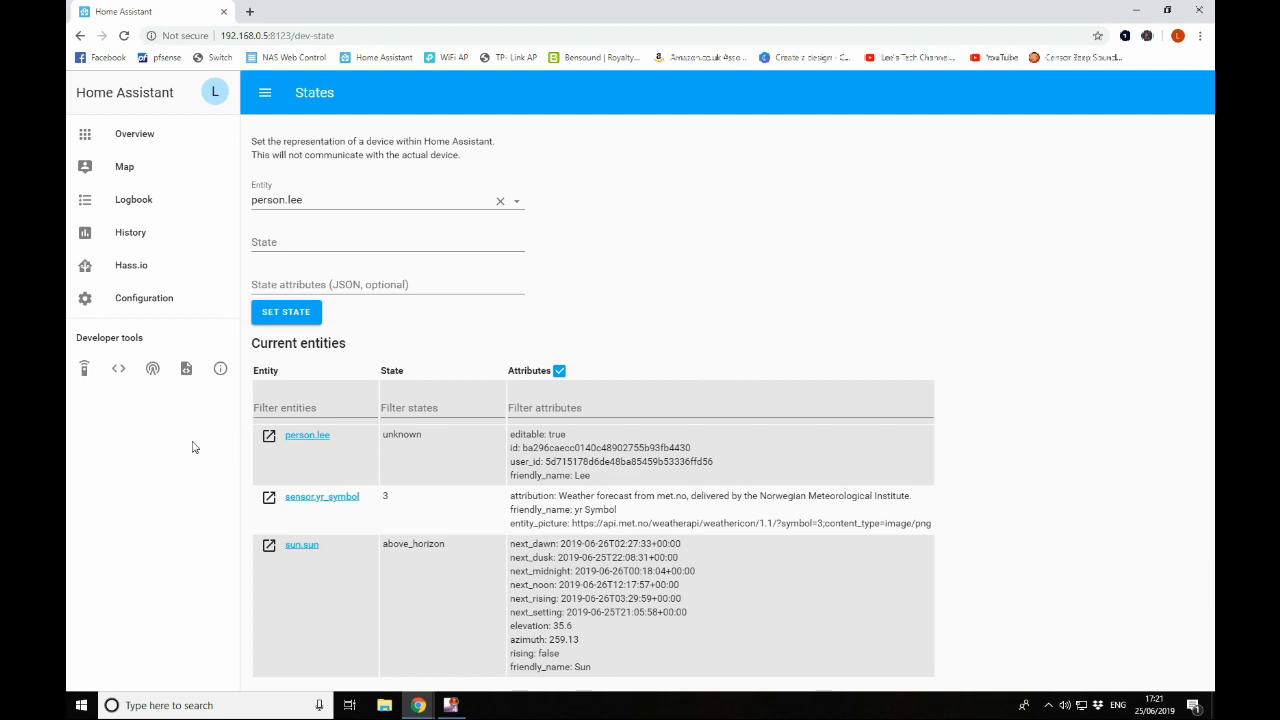
mouse_move(176, 450)
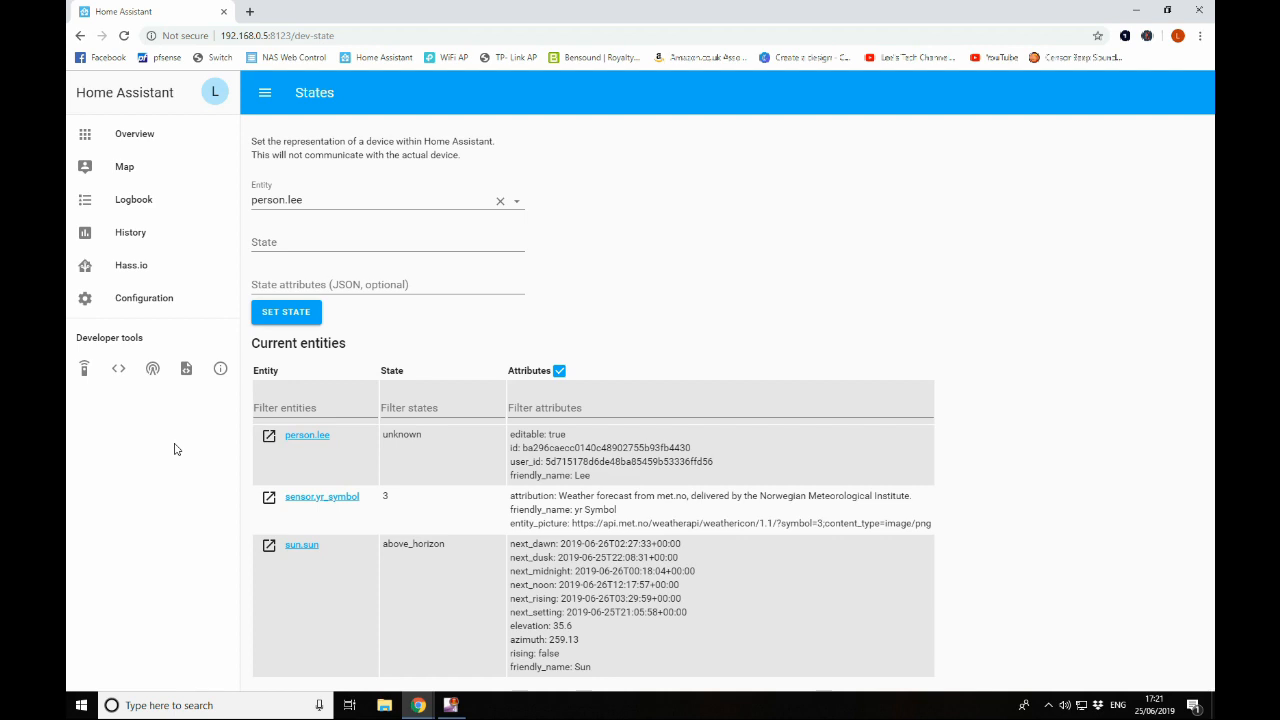
Open the Hass.io dashboard from the sidebar, showing no add-ons installed
click(132, 264)
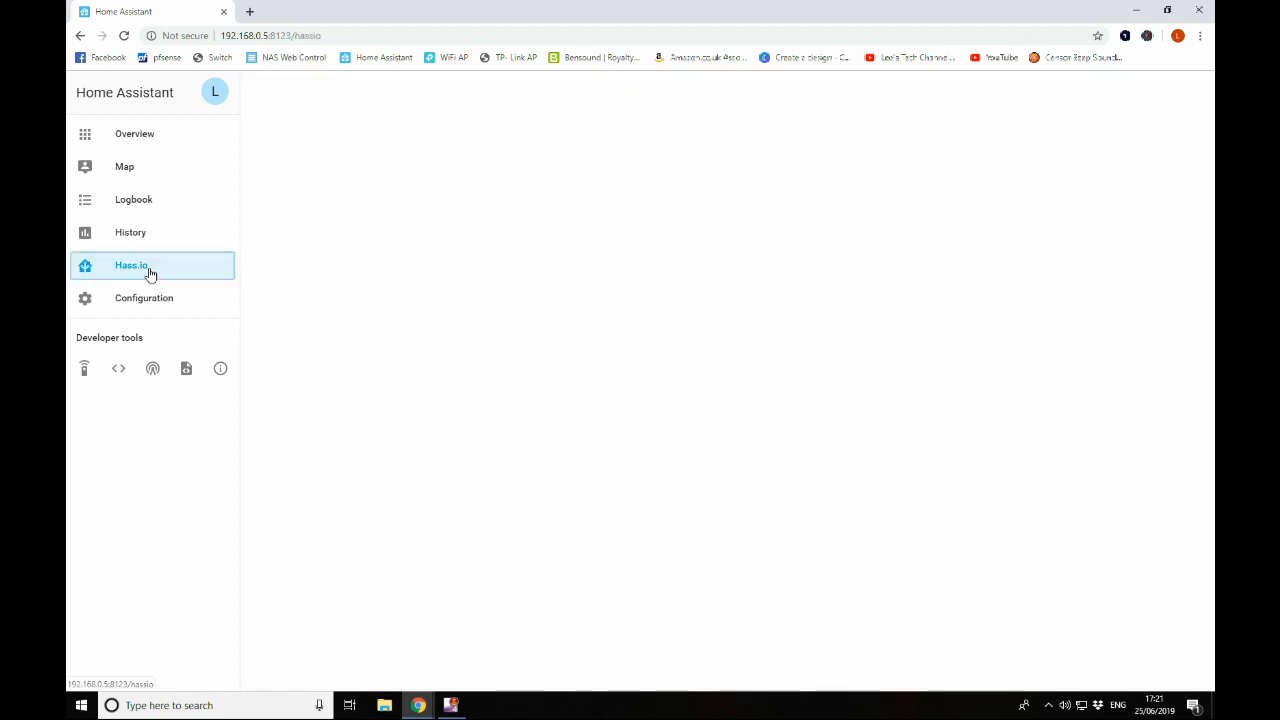
click(132, 264)
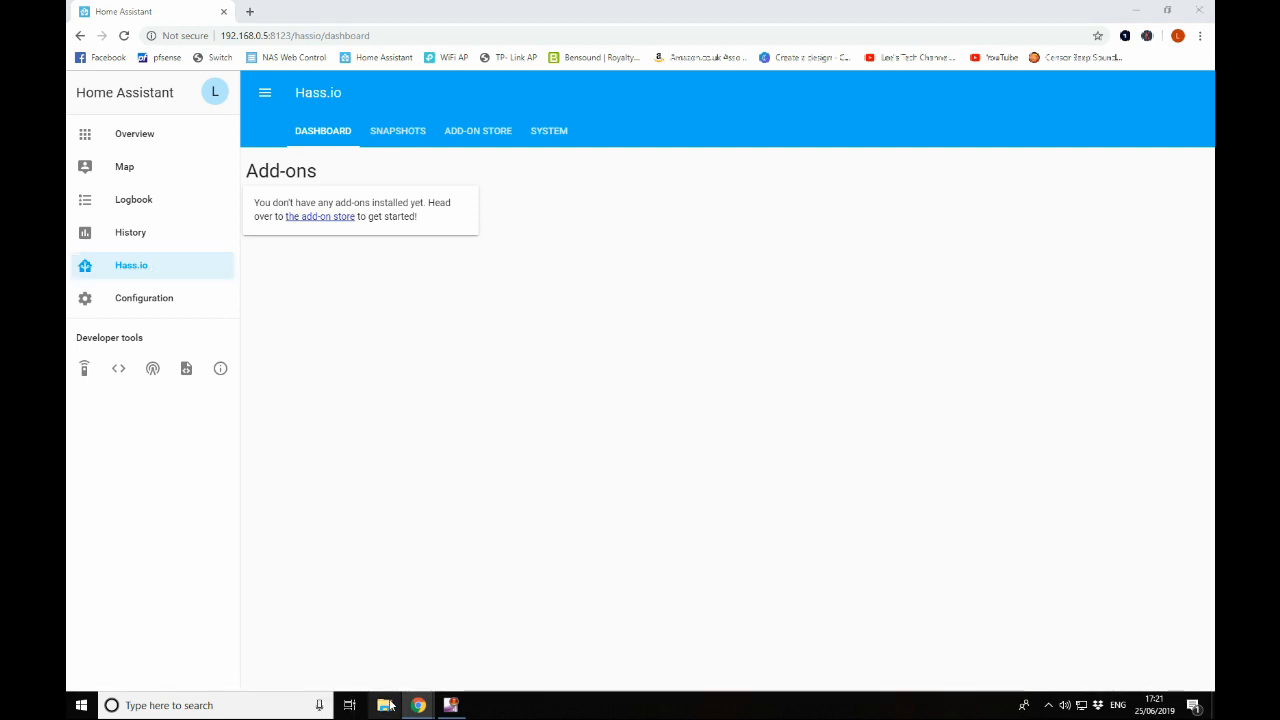
Browse the Network location in File Explorer and select the HASSIO computer
click(384, 704)
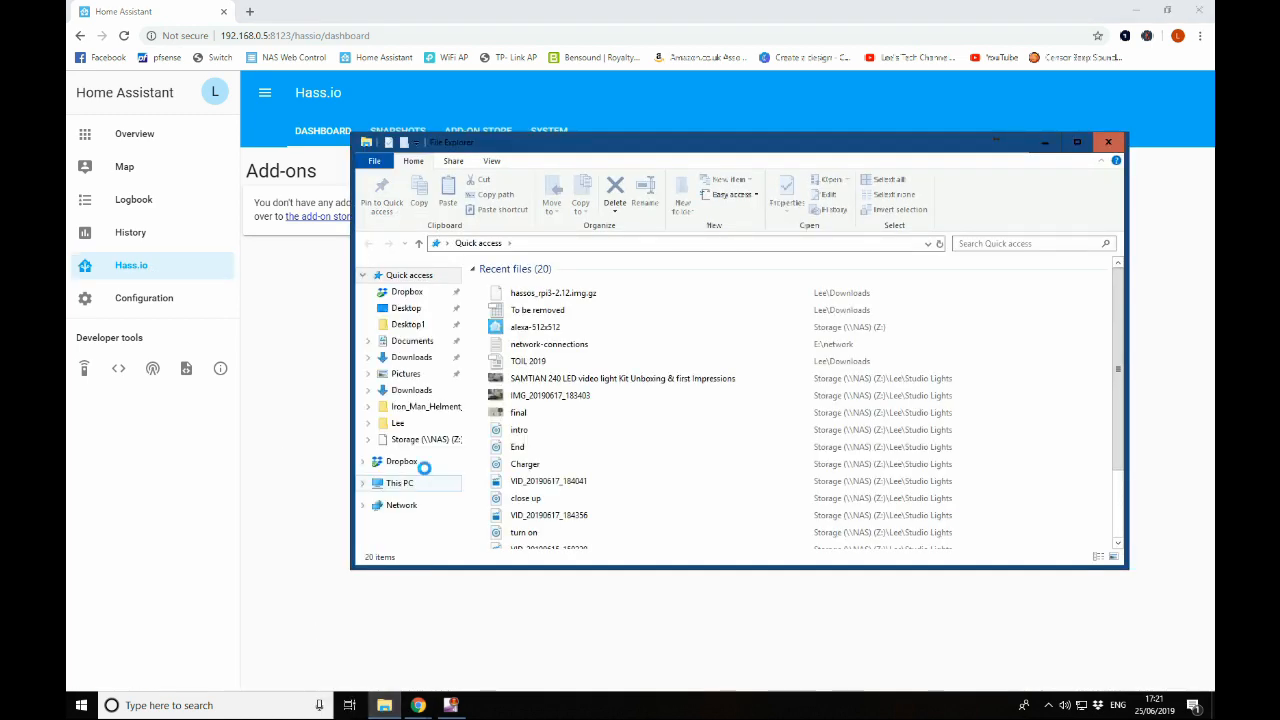
click(412, 340)
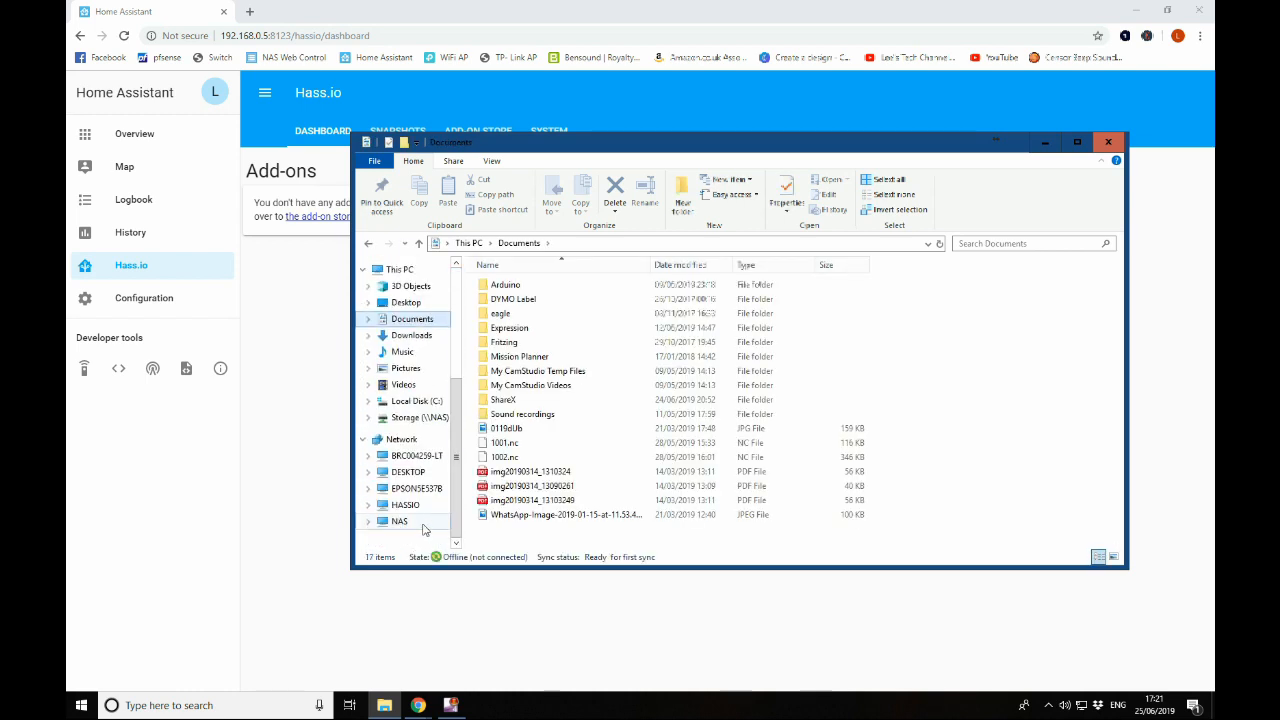
click(400, 440)
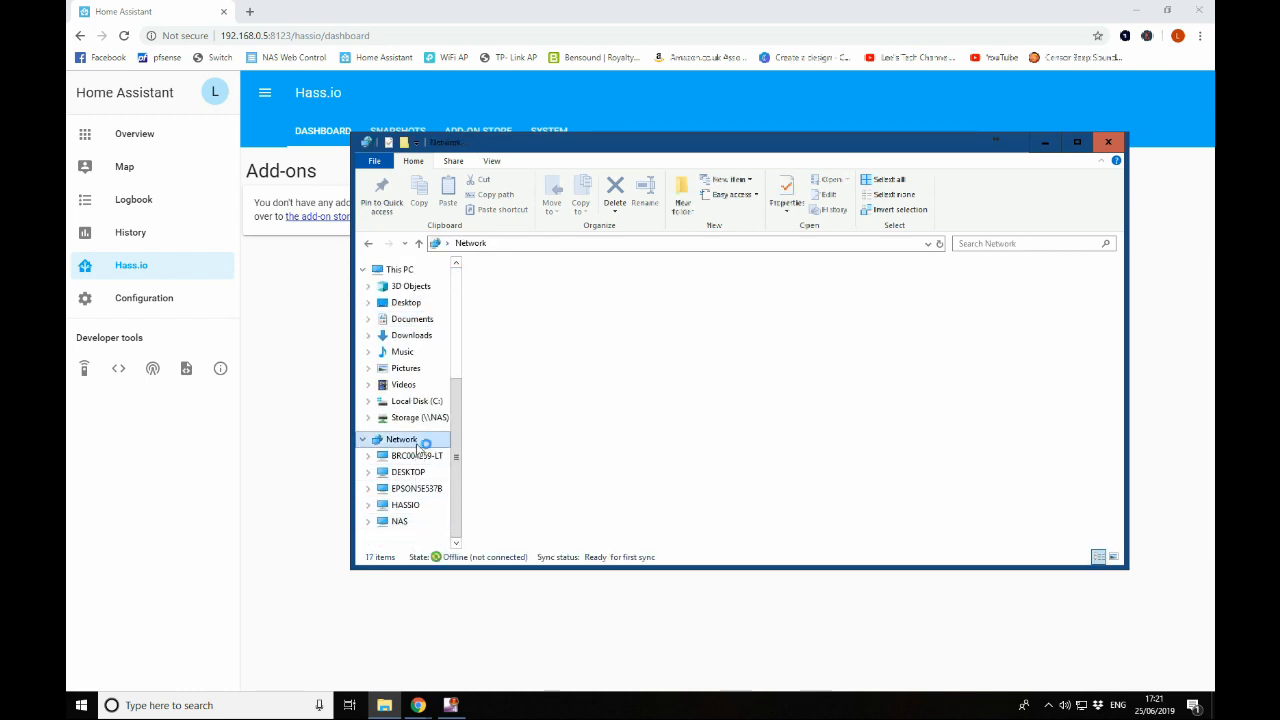
click(400, 440)
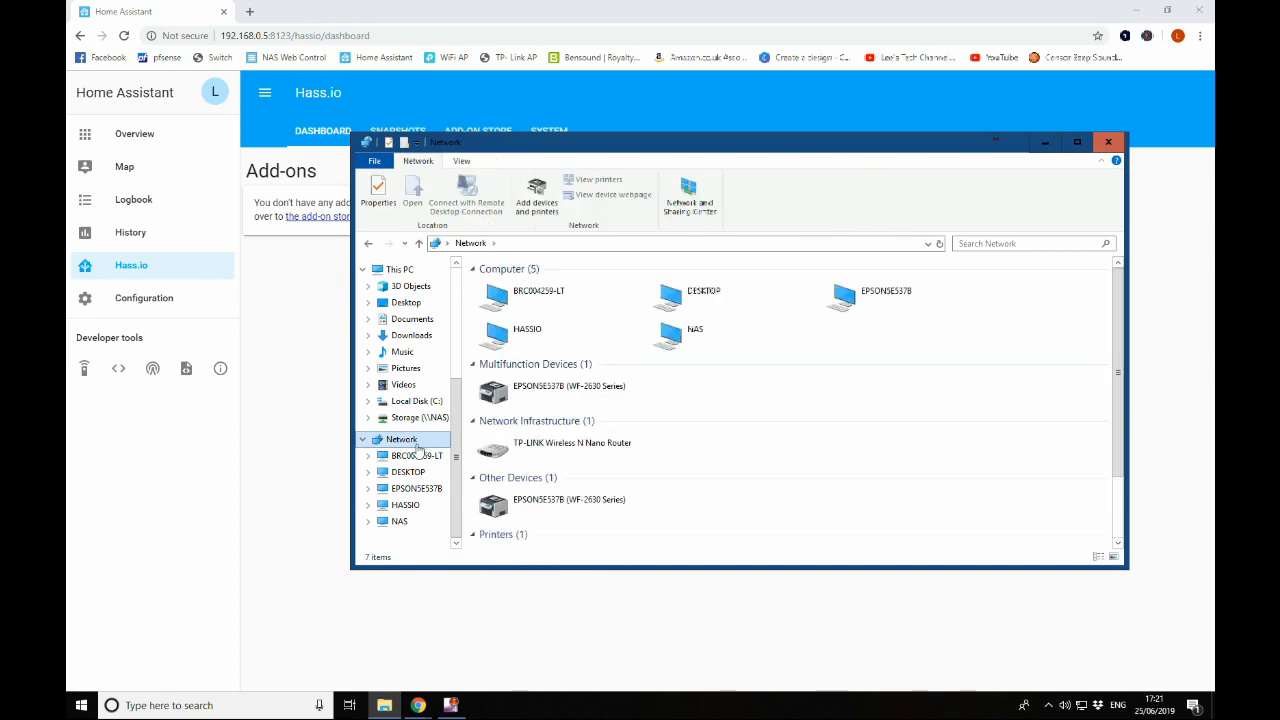
click(696, 328)
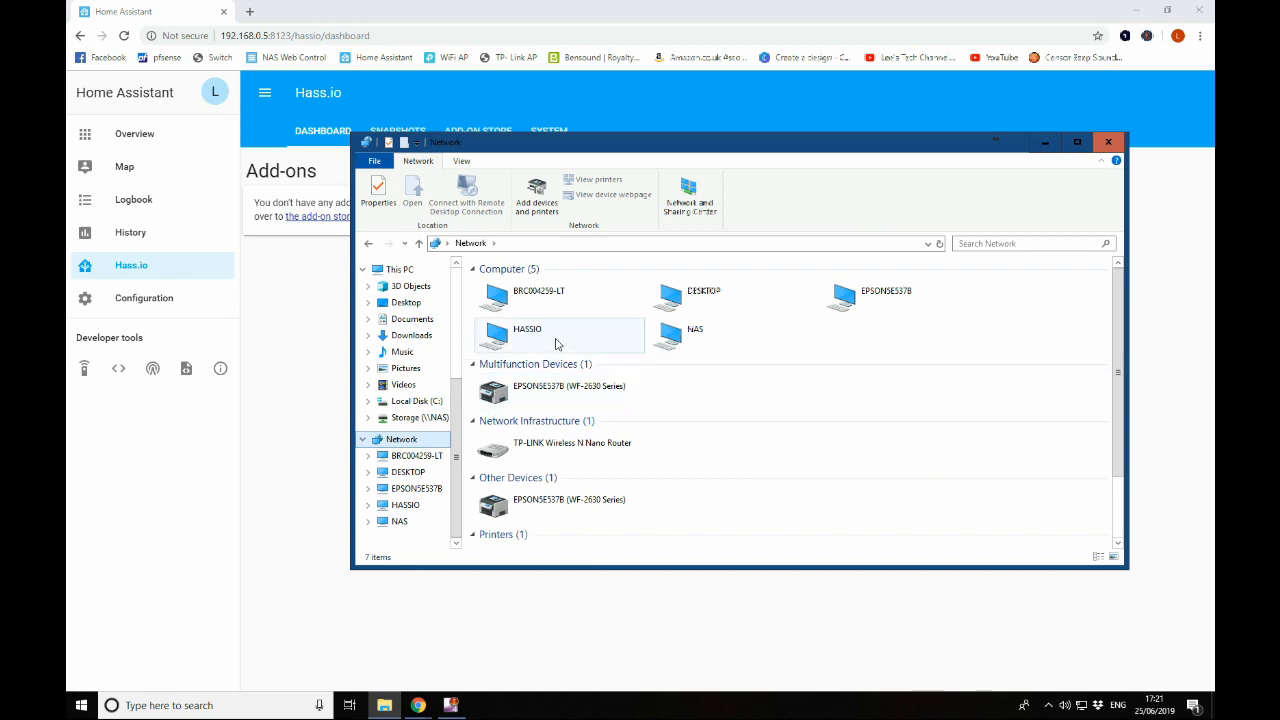
click(528, 336)
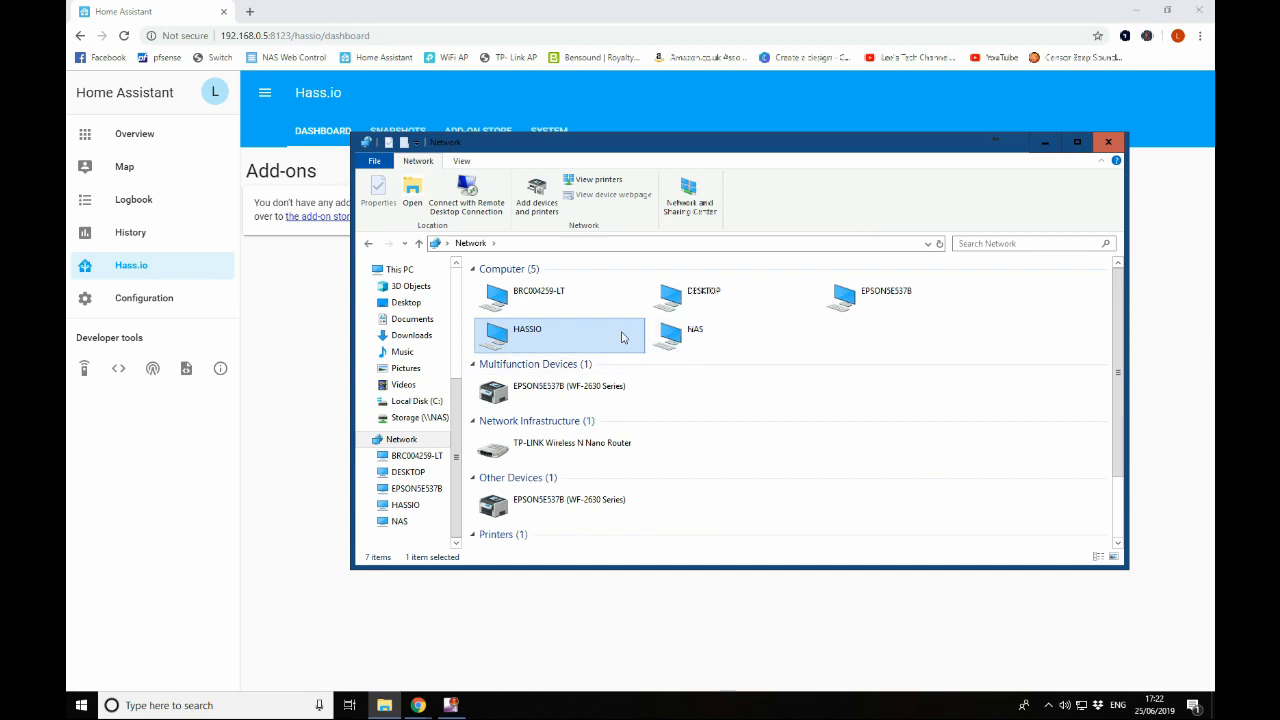
mouse_move(616, 336)
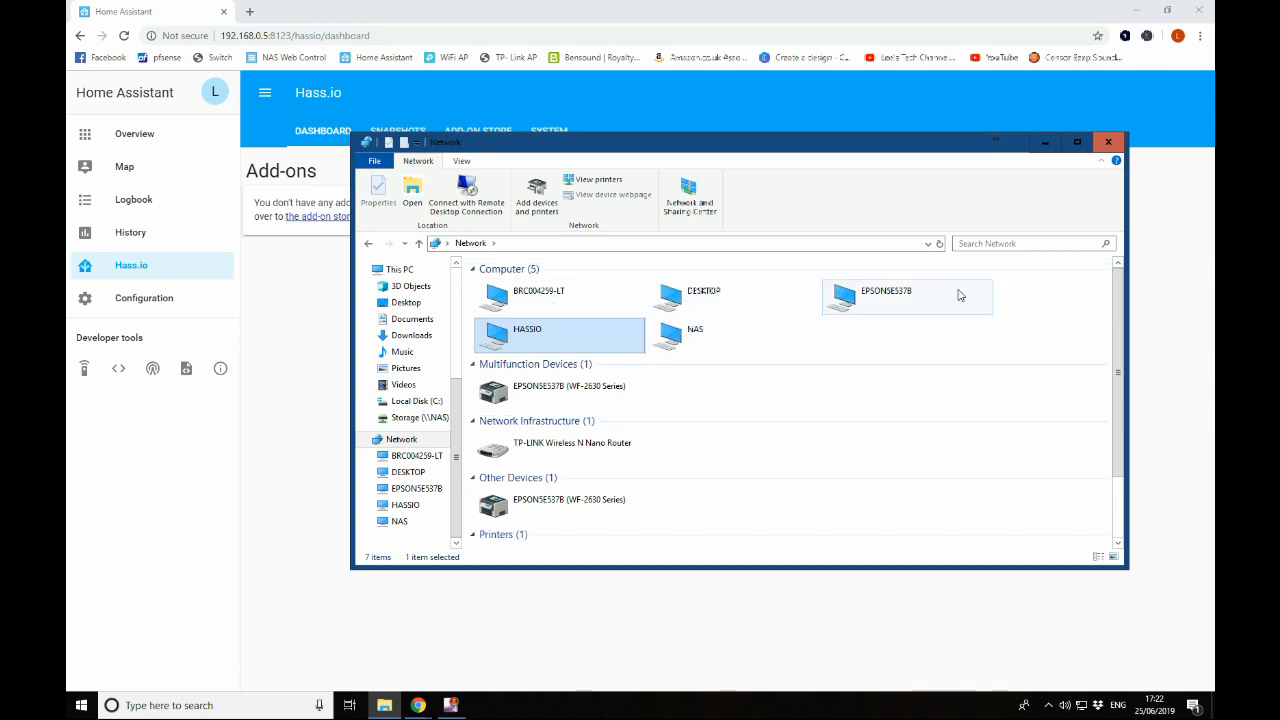
mouse_move(720, 296)
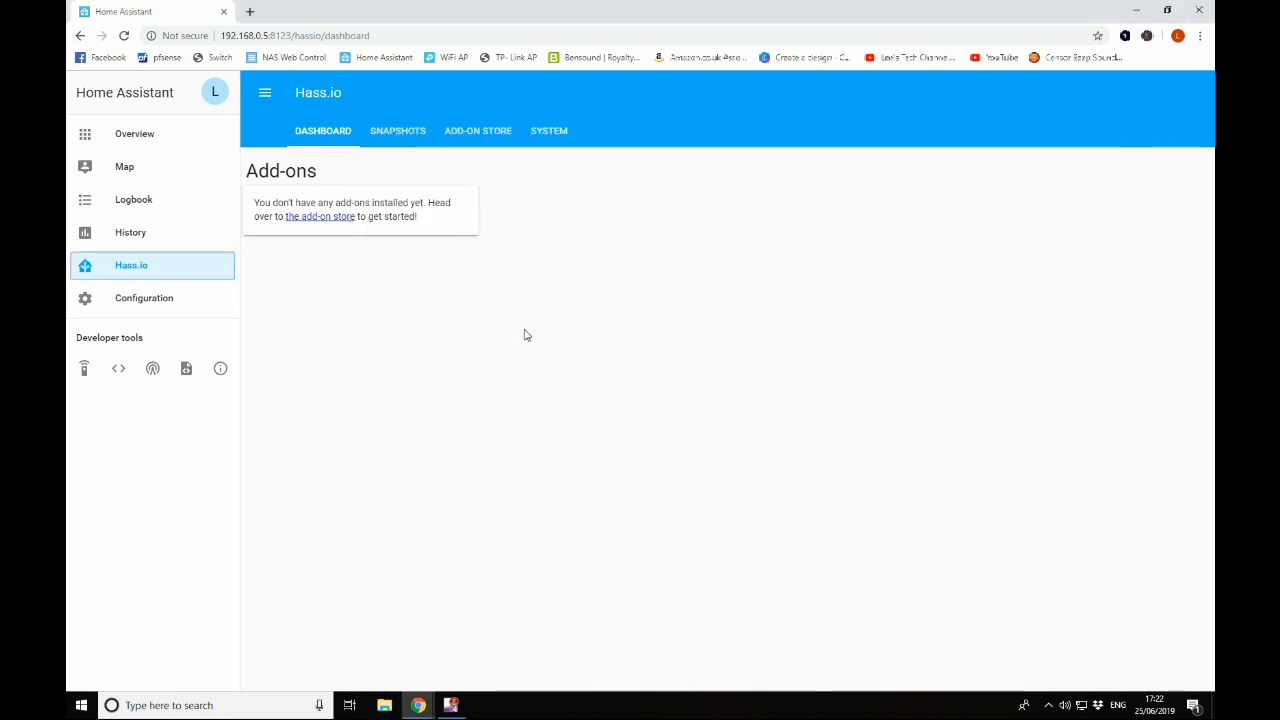
mouse_move(208, 292)
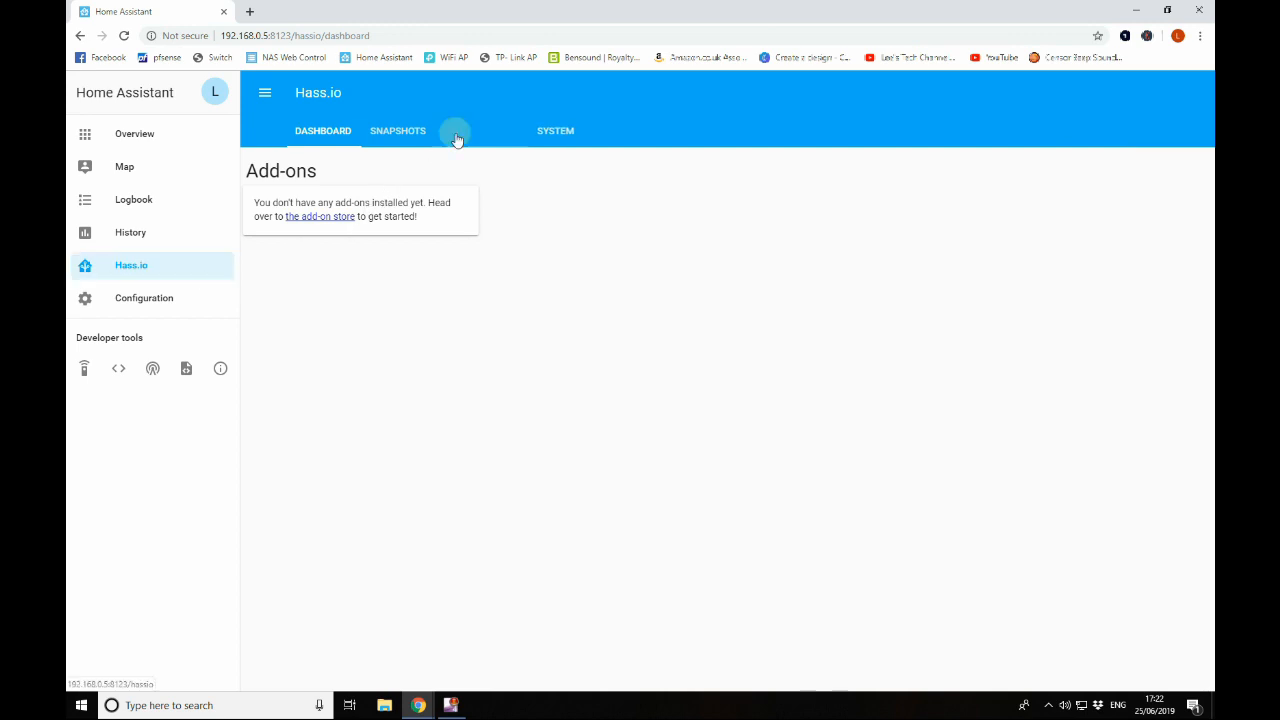
Find Samba share in the add-on store and view its documentation page
click(456, 132)
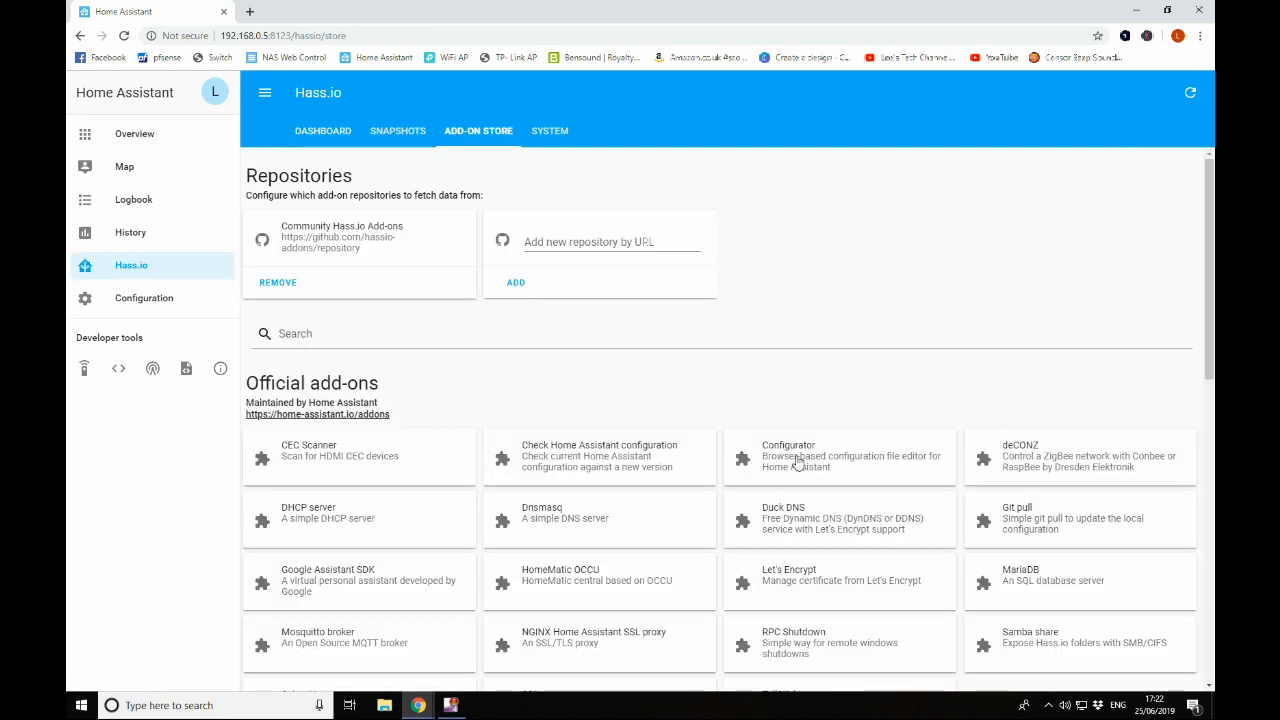
scroll(down, 3)
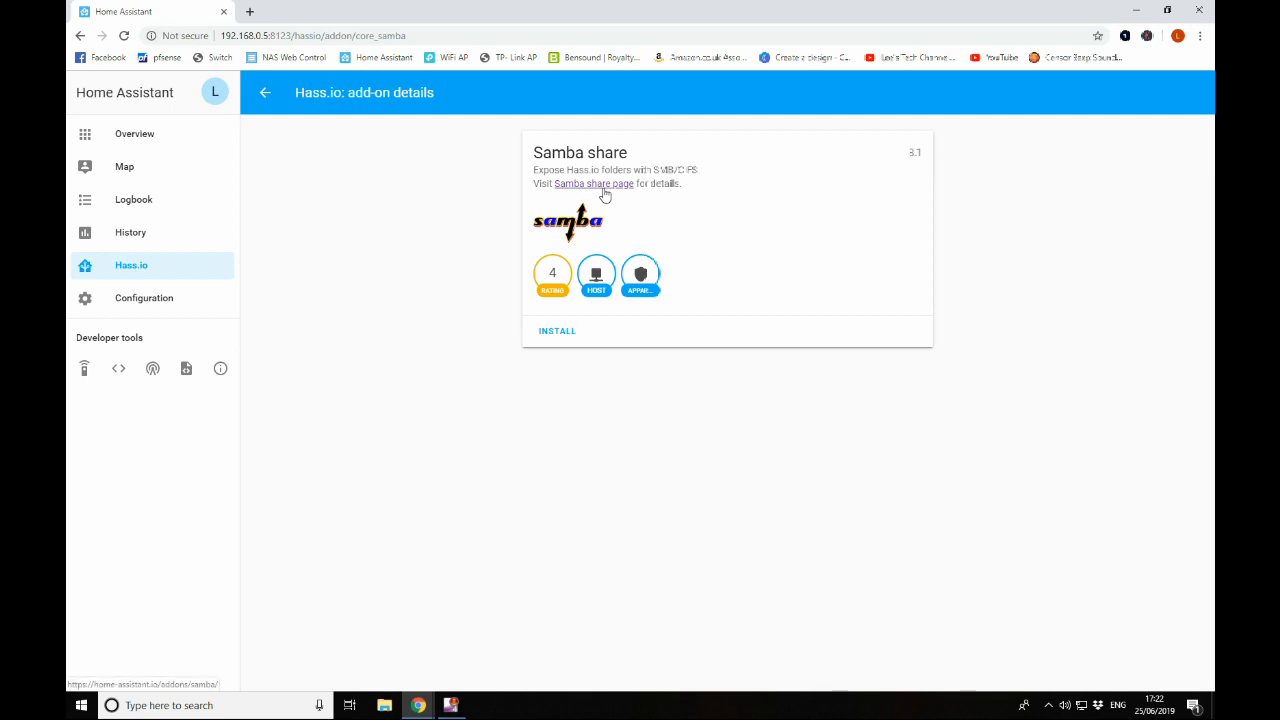
click(592, 184)
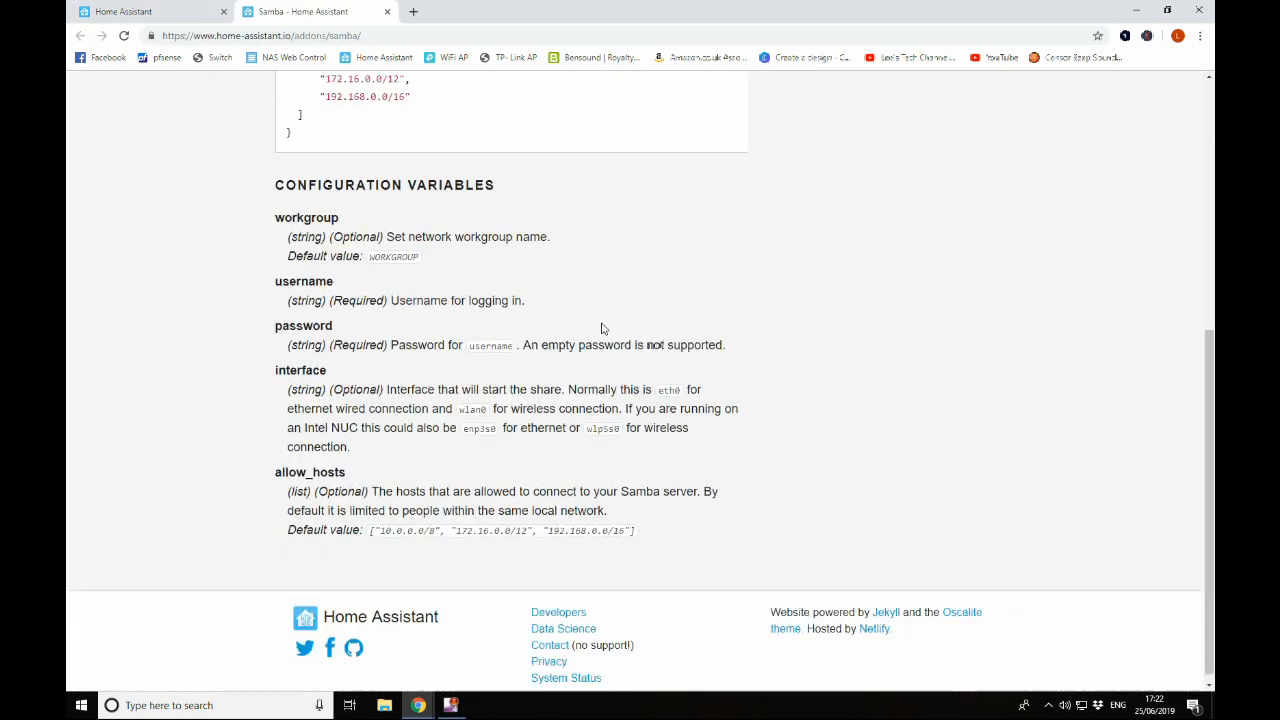
scroll(up, 3)
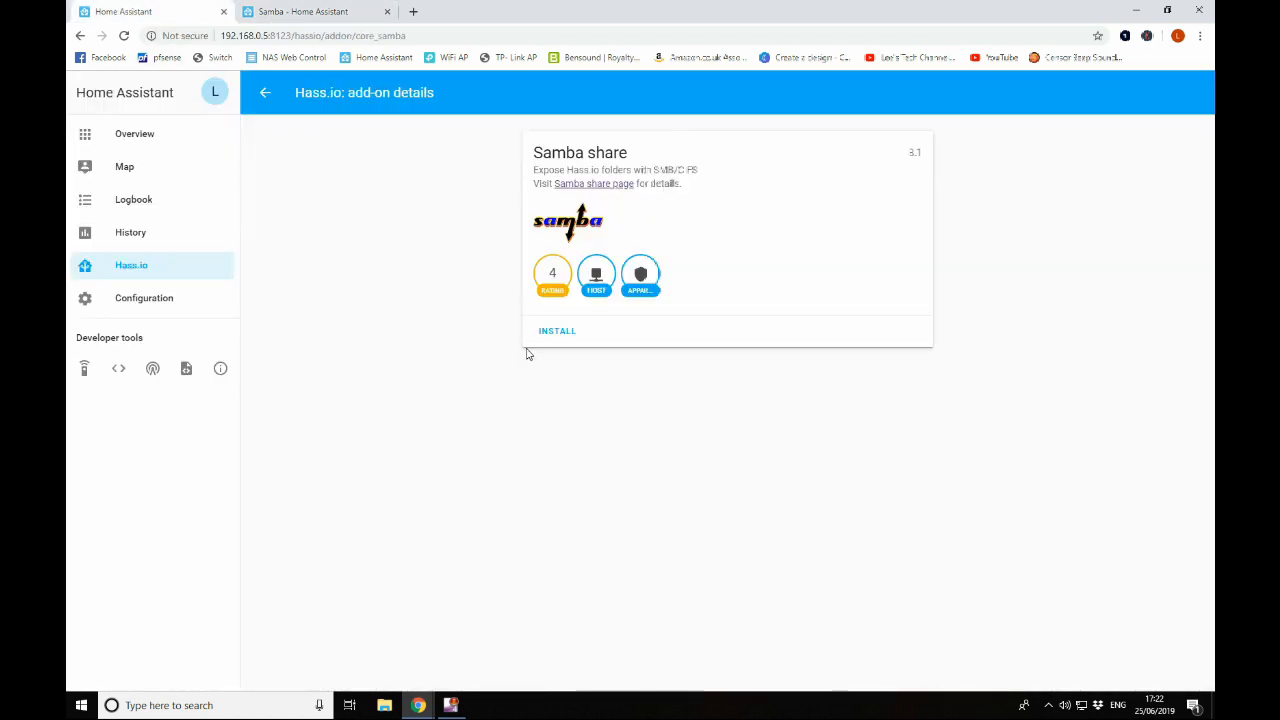
Install the Samba share add-on and wait for the installation to complete
click(556, 332)
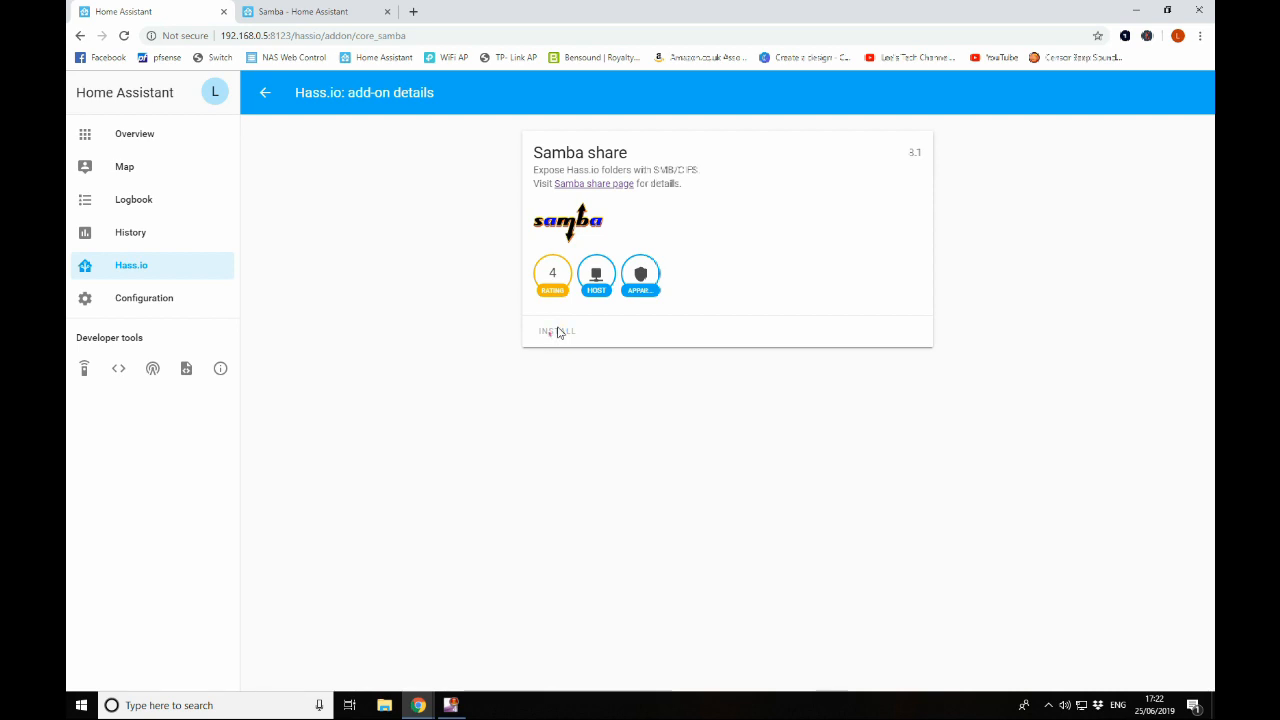
click(556, 332)
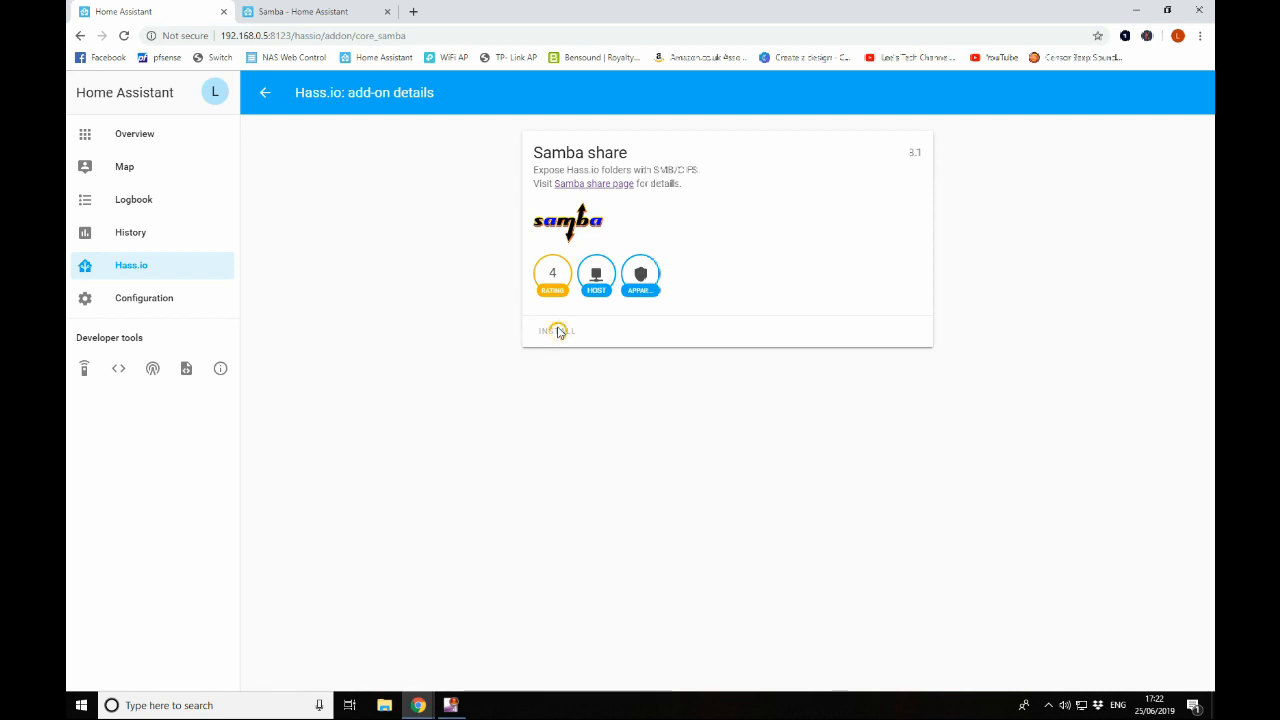
click(556, 332)
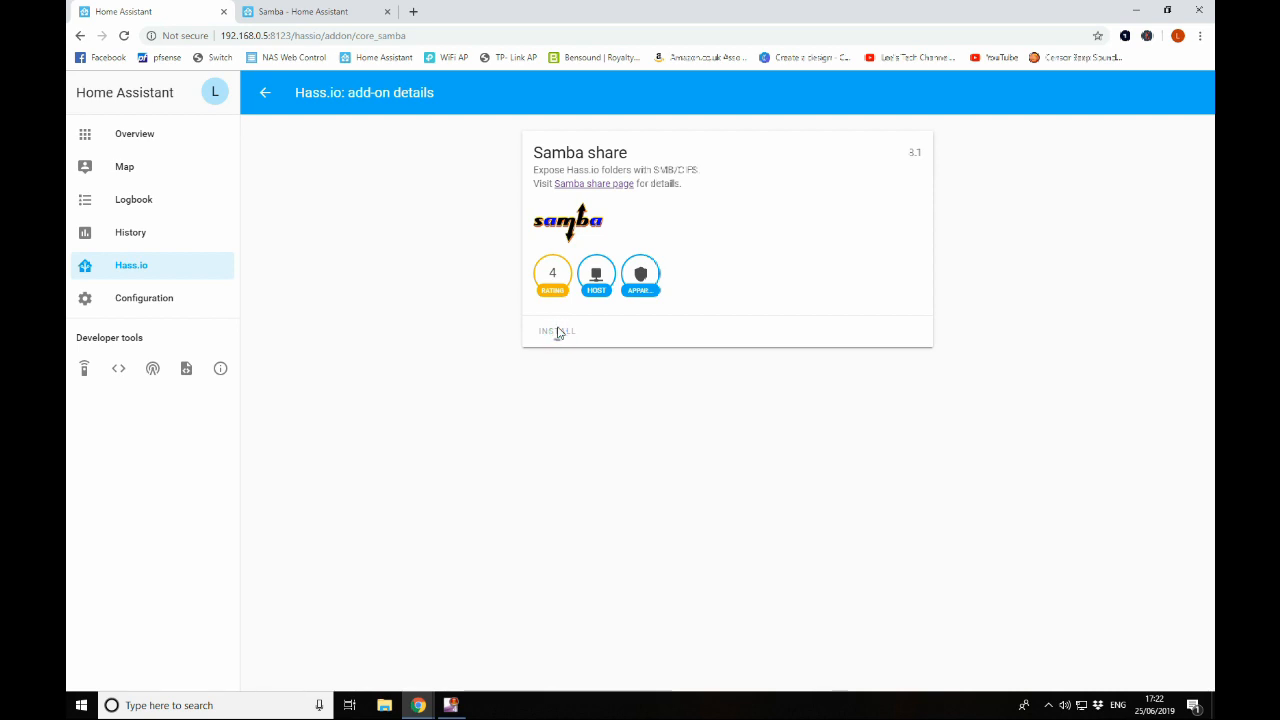
click(556, 332)
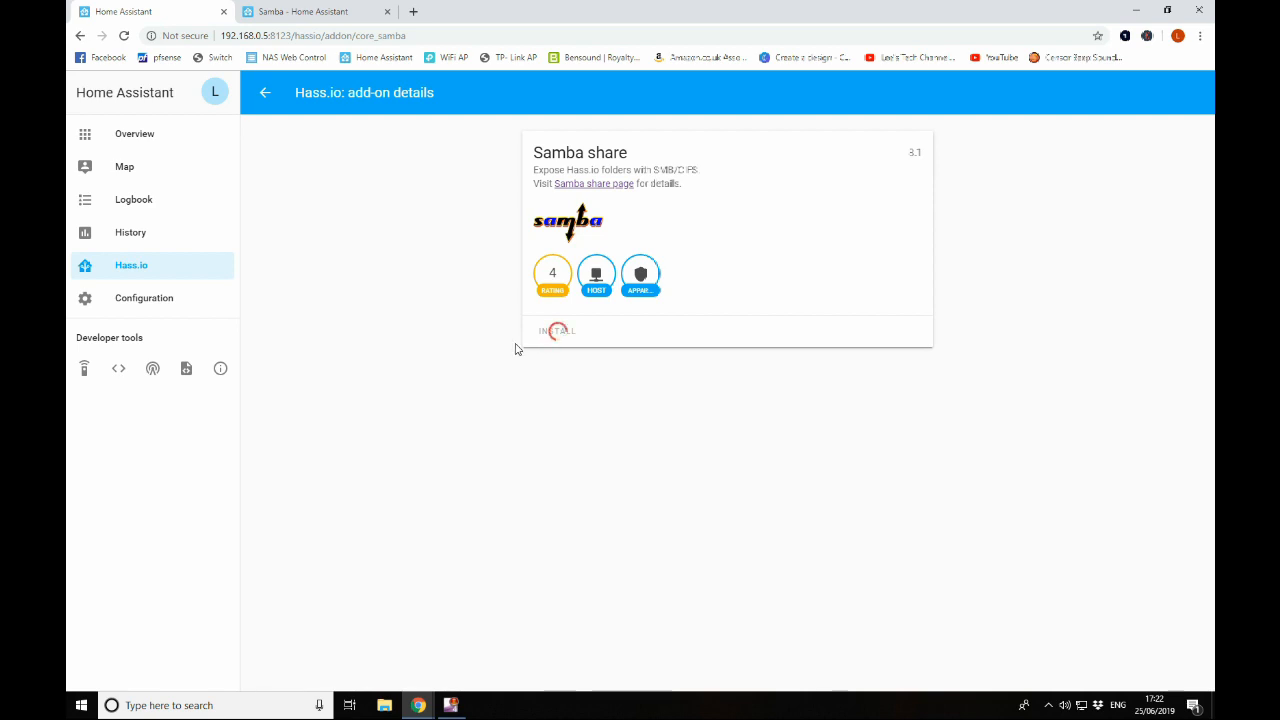
click(556, 332)
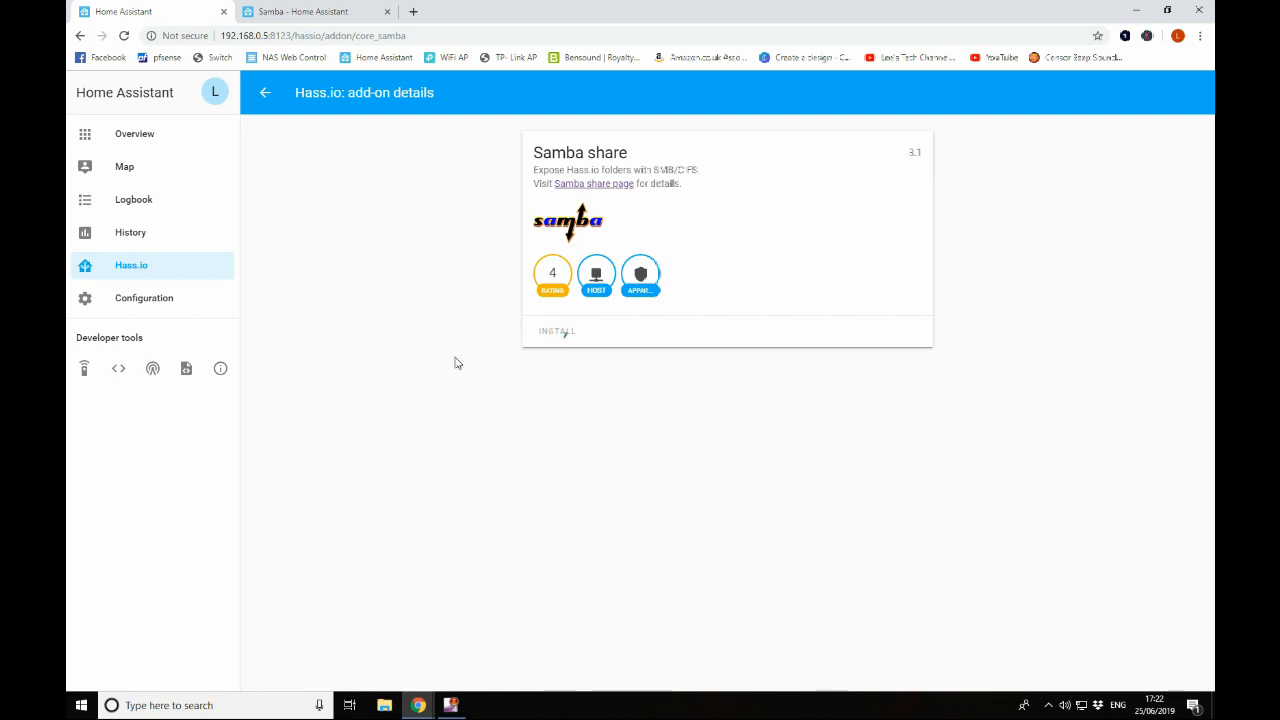
click(556, 332)
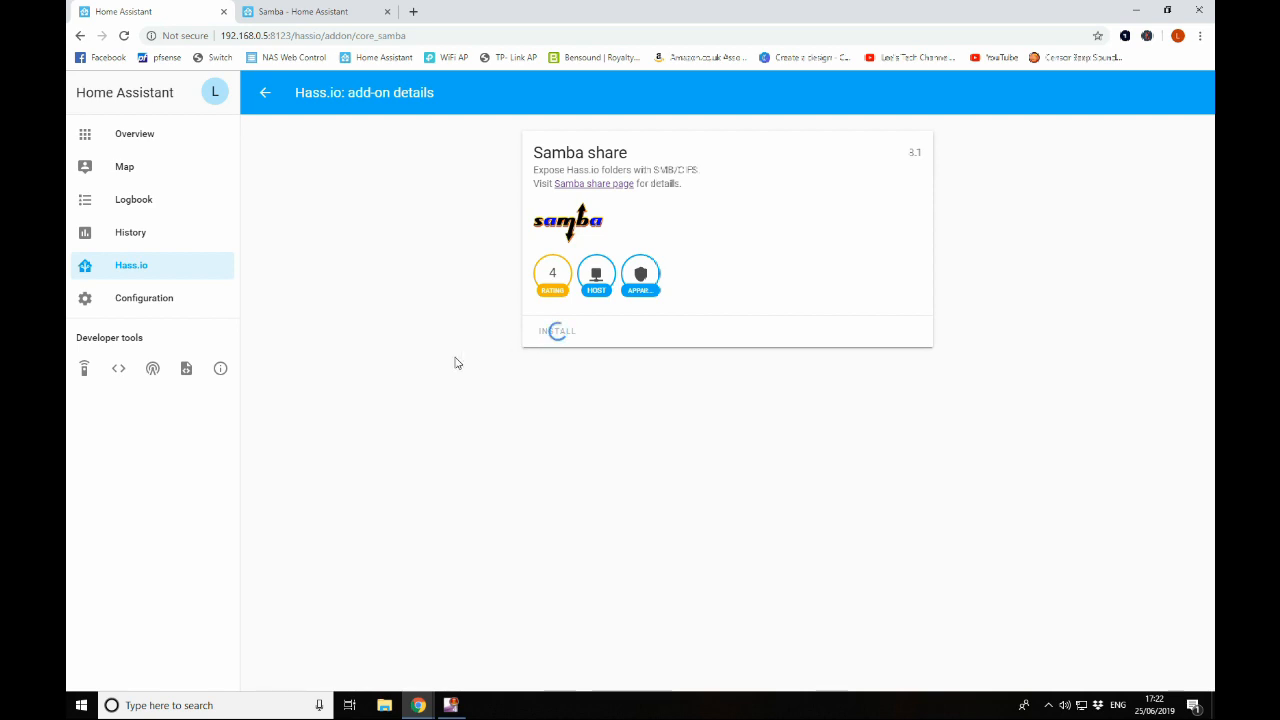
click(556, 332)
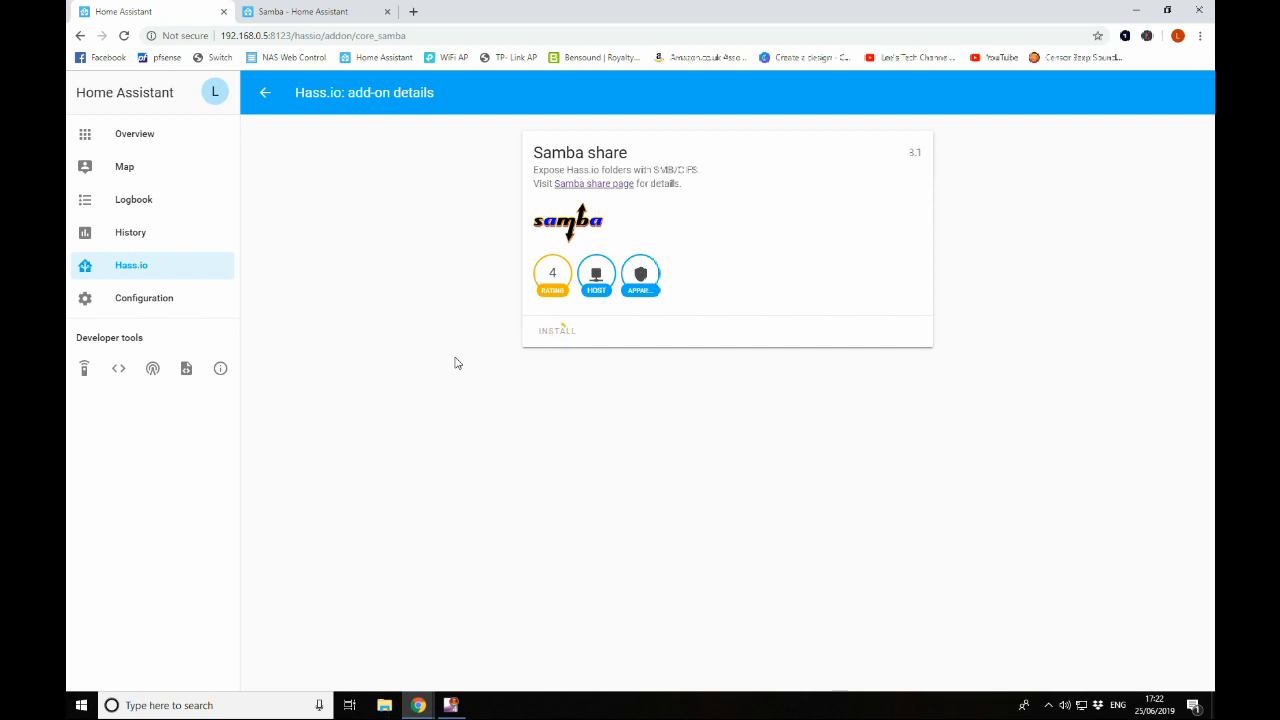
click(556, 330)
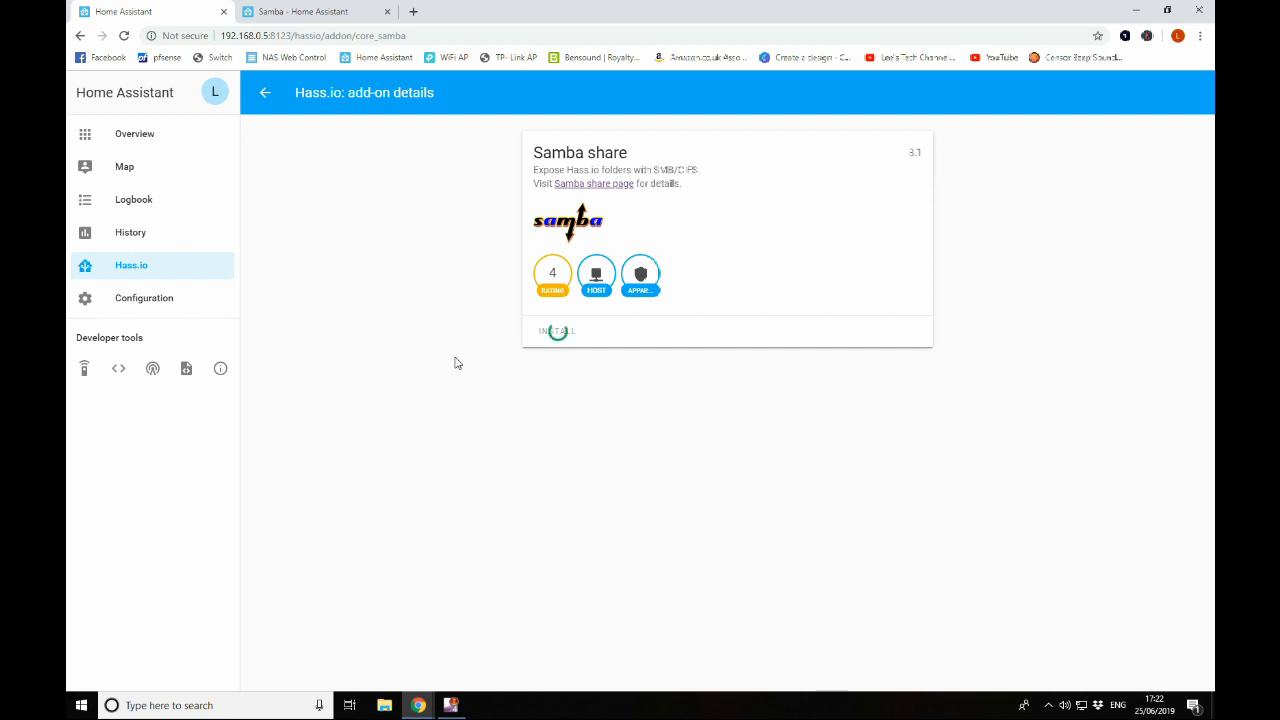
click(556, 330)
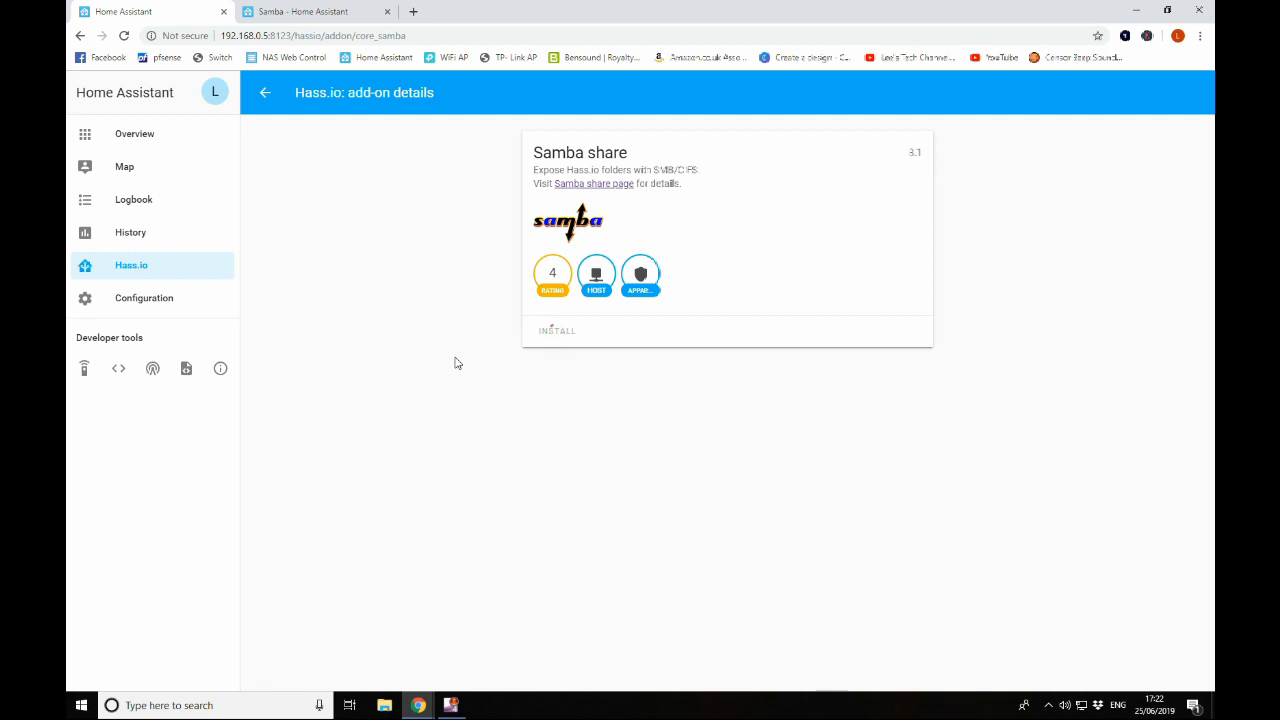
click(556, 332)
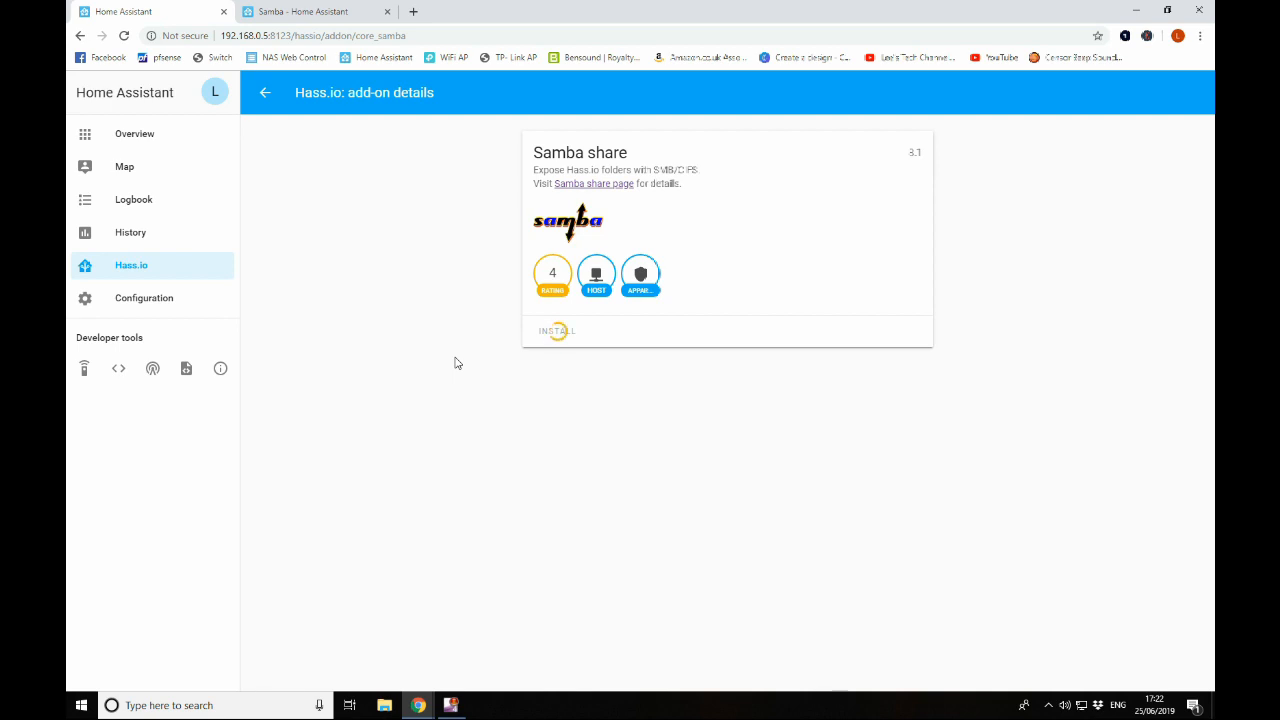
click(556, 330)
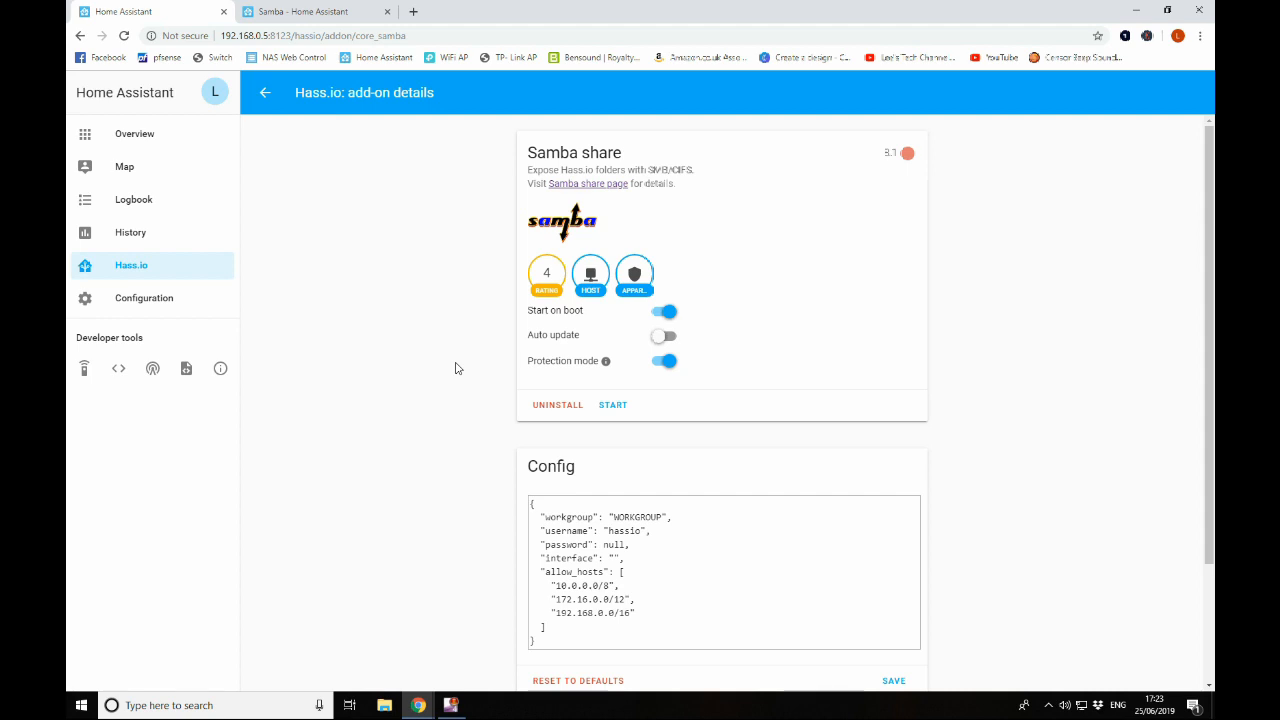
scroll(down, 3)
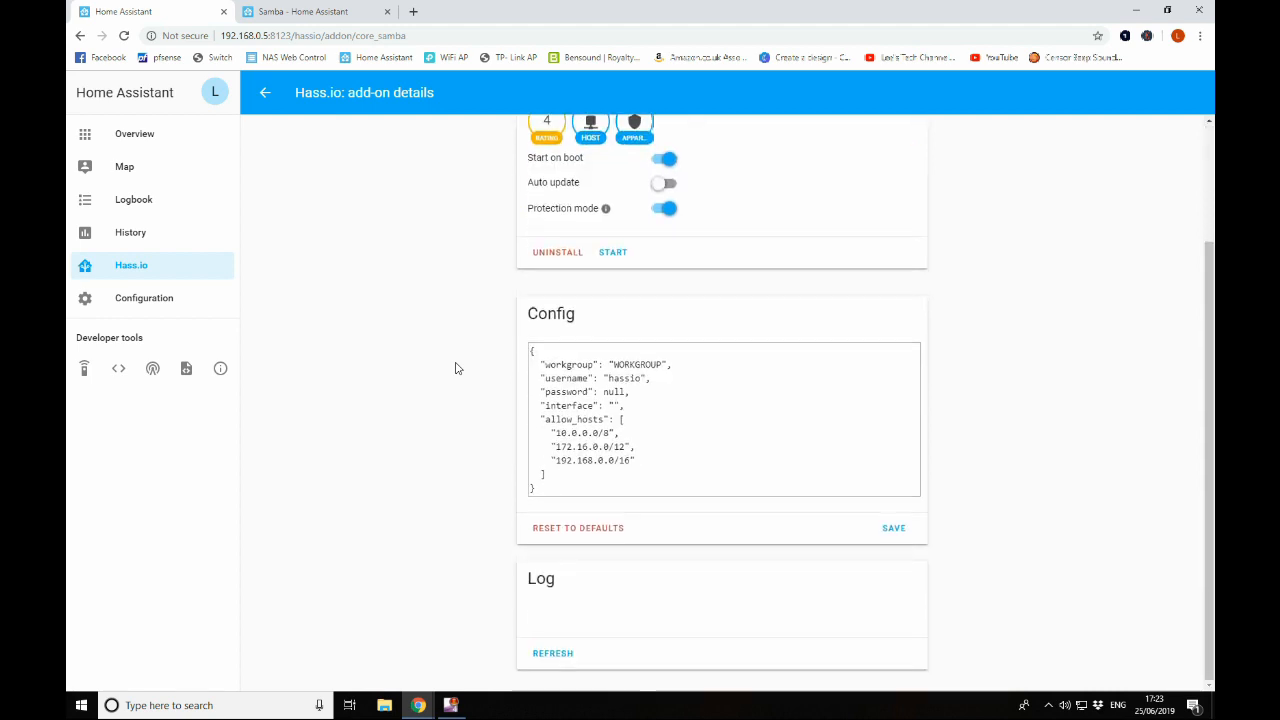
mouse_move(604, 280)
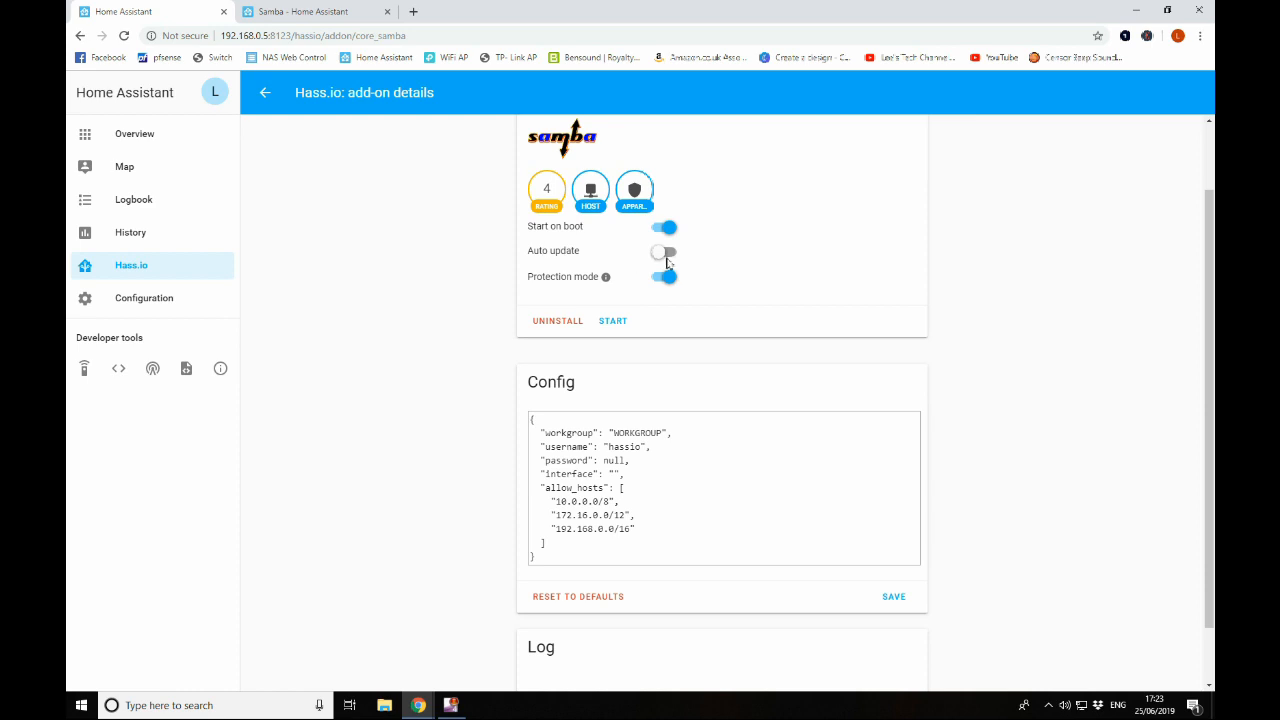
mouse_move(684, 260)
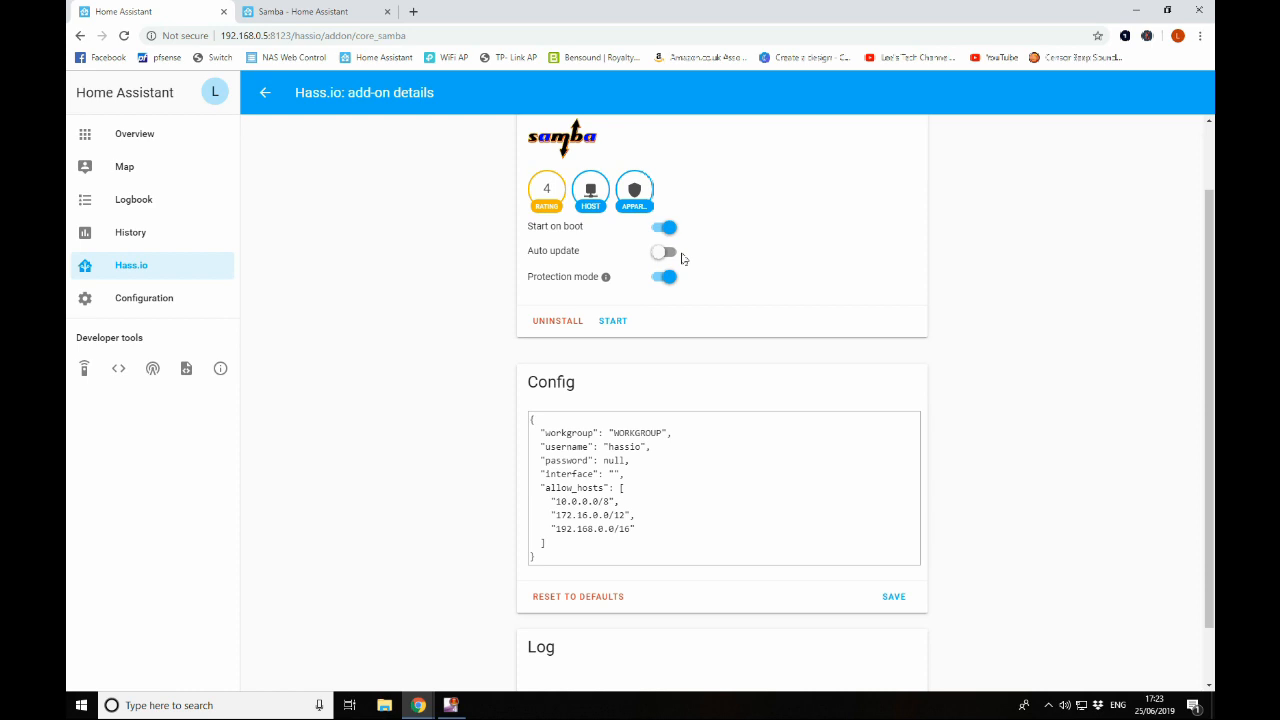
mouse_move(476, 418)
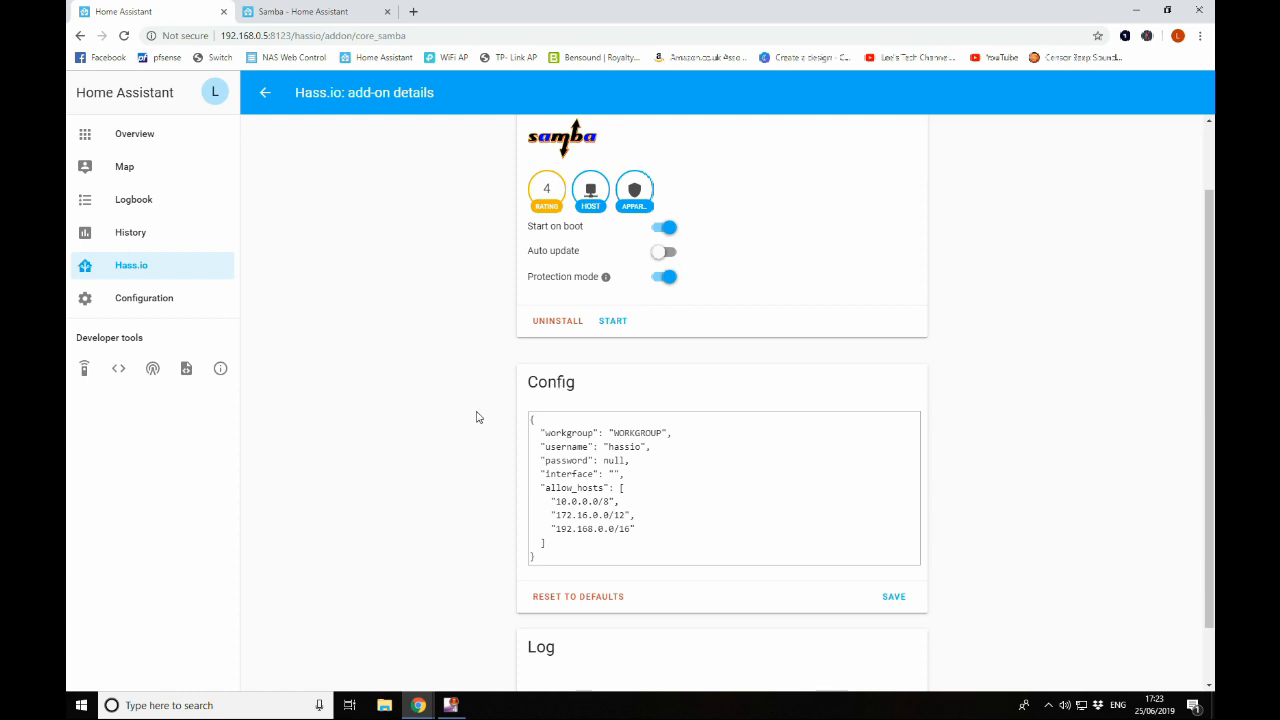
scroll(down, 3)
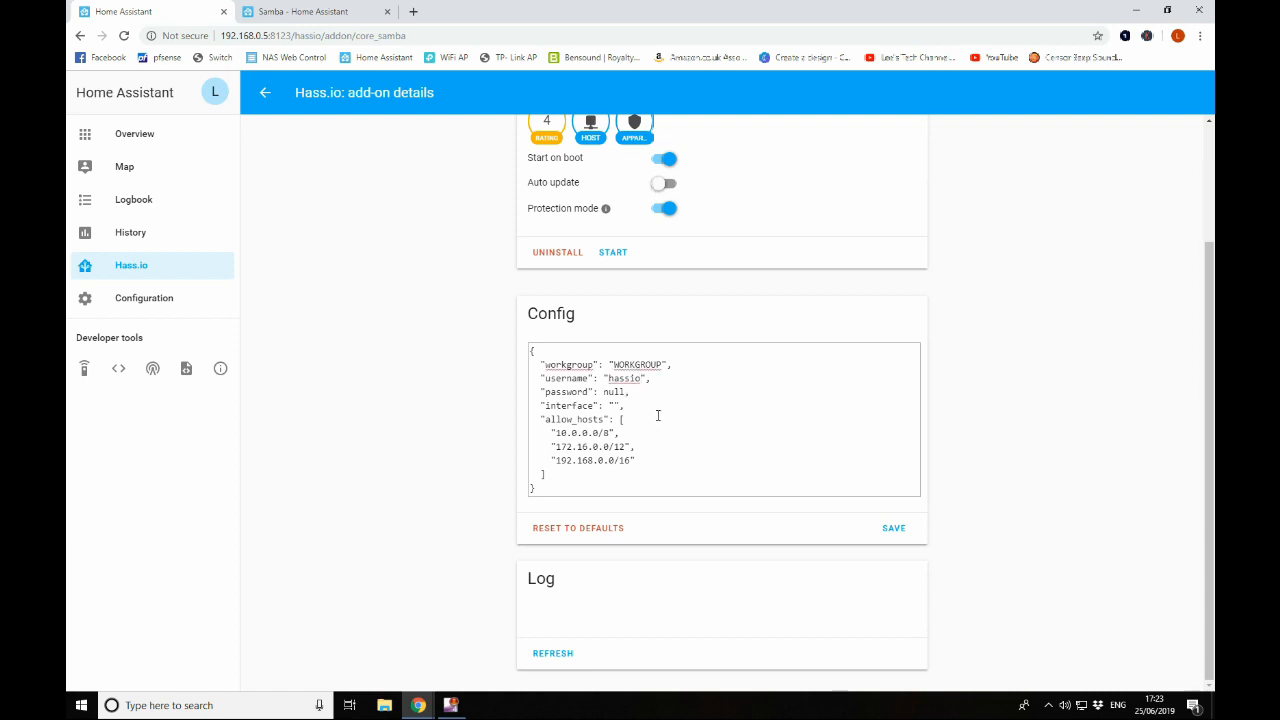
text(ha)
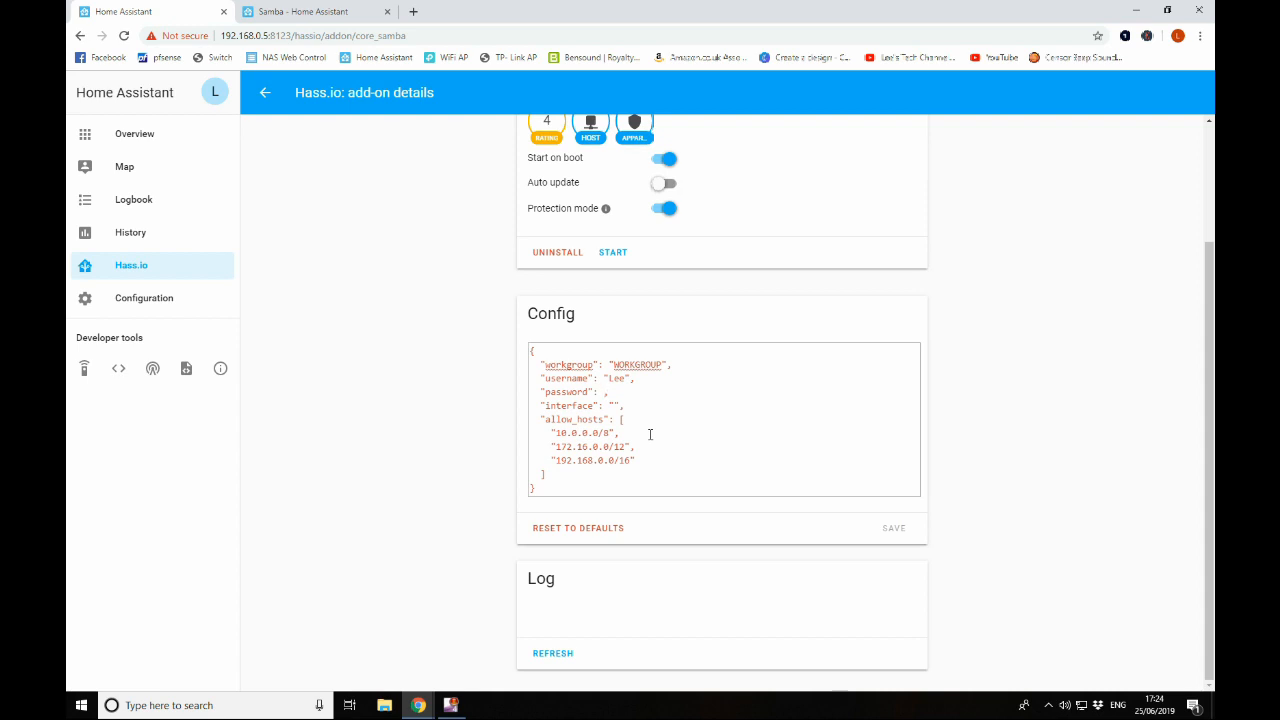
text(Password")
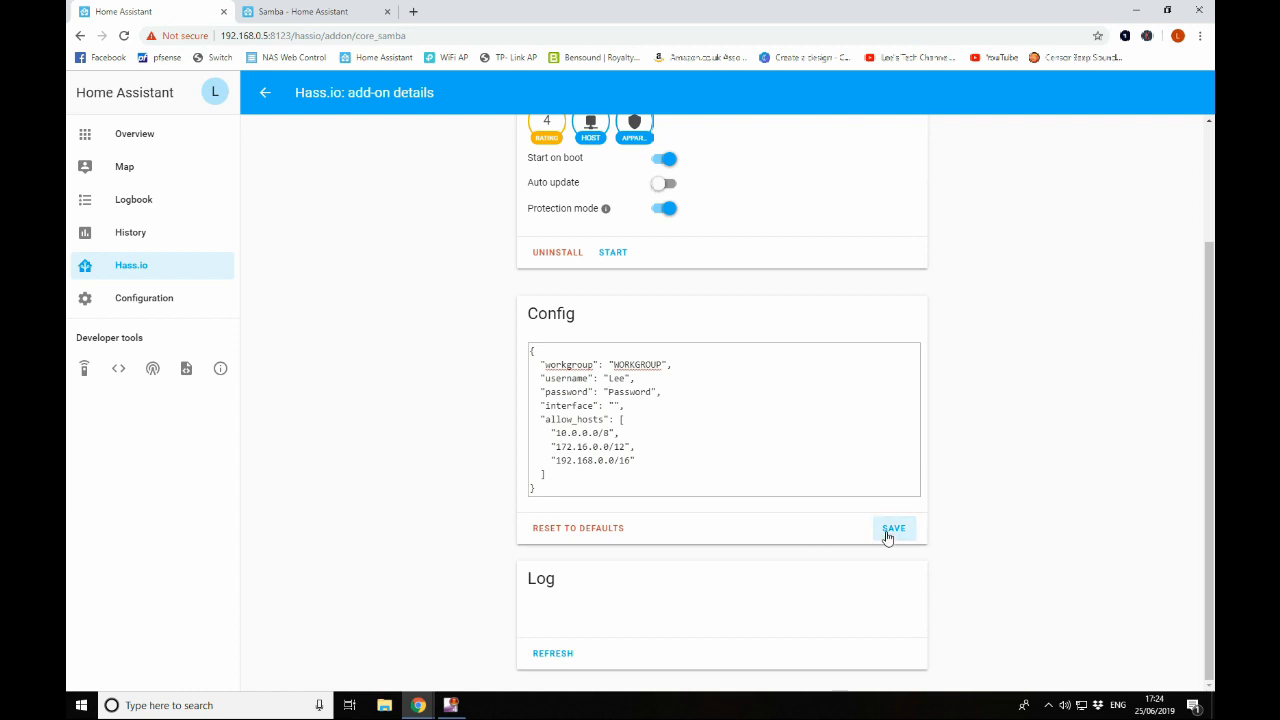
mouse_move(612, 270)
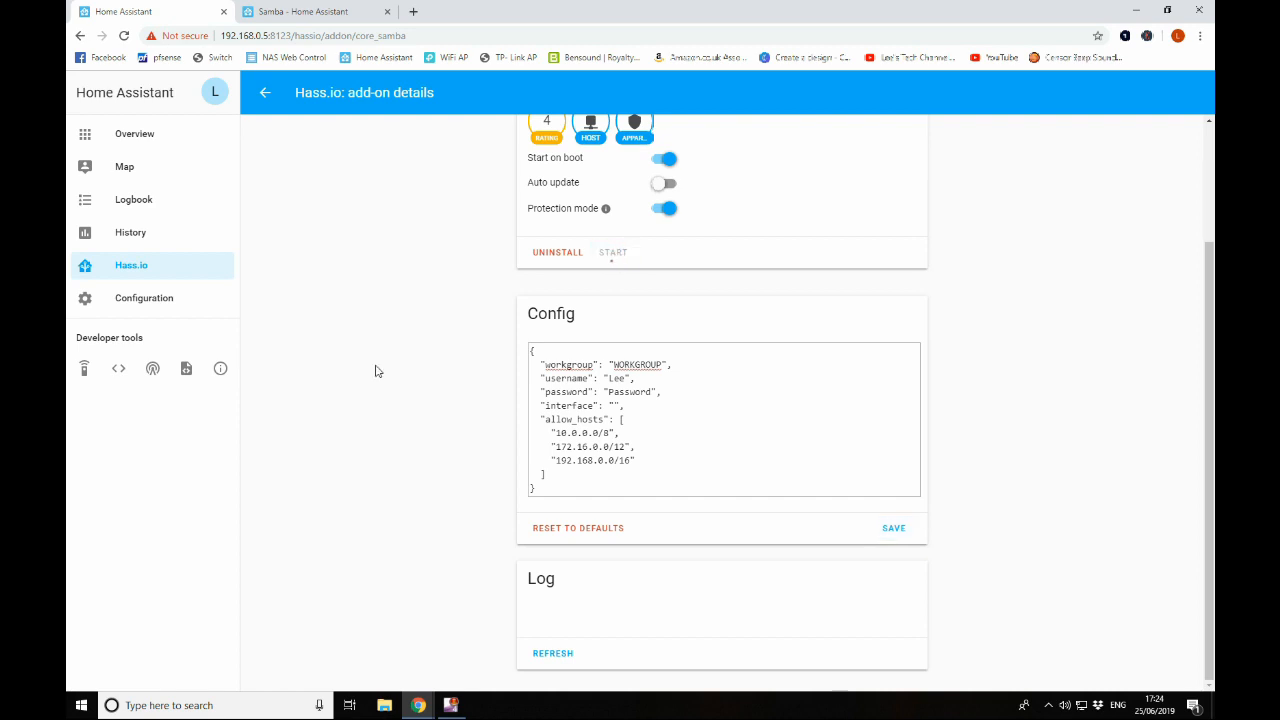
Start the Samba share add-on so it is running
click(612, 252)
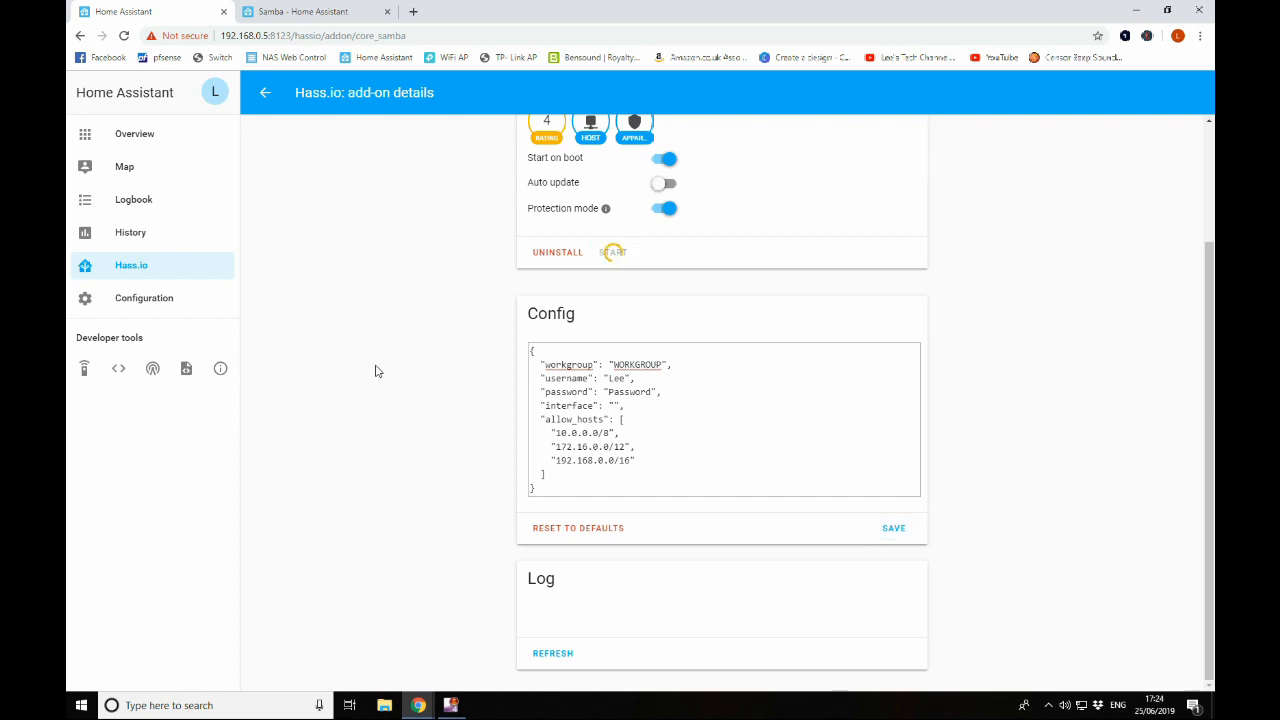
click(612, 252)
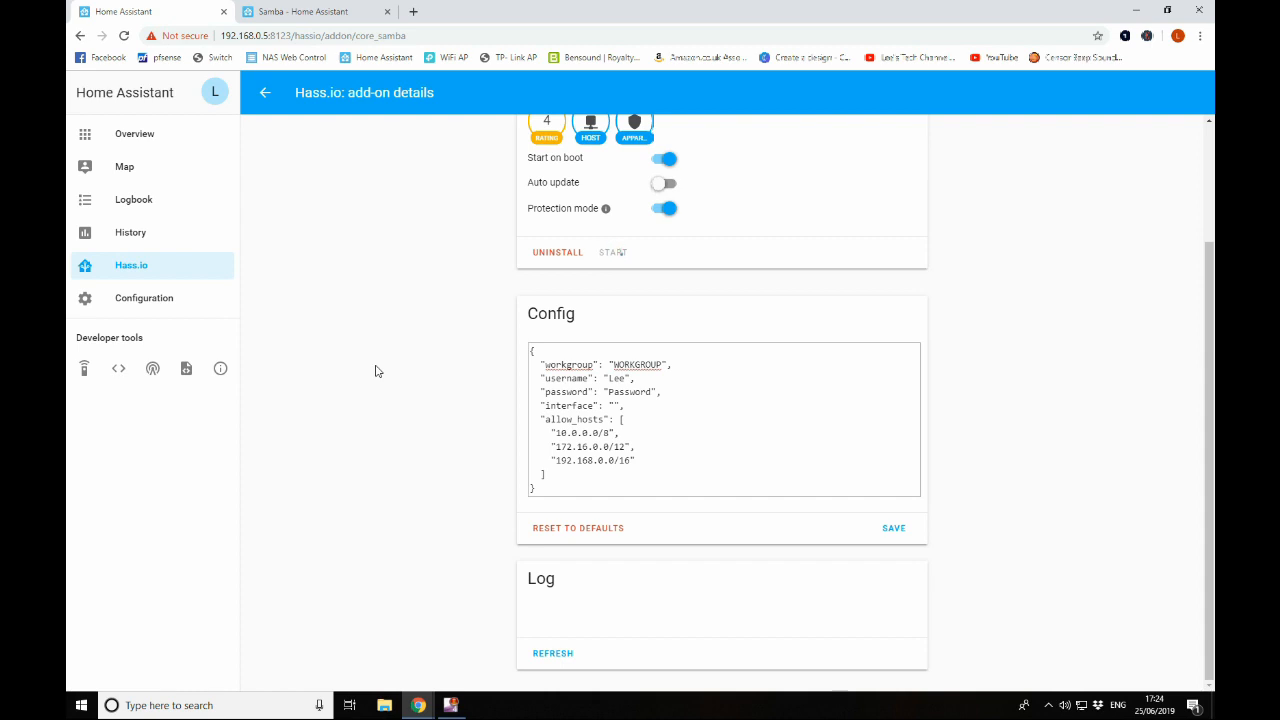
click(612, 252)
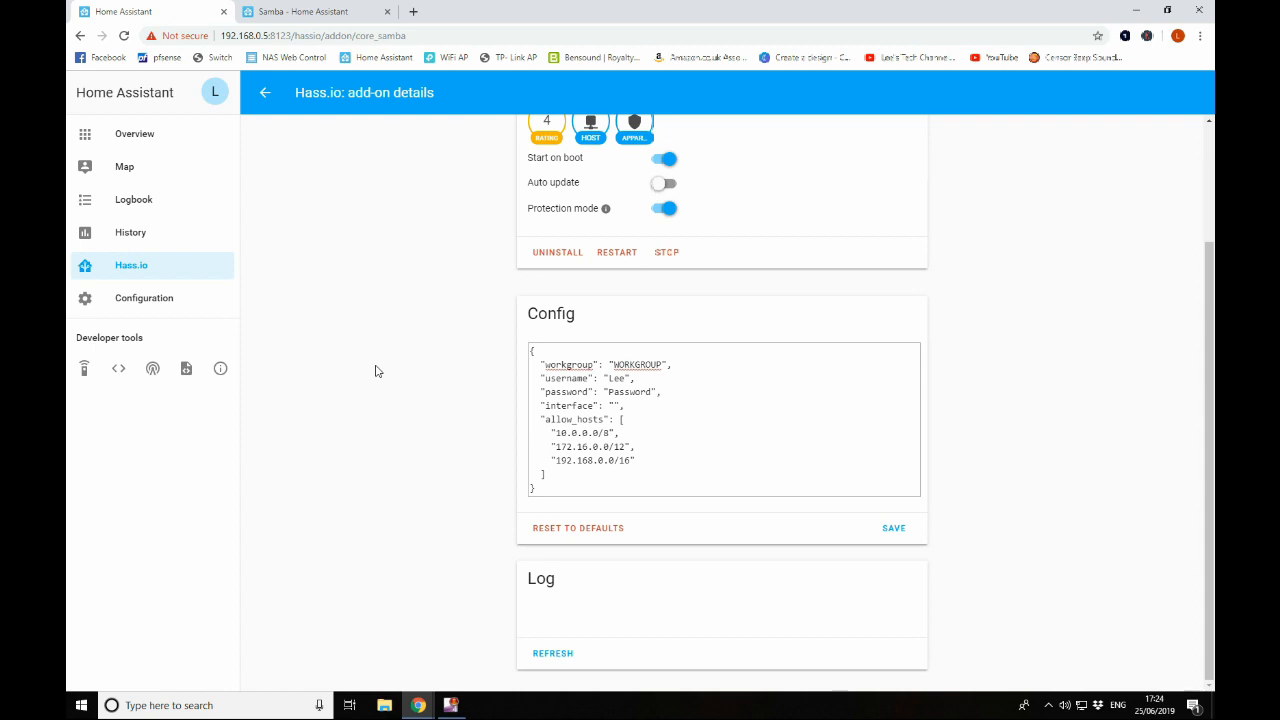
mouse_move(392, 404)
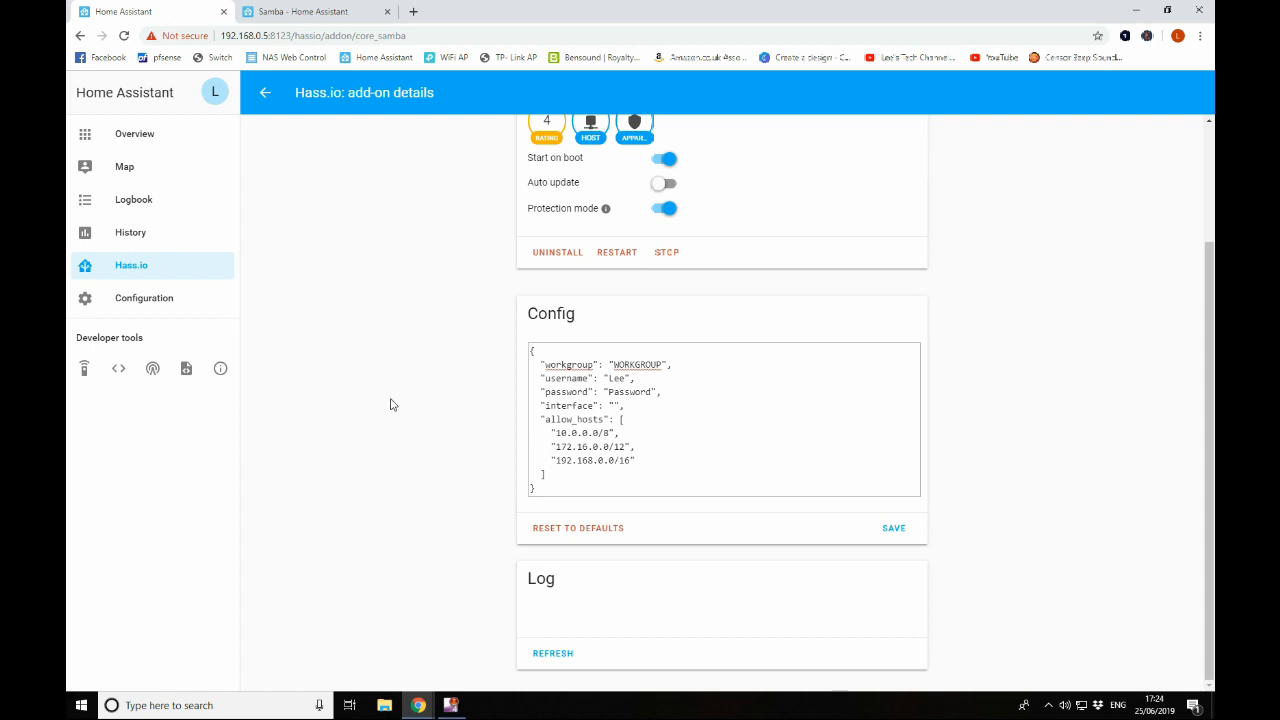
Refresh the add-on log to see its startup messages, then return to File Explorer
click(552, 652)
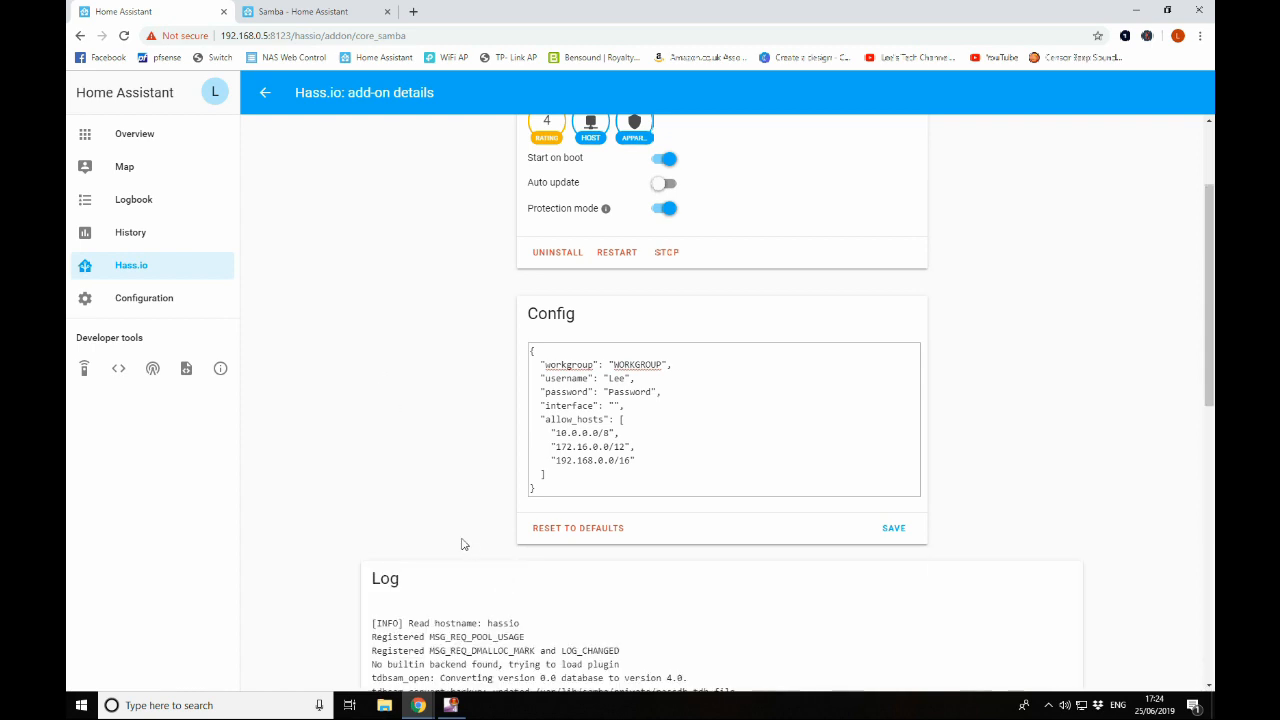
scroll(down, 3)
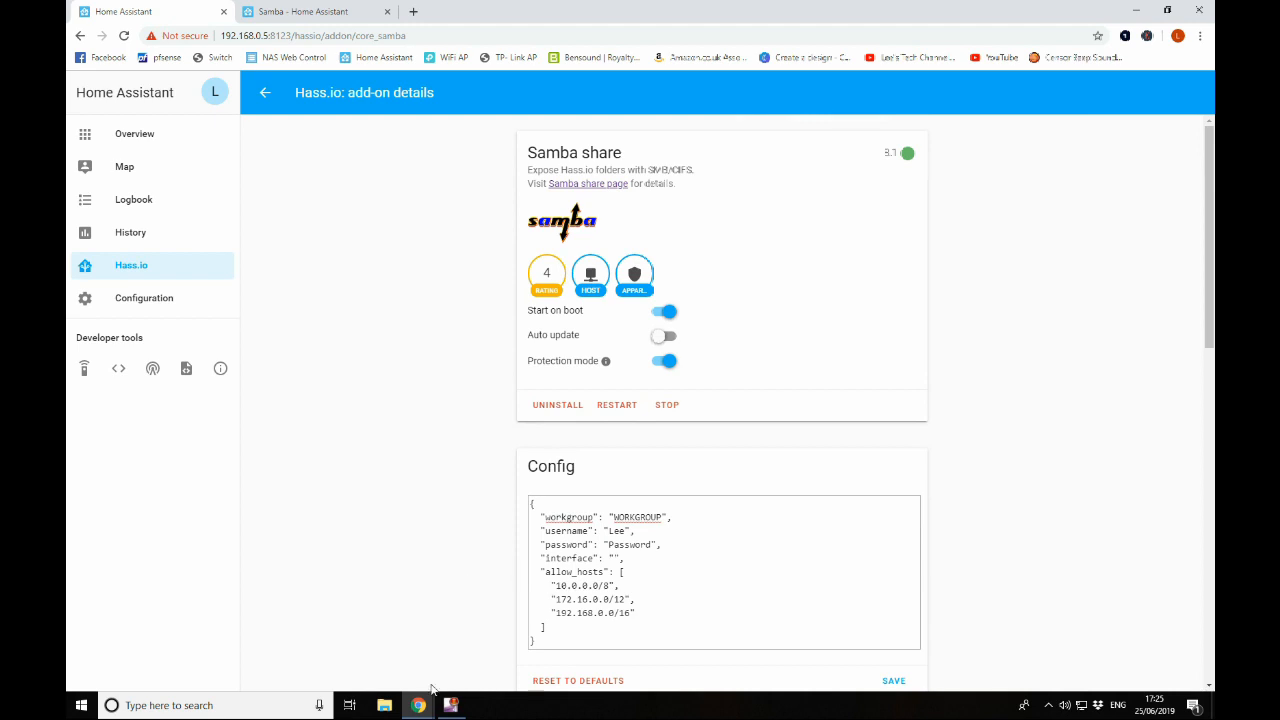
click(384, 704)
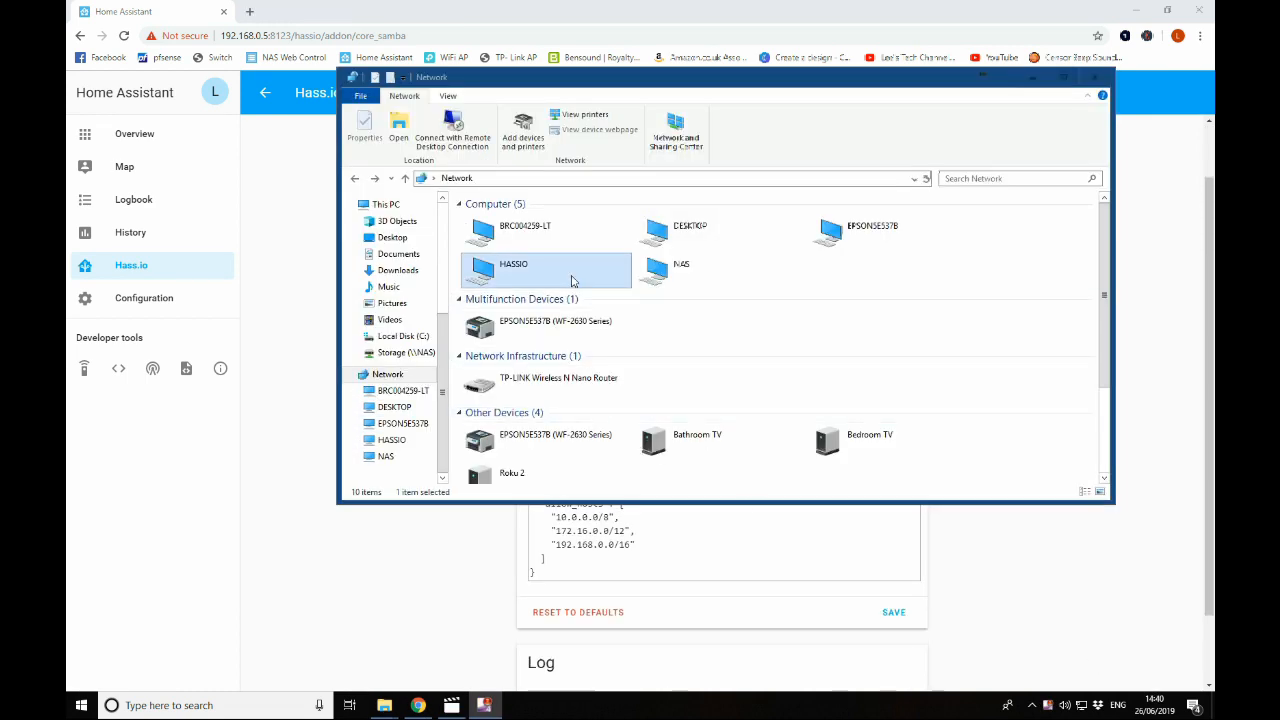
double_click(512, 264)
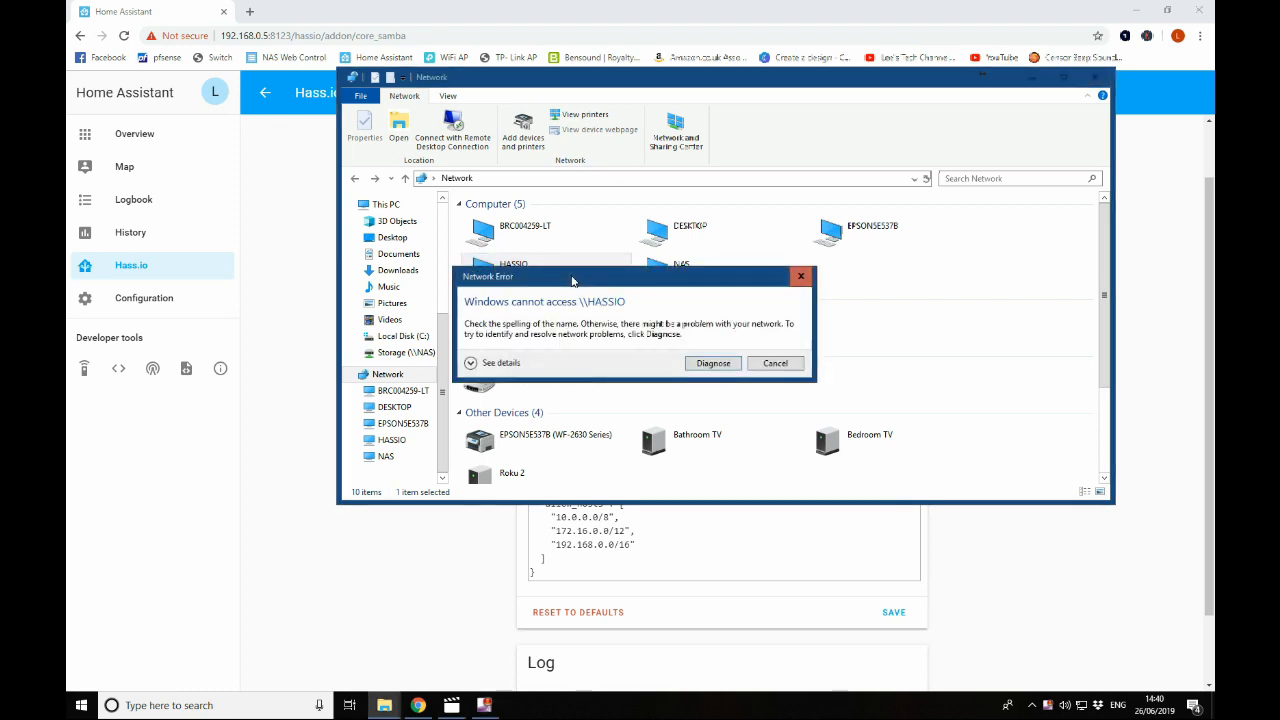
click(776, 364)
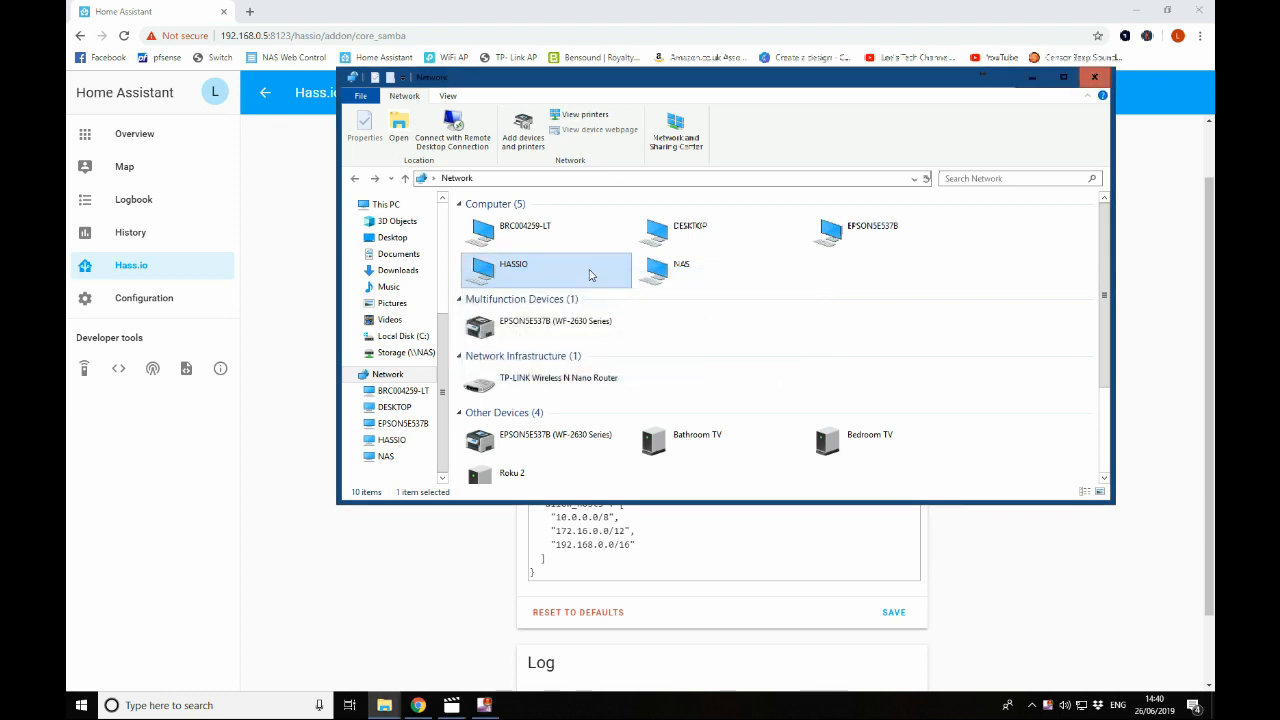
double_click(512, 264)
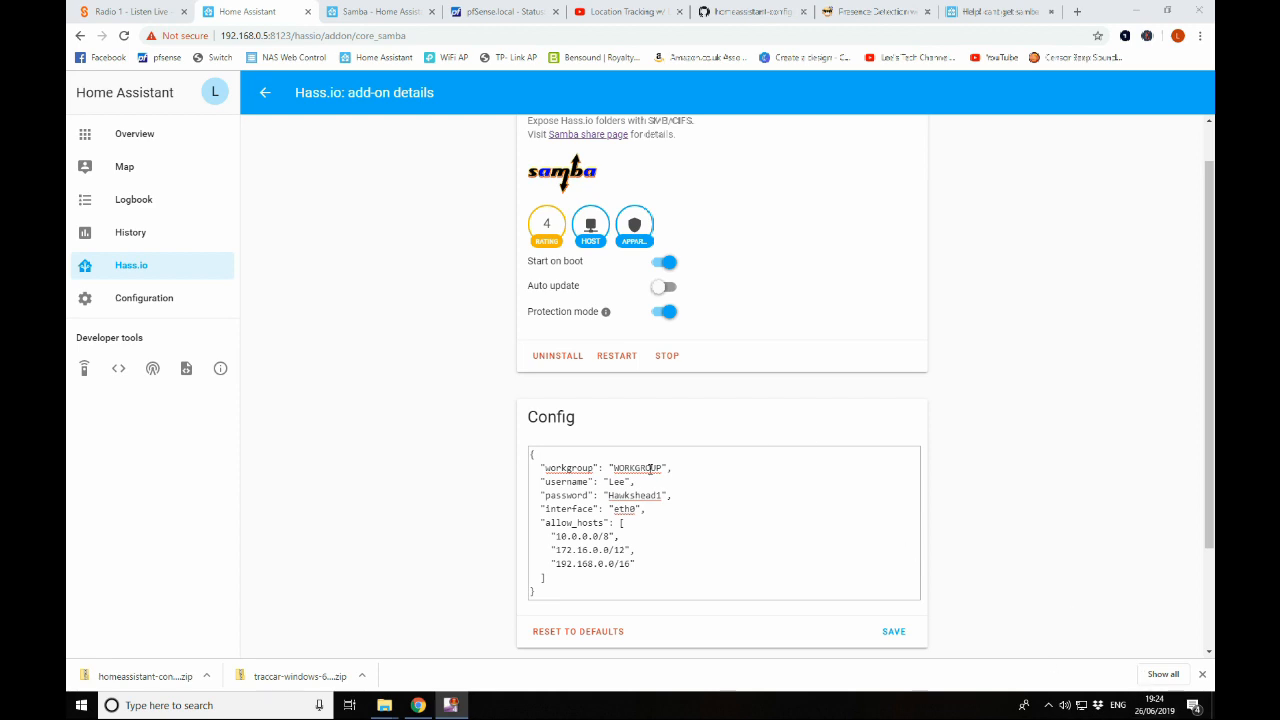
click(644, 510)
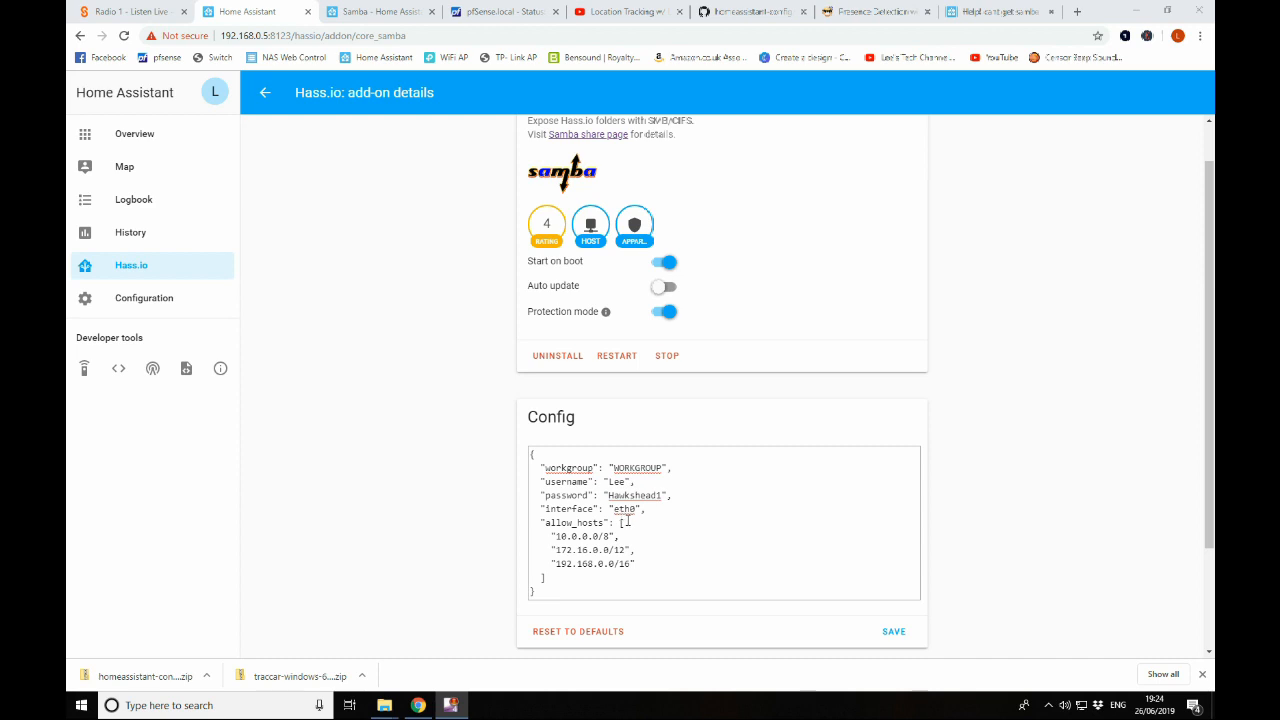
mouse_move(644, 516)
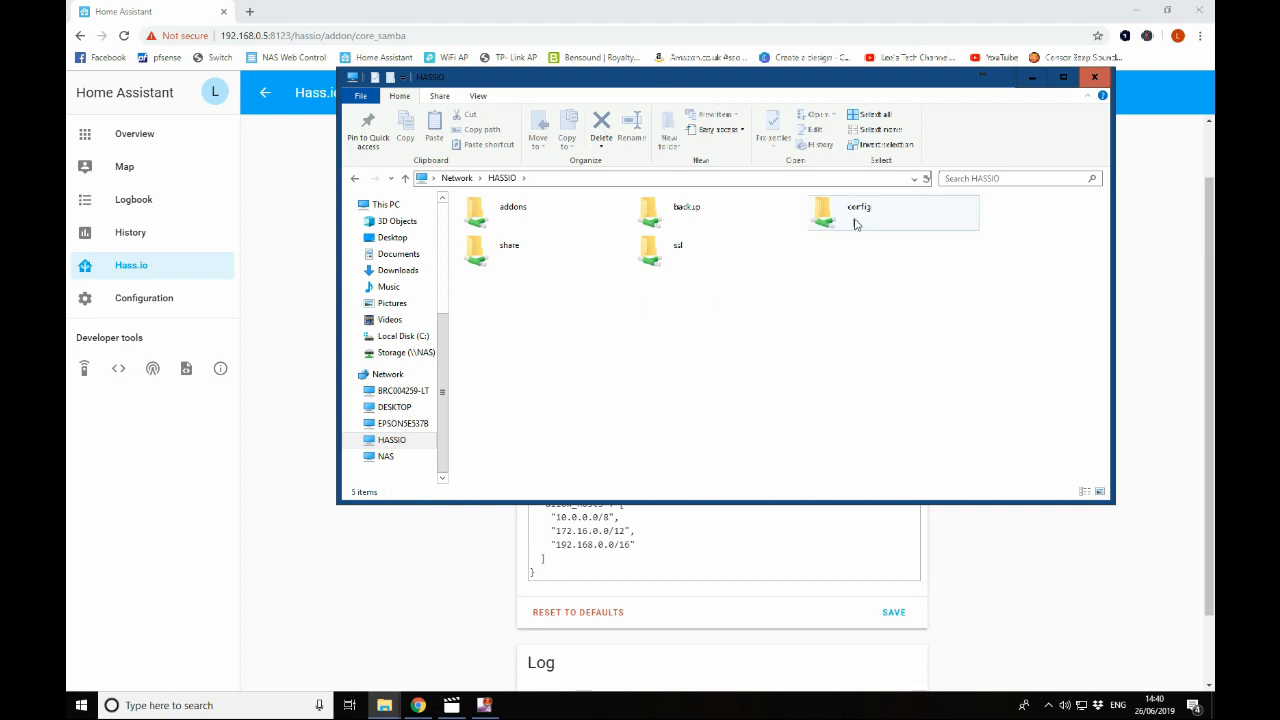
Enter the config folder on the HASSIO share and select configuration.yaml
click(858, 212)
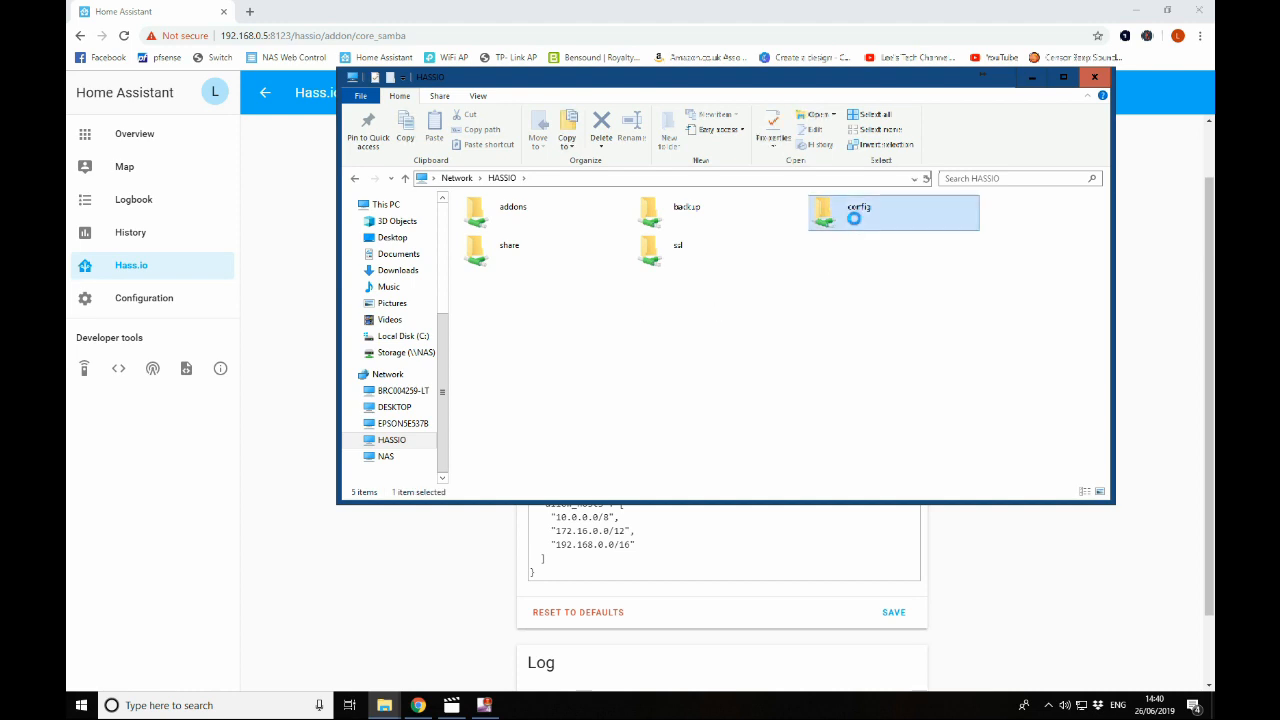
double_click(824, 212)
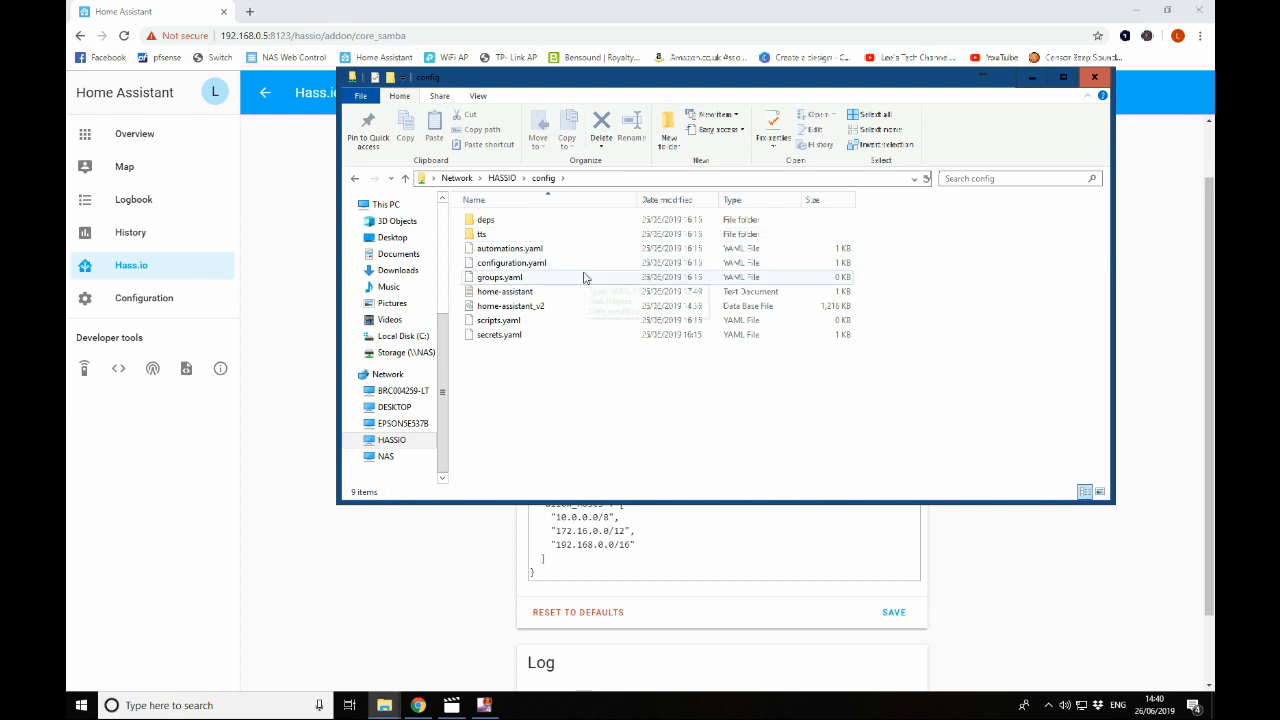
mouse_move(512, 262)
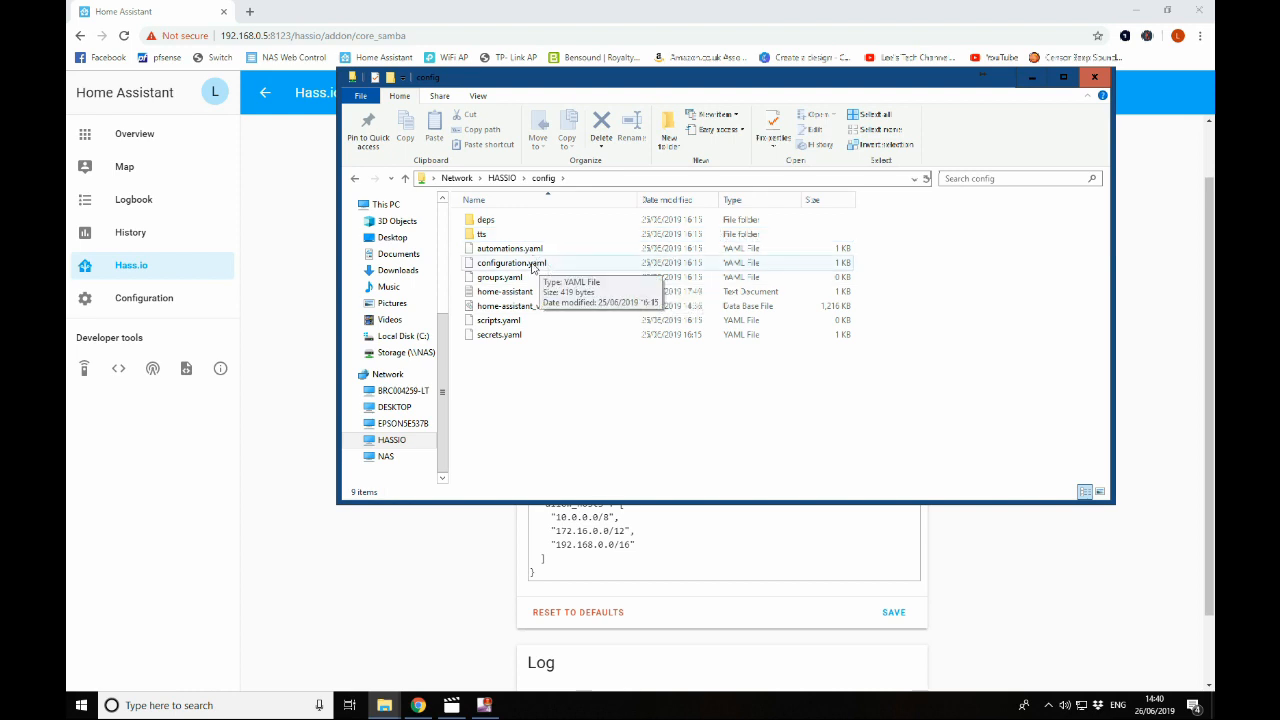
mouse_move(588, 276)
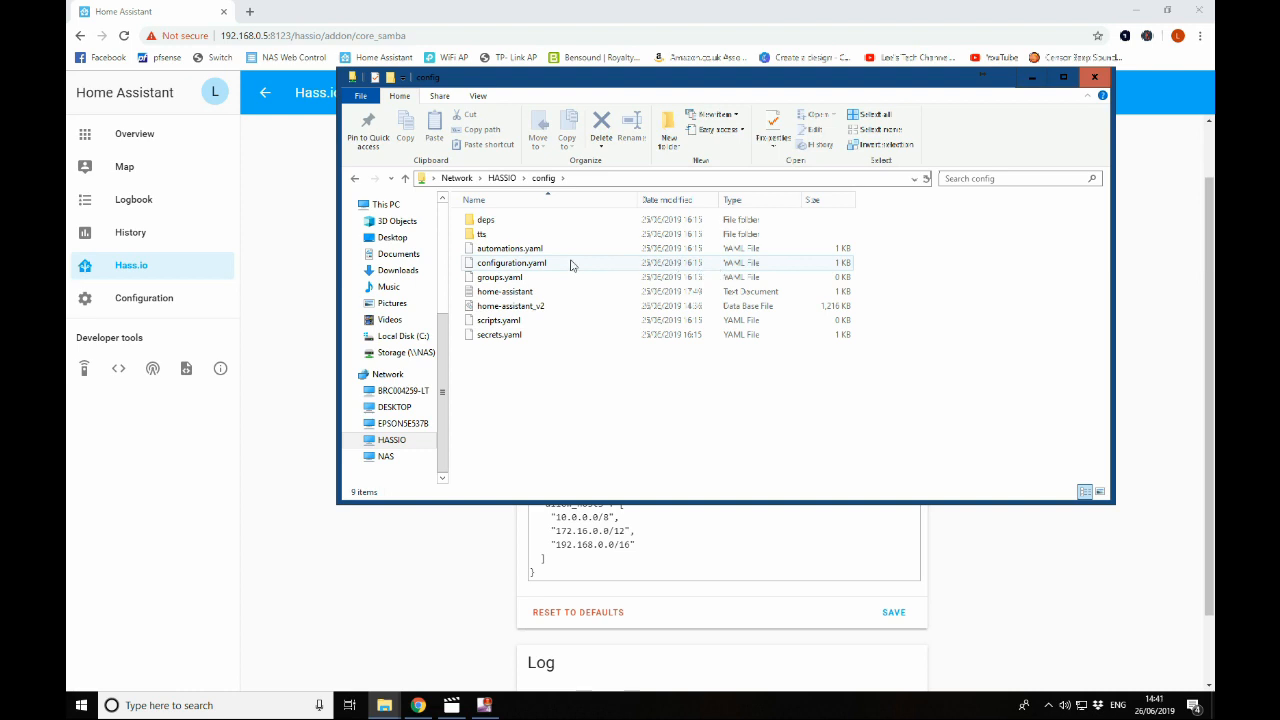
mouse_move(570, 264)
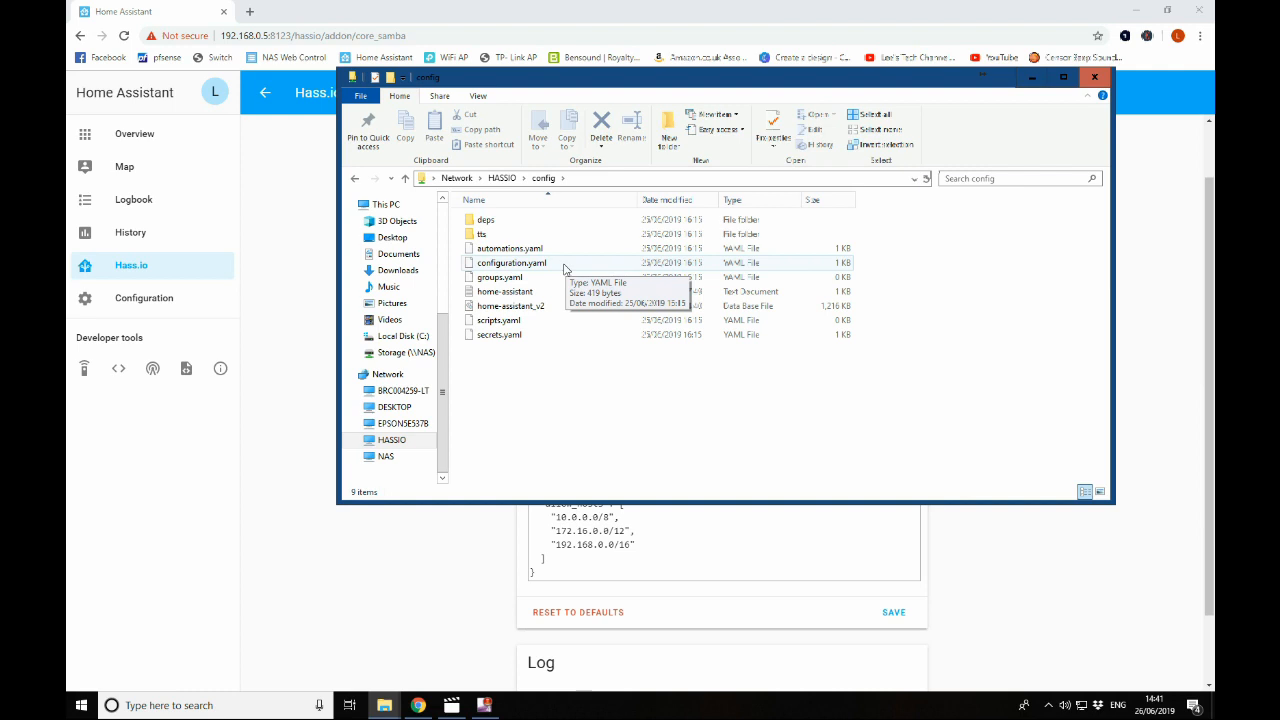
click(510, 262)
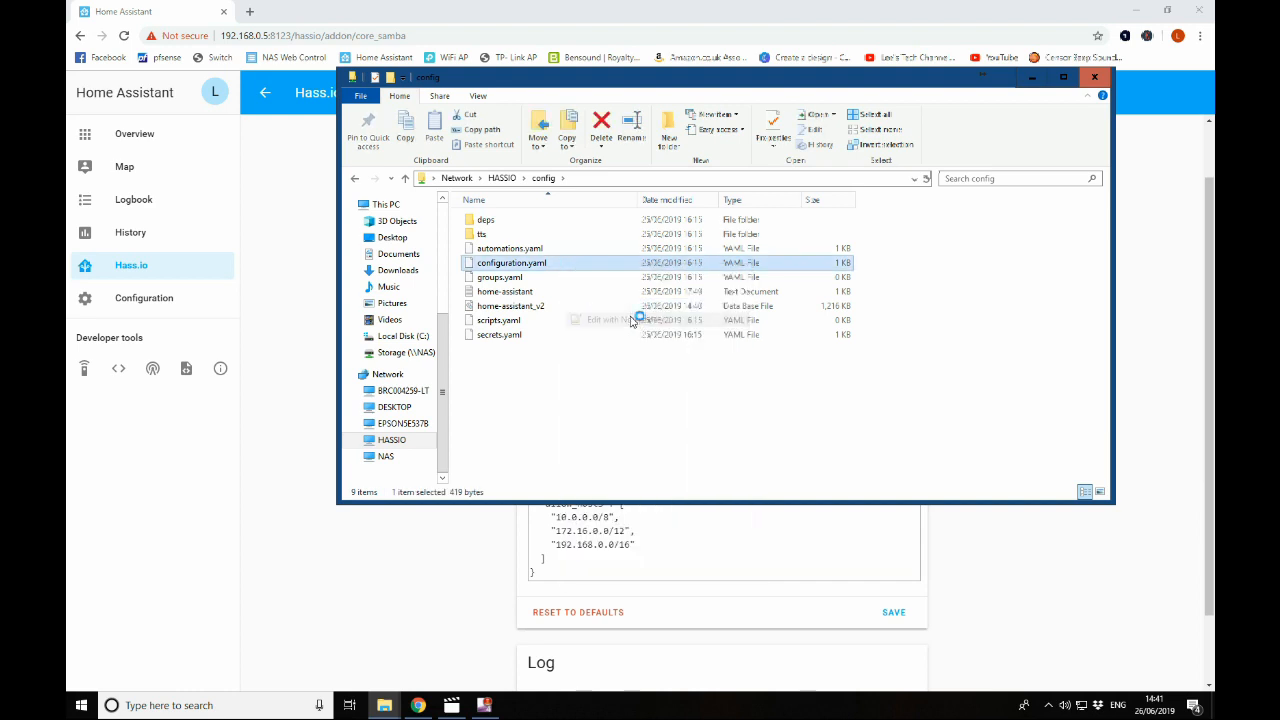
Open configuration.yaml from the HASSIO config share in Notepad++
double_click(512, 262)
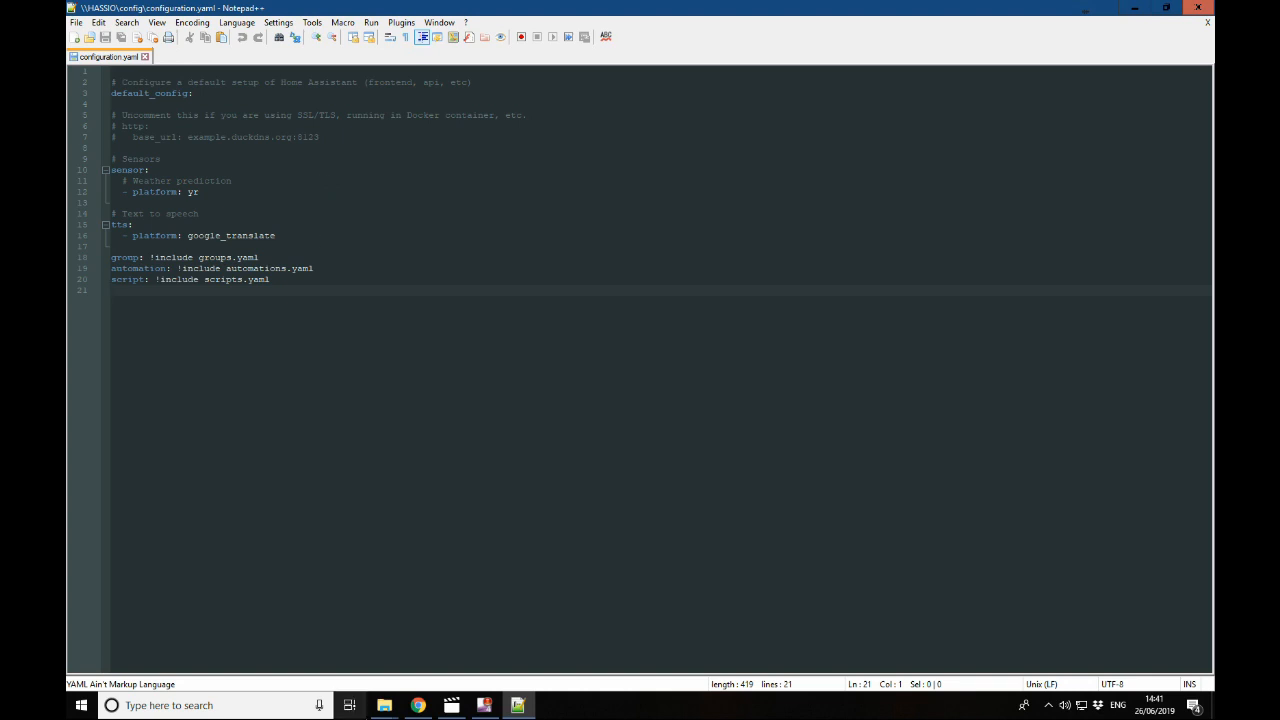
From the Overview, reach the Configurator add-on's details page in the Hass.io add-on store
click(416, 704)
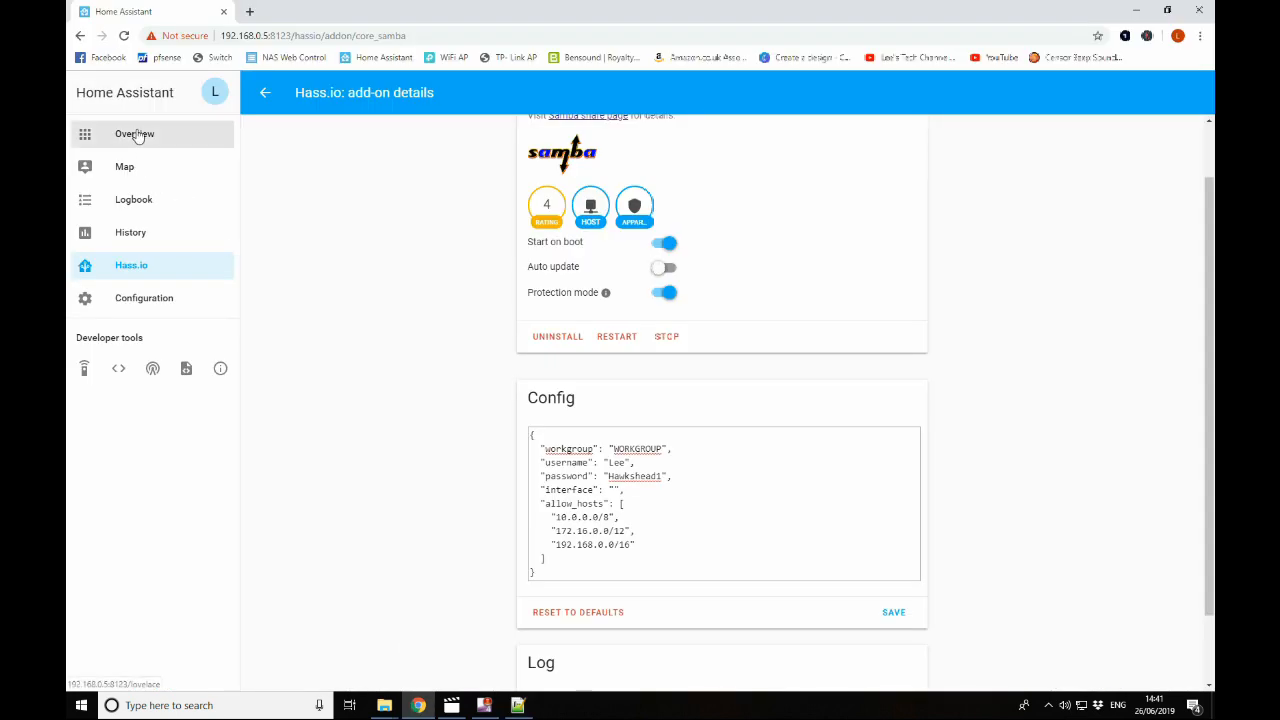
click(134, 132)
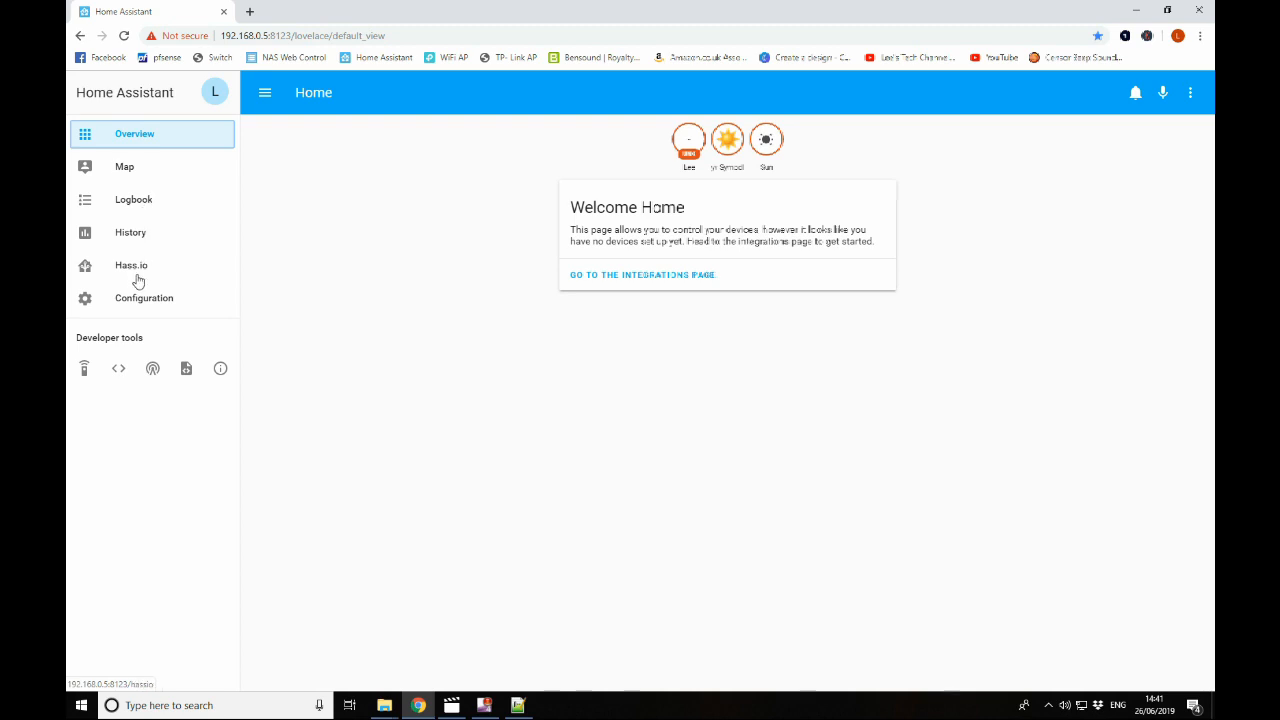
click(132, 264)
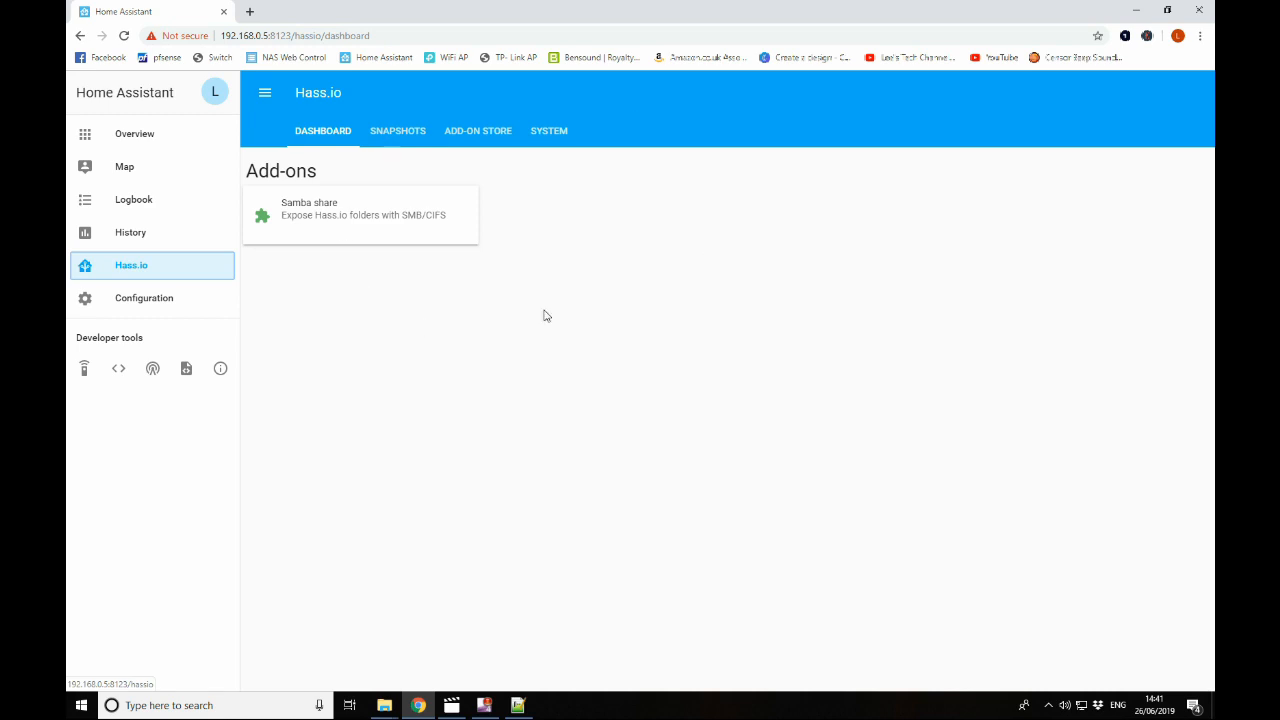
mouse_move(490, 262)
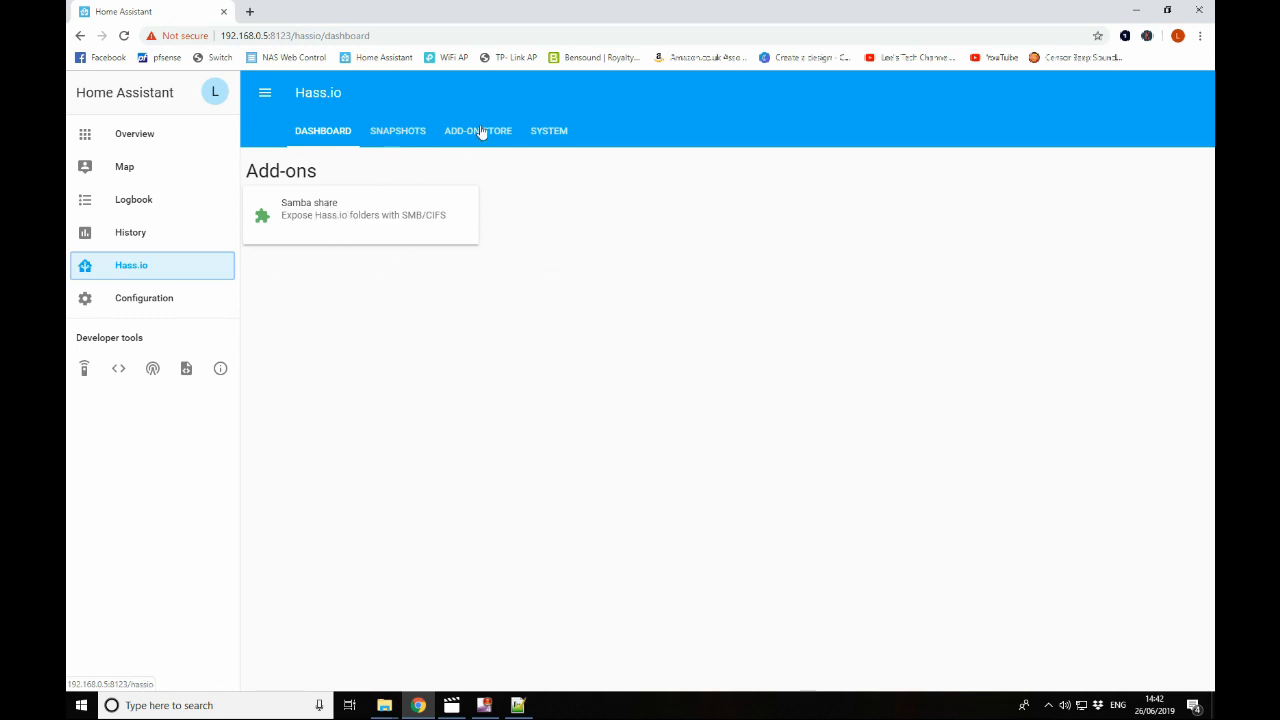
click(476, 130)
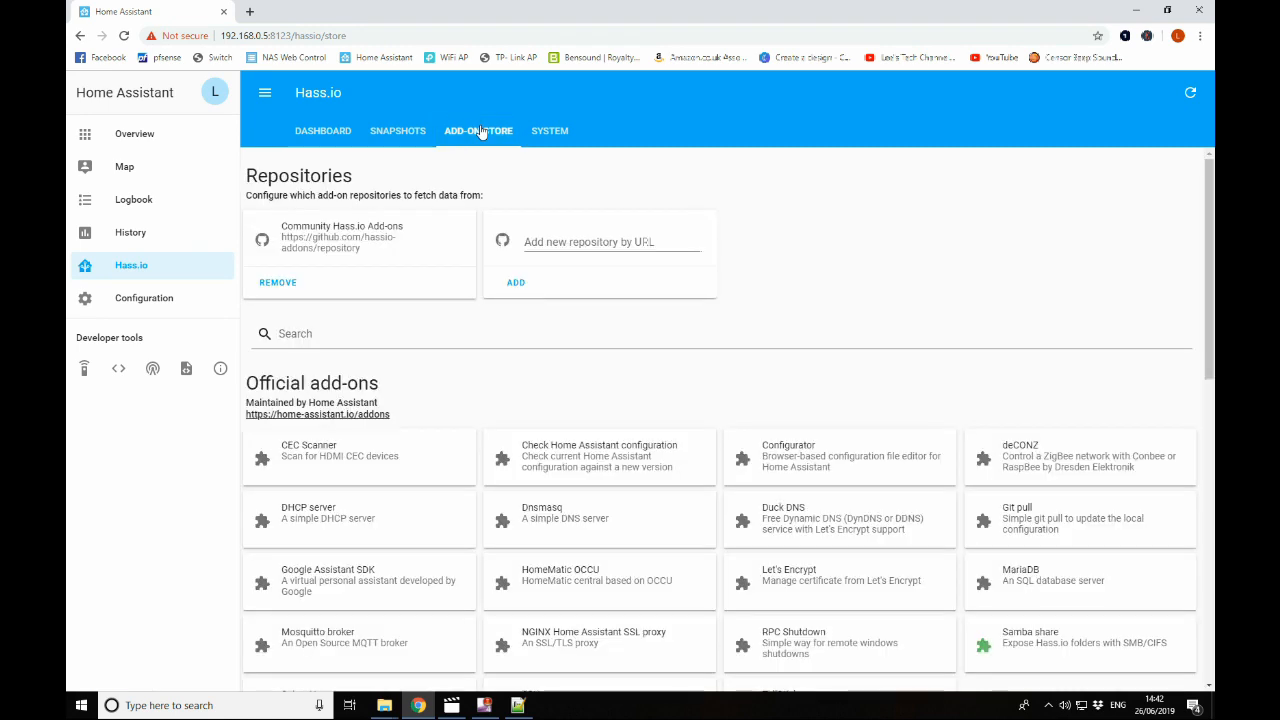
scroll(down, 3)
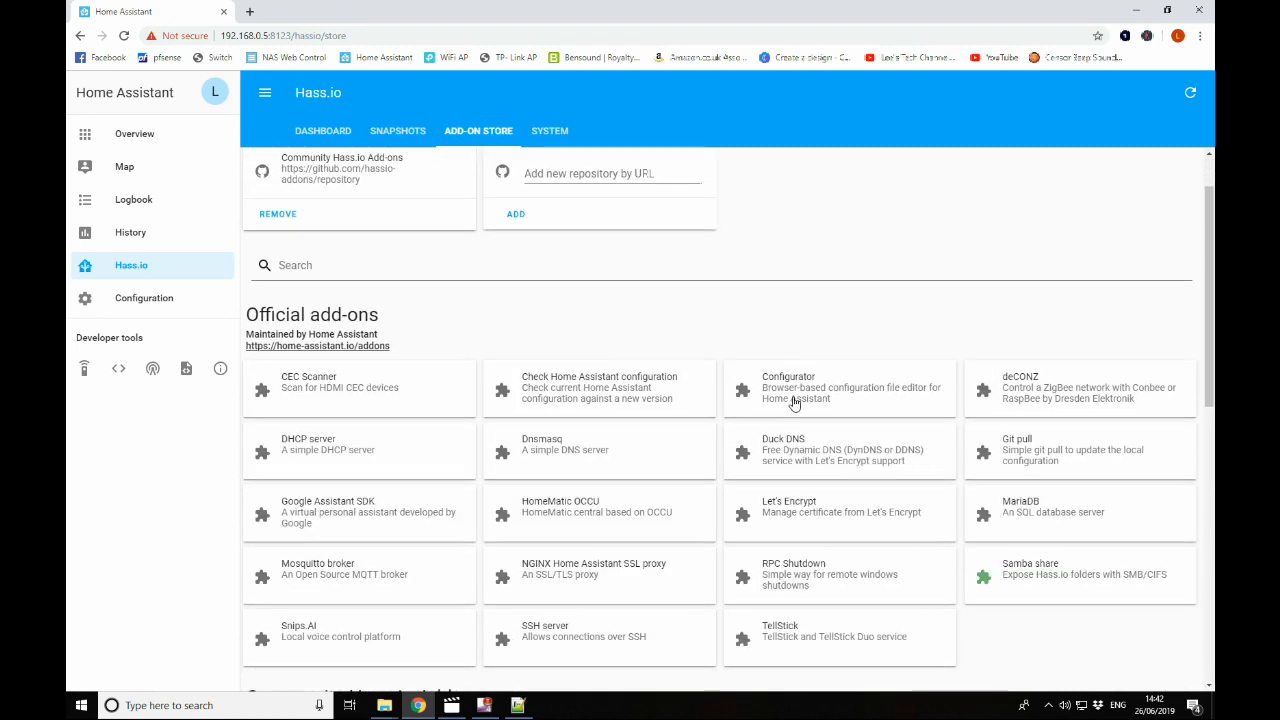
click(838, 388)
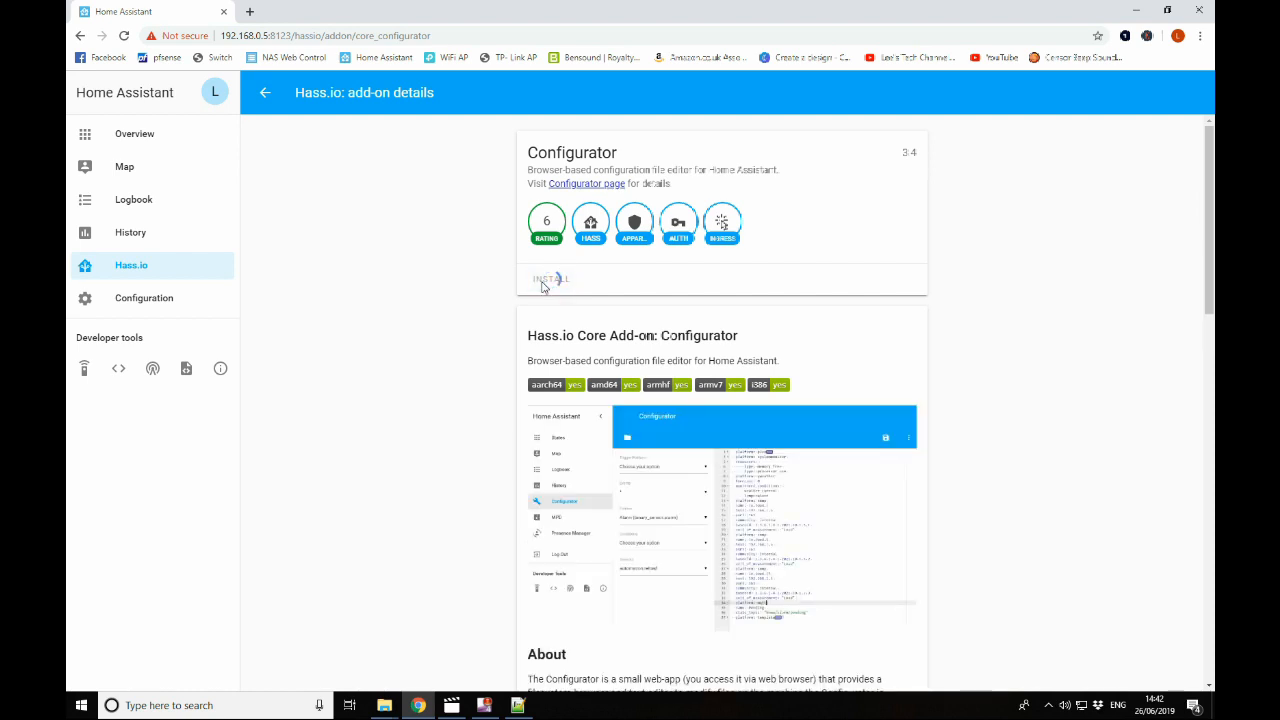
Install the Configurator add-on, retrying INSTALL until it completes
click(550, 280)
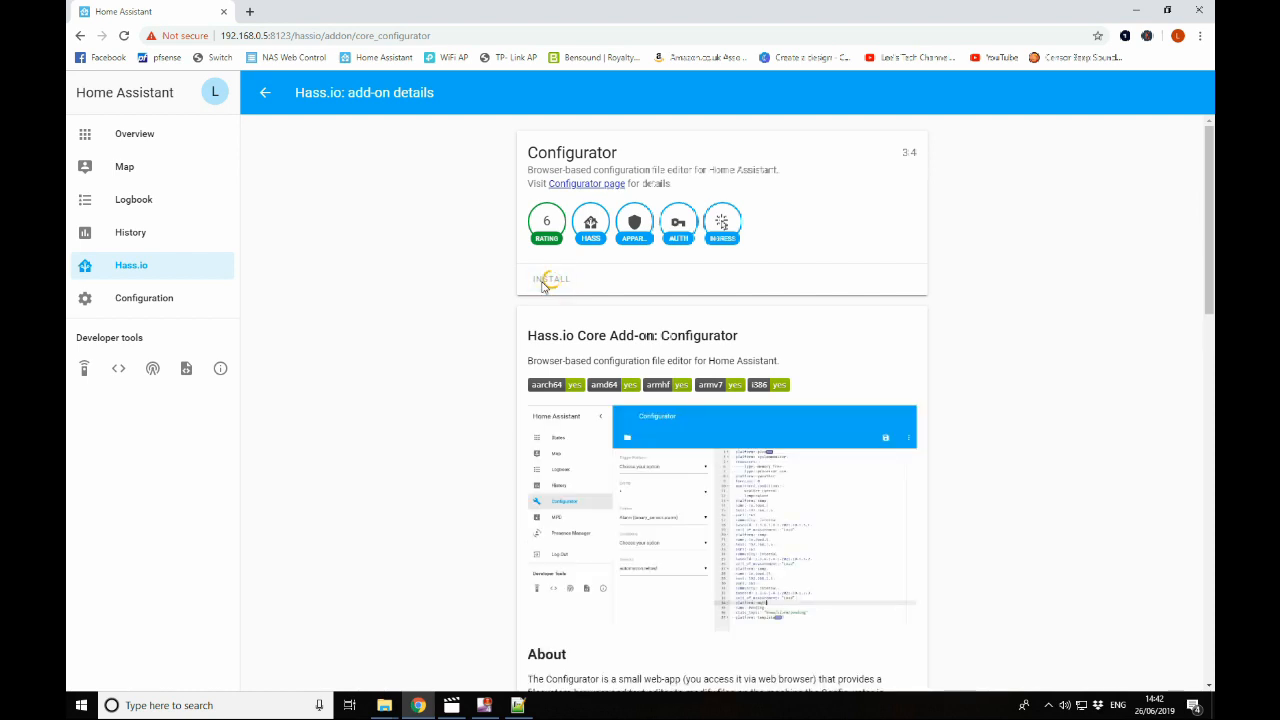
click(550, 278)
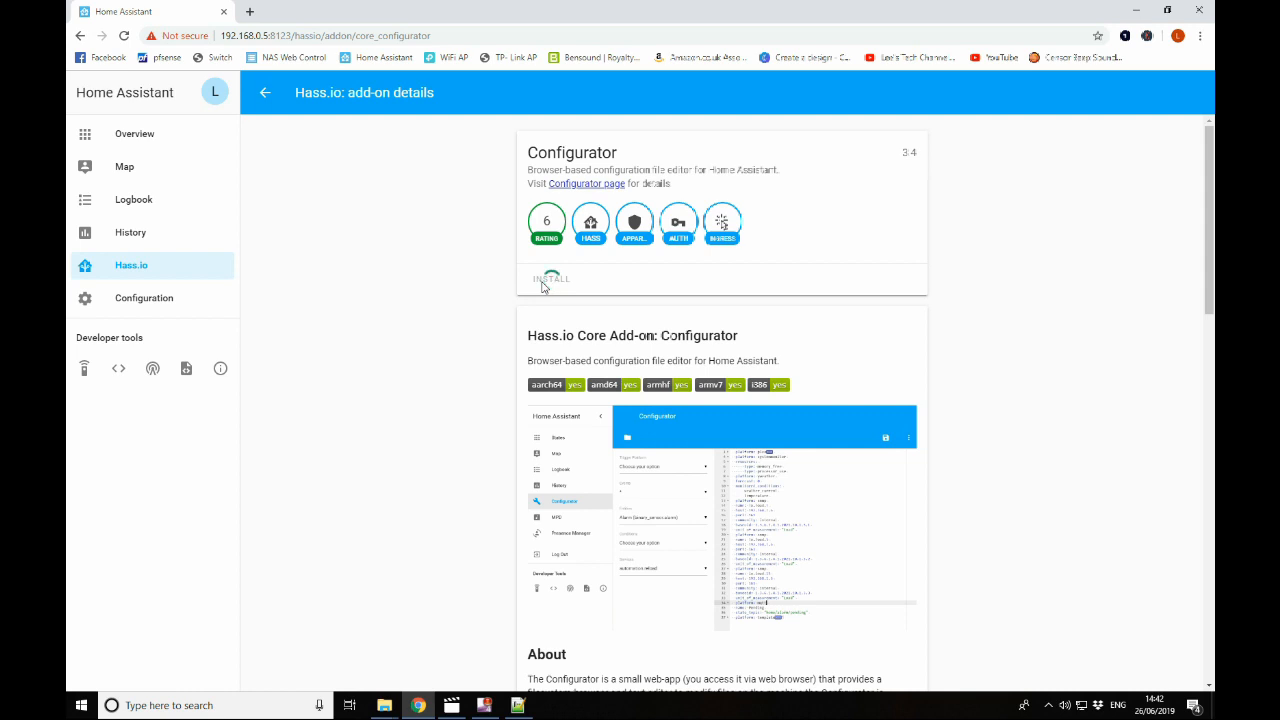
click(552, 280)
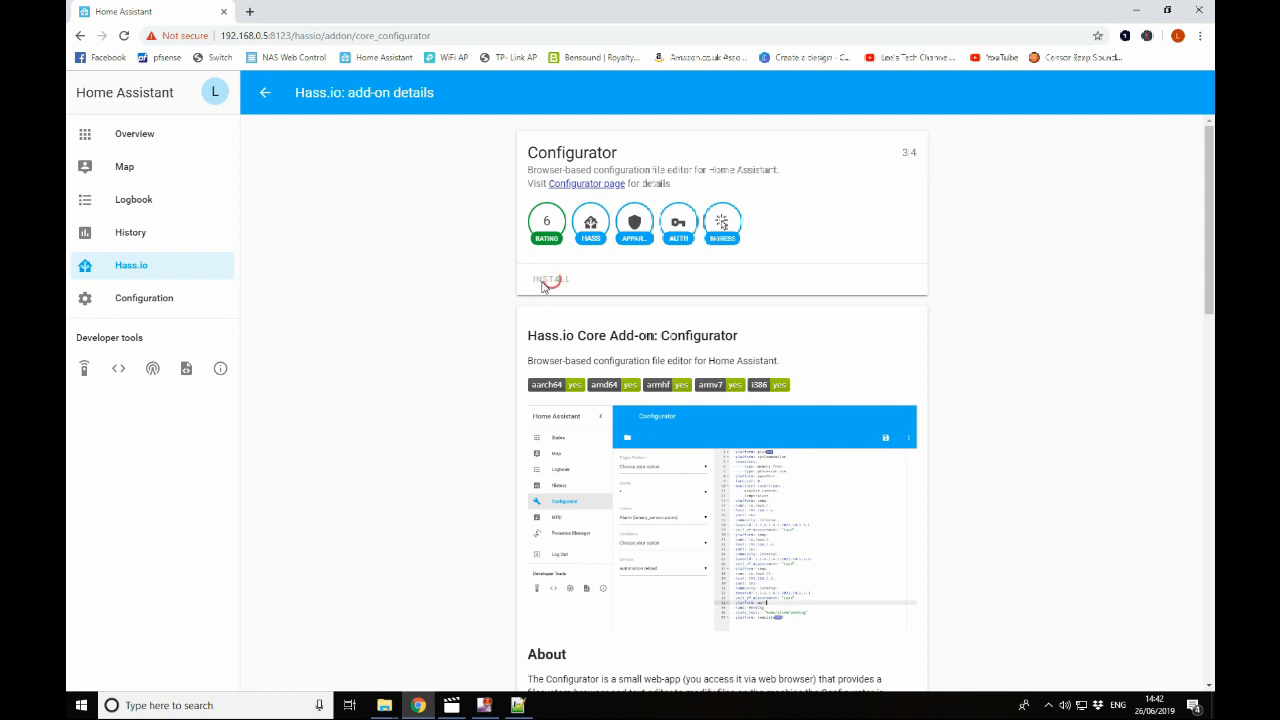
click(550, 280)
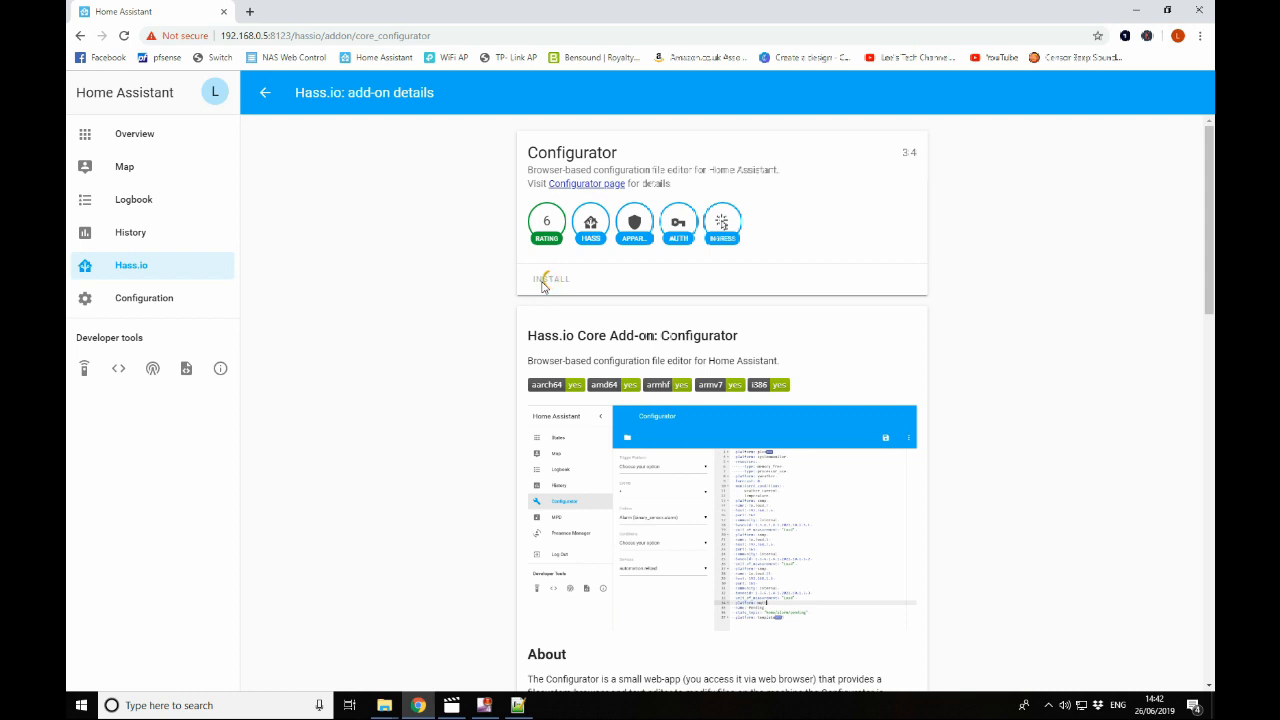
click(550, 278)
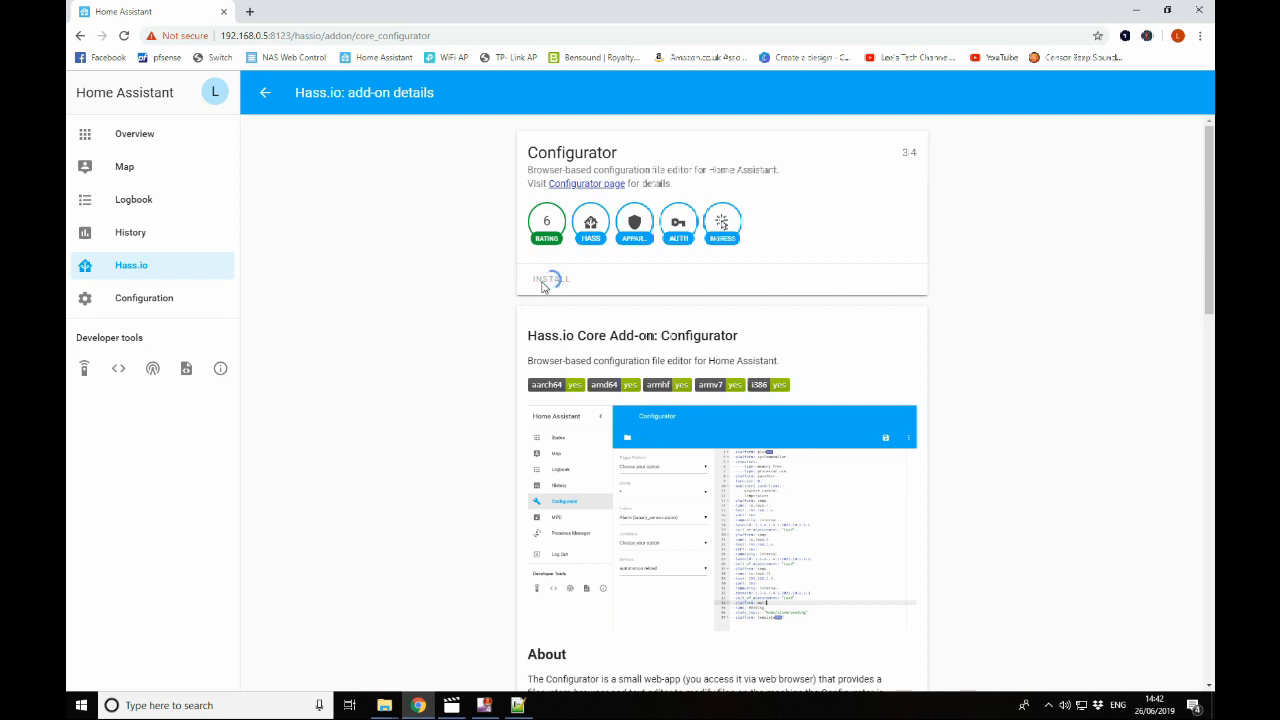
click(552, 280)
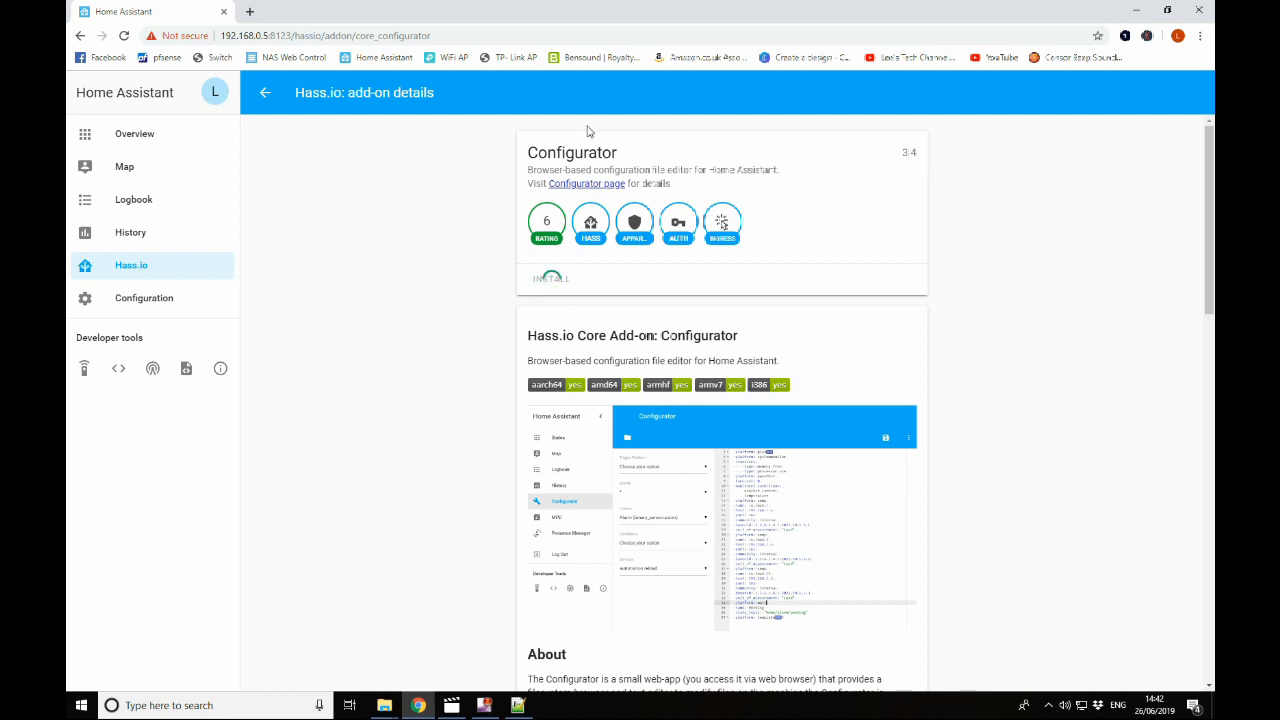
click(552, 278)
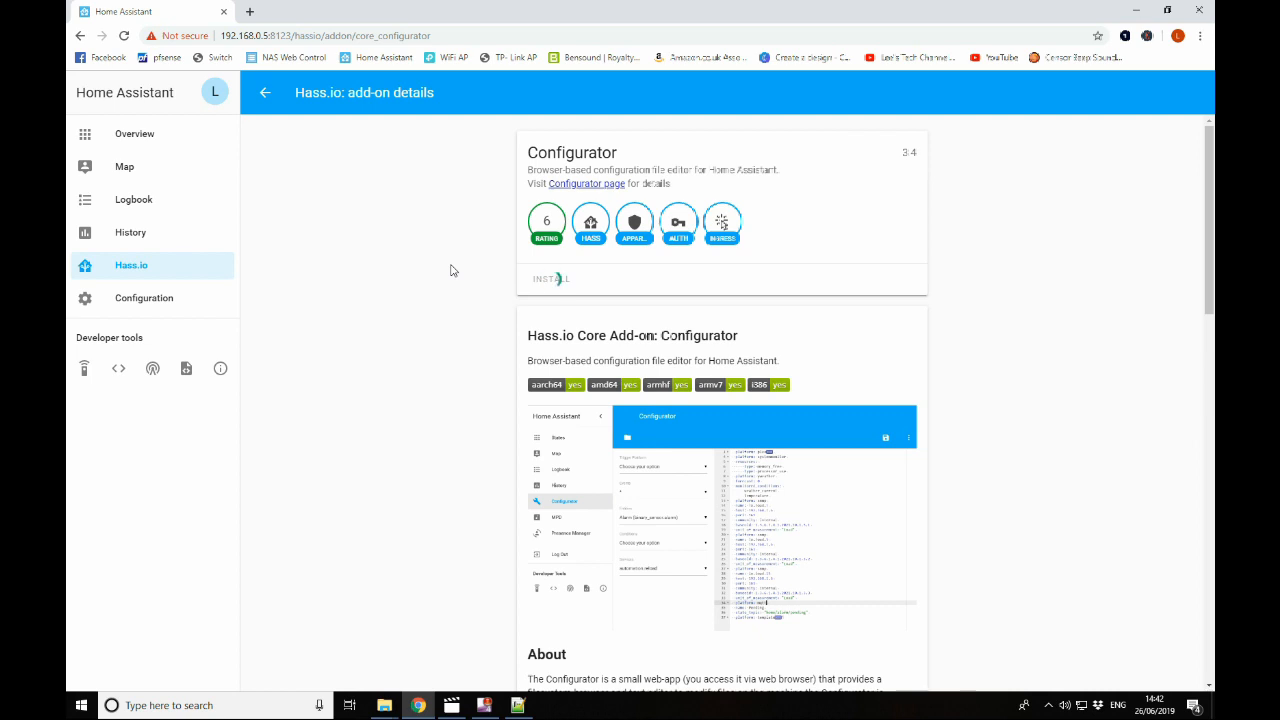
click(550, 278)
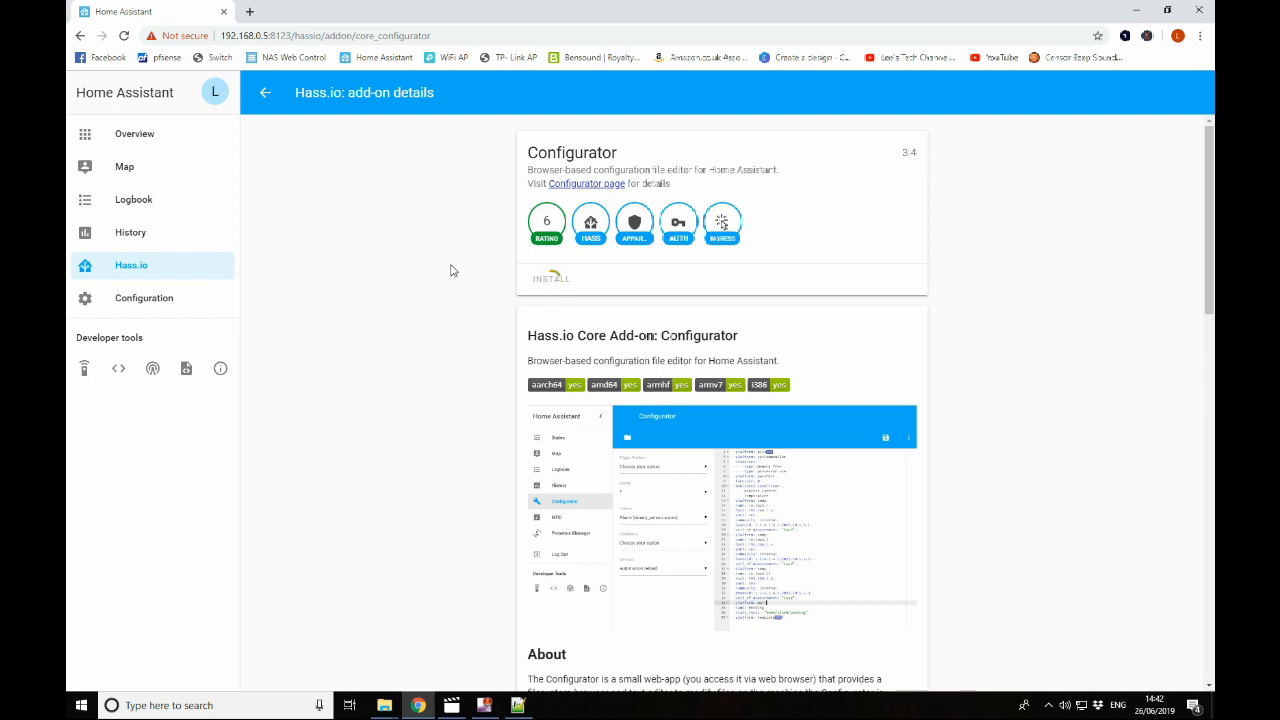
click(552, 278)
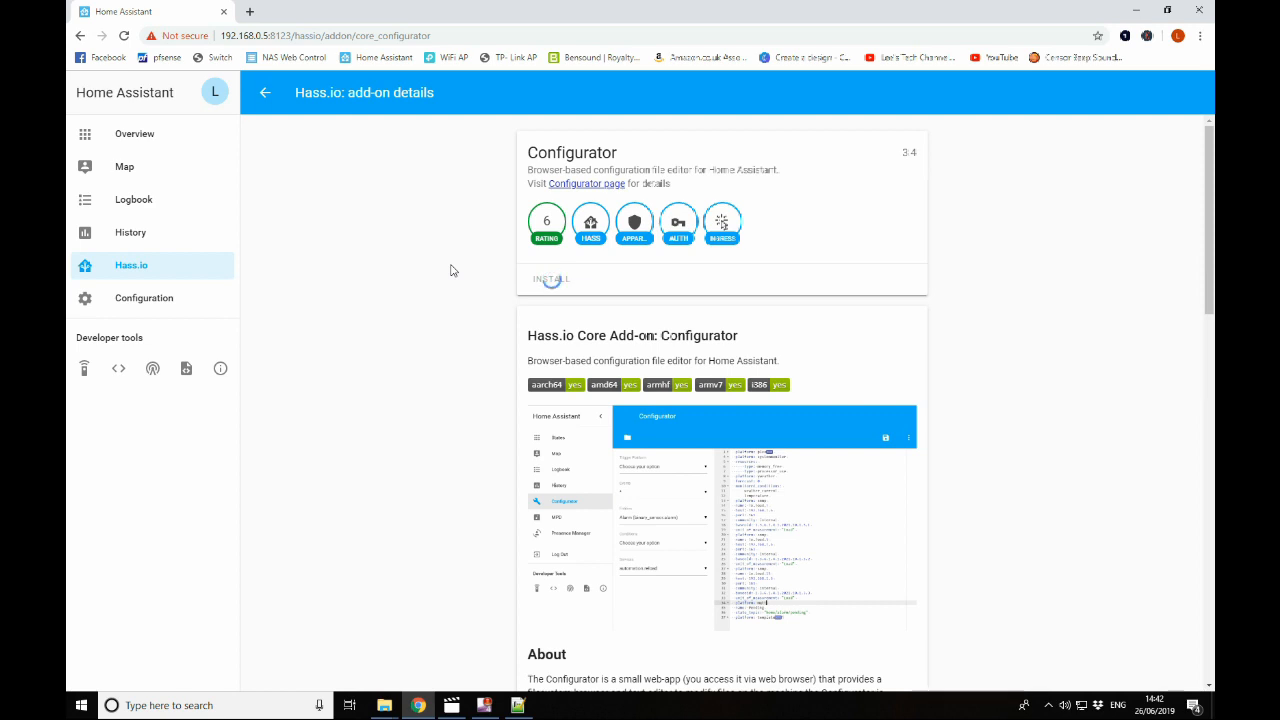
click(552, 280)
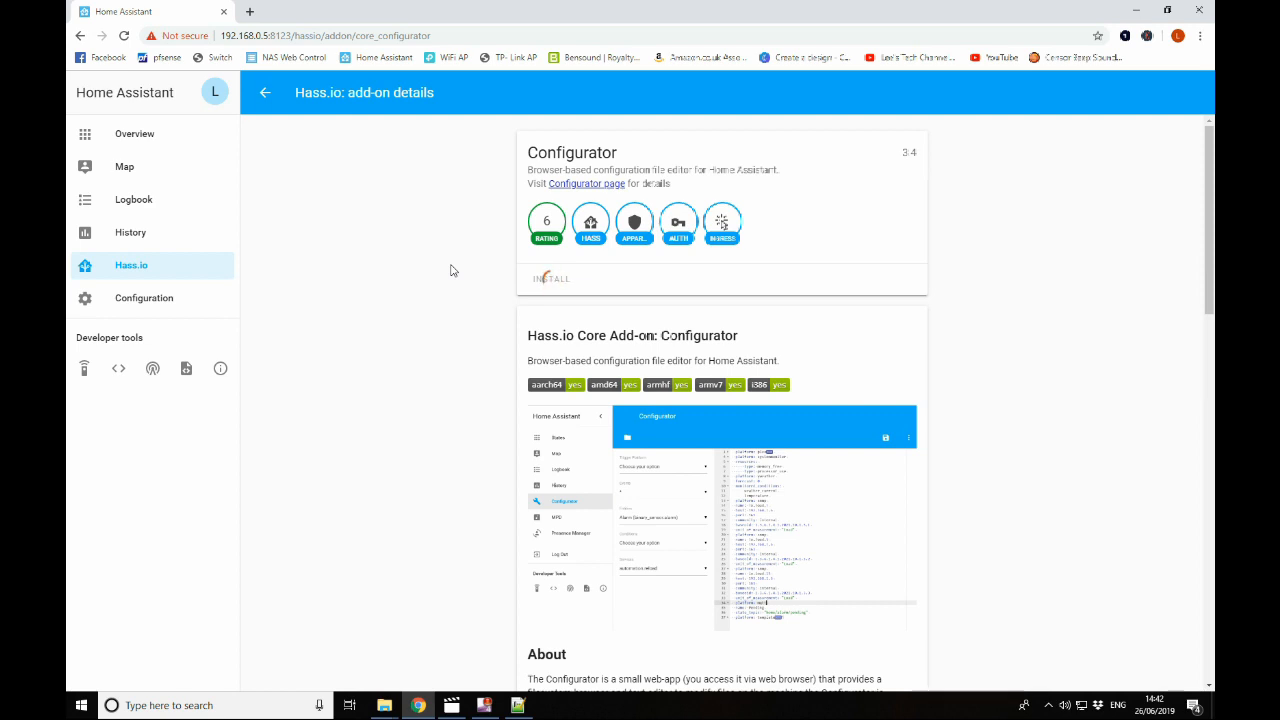
click(550, 278)
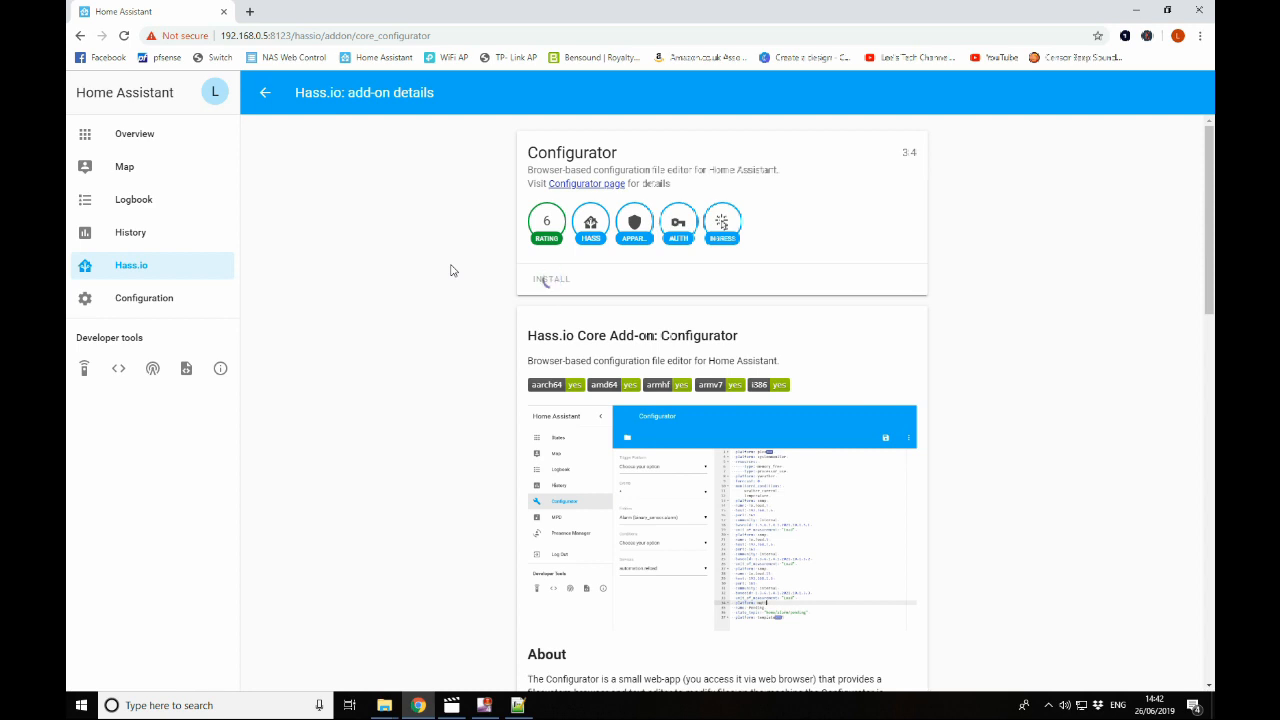
click(552, 278)
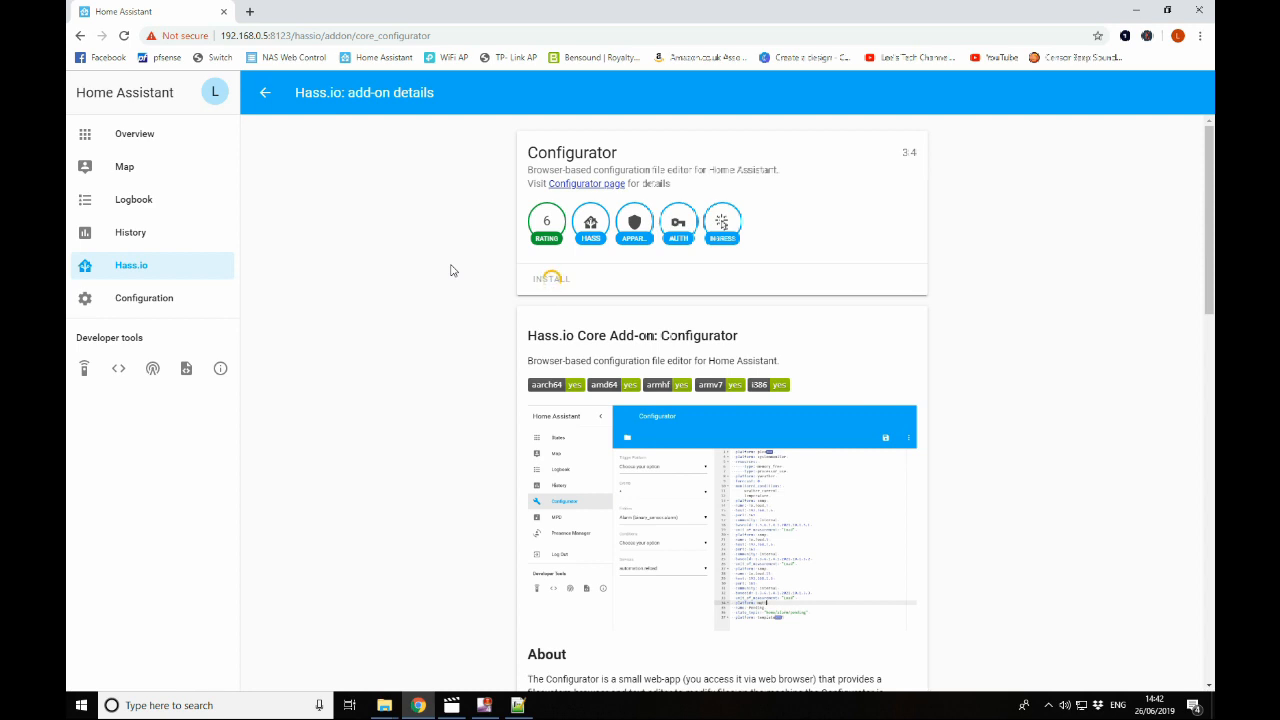
click(550, 278)
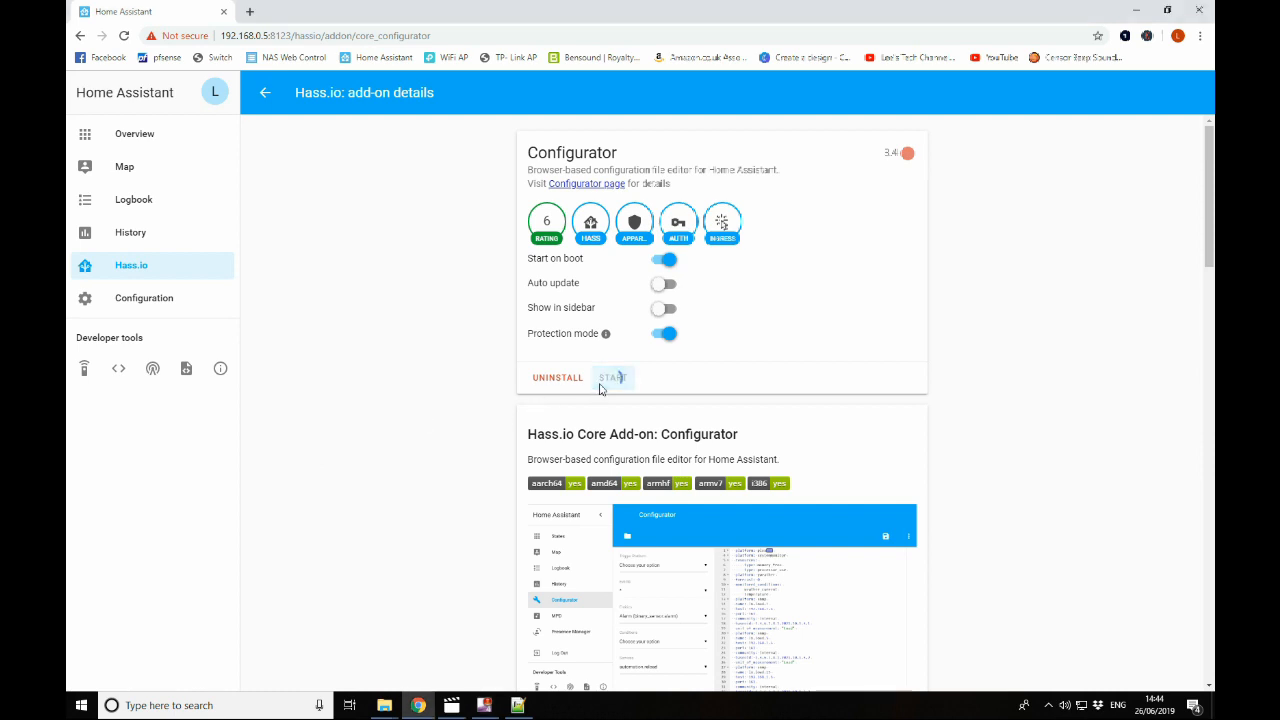
Start the installed Configurator add-on so it is running
click(614, 378)
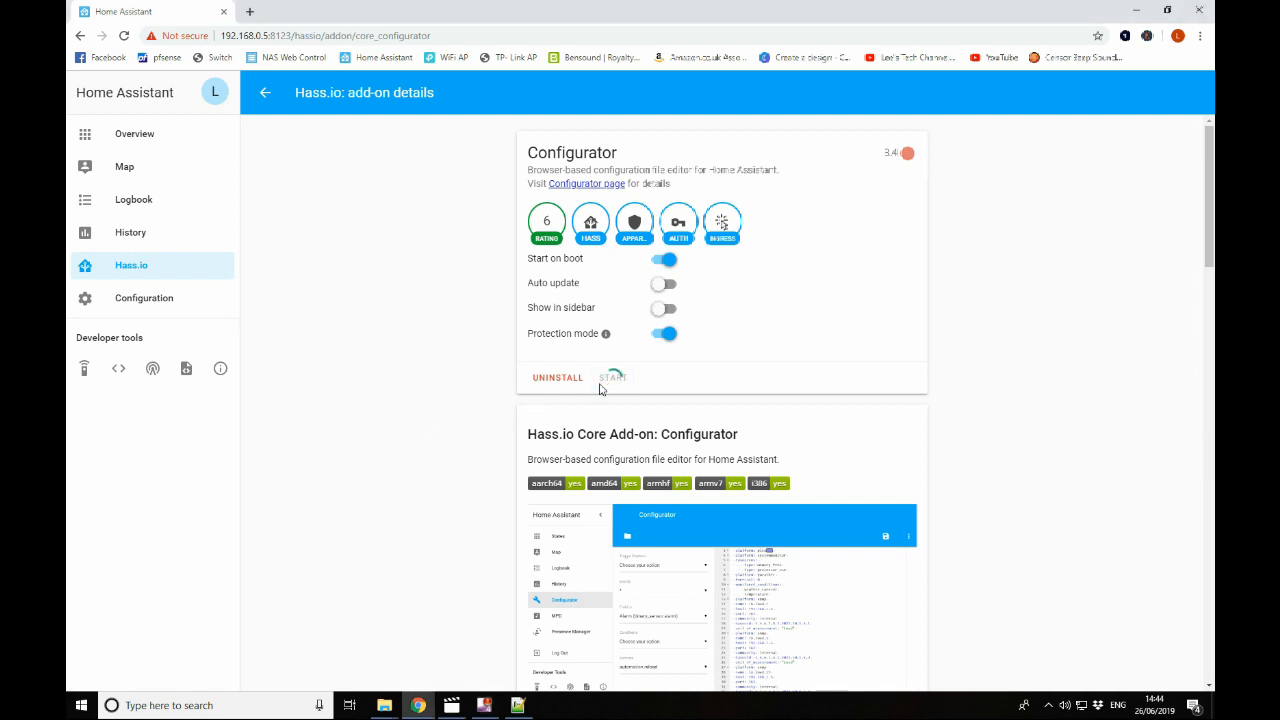
click(612, 376)
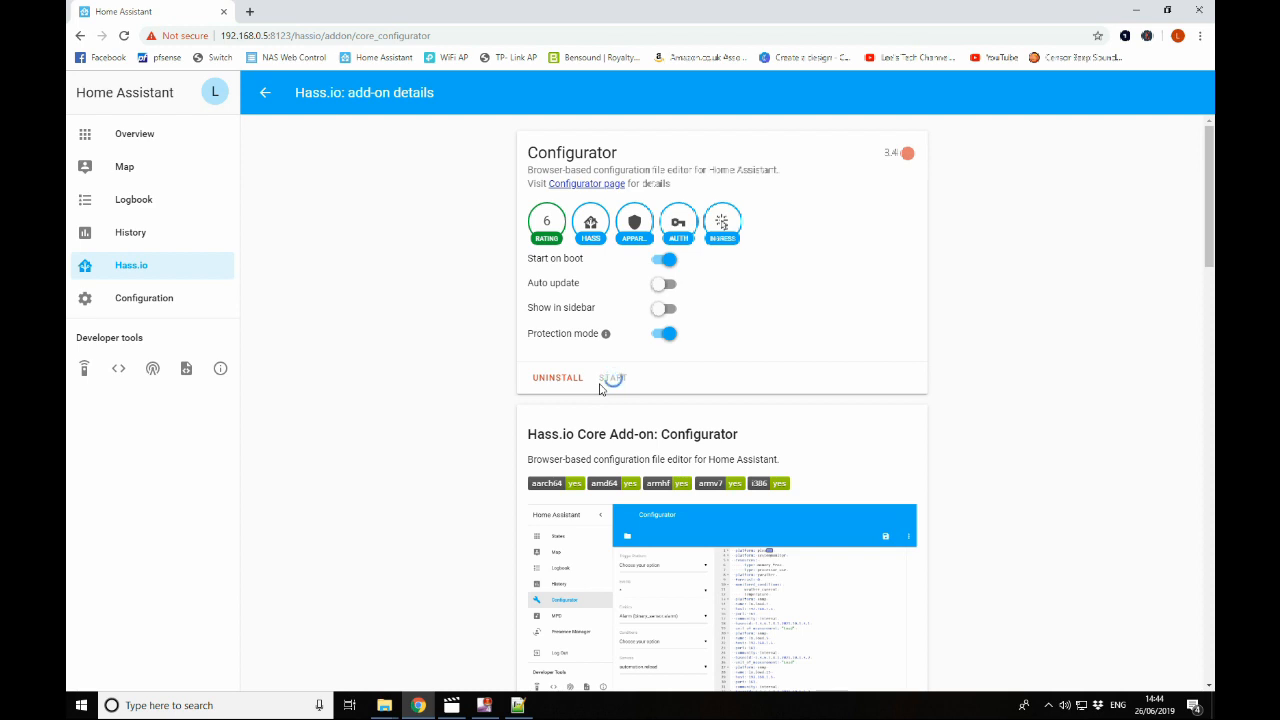
click(612, 376)
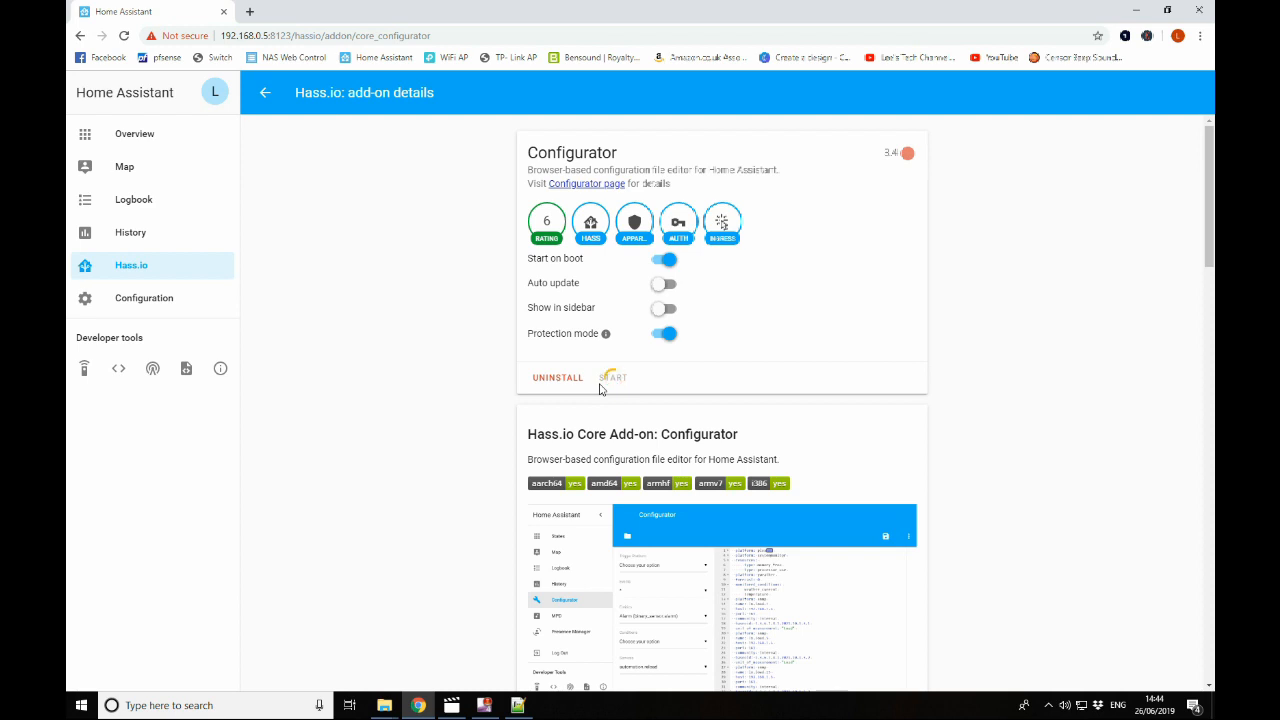
click(612, 378)
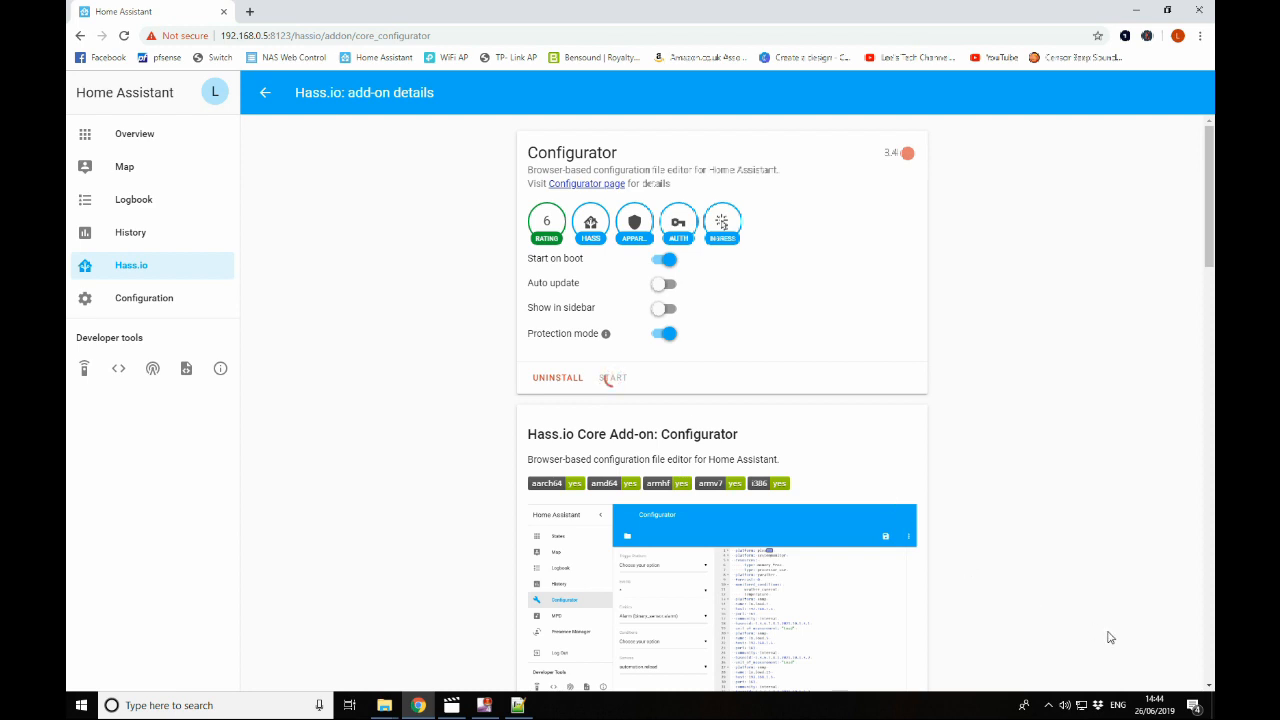
click(612, 376)
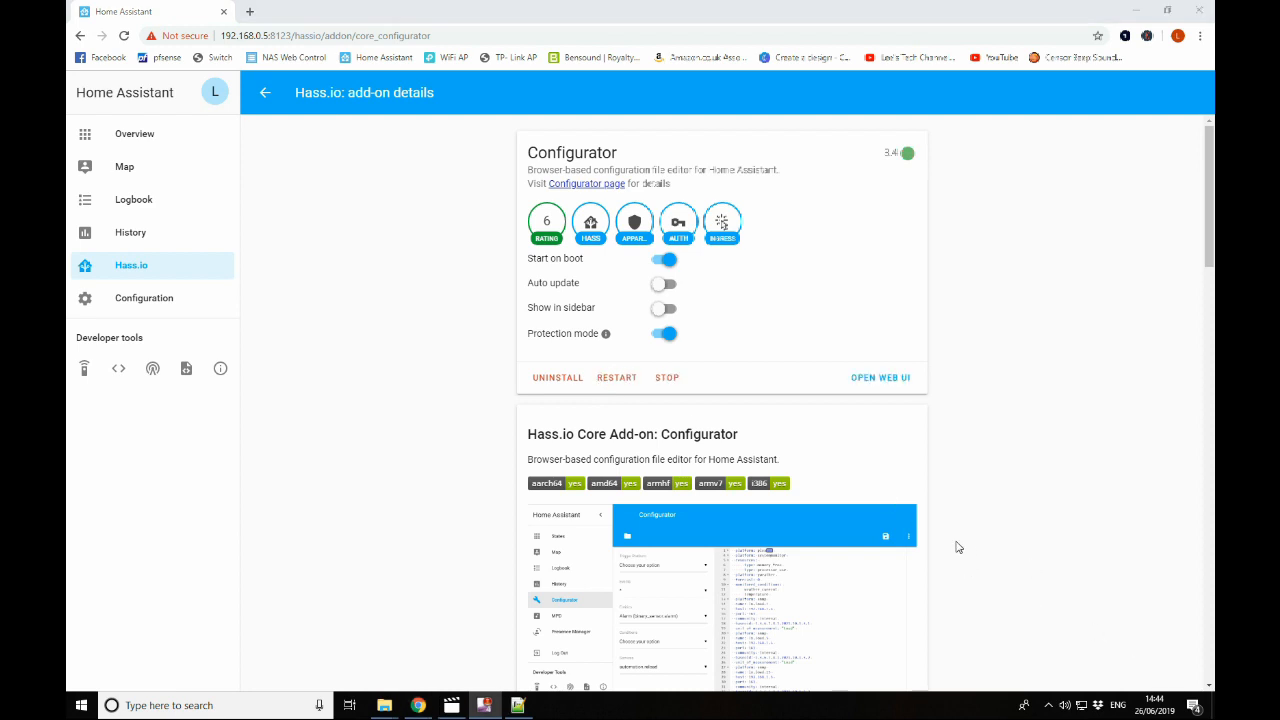
mouse_move(796, 412)
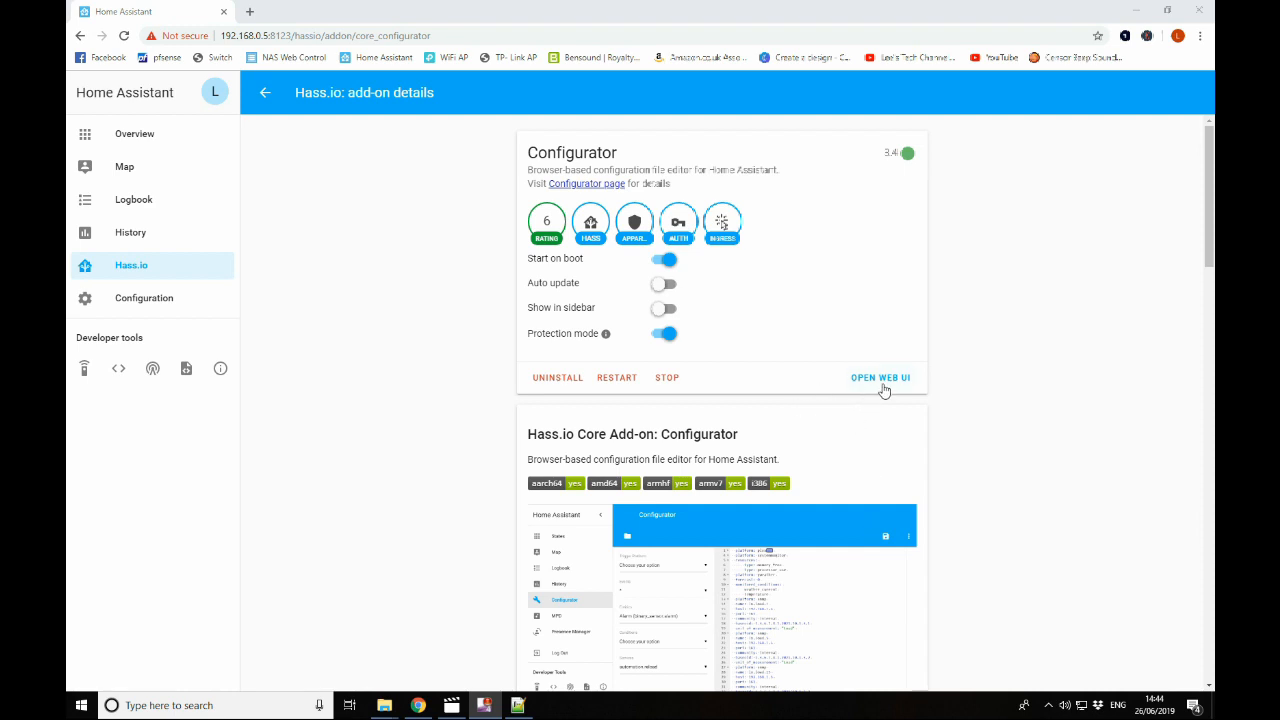
Launch the Configurator web UI and load configuration.yaml from the config folder into the editor
click(880, 376)
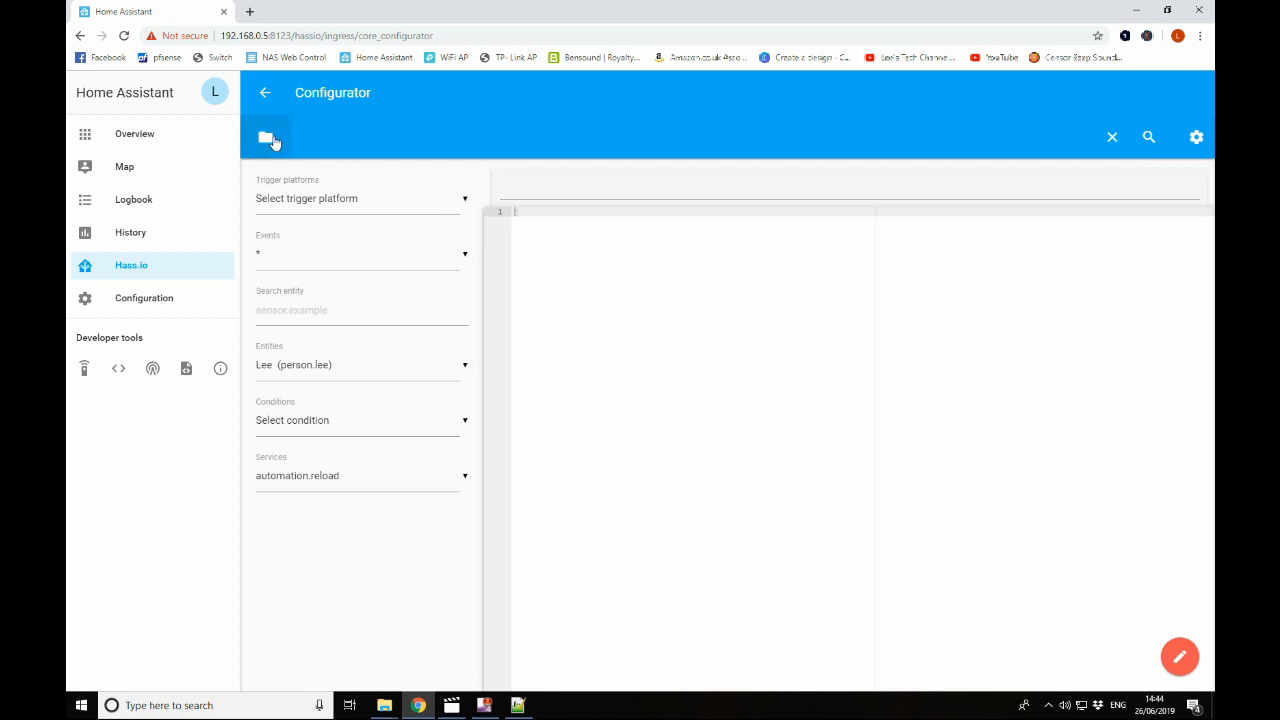
click(268, 136)
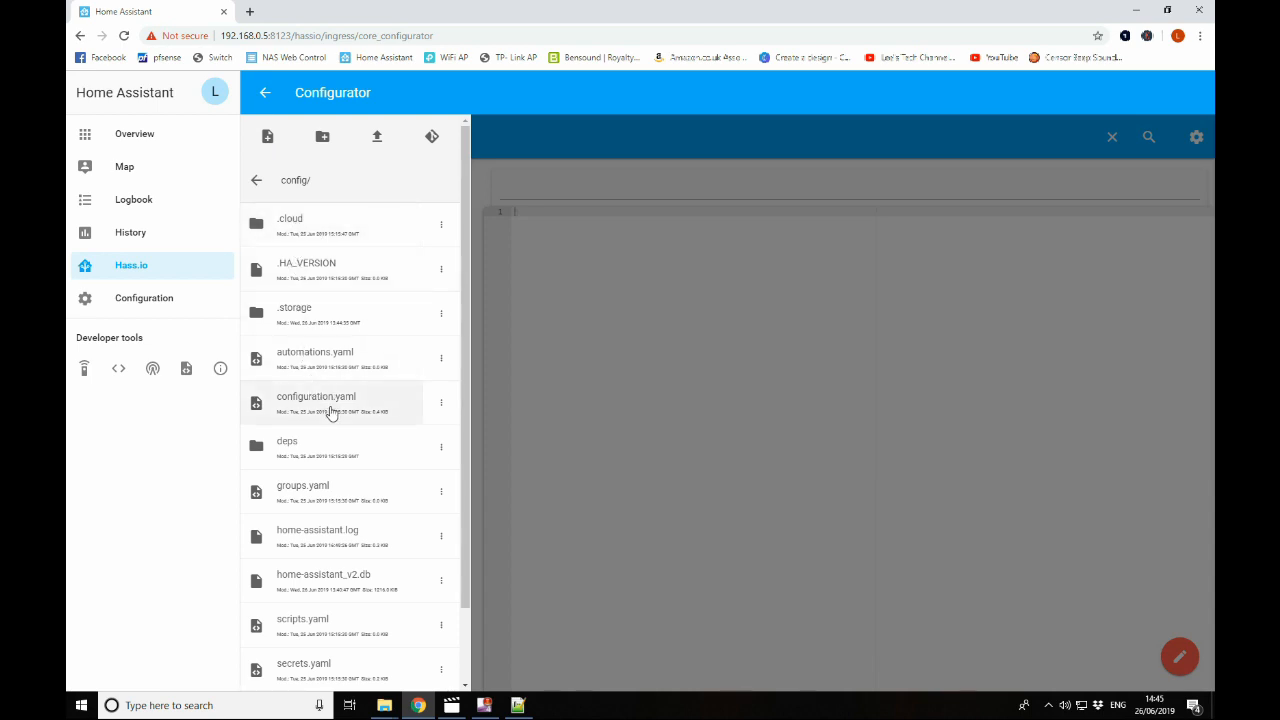
mouse_move(330, 410)
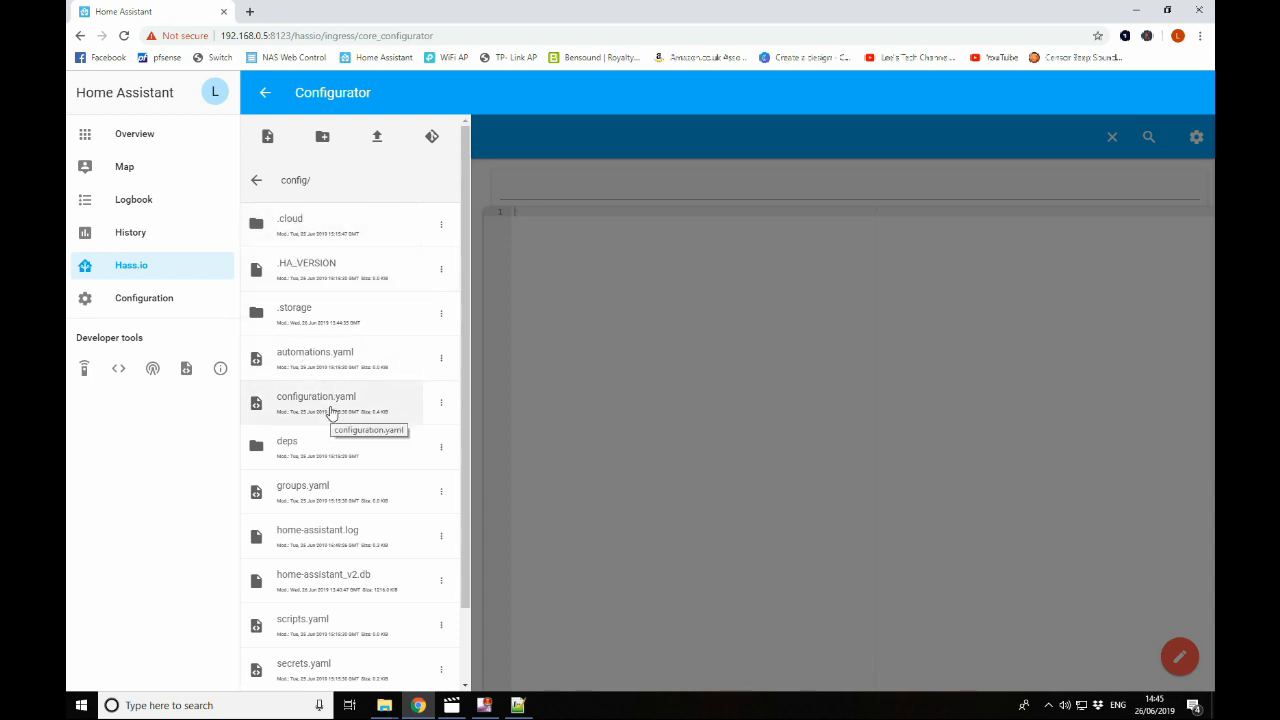
click(316, 404)
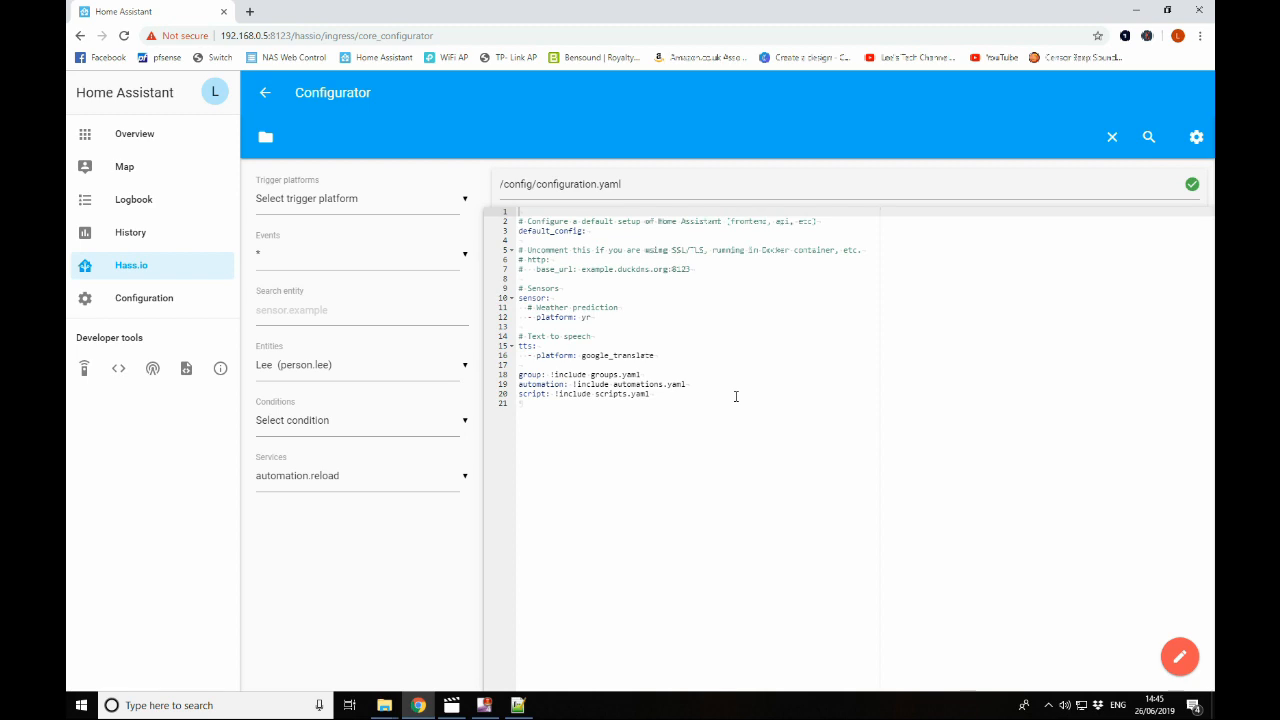
mouse_move(736, 394)
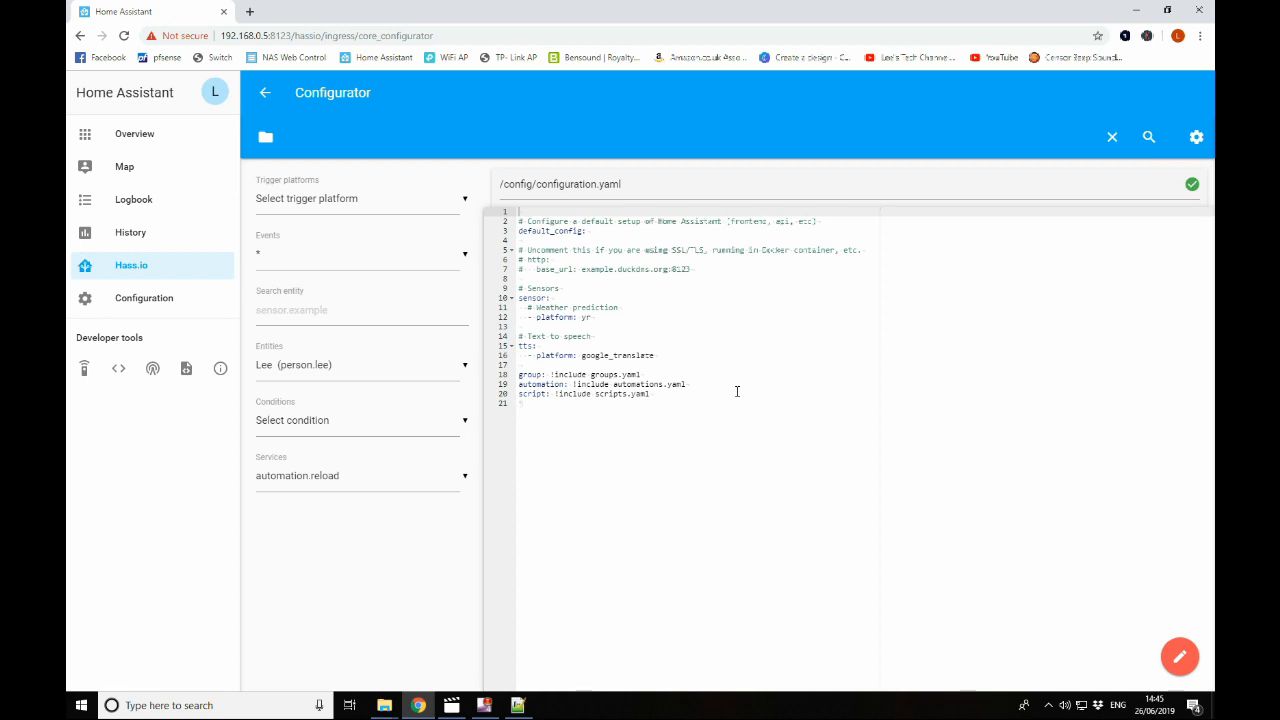
mouse_move(188, 176)
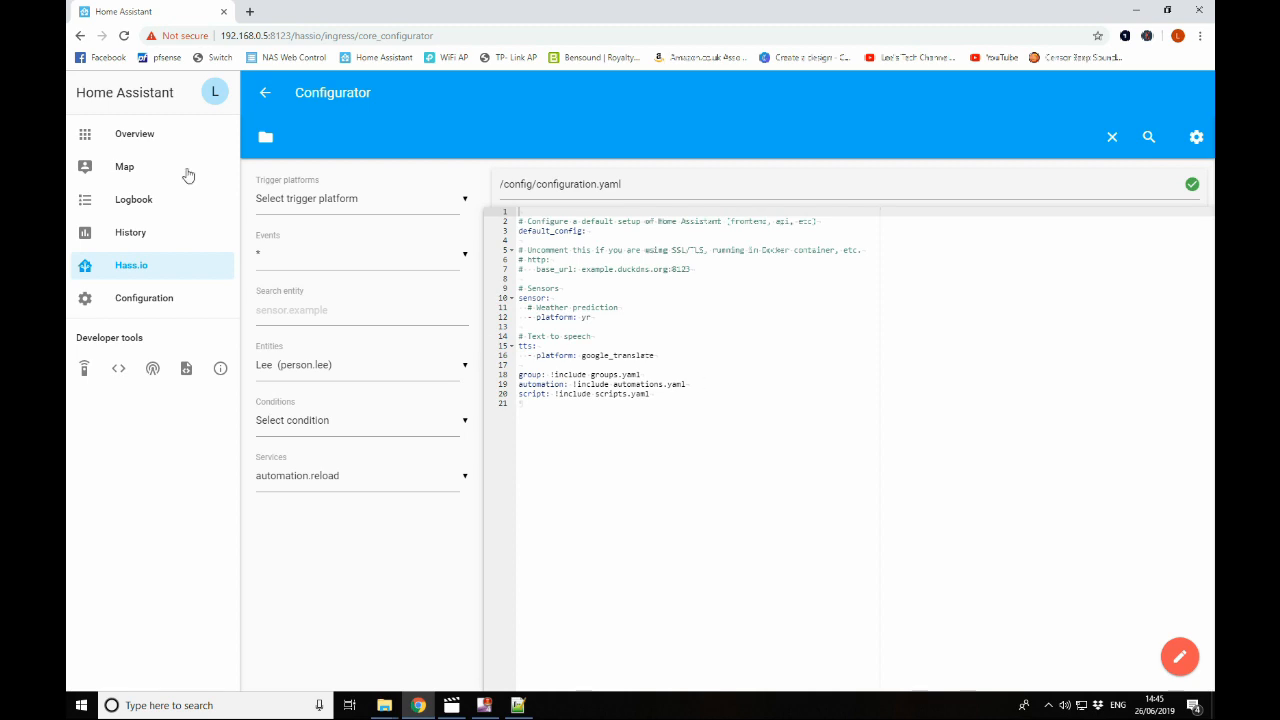
Return from the Configurator editor to the Home overview dashboard
click(134, 132)
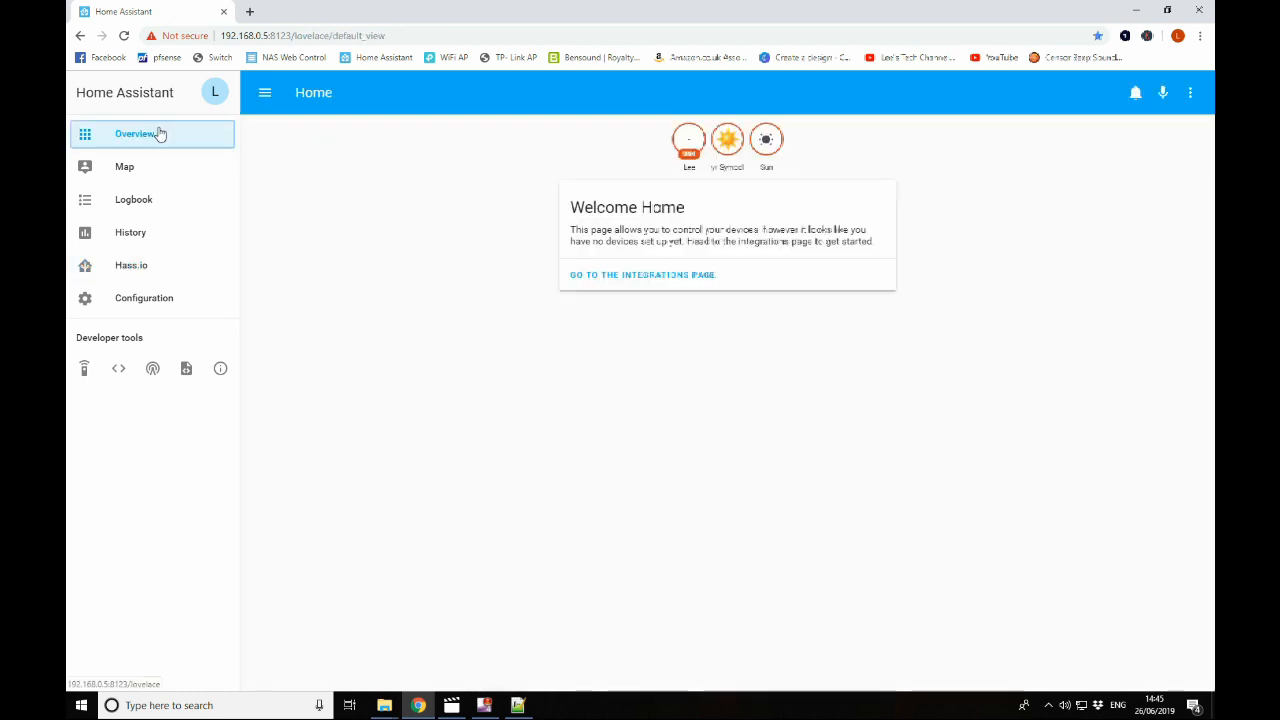